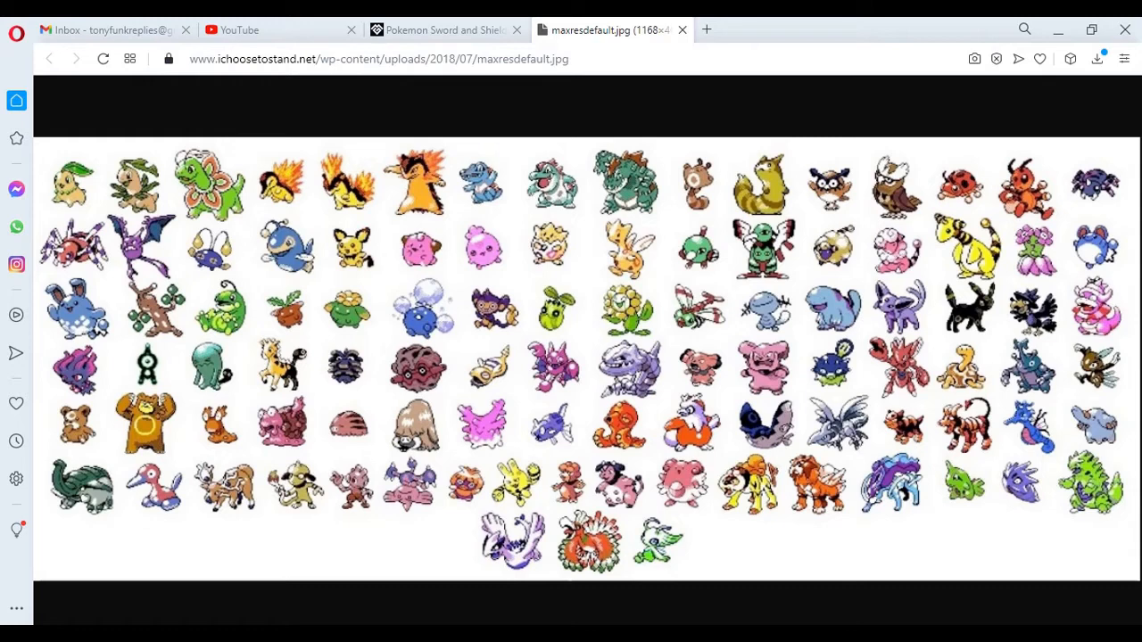
mouse_move(890, 473)
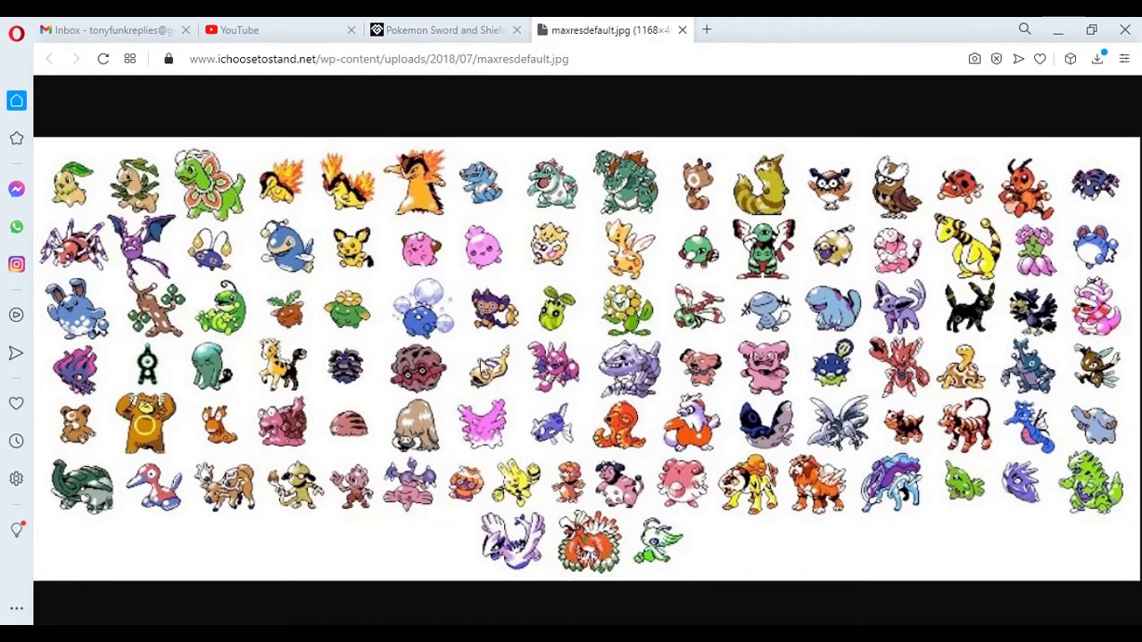
mouse_move(803, 346)
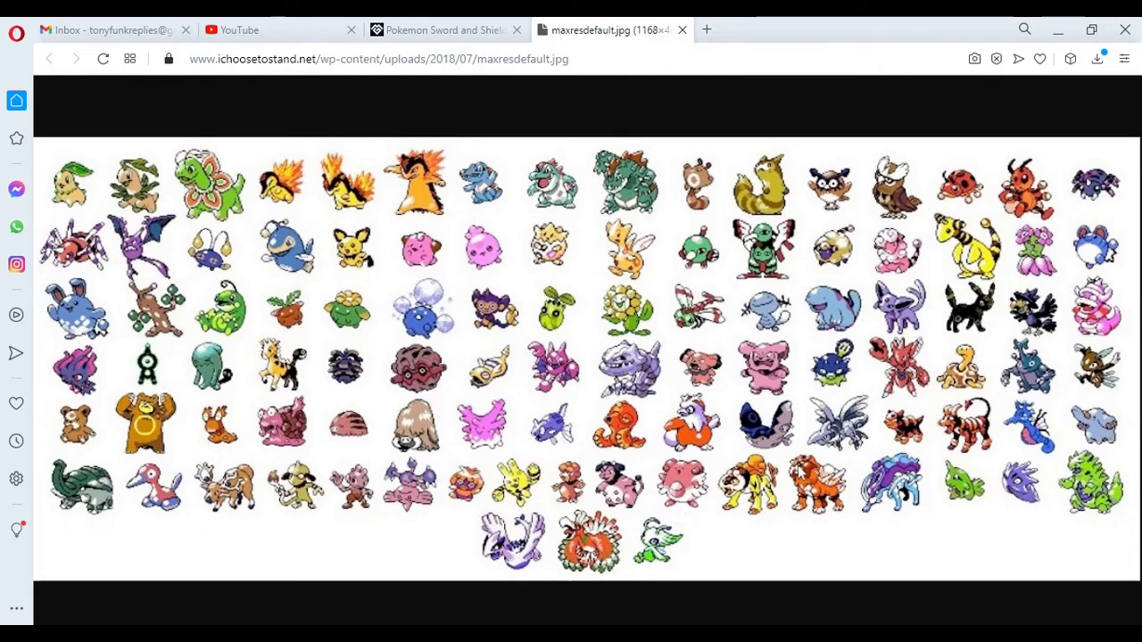
mouse_move(655, 327)
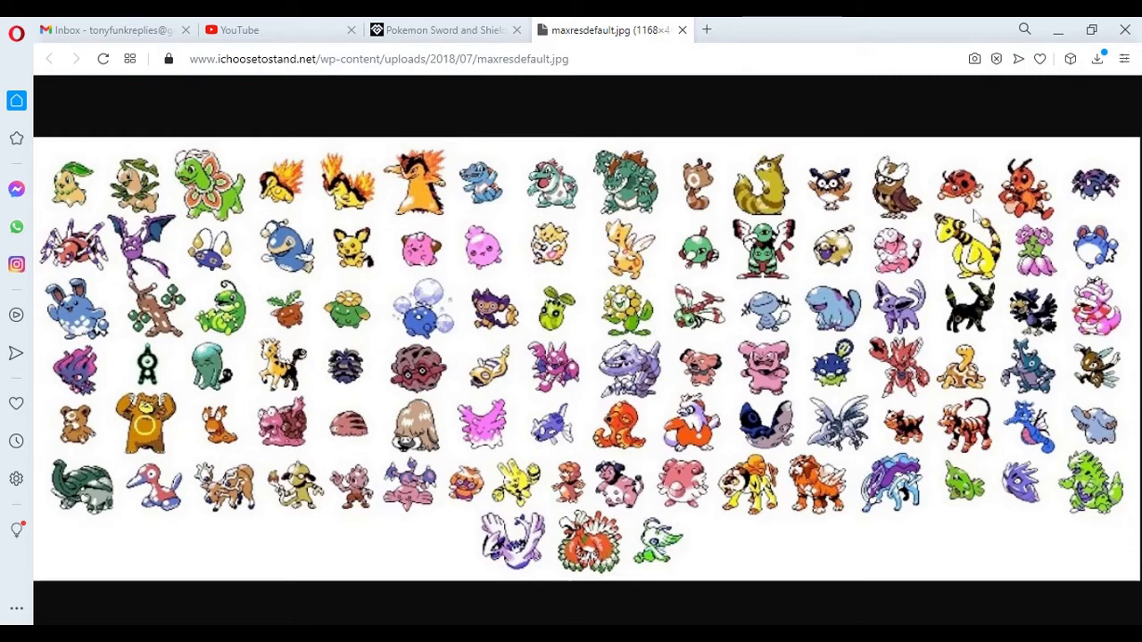
mouse_move(1016, 309)
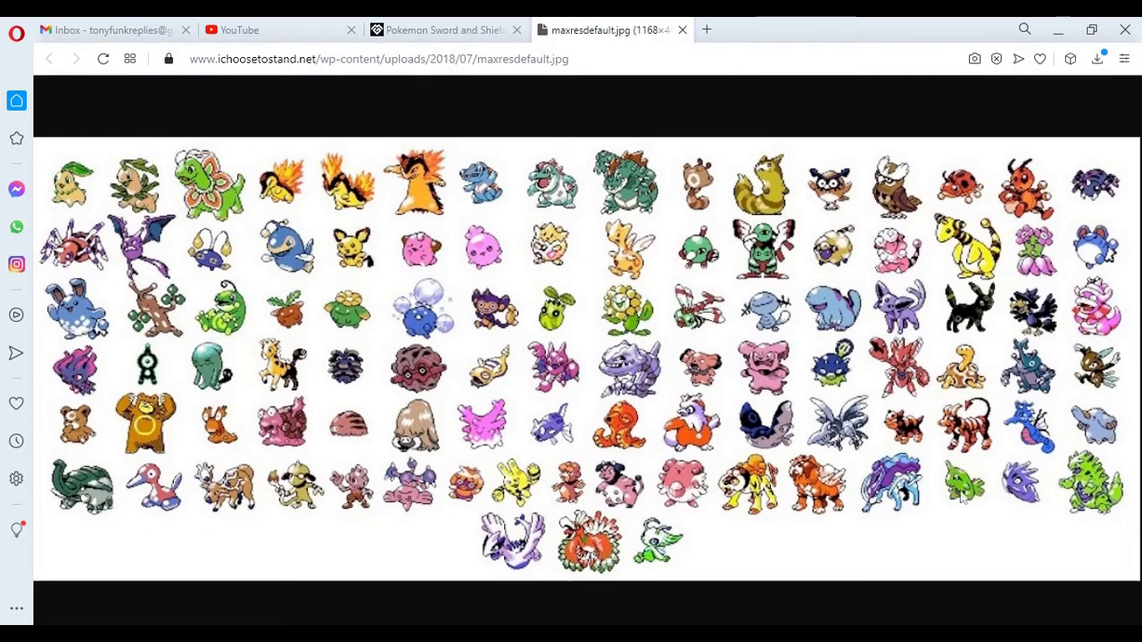
mouse_move(944, 503)
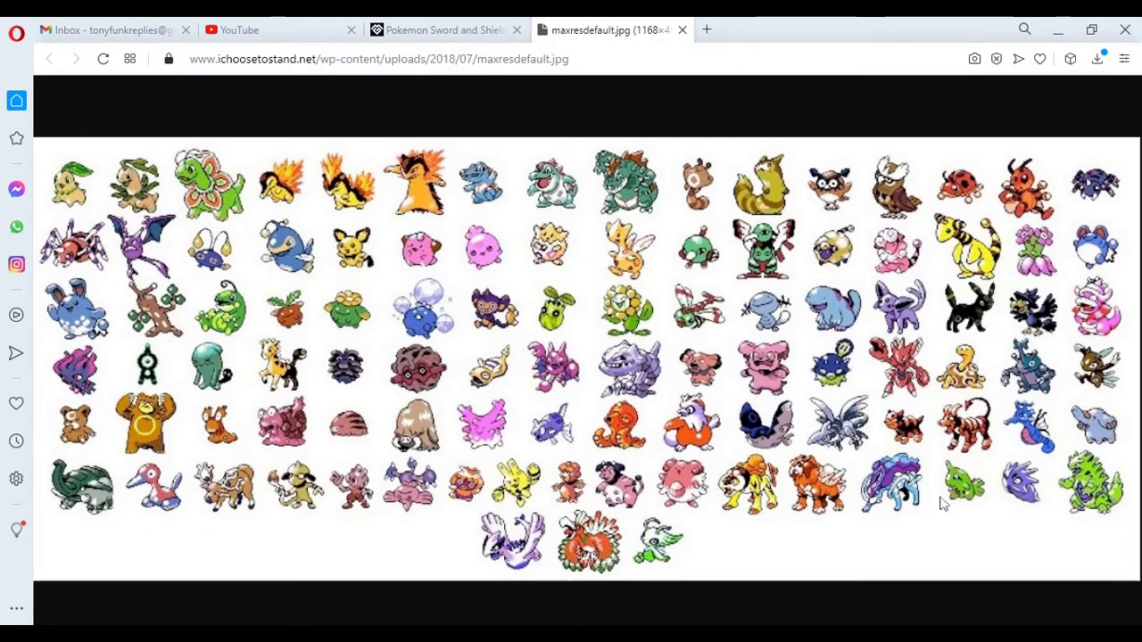
mouse_move(744, 452)
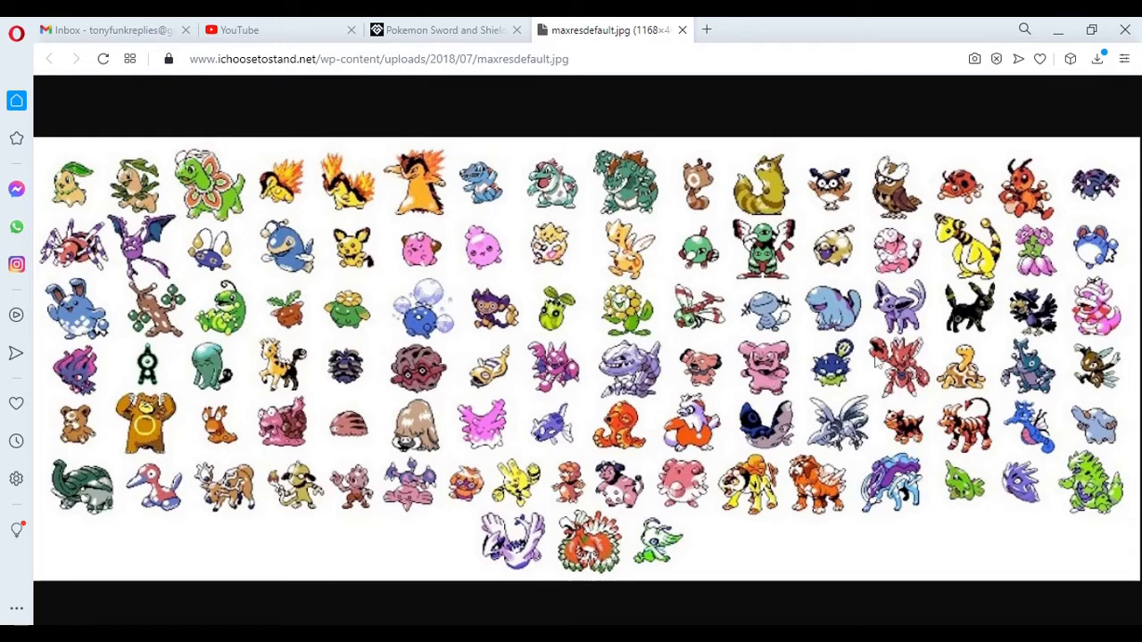
mouse_move(705, 513)
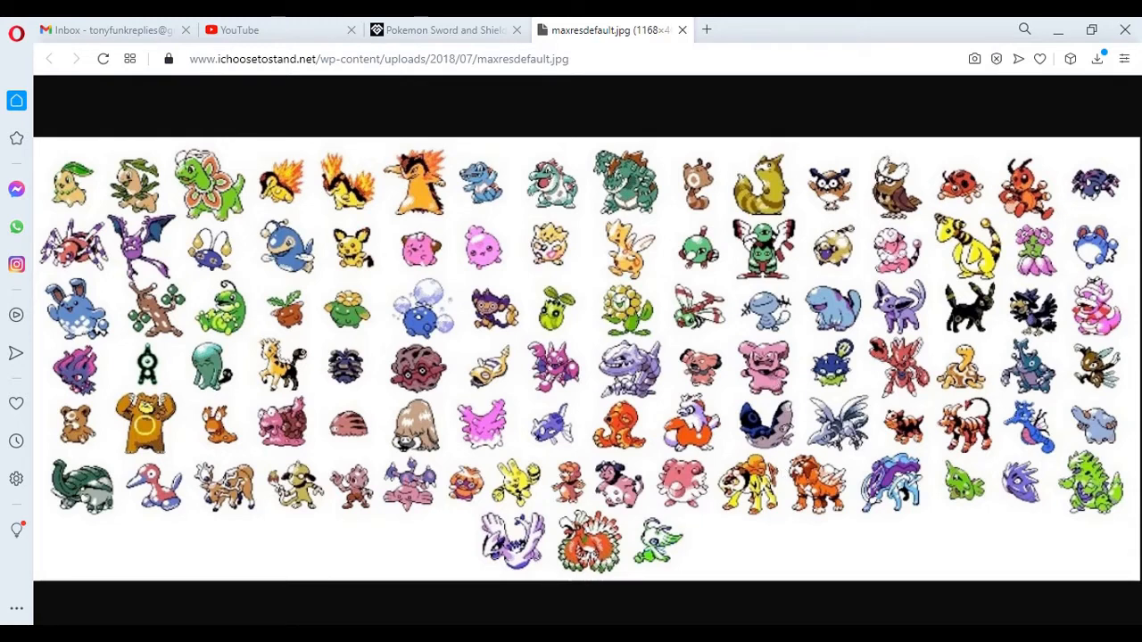
mouse_move(616, 415)
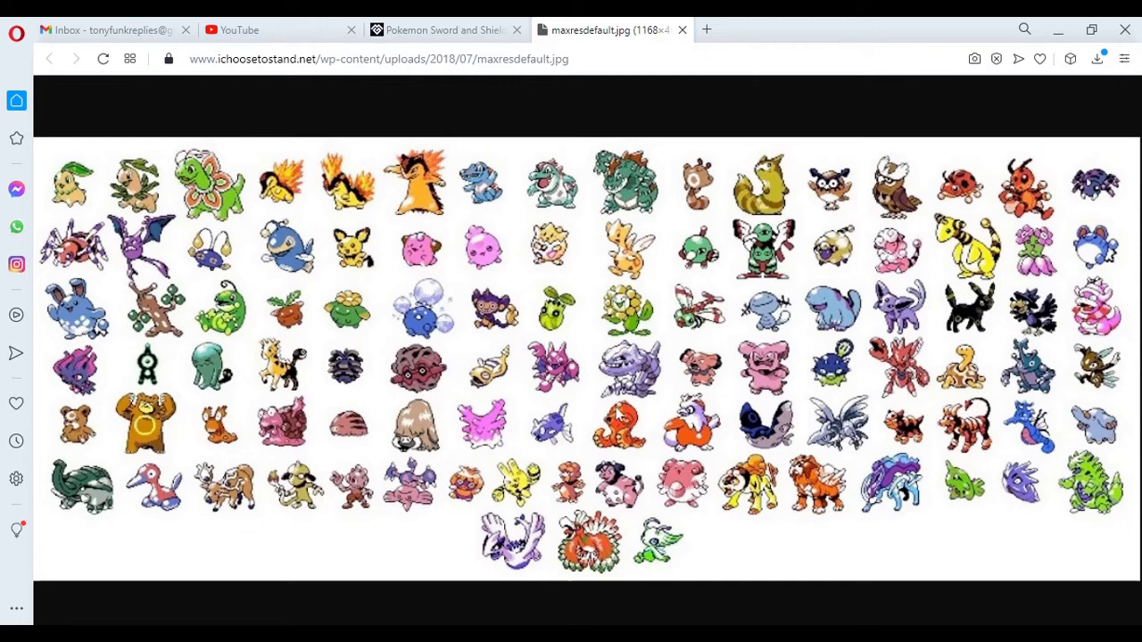
mouse_move(619, 413)
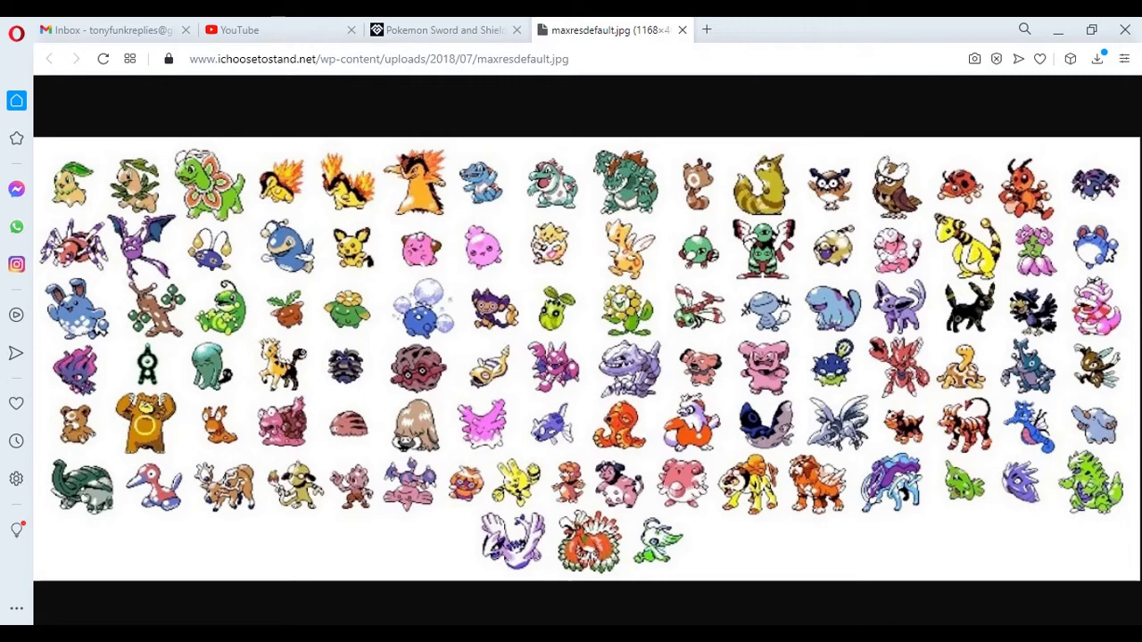
- Return to the Pokédex guide and scroll past Grookey's line to entries 004–006 Scorbunny, Raboot, Cinderace
left_click(444, 29)
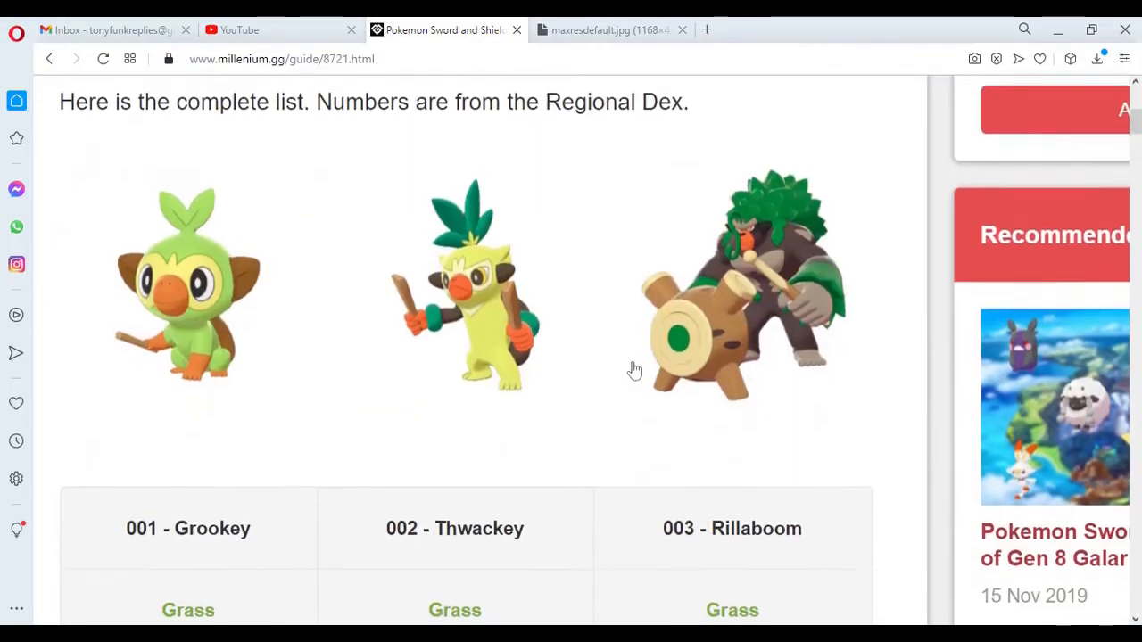
scroll("down", 3)
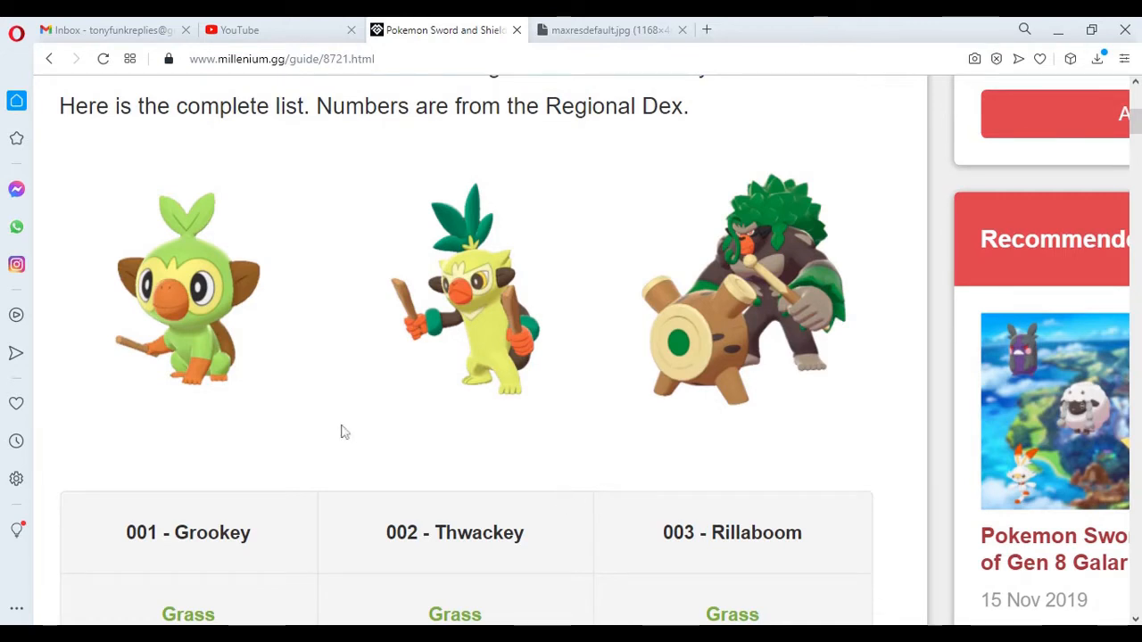
mouse_move(179, 319)
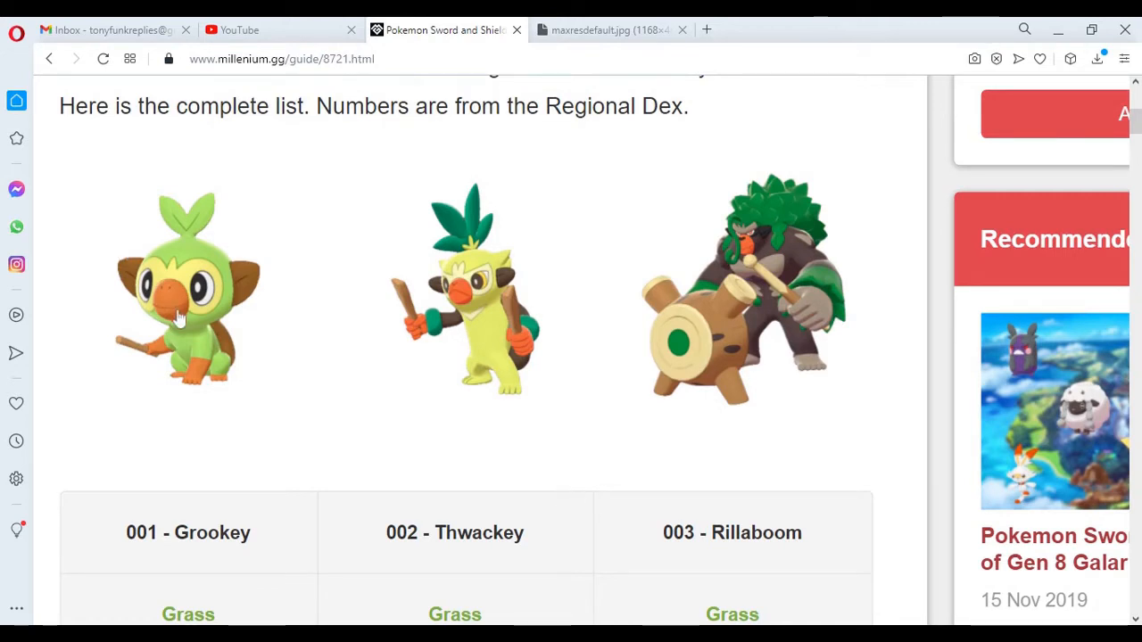
mouse_move(223, 378)
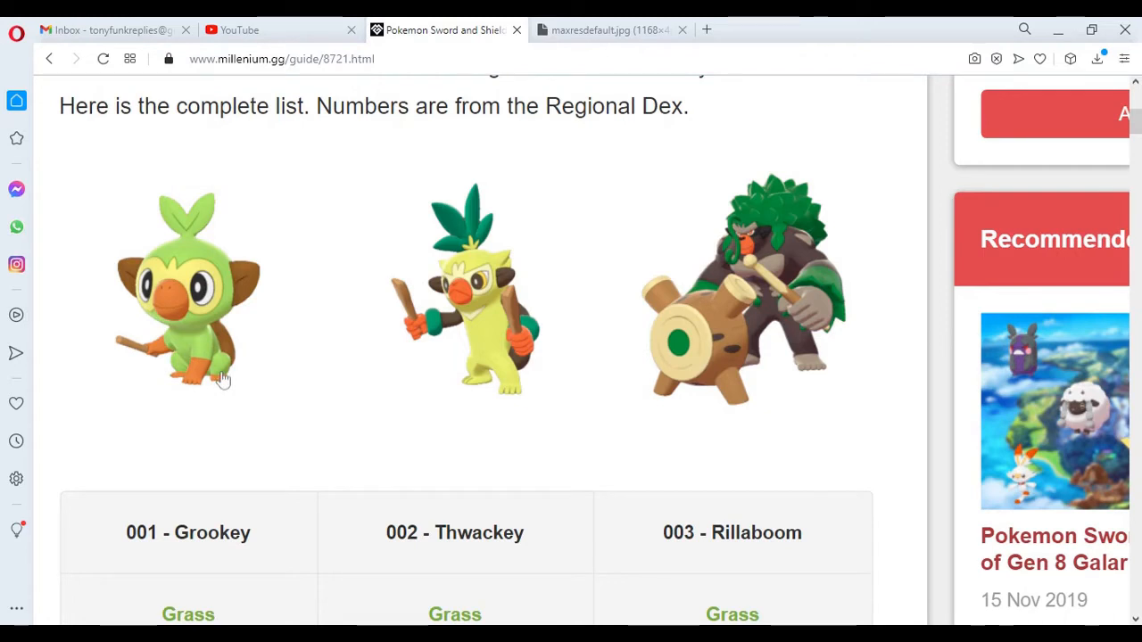
mouse_move(231, 420)
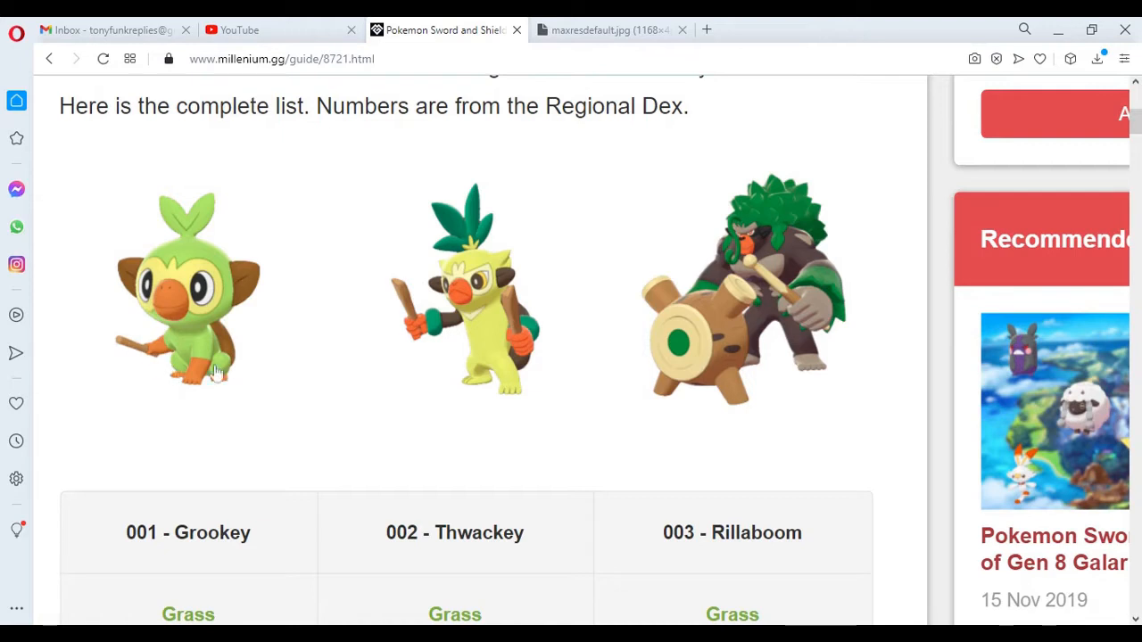
mouse_move(240, 344)
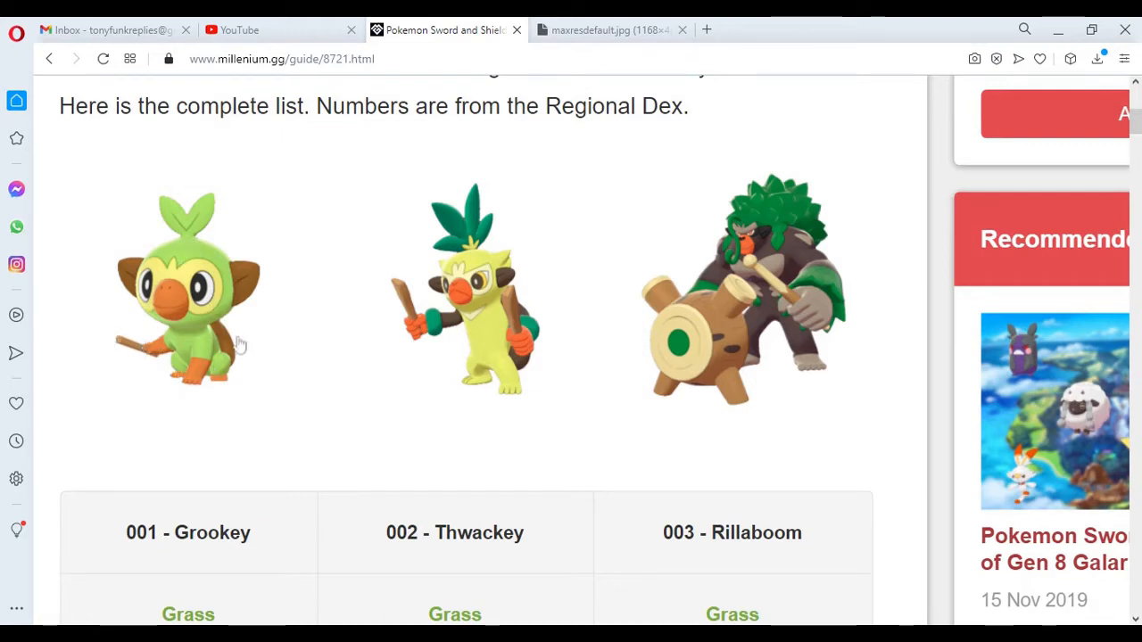
mouse_move(398, 308)
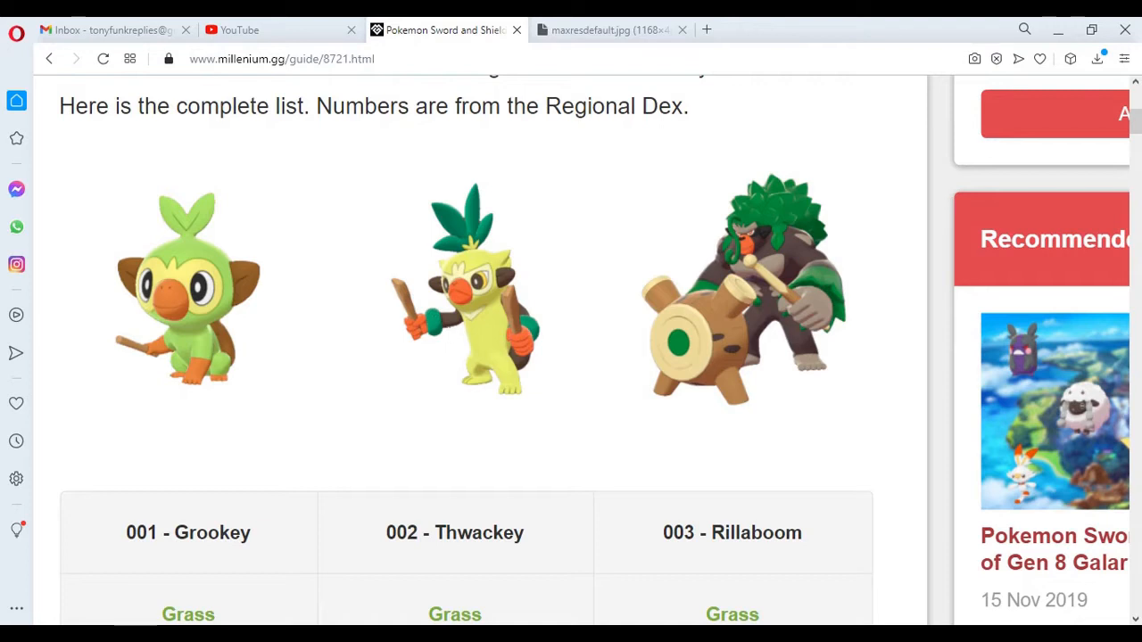
mouse_move(535, 340)
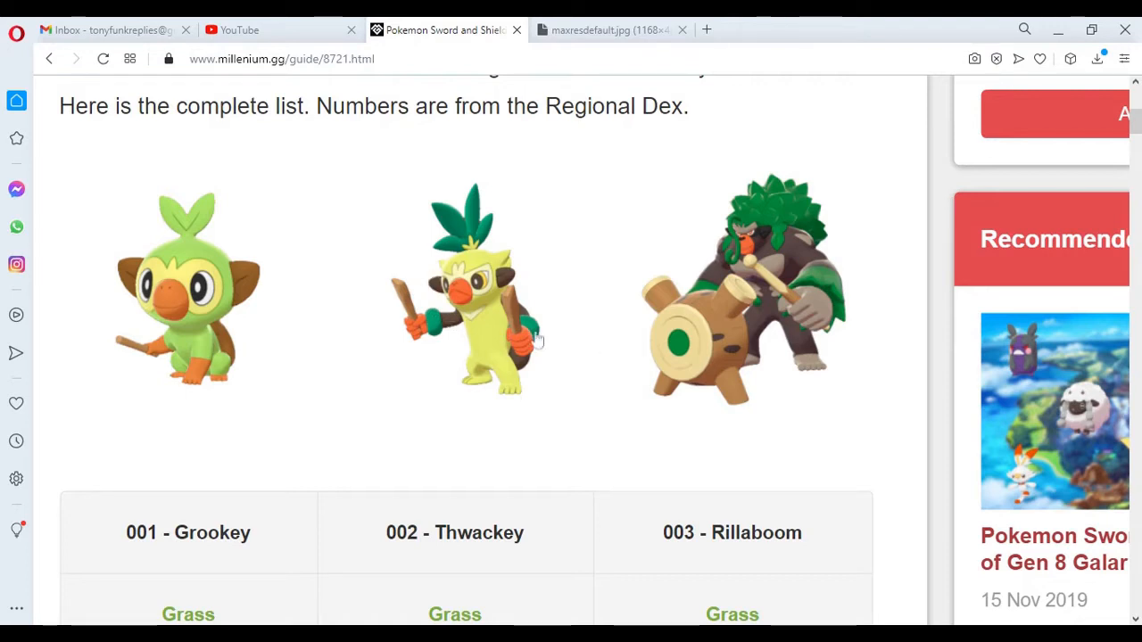
mouse_move(213, 376)
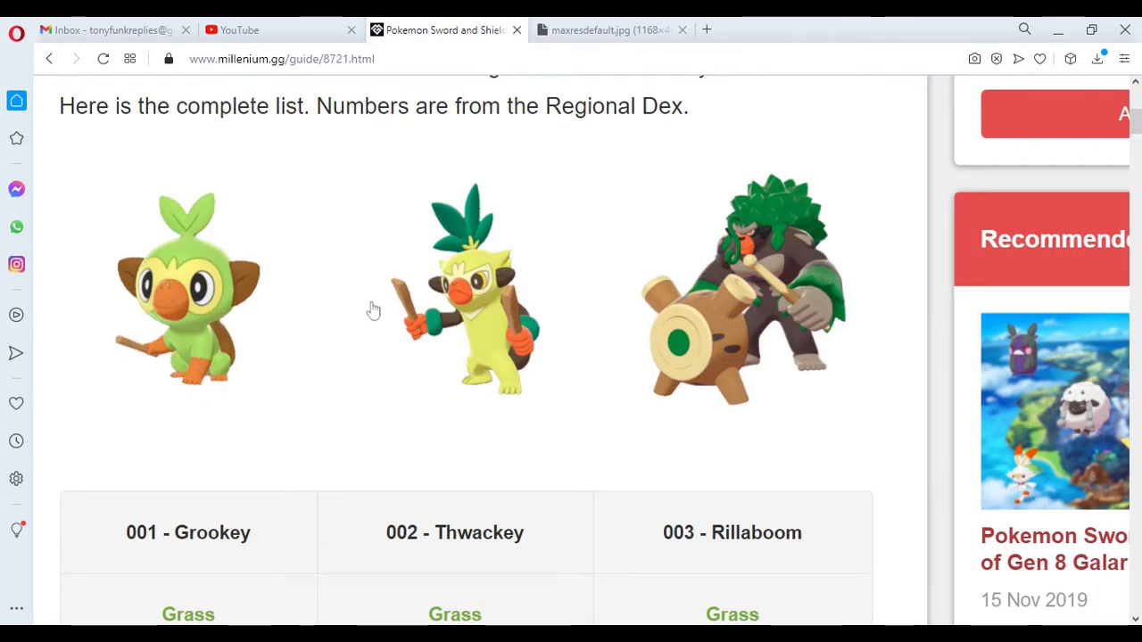
mouse_move(529, 381)
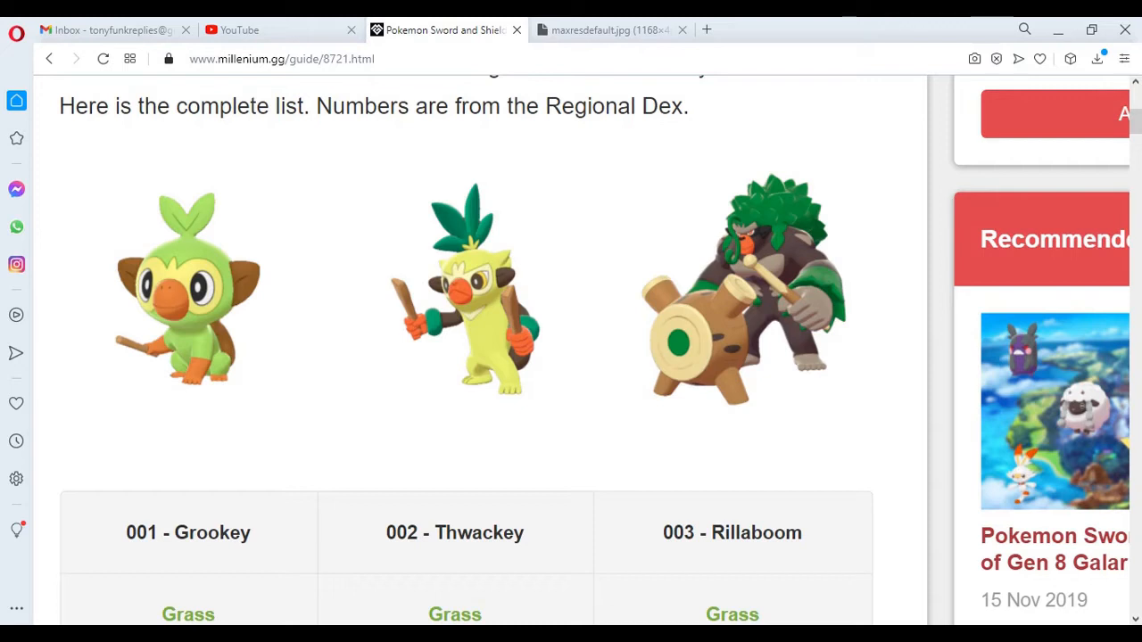
mouse_move(141, 354)
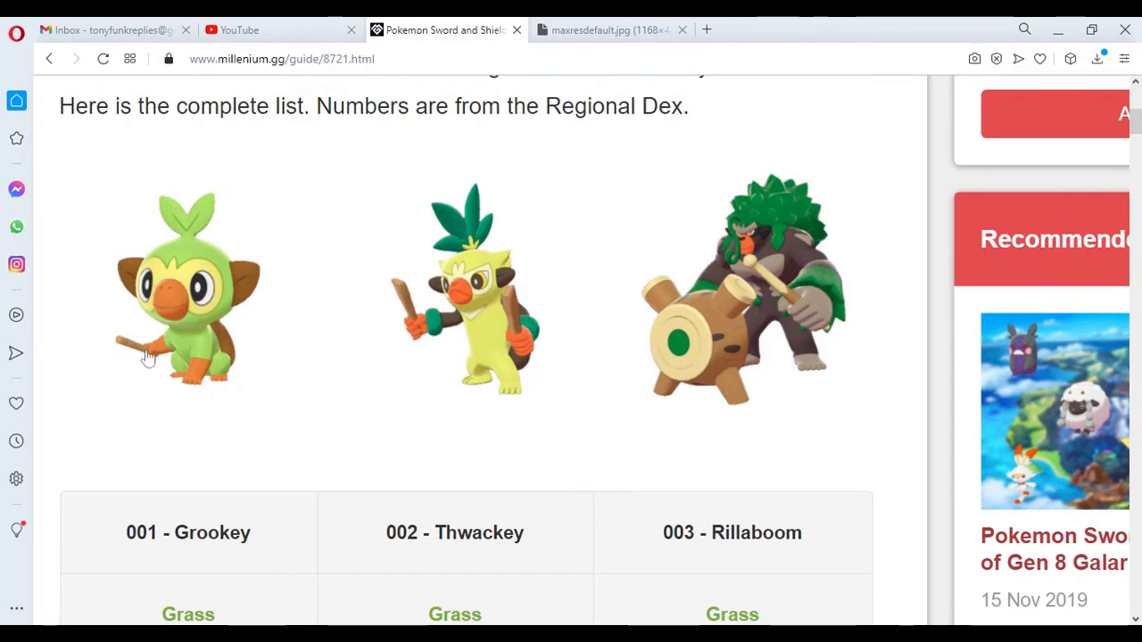
mouse_move(424, 258)
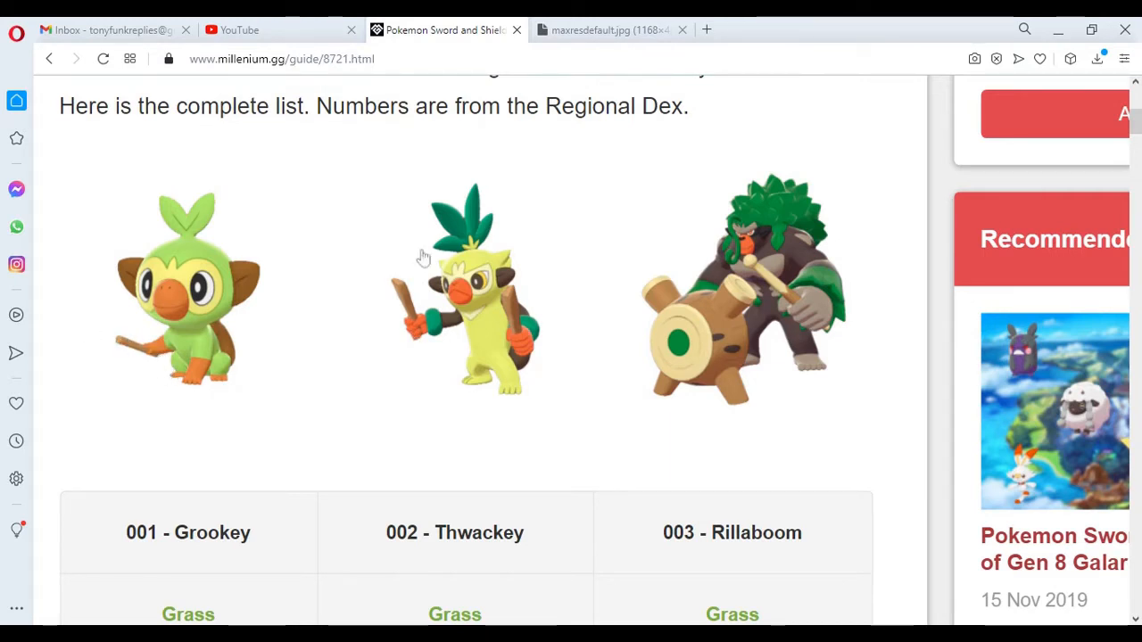
mouse_move(426, 352)
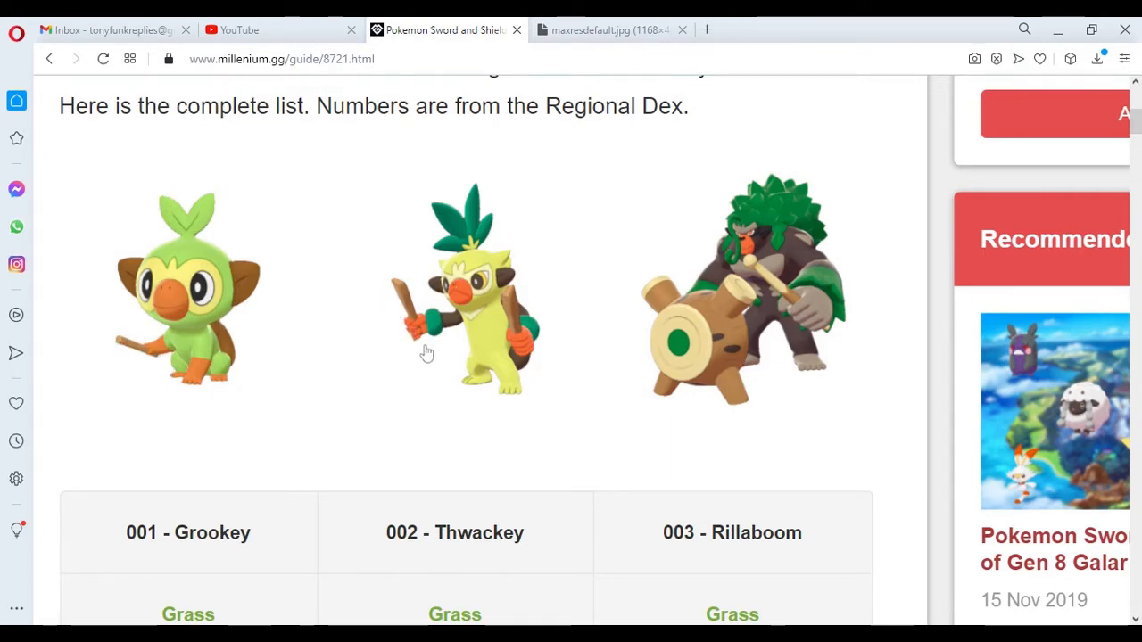
mouse_move(520, 336)
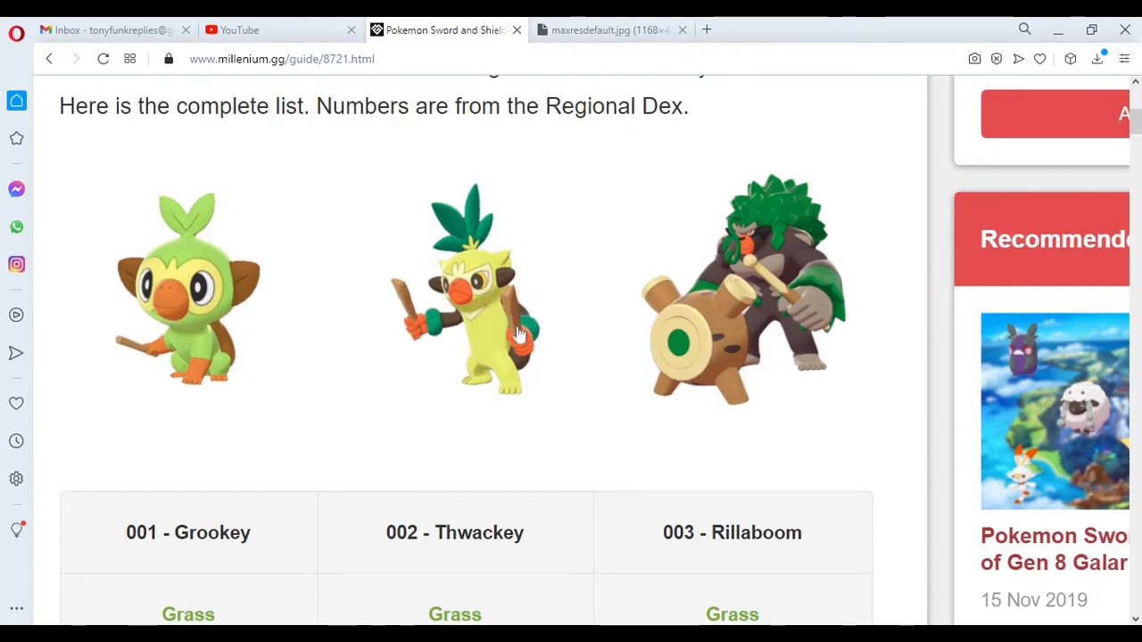
mouse_move(219, 386)
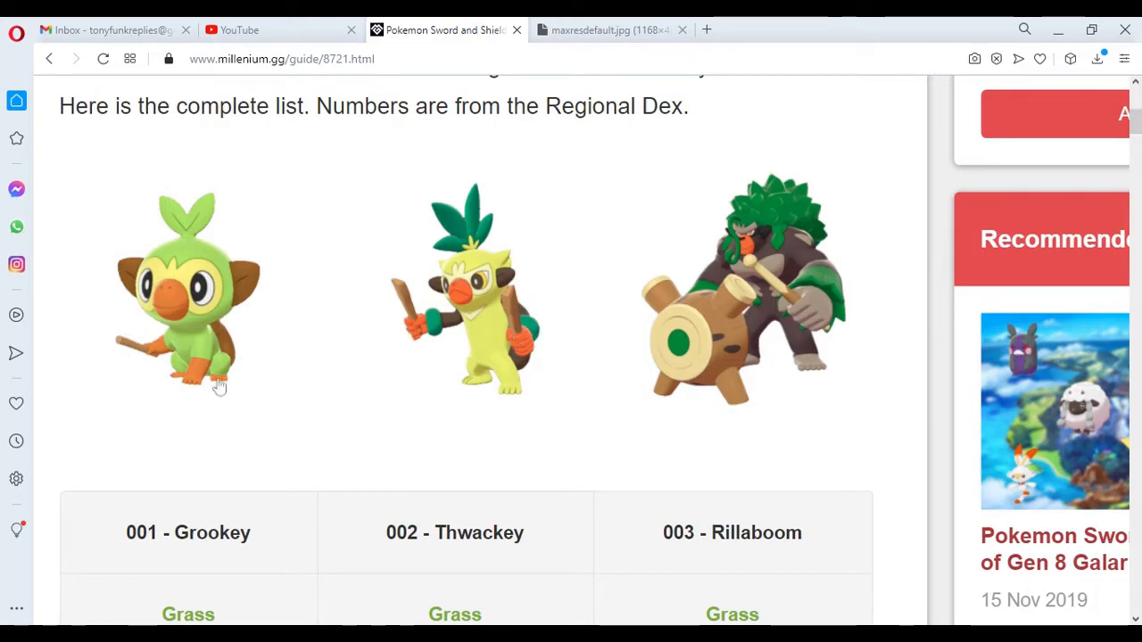
mouse_move(334, 341)
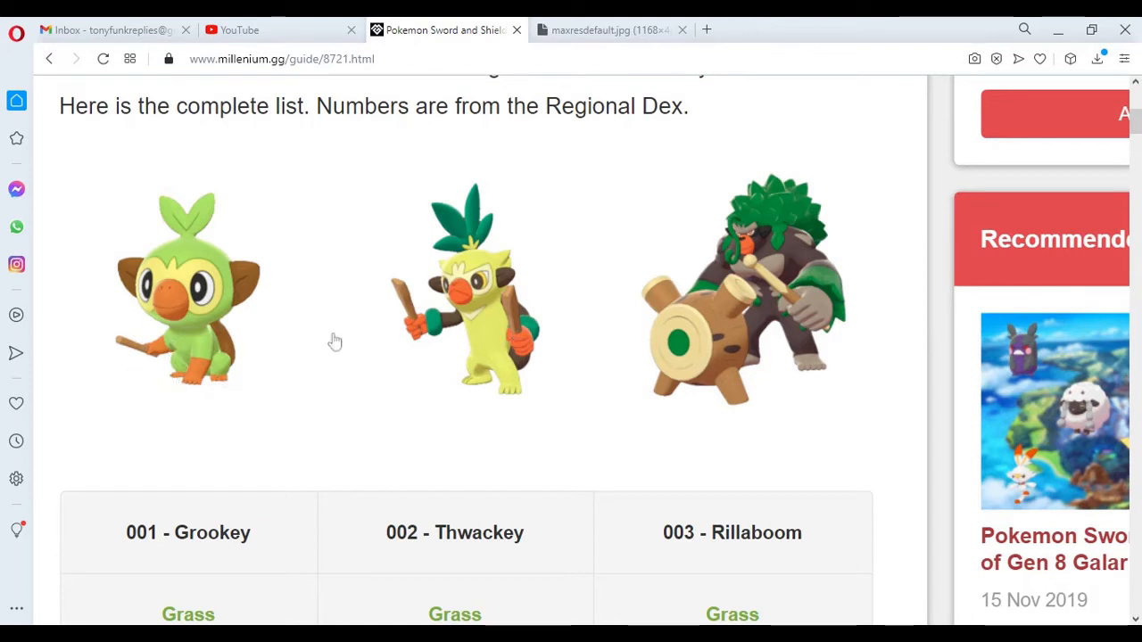
mouse_move(797, 378)
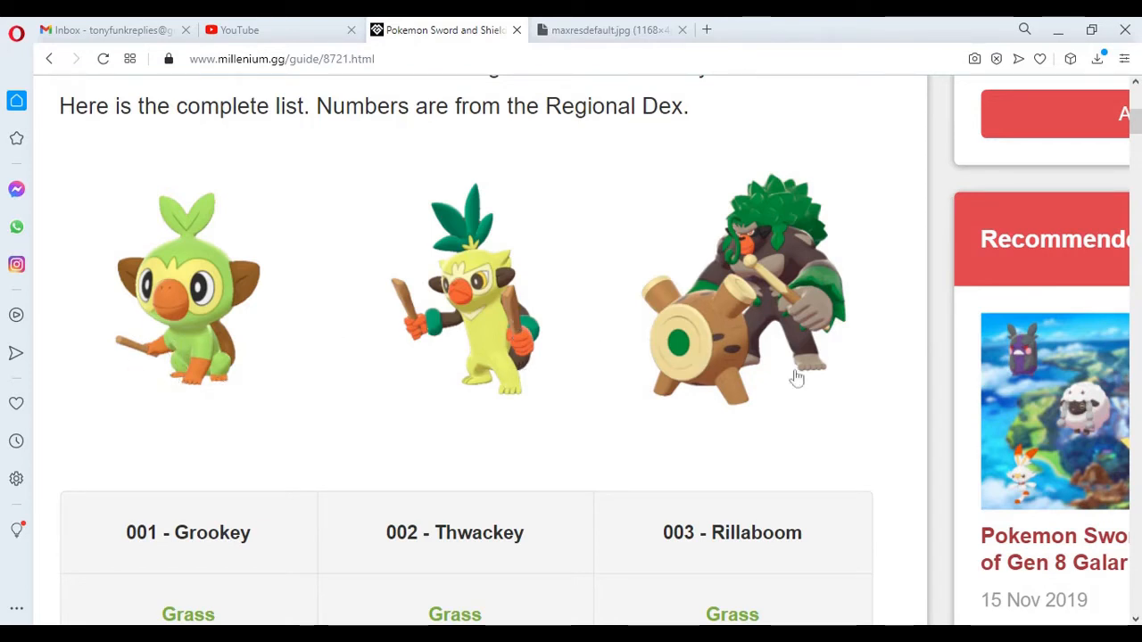
mouse_move(557, 359)
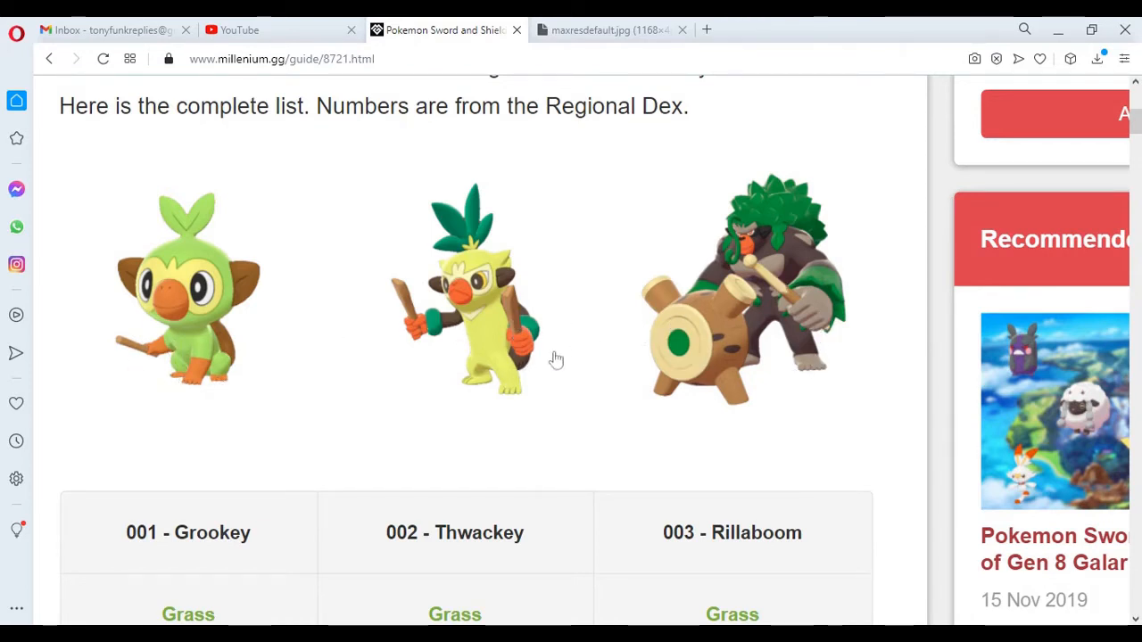
mouse_move(455, 388)
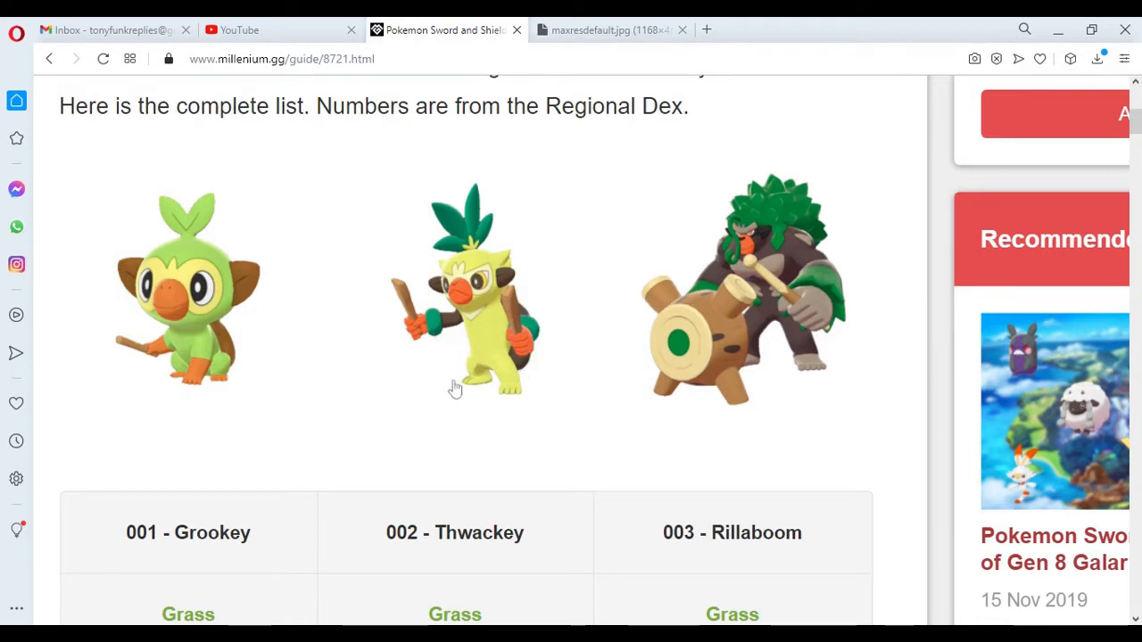
mouse_move(866, 349)
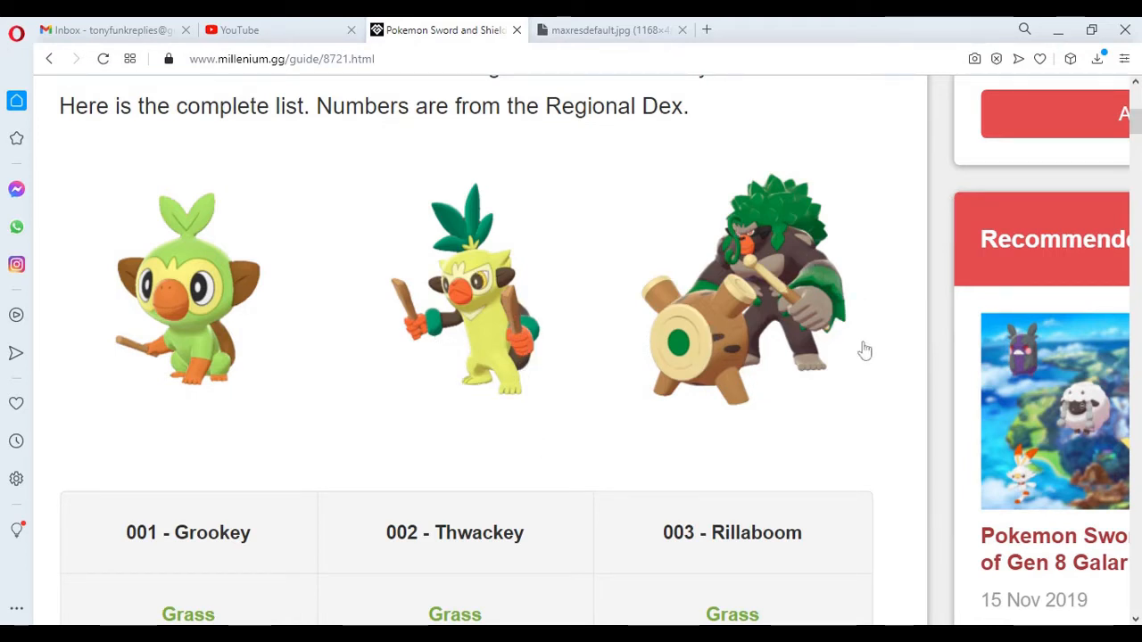
mouse_move(797, 200)
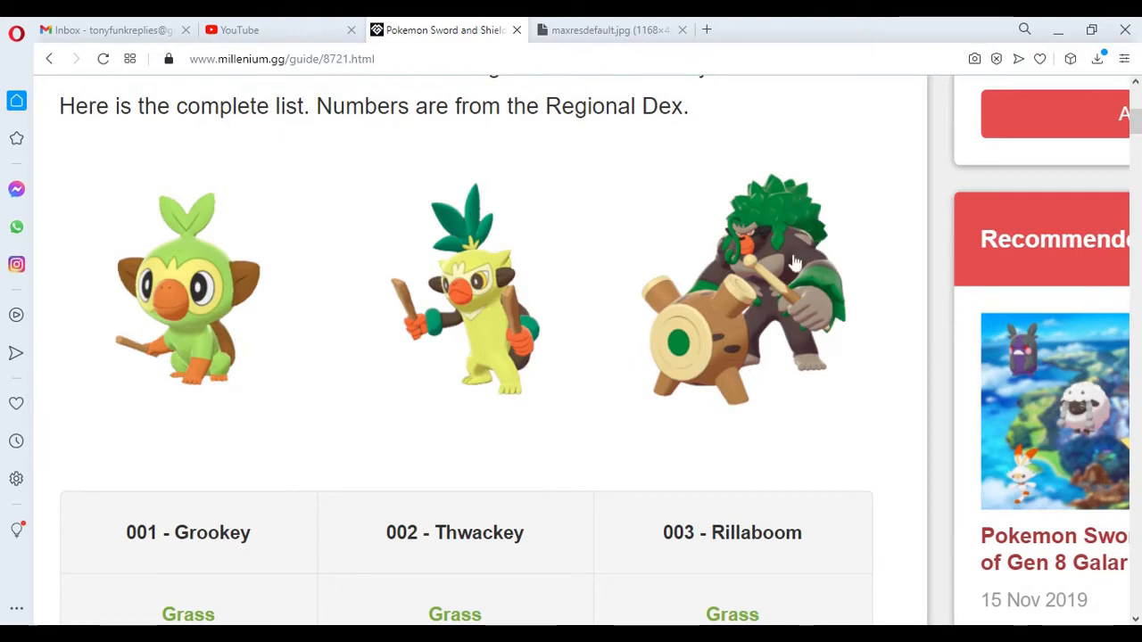
mouse_move(513, 316)
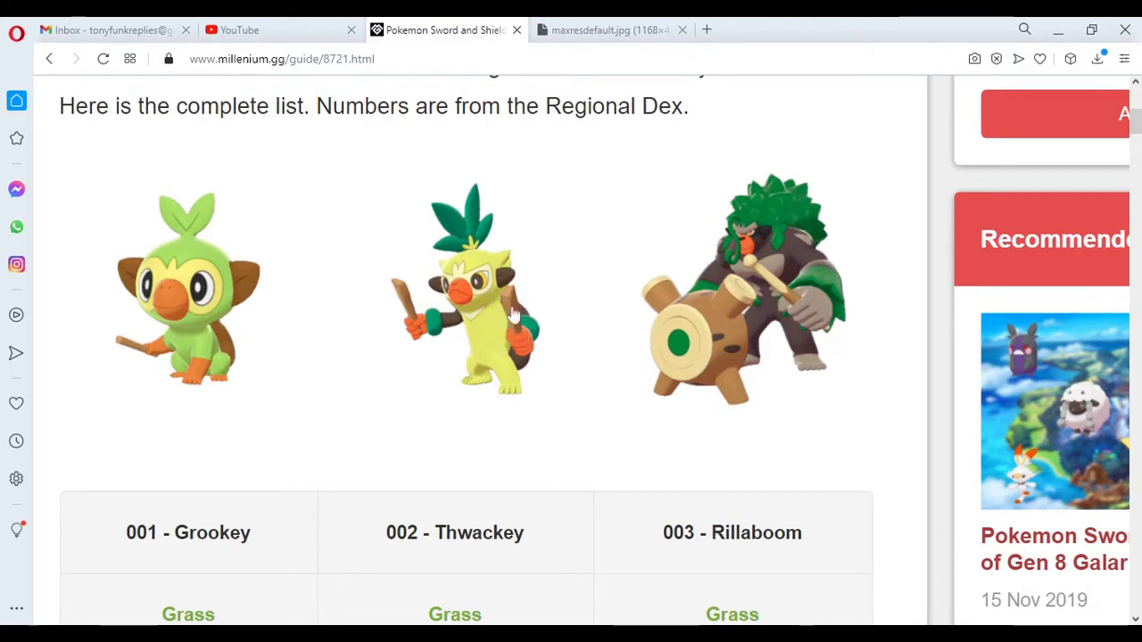
mouse_move(790, 303)
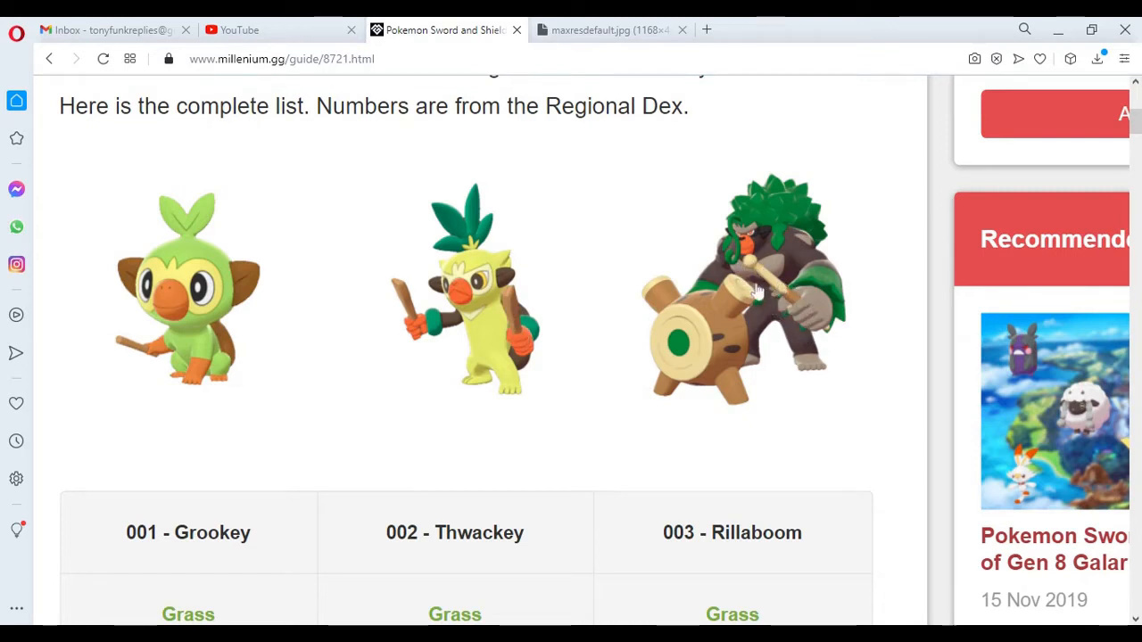
mouse_move(745, 373)
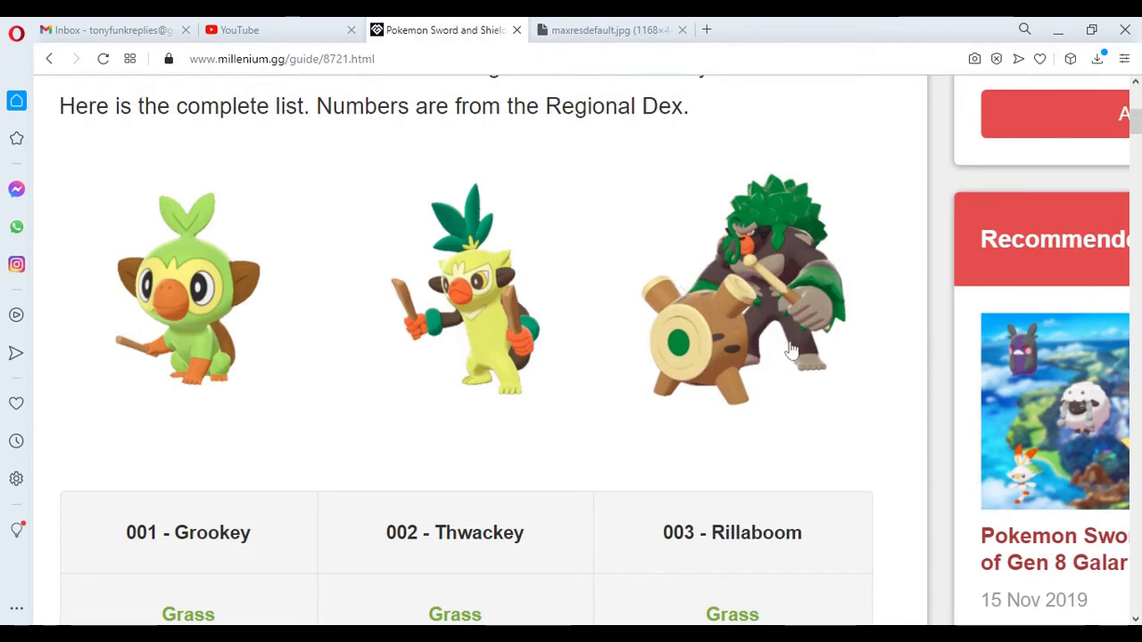
mouse_move(680, 343)
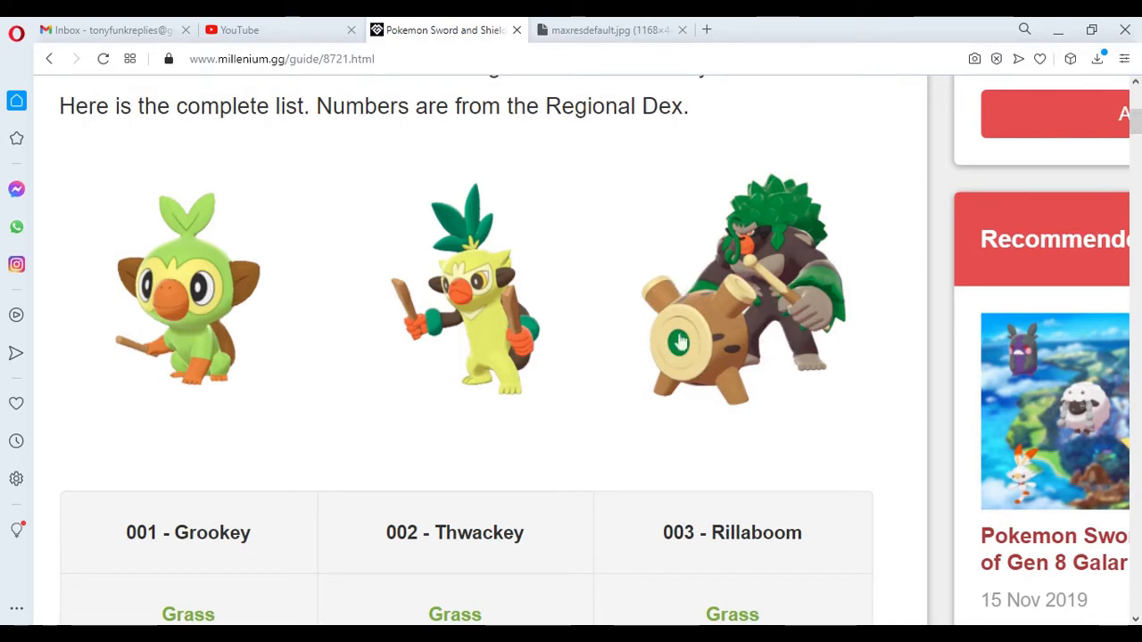
mouse_move(757, 390)
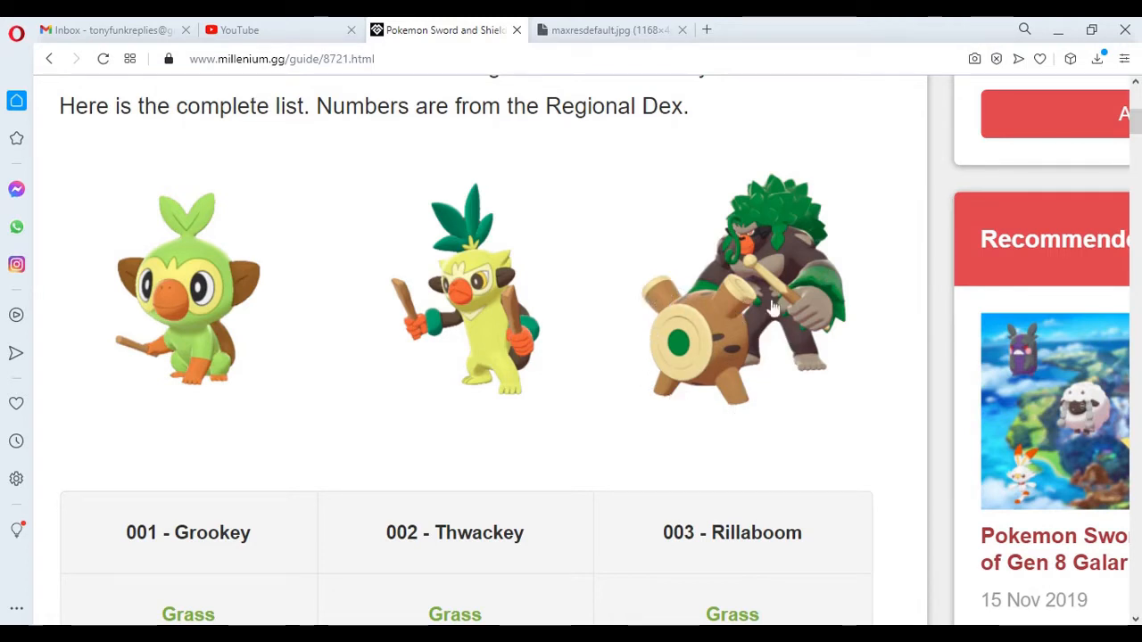
mouse_move(769, 278)
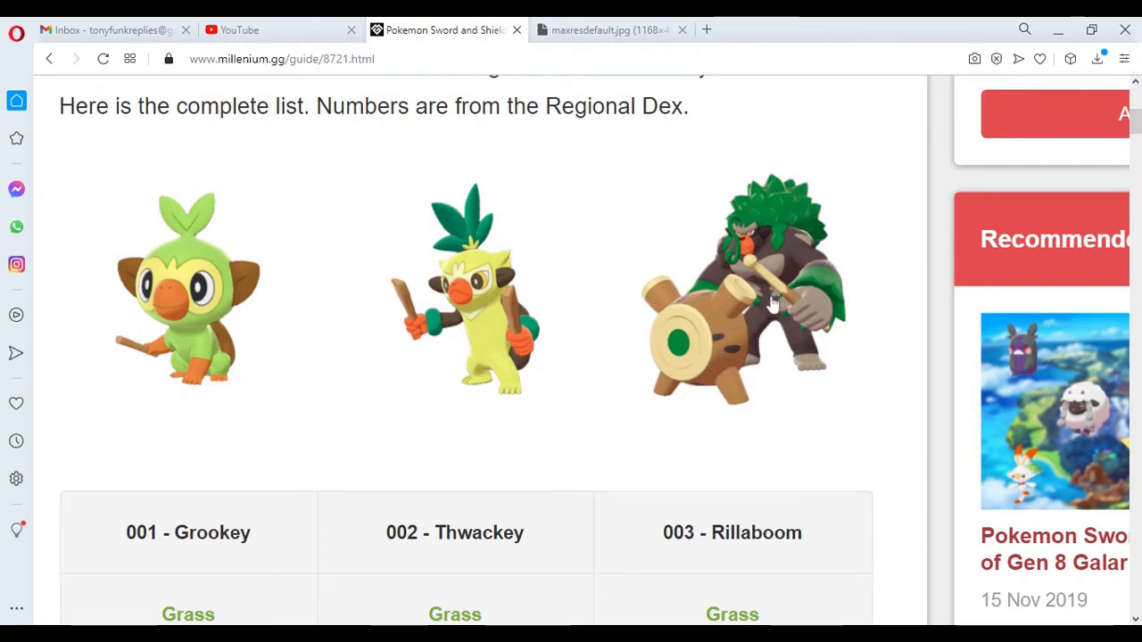
mouse_move(754, 338)
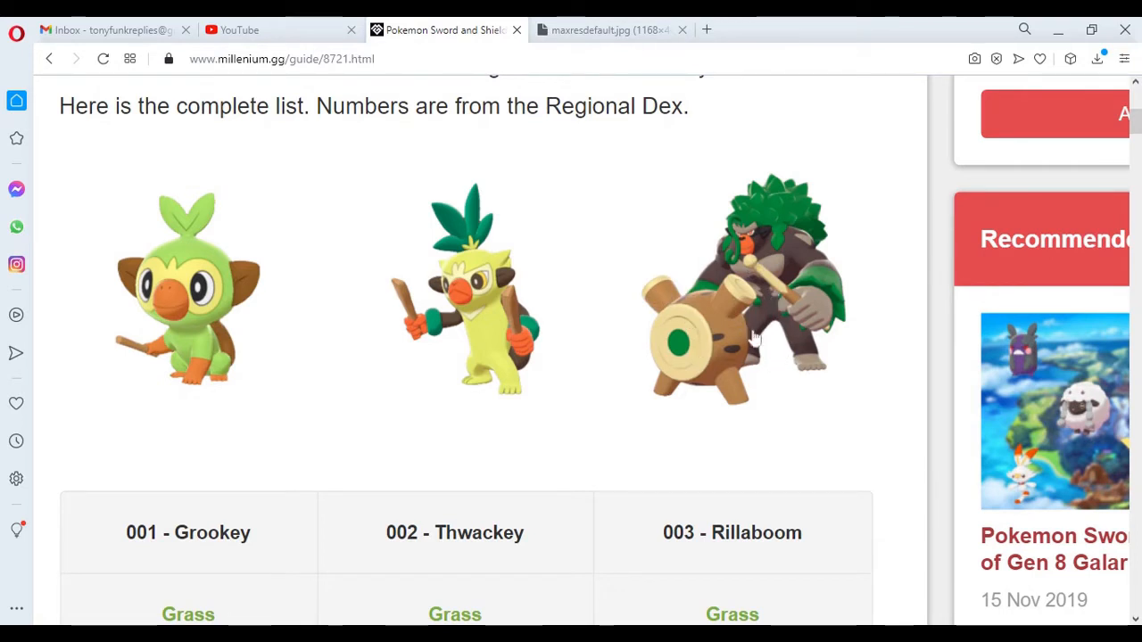
mouse_move(754, 337)
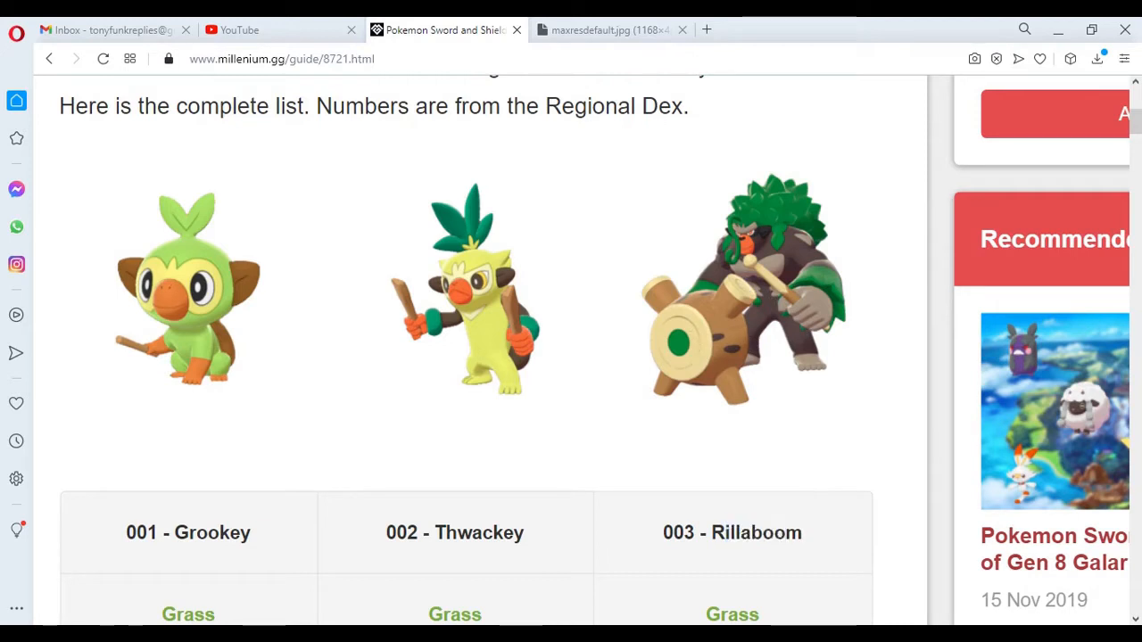
mouse_move(752, 256)
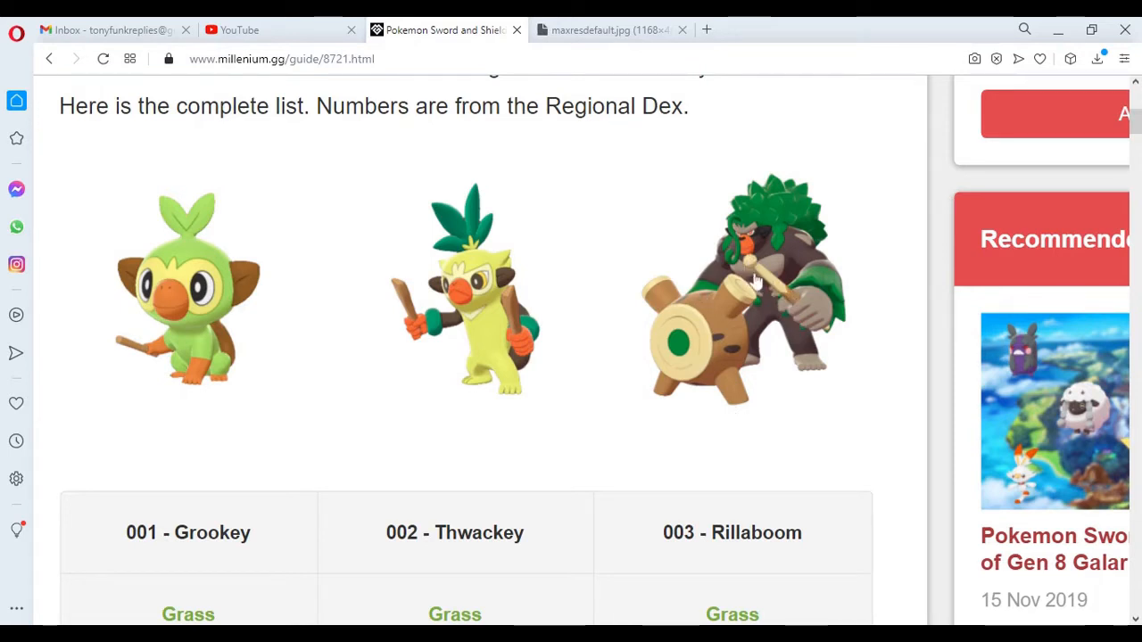
mouse_move(682, 348)
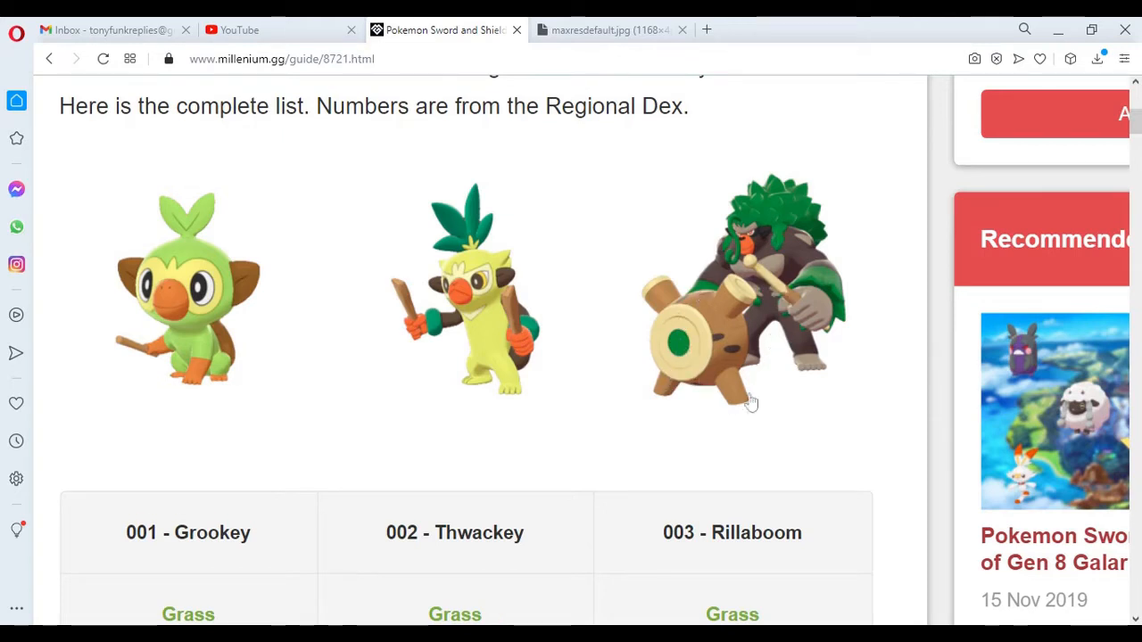
mouse_move(714, 346)
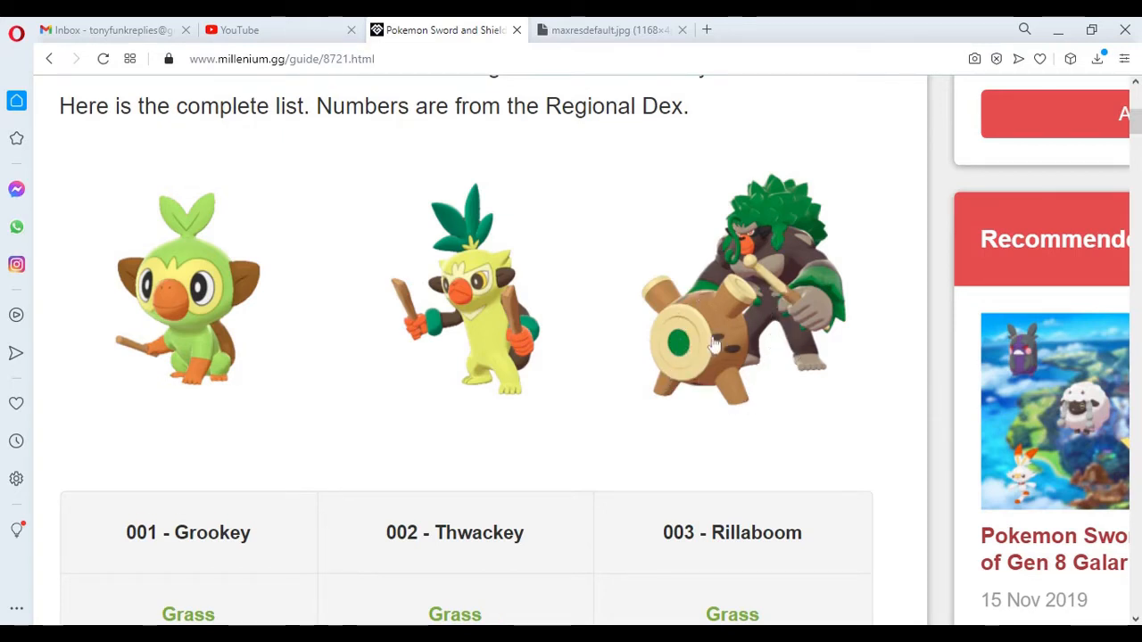
mouse_move(754, 346)
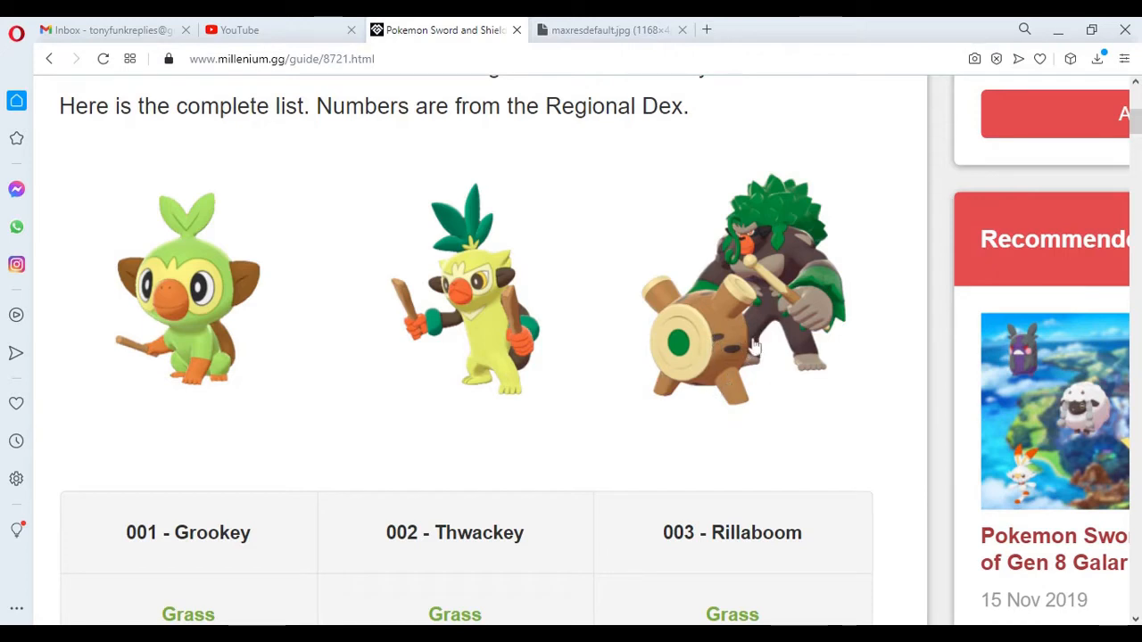
mouse_move(763, 281)
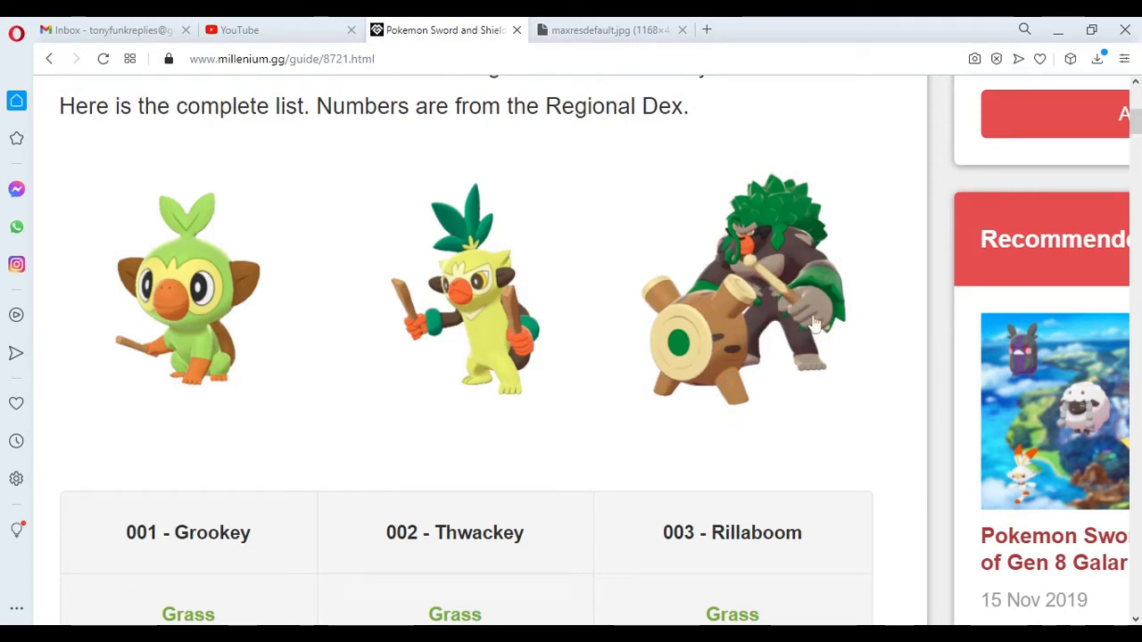
scroll("down", 3)
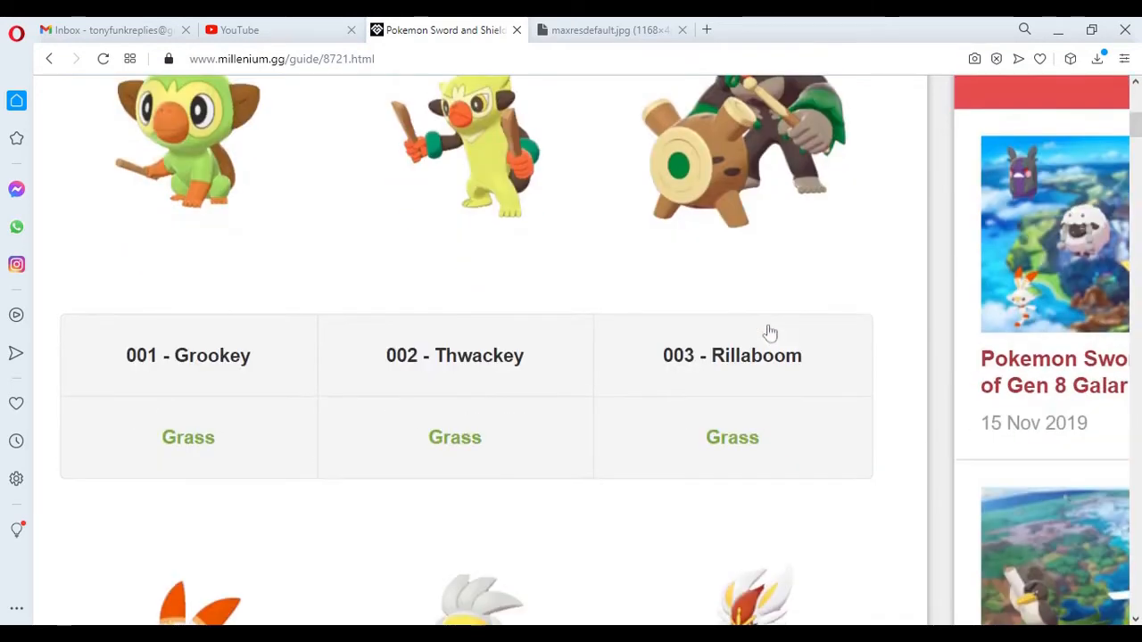
scroll("down", 3)
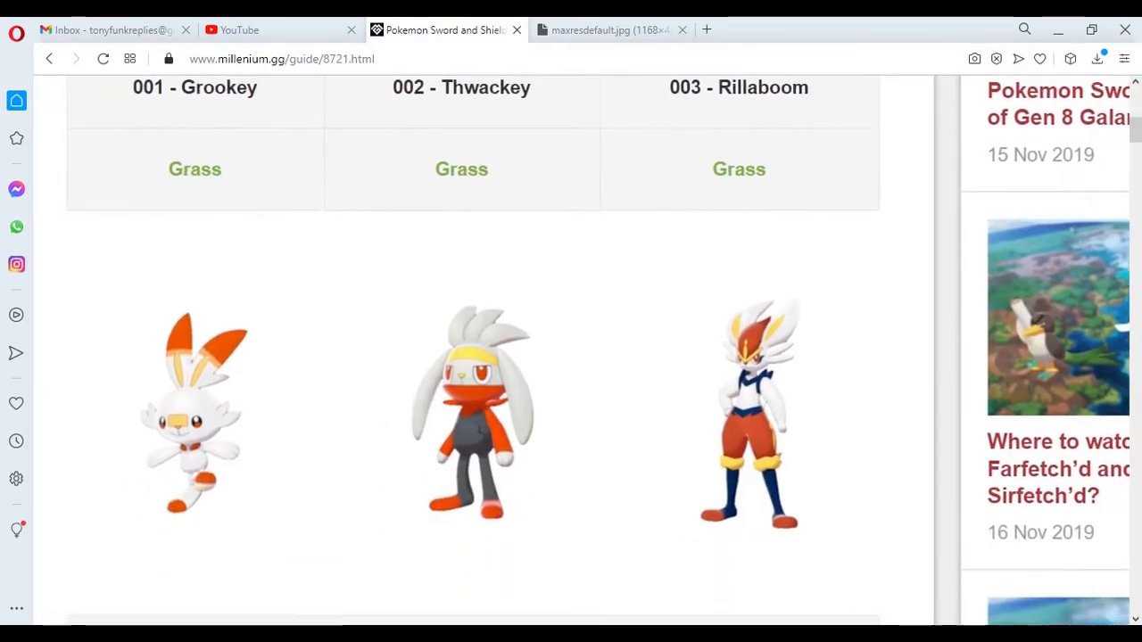
scroll("down", 3)
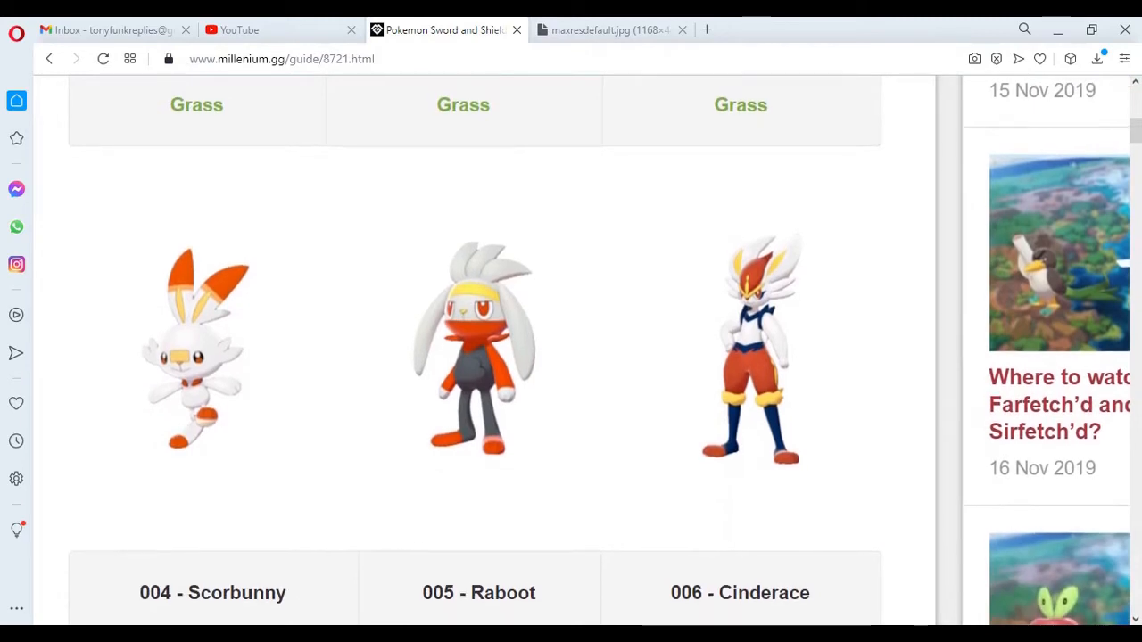
mouse_move(771, 412)
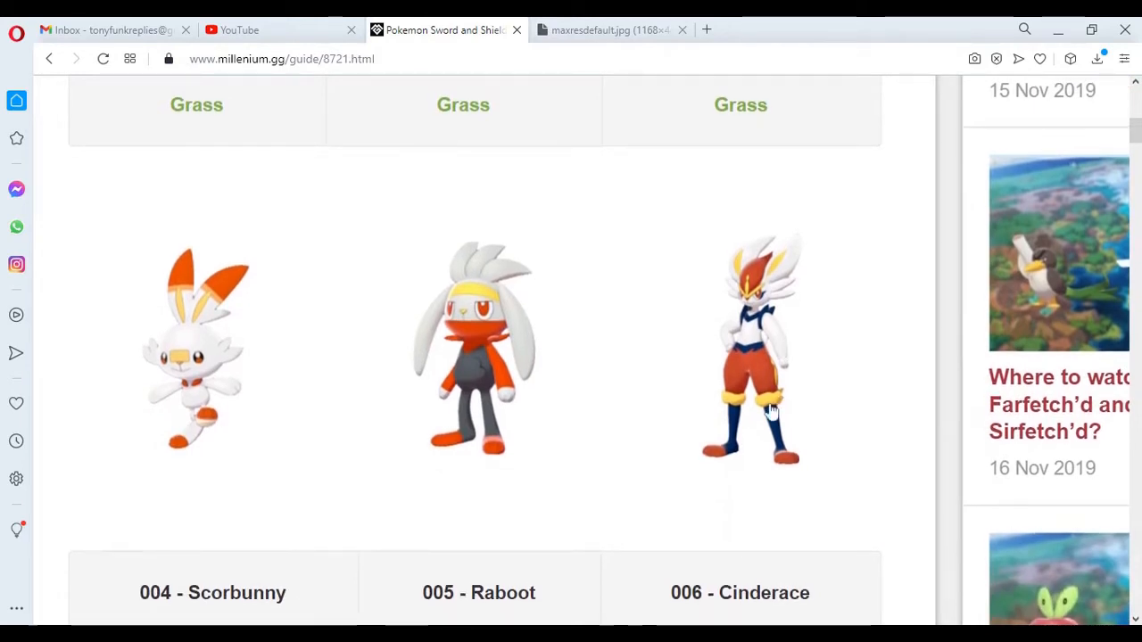
mouse_move(245, 393)
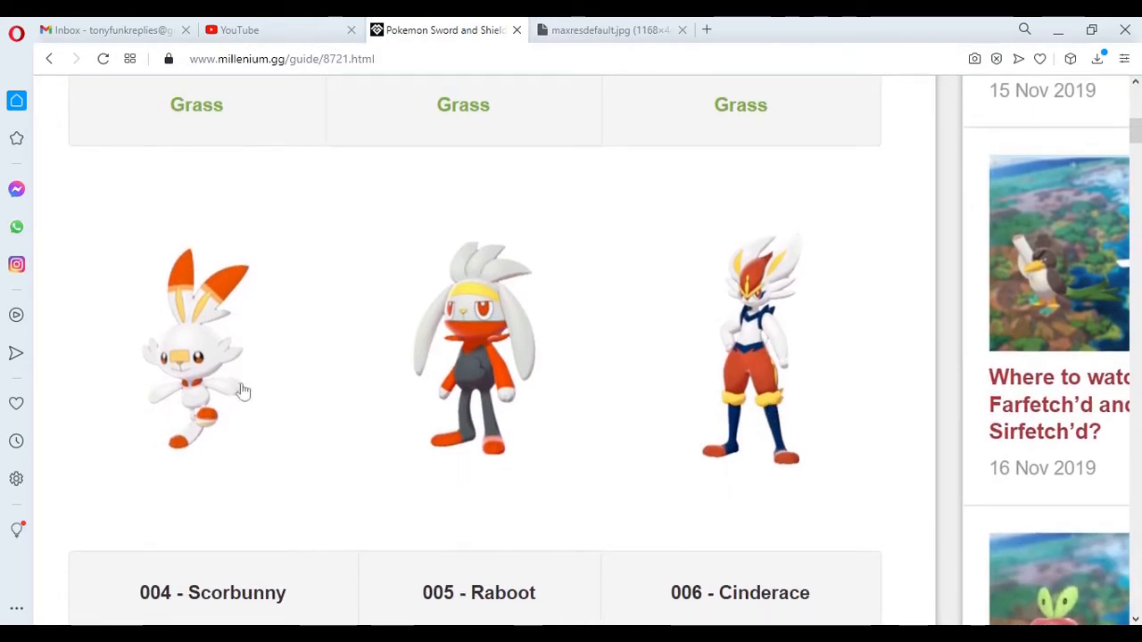
scroll("down", 3)
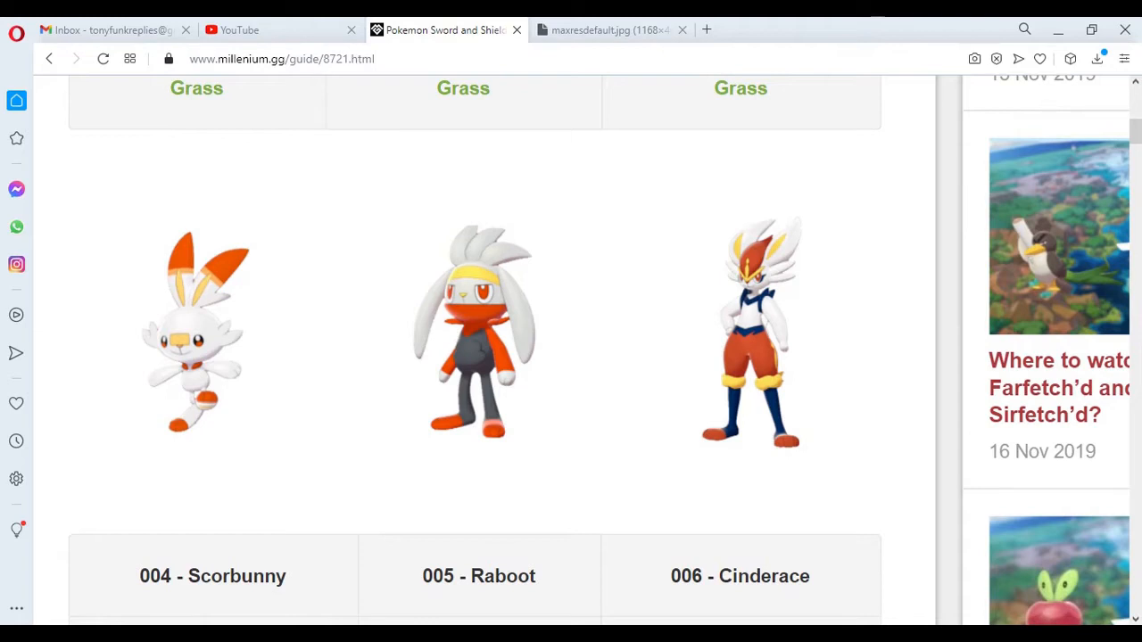
- Scroll to the Fire table for entries 004–006 and the Sobble, Drizzile, Inteleon artwork
scroll("down", 3)
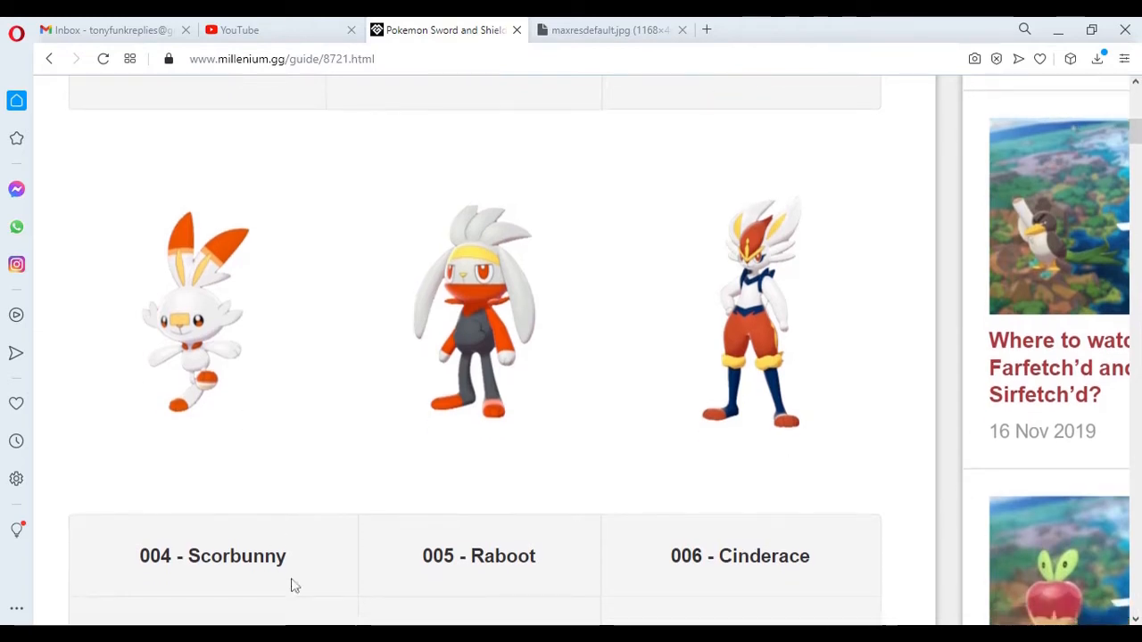
mouse_move(210, 439)
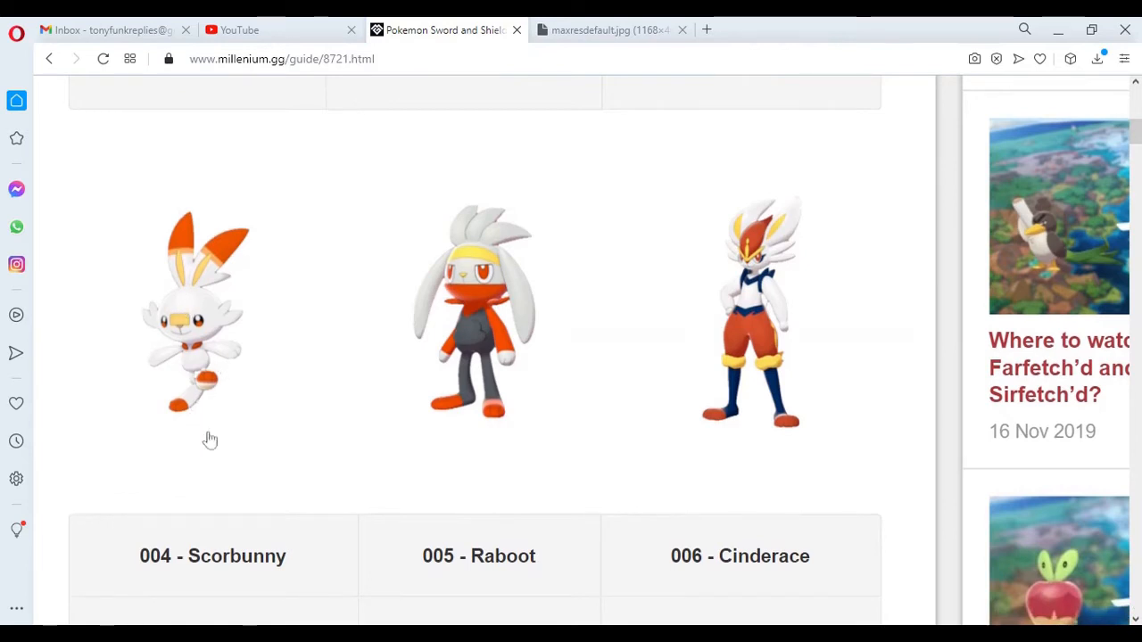
mouse_move(169, 263)
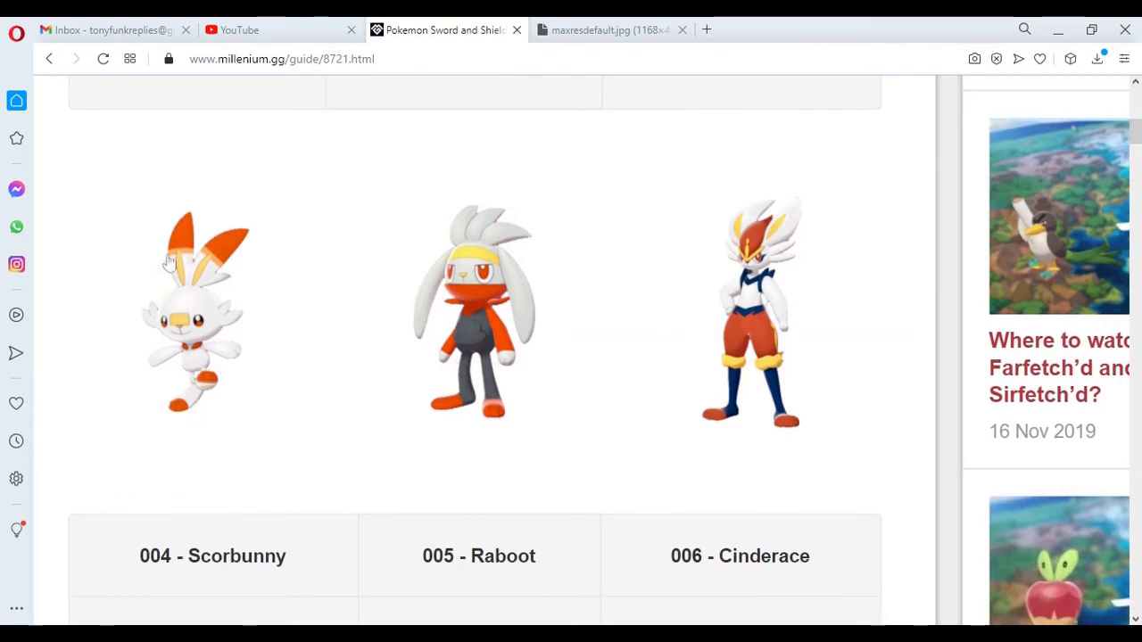
mouse_move(455, 365)
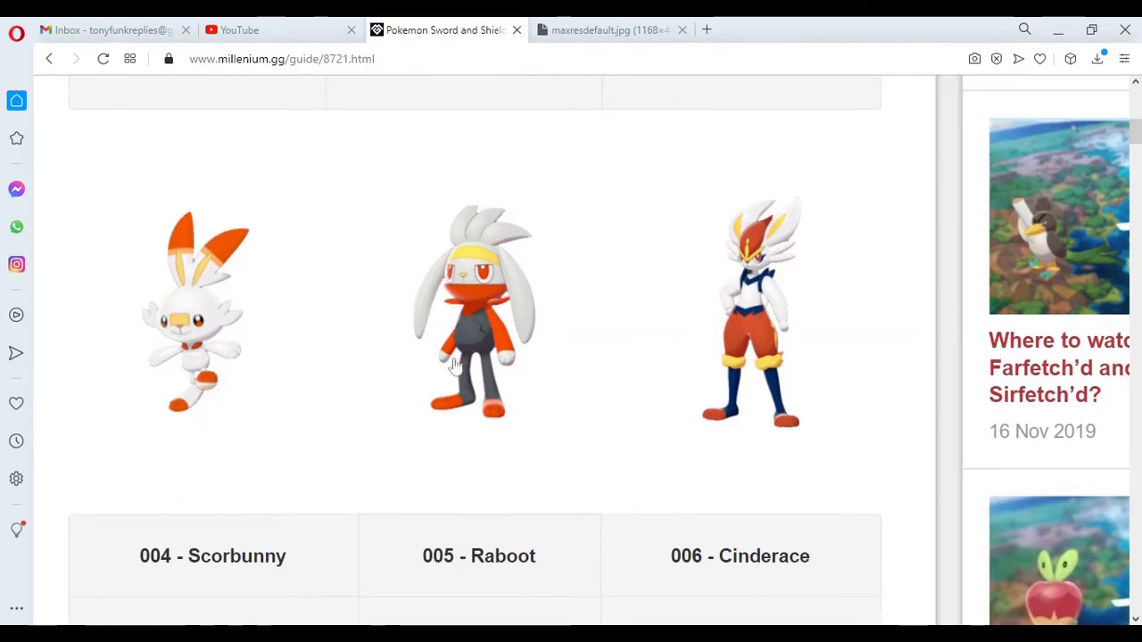
mouse_move(504, 428)
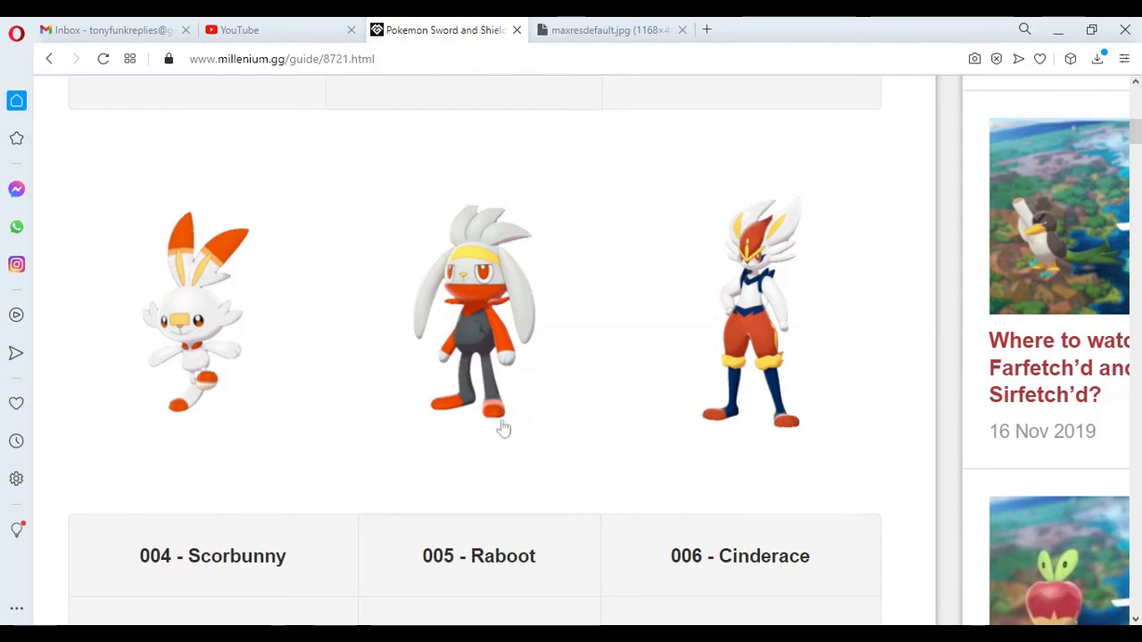
mouse_move(495, 337)
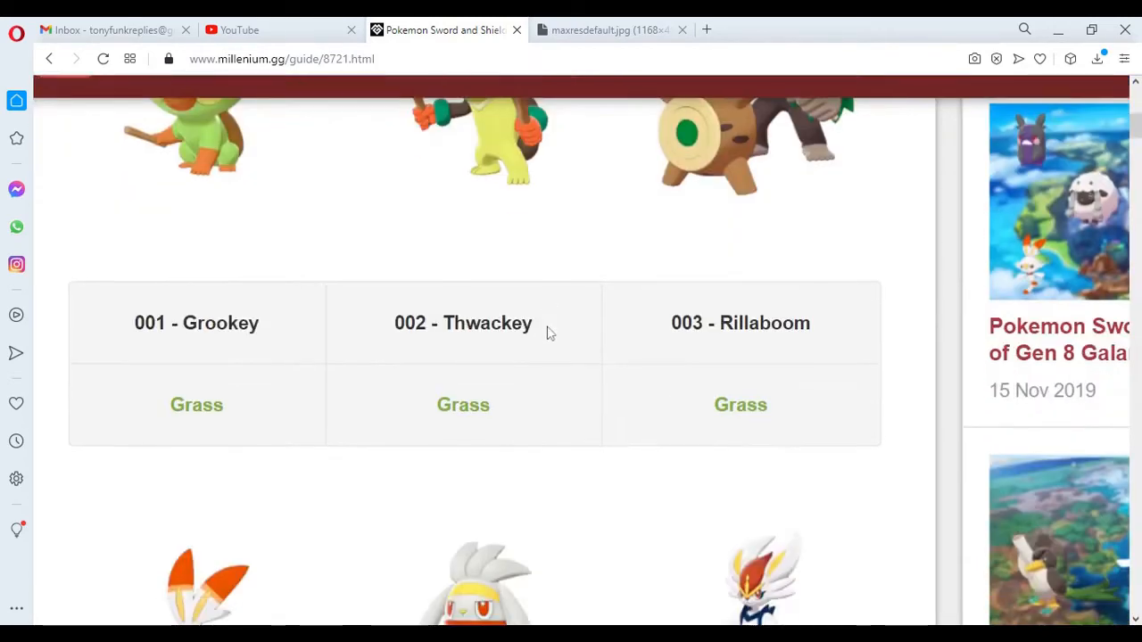
scroll("down", 3)
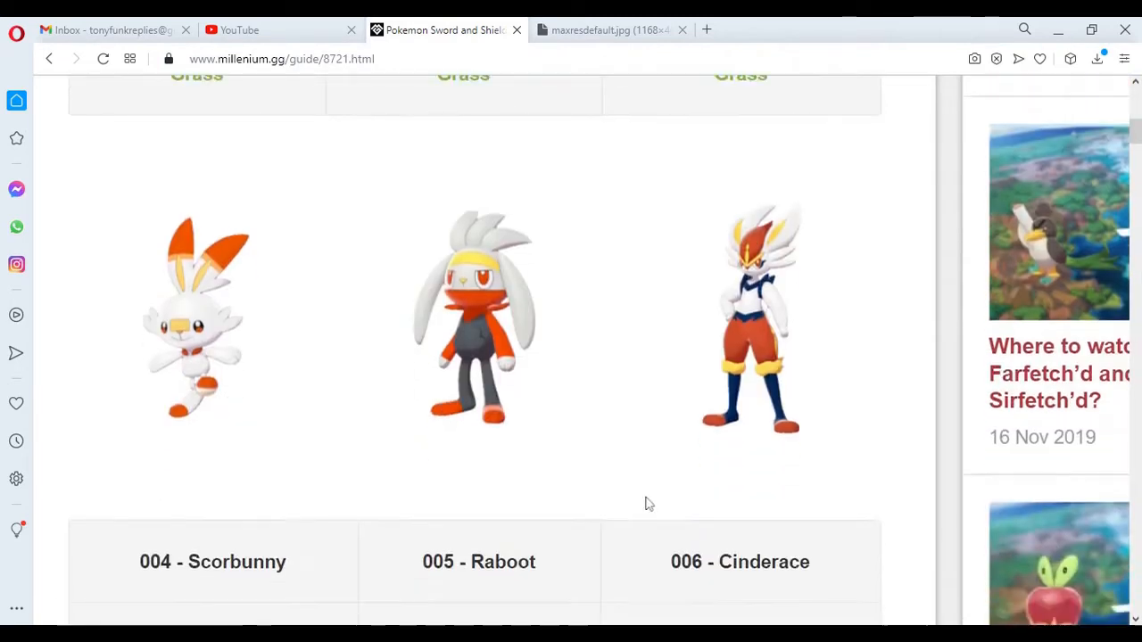
mouse_move(736, 268)
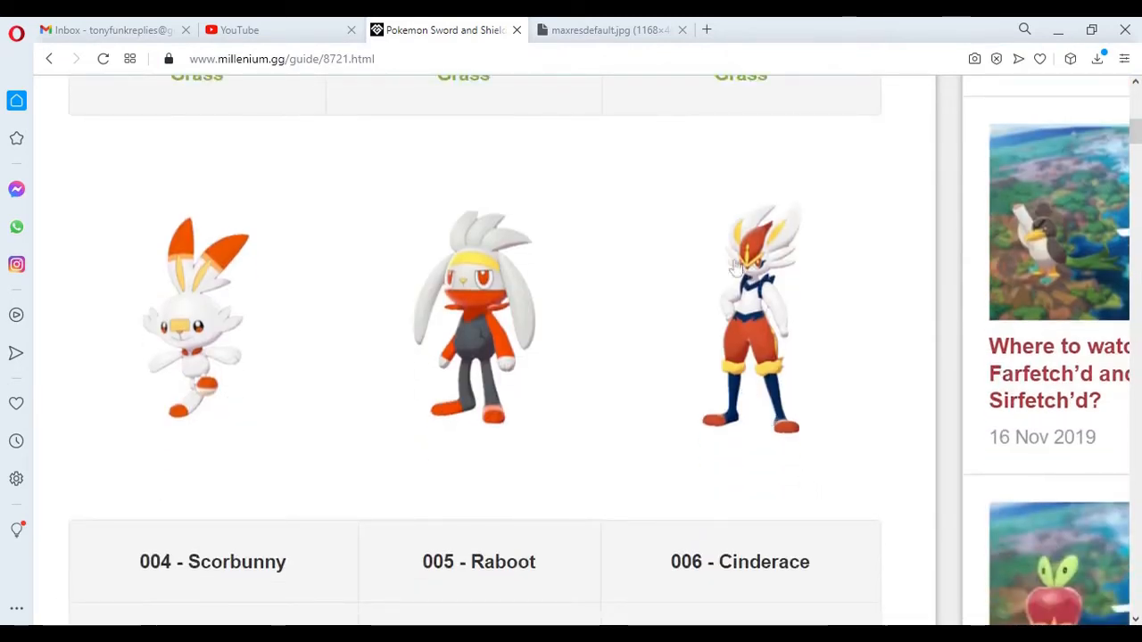
mouse_move(747, 299)
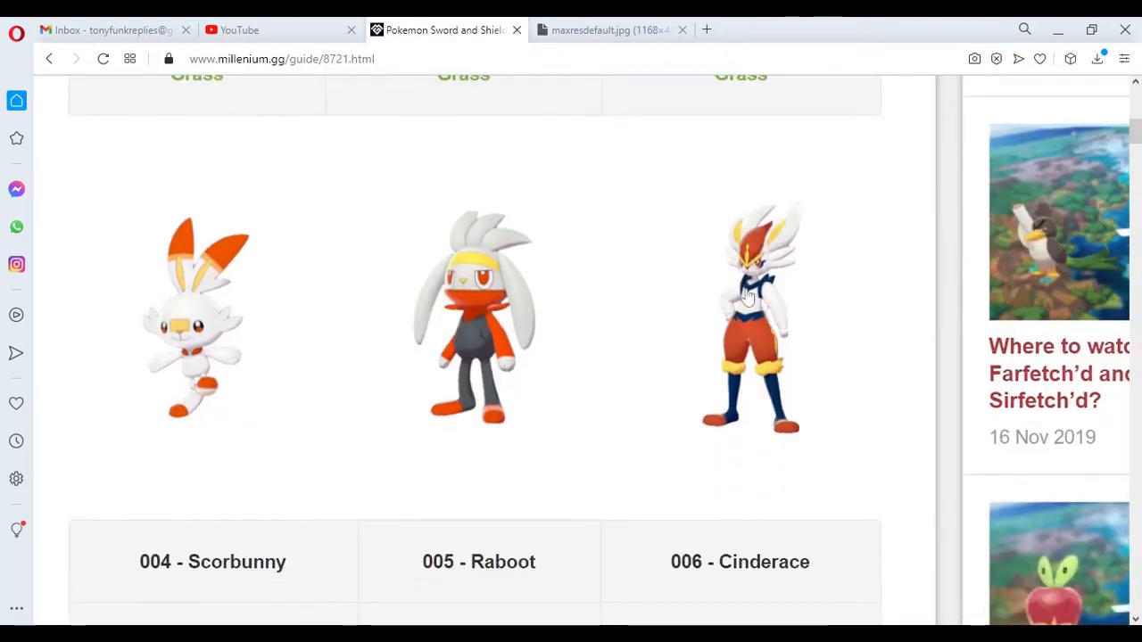
scroll("down", 3)
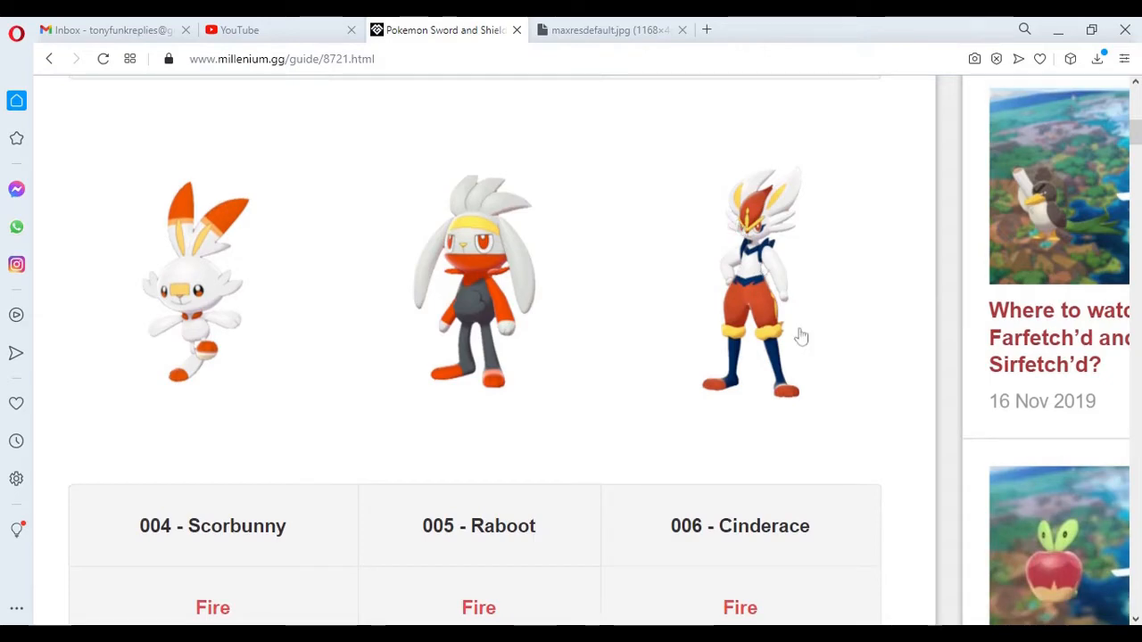
scroll("down", 3)
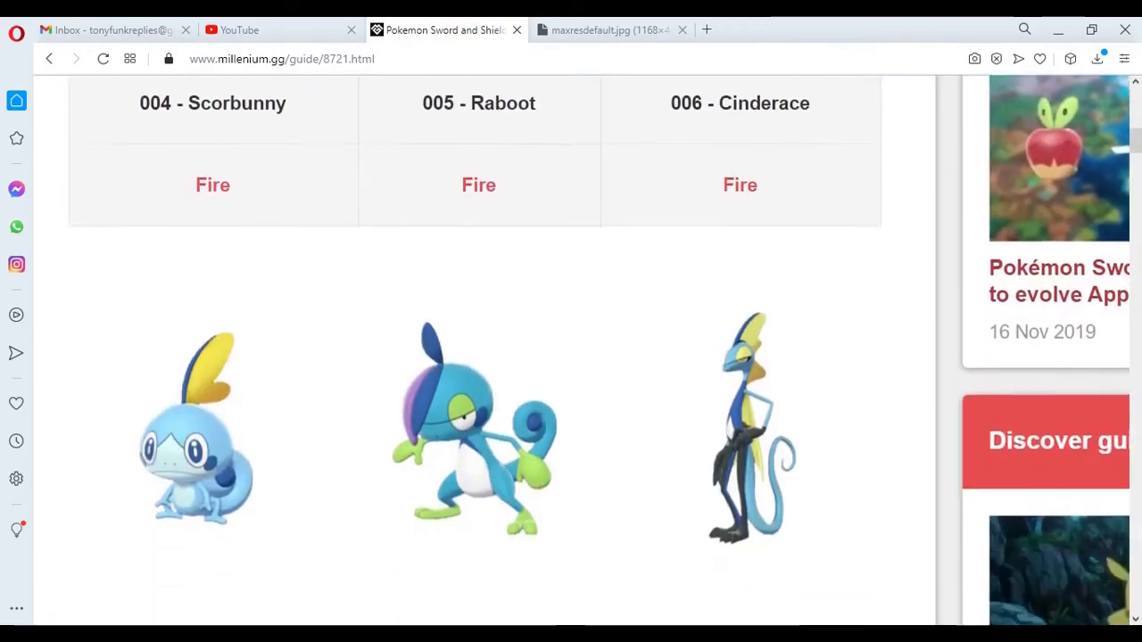
- Scroll to the 007–009 Water table and the next three Pokémon artworks
scroll("down", 3)
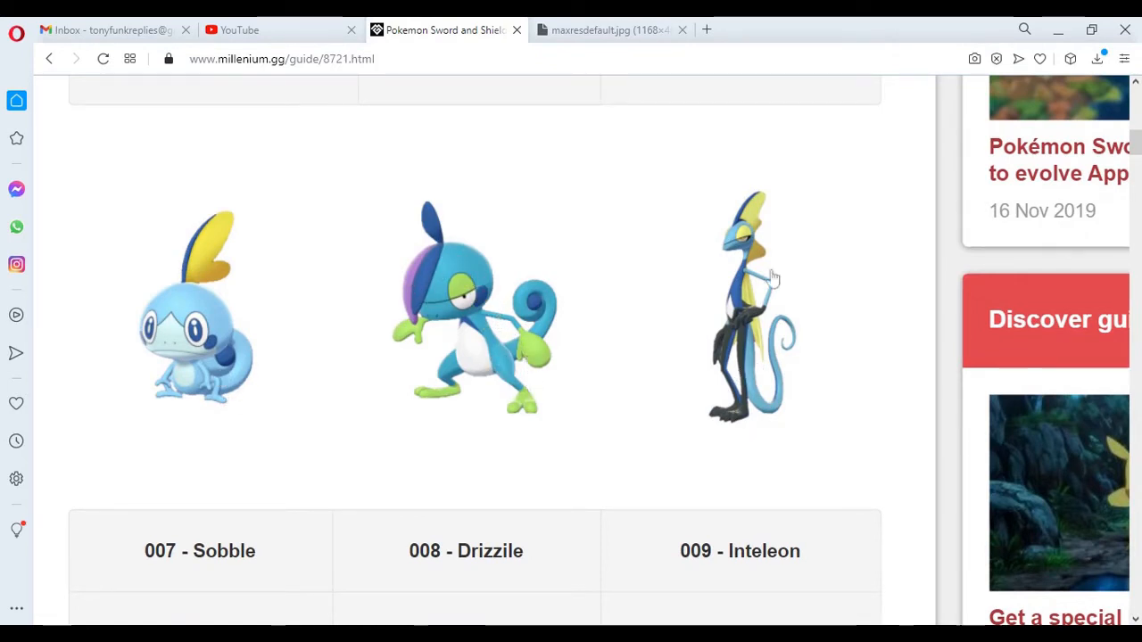
mouse_move(245, 374)
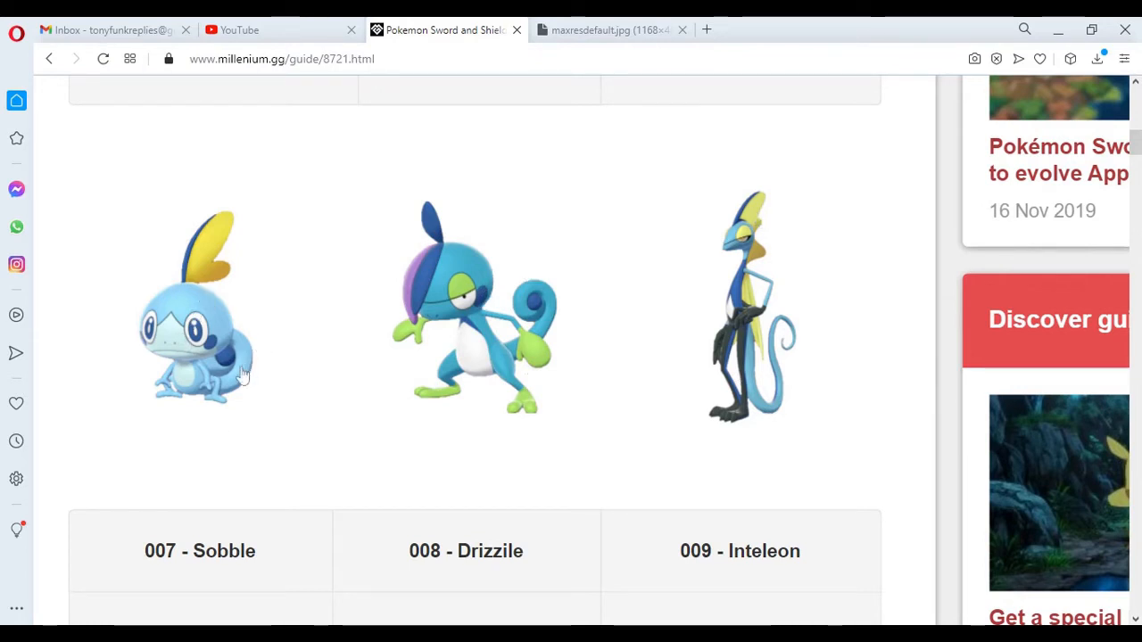
mouse_move(206, 356)
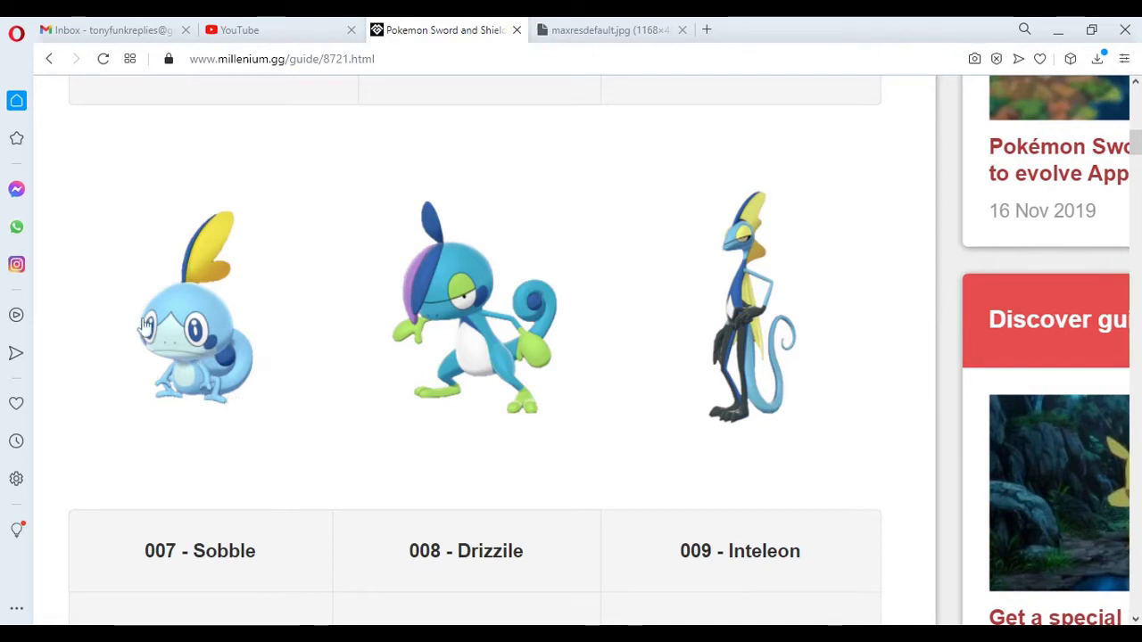
mouse_move(471, 303)
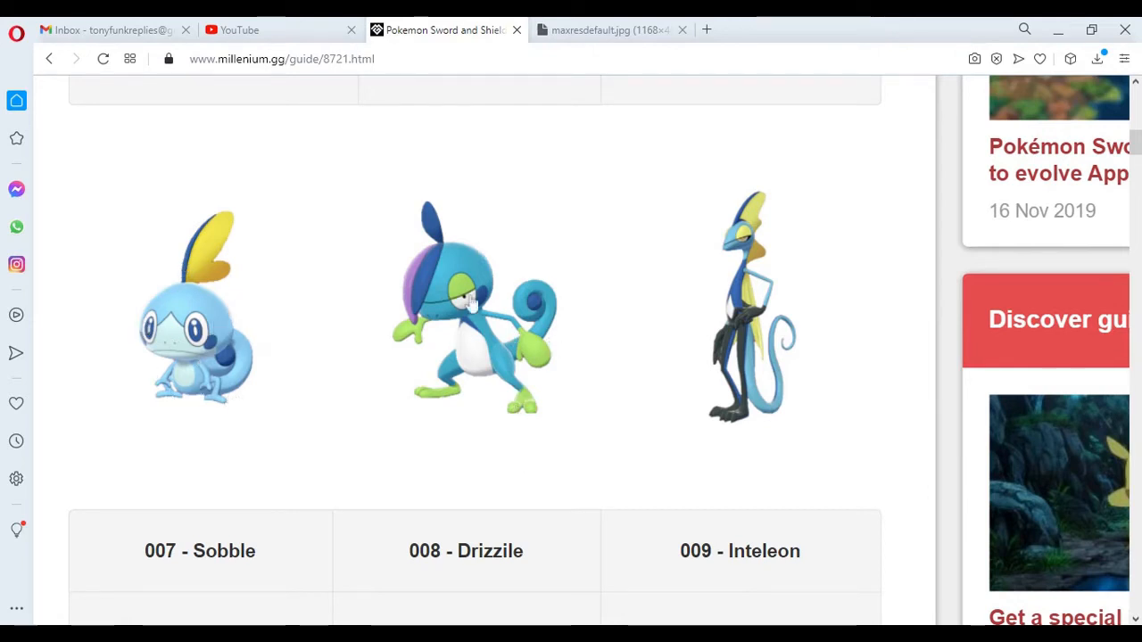
mouse_move(513, 348)
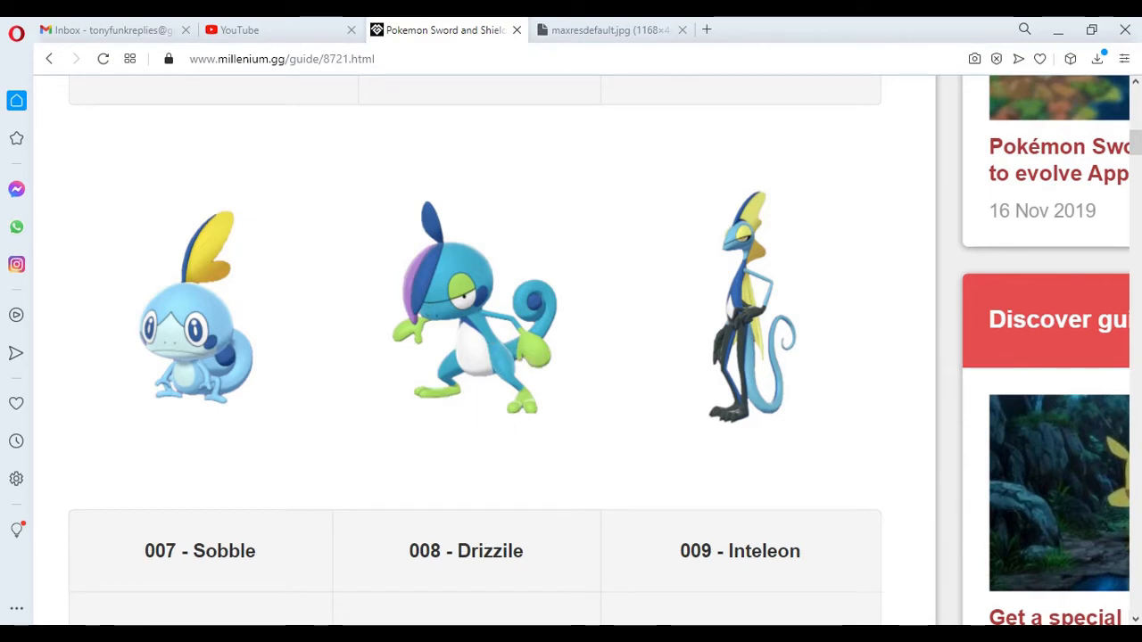
mouse_move(504, 302)
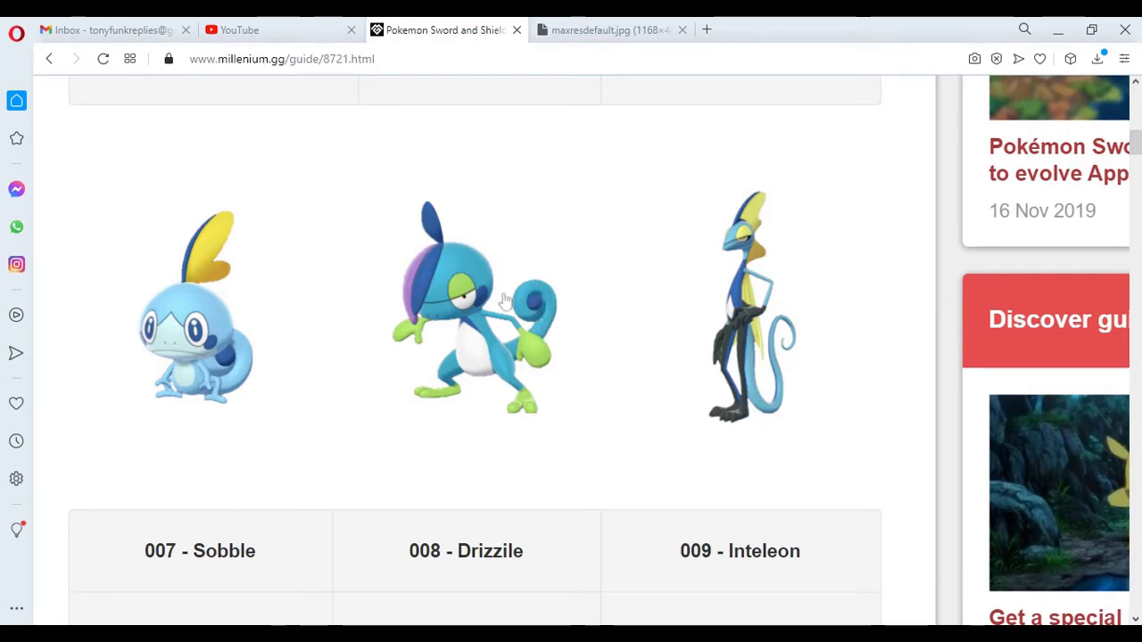
mouse_move(725, 377)
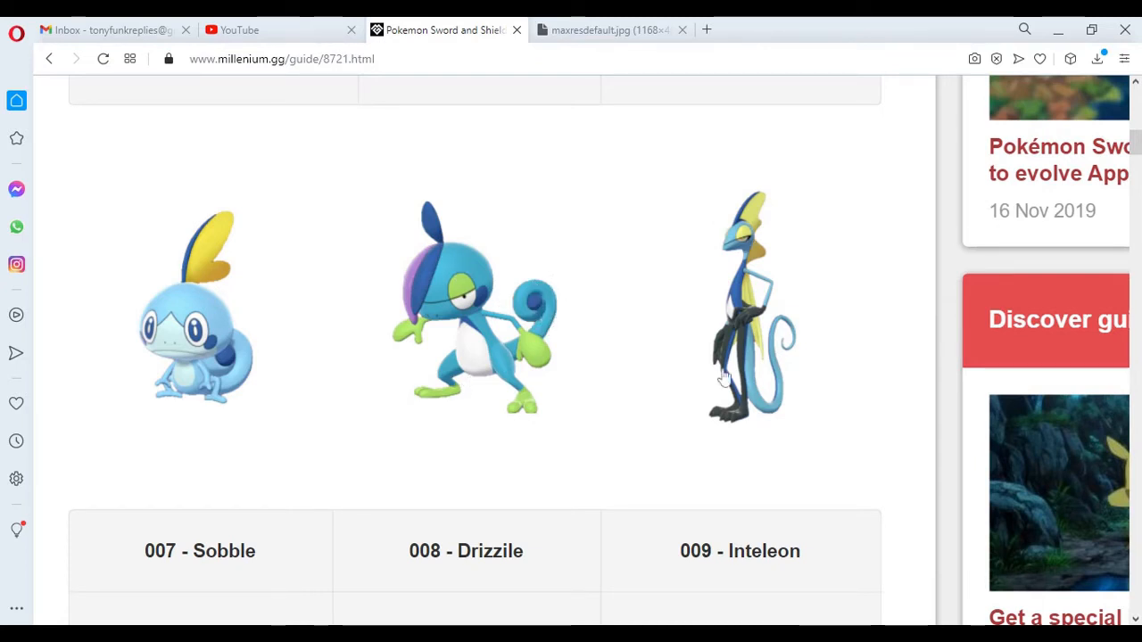
mouse_move(825, 321)
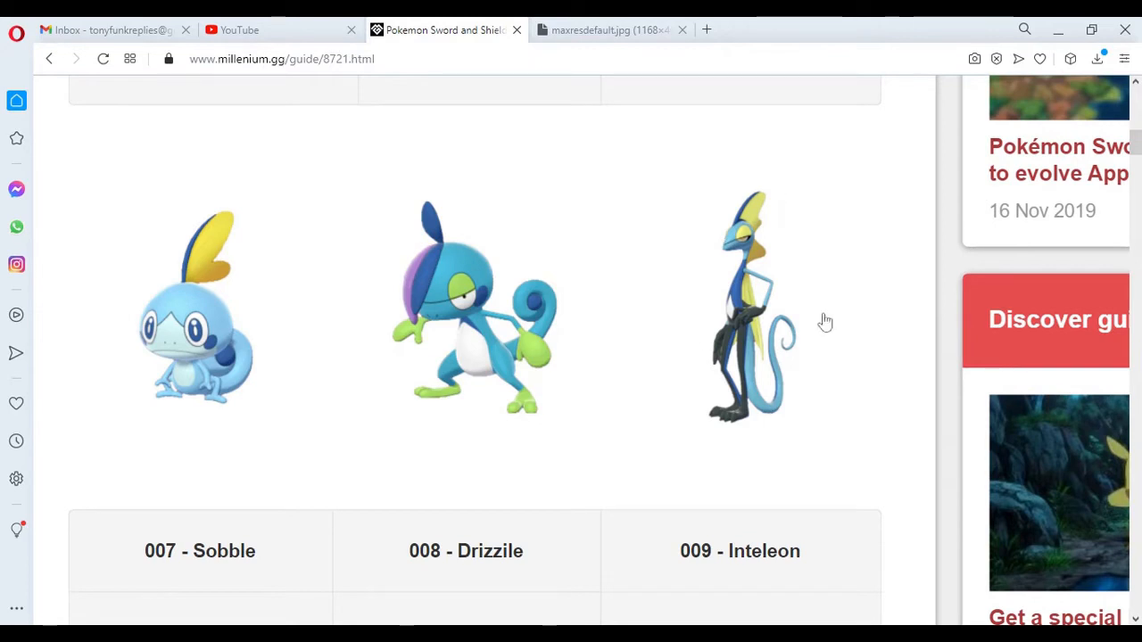
mouse_move(808, 435)
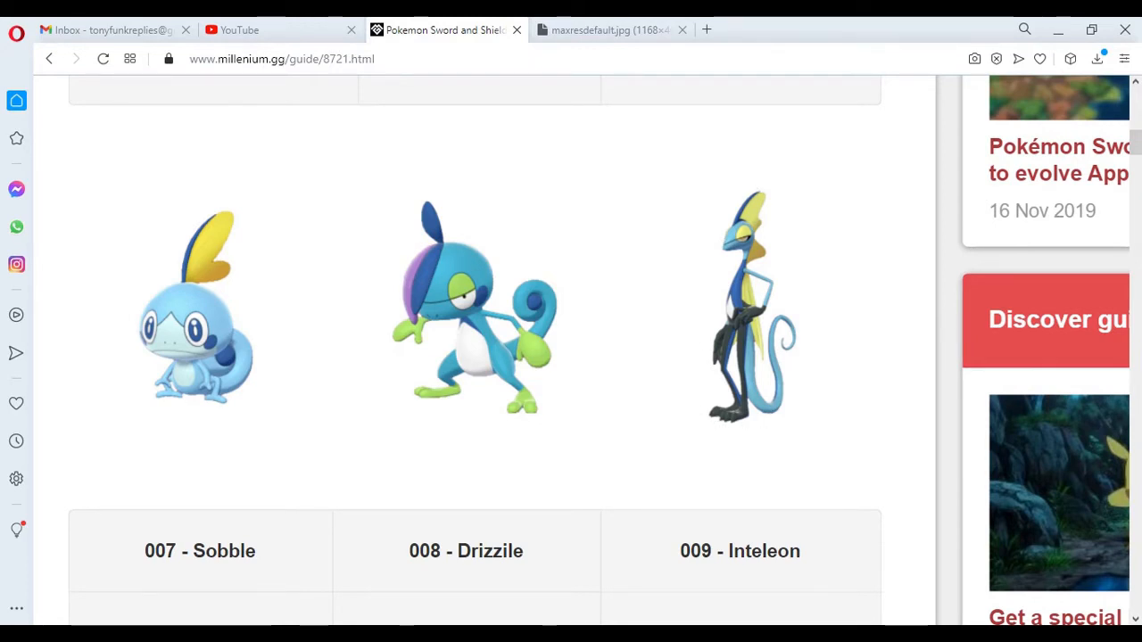
scroll("down", 3)
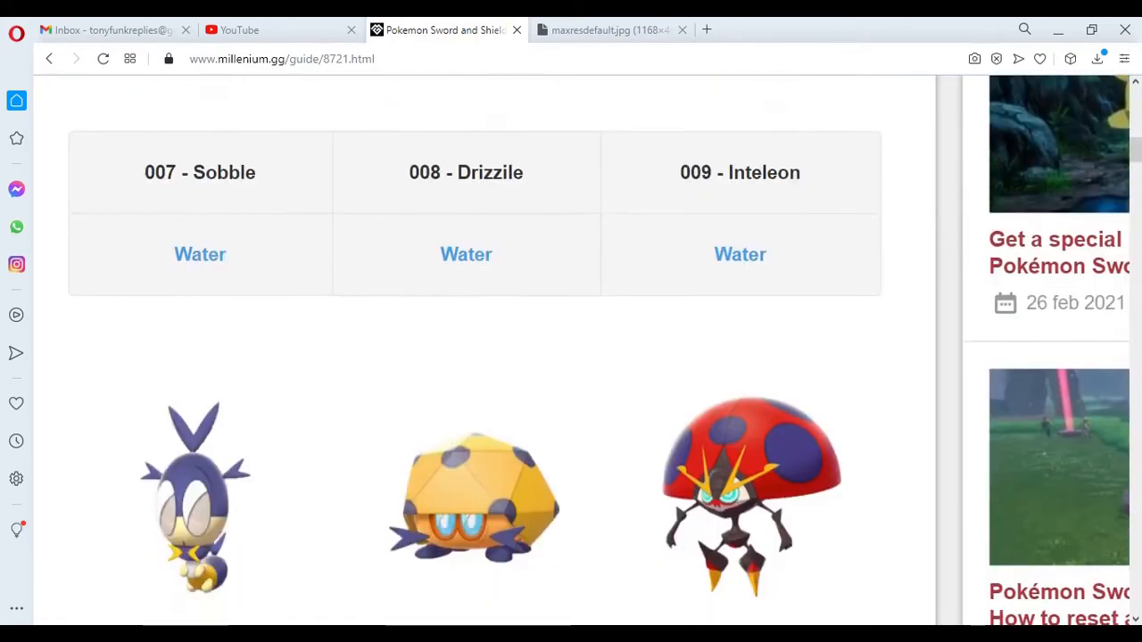
- Scroll past 010 Blipbug, 011 Dottler and 012 Orbeetle to the squirrel Pokémon artwork
scroll("down", 3)
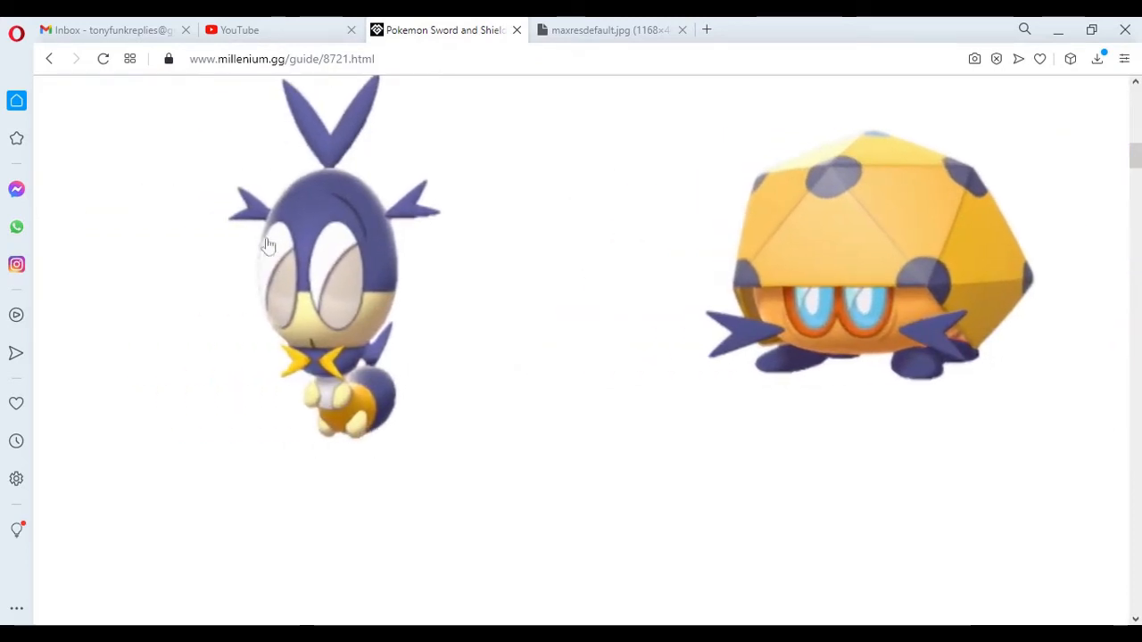
mouse_move(308, 240)
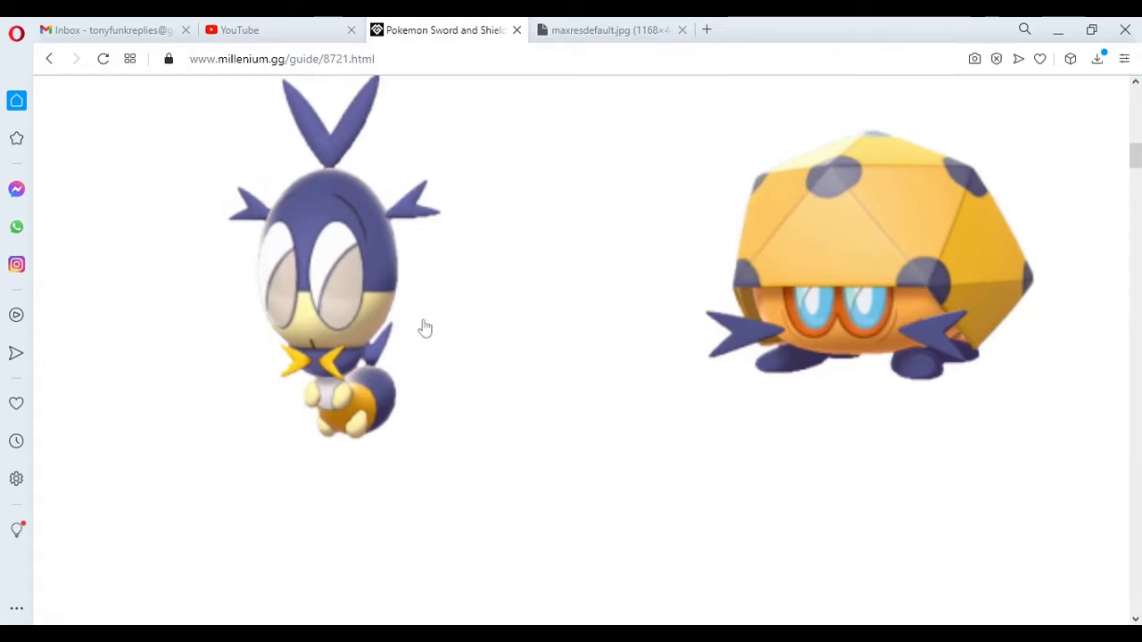
mouse_move(354, 426)
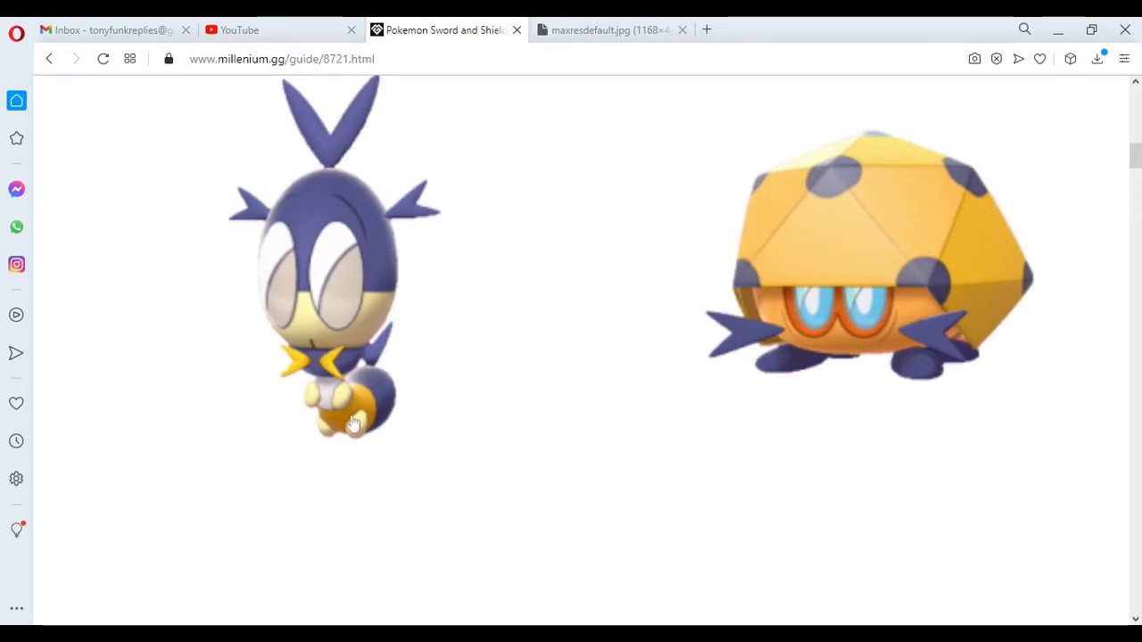
scroll("down", 3)
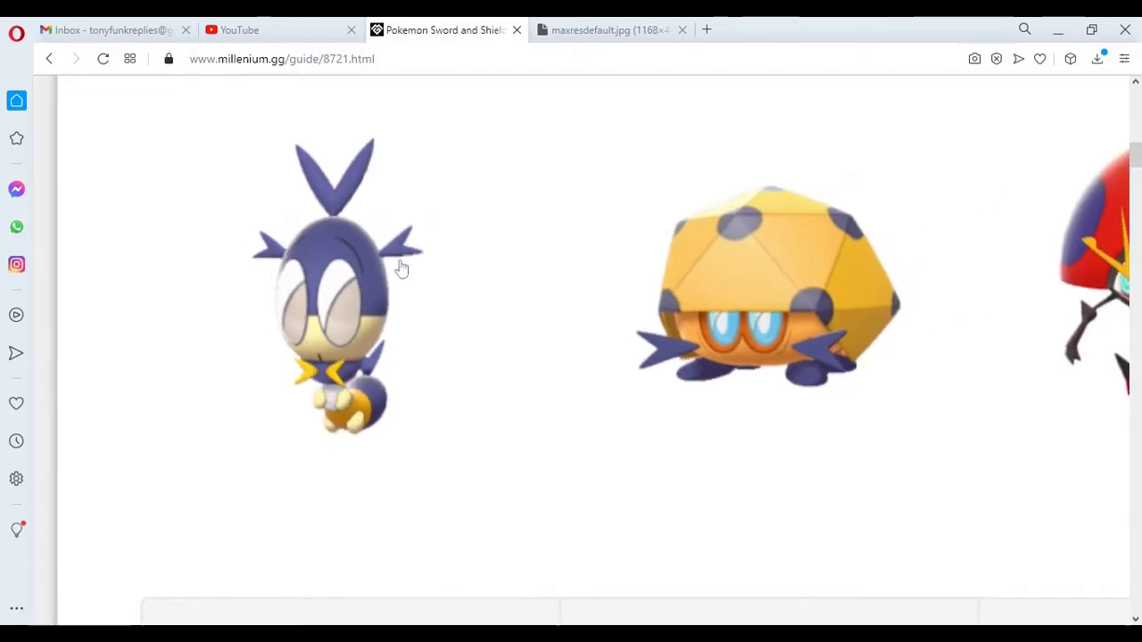
mouse_move(382, 341)
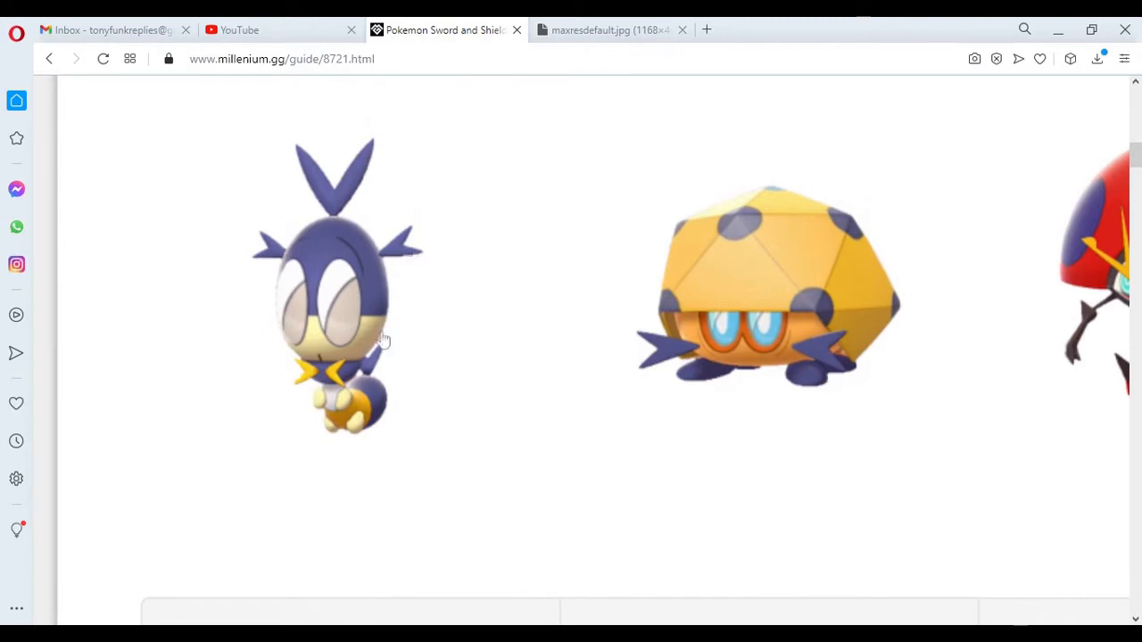
mouse_move(357, 434)
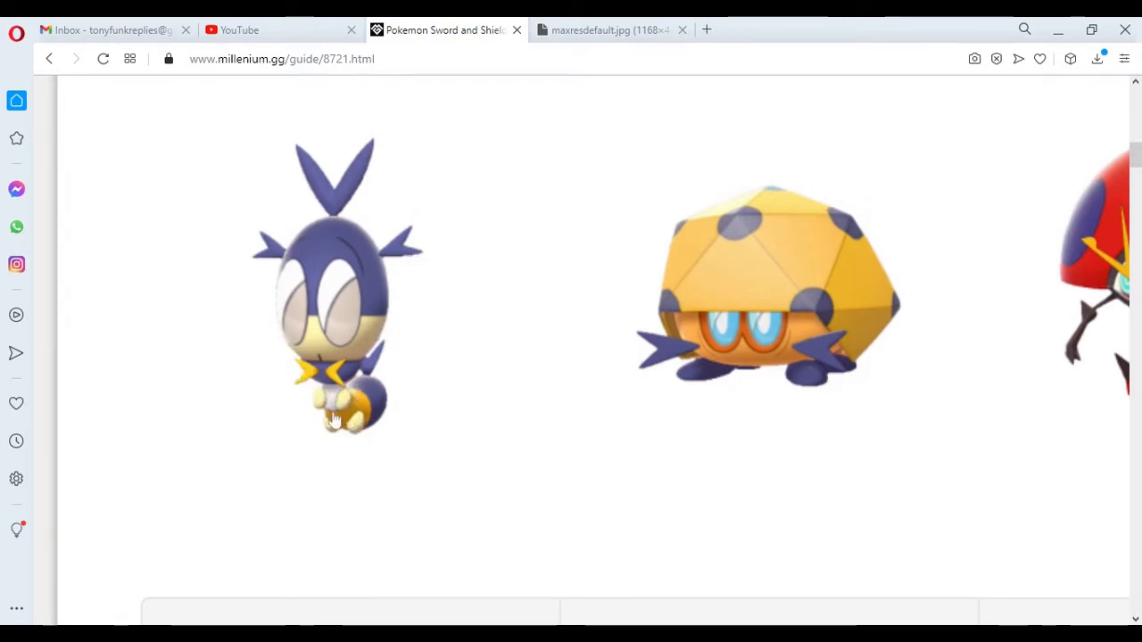
mouse_move(303, 383)
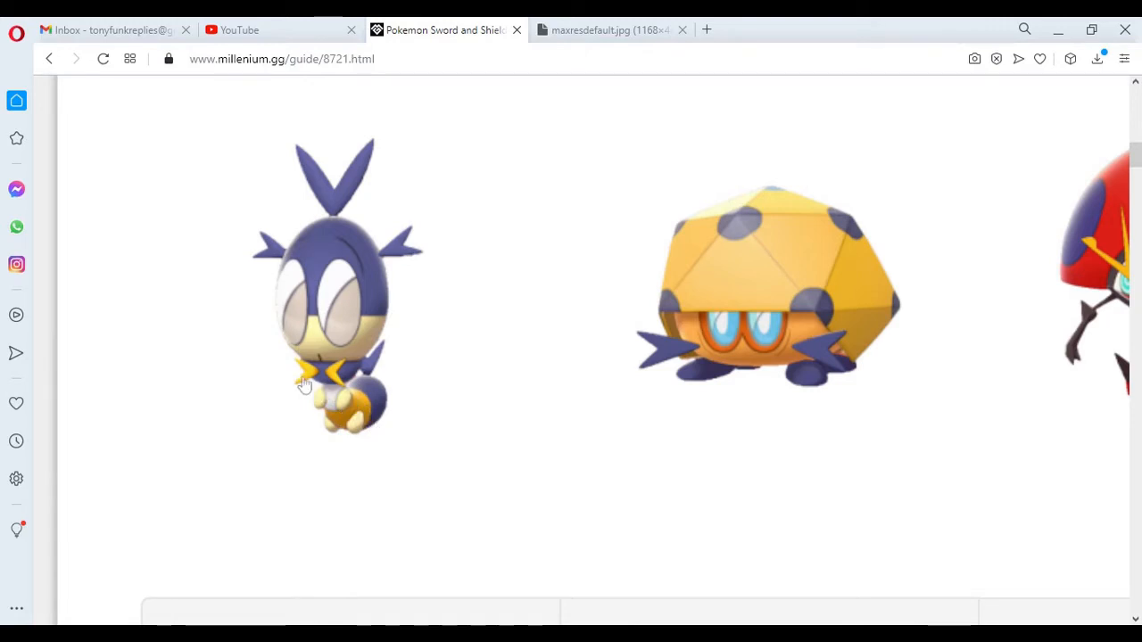
mouse_move(332, 373)
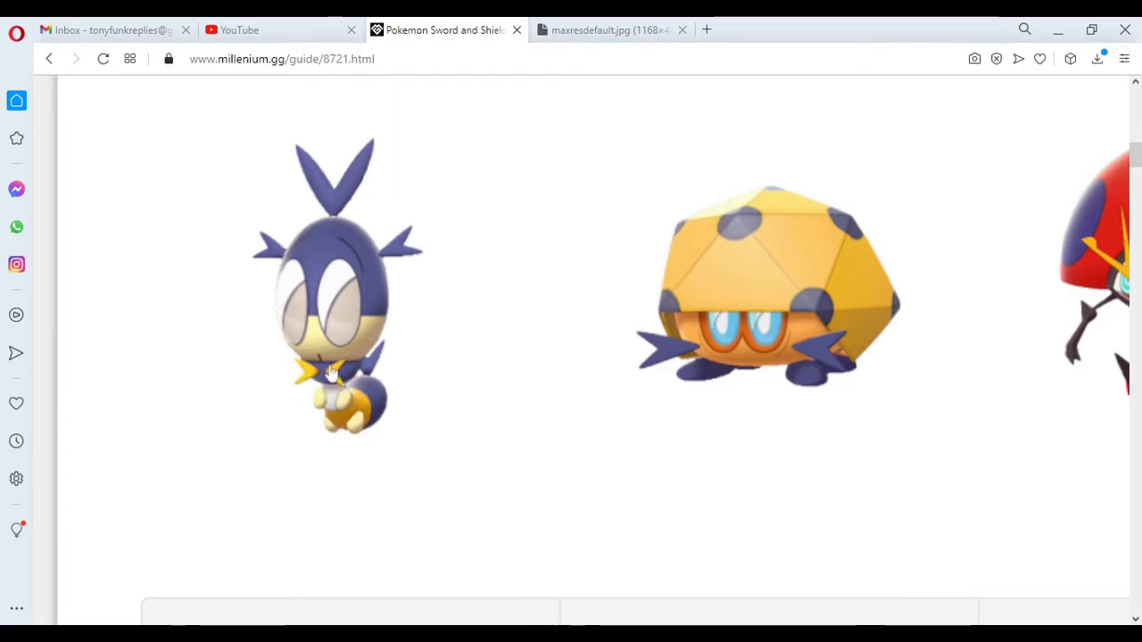
scroll("down", 3)
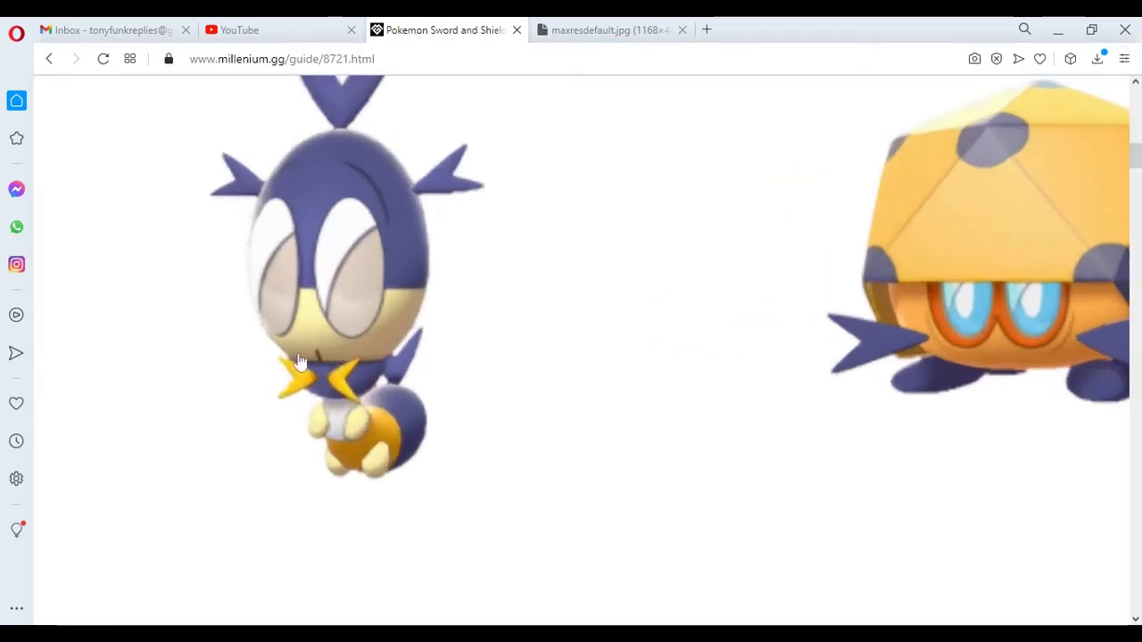
mouse_move(309, 381)
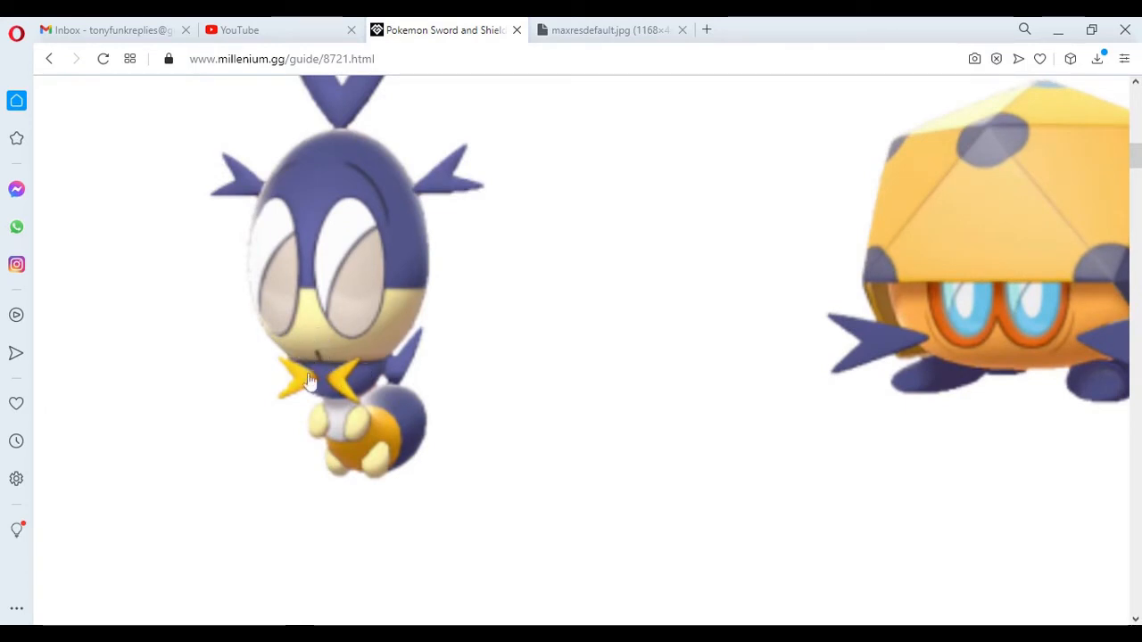
scroll("down", 3)
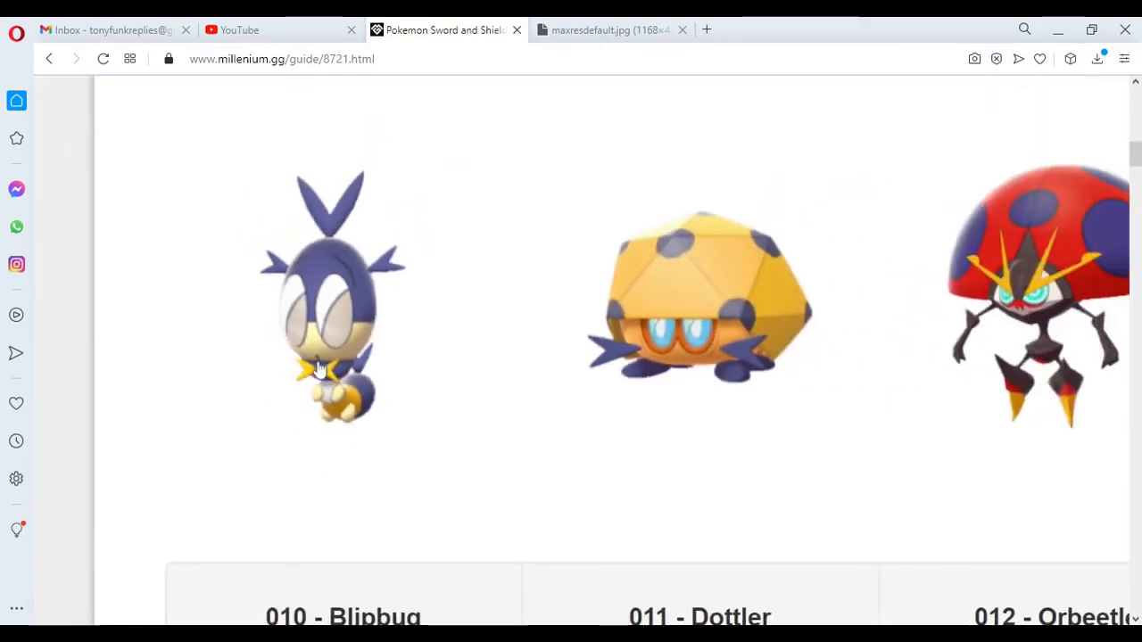
mouse_move(372, 390)
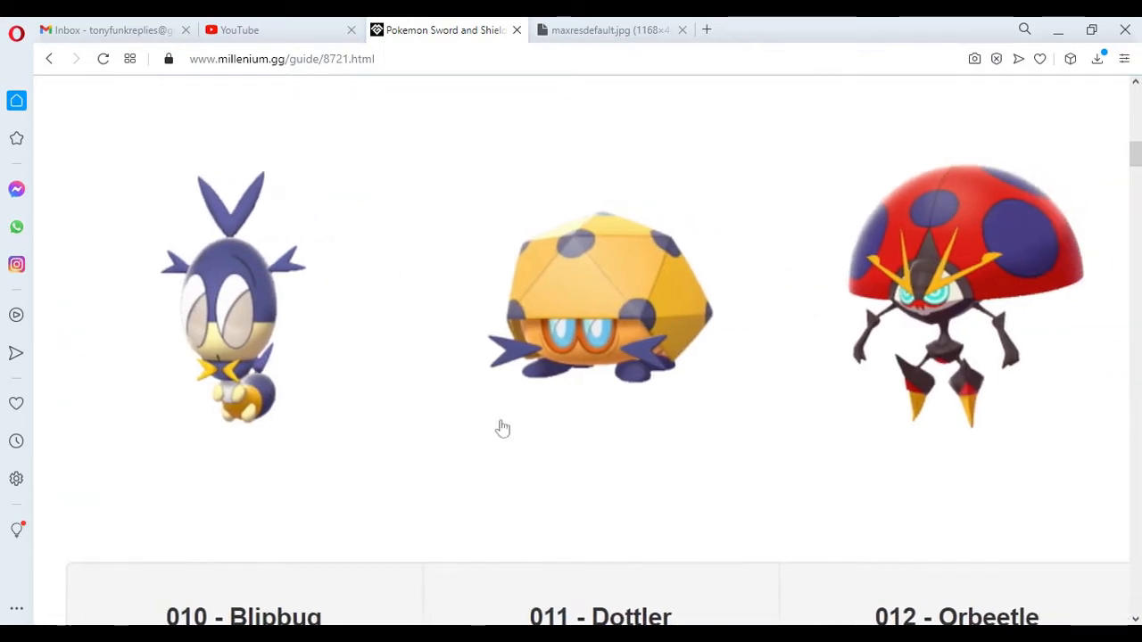
mouse_move(472, 281)
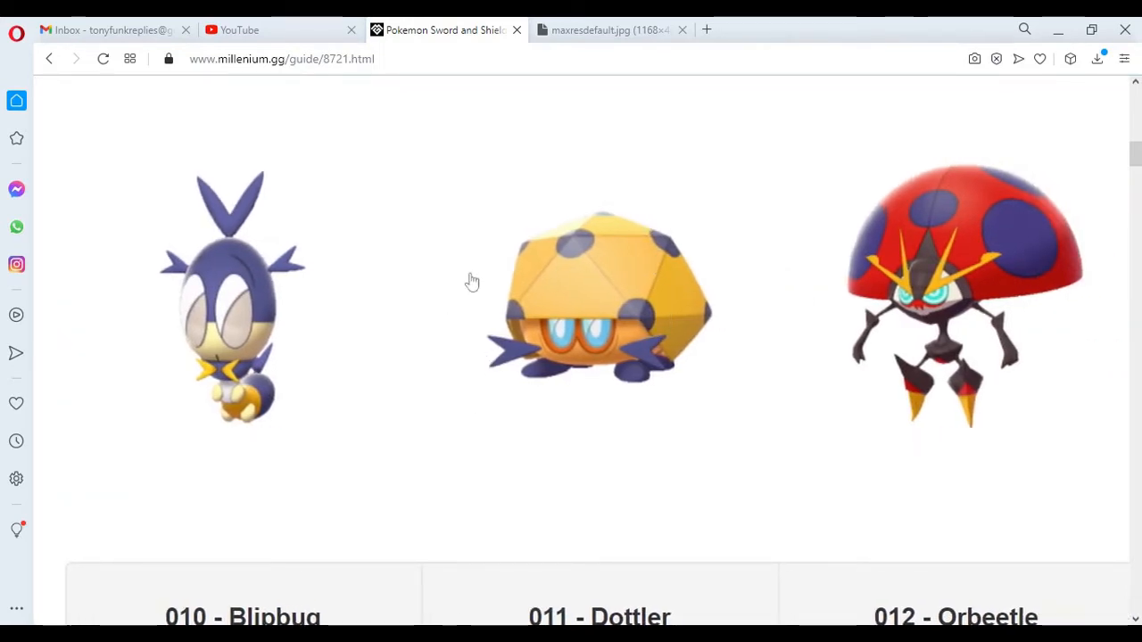
mouse_move(272, 418)
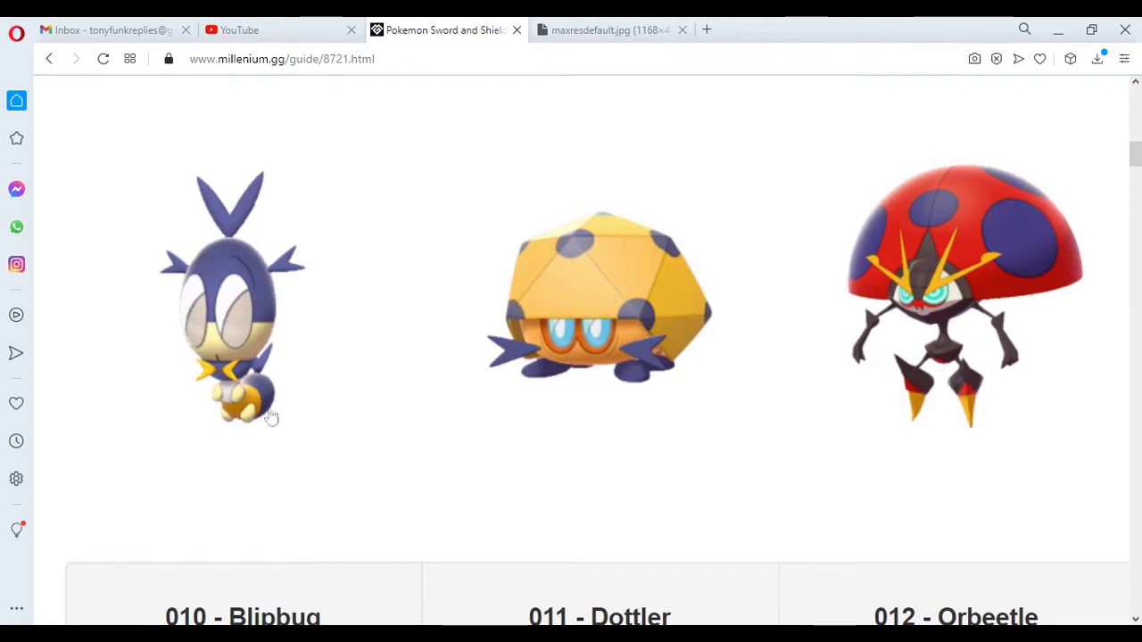
mouse_move(275, 432)
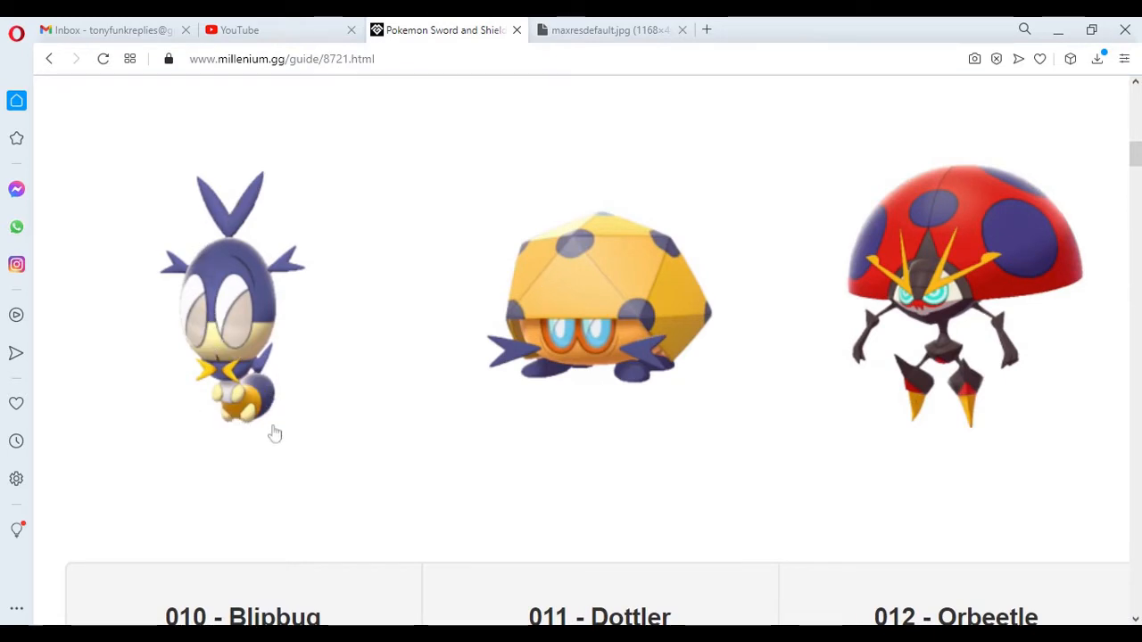
mouse_move(605, 343)
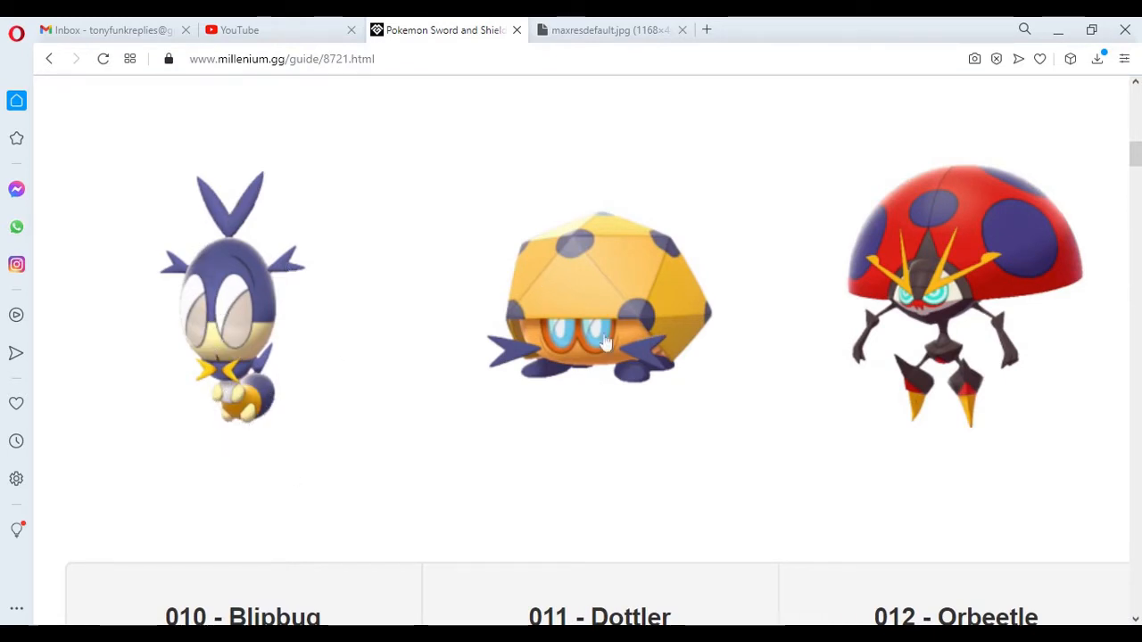
mouse_move(645, 279)
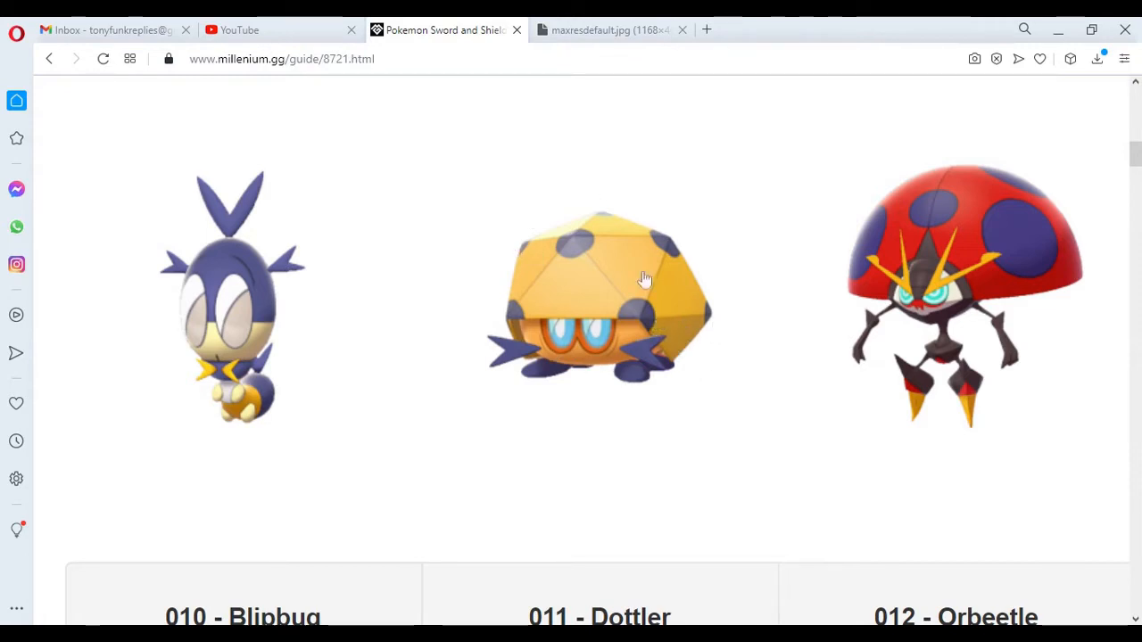
mouse_move(598, 296)
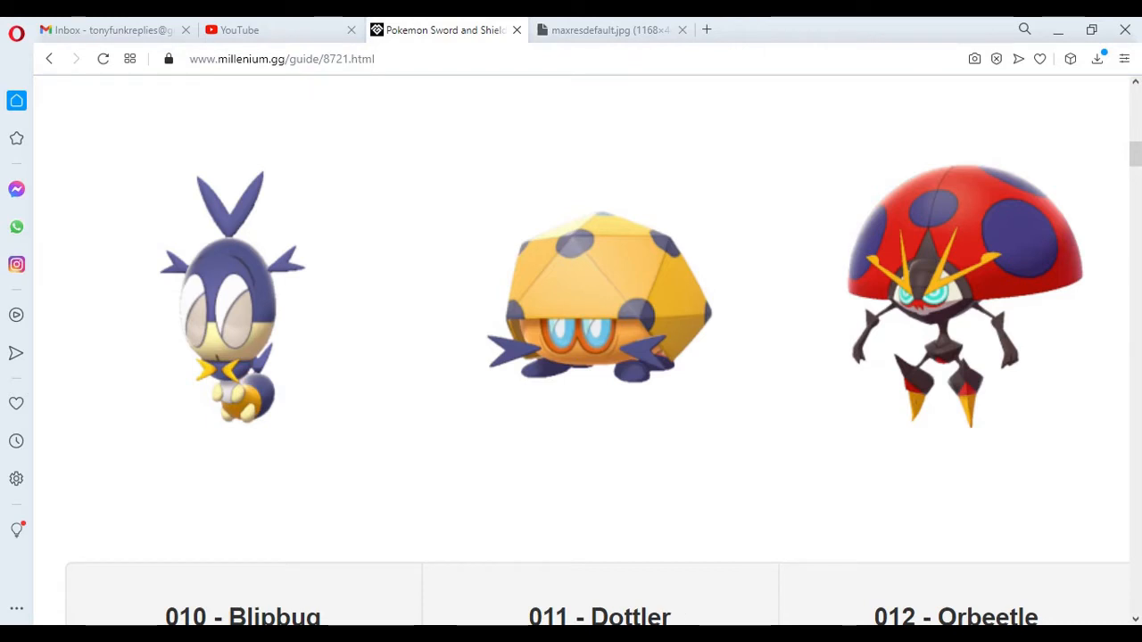
mouse_move(602, 331)
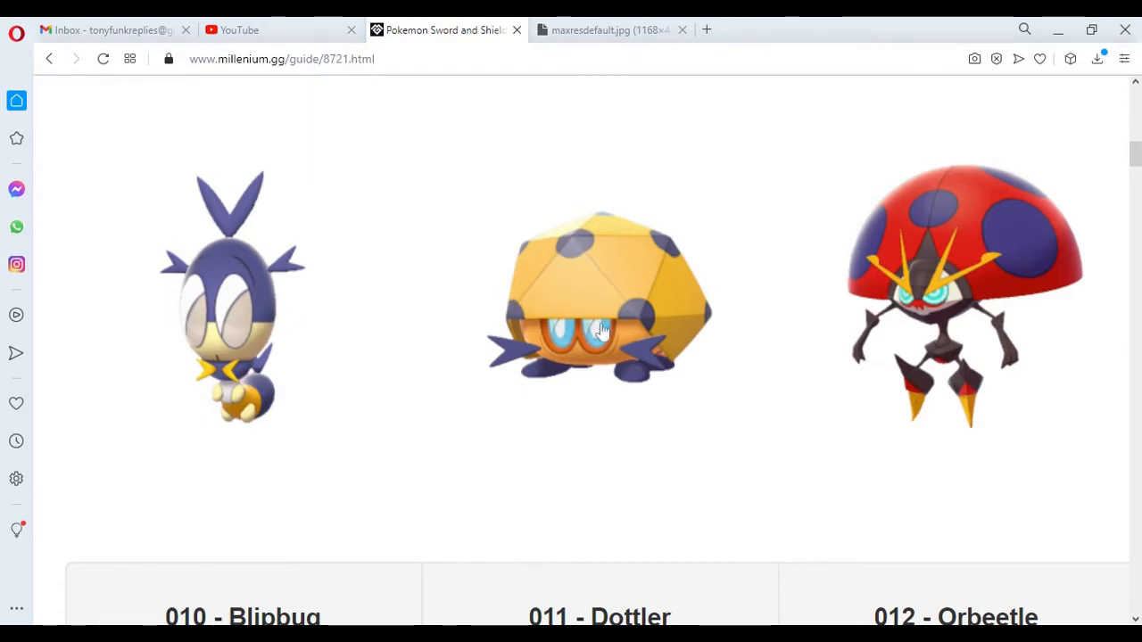
mouse_move(451, 400)
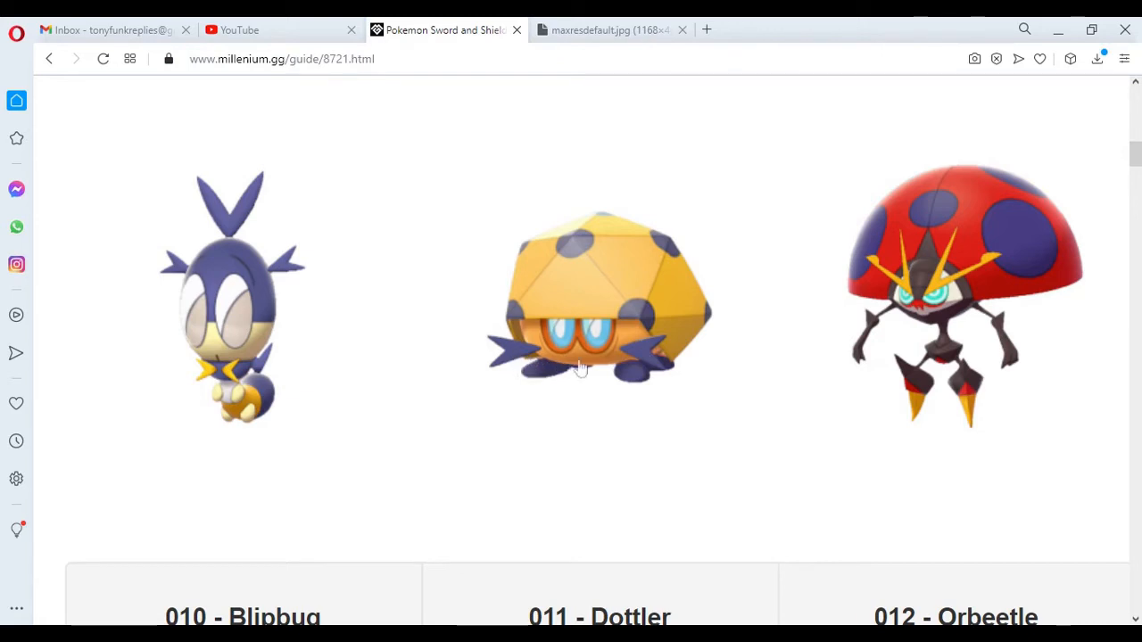
mouse_move(548, 366)
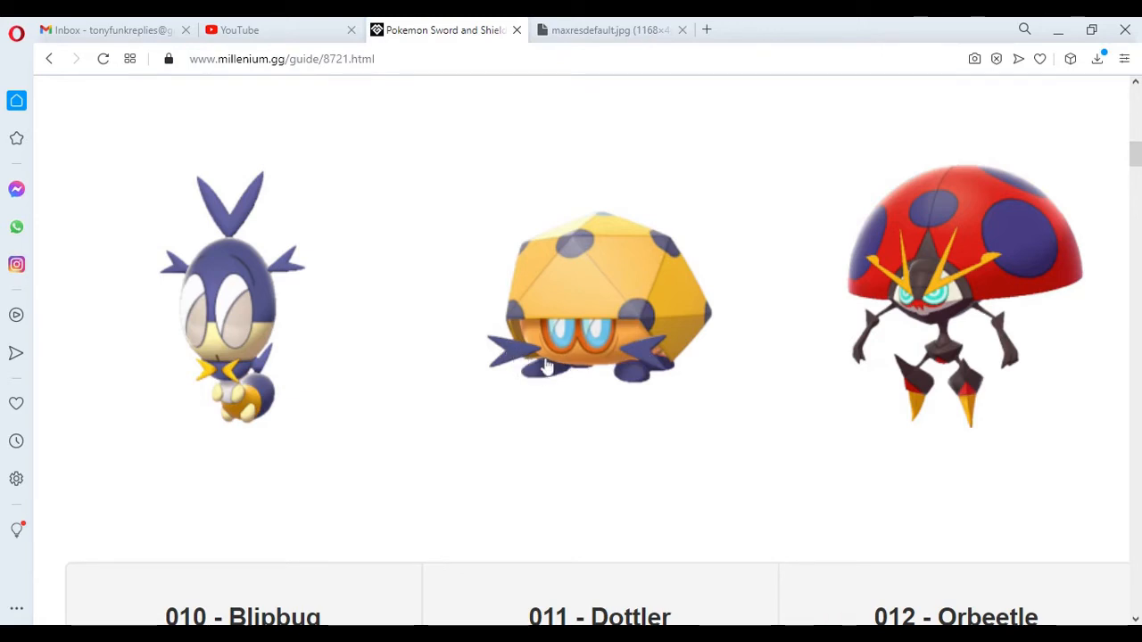
mouse_move(610, 370)
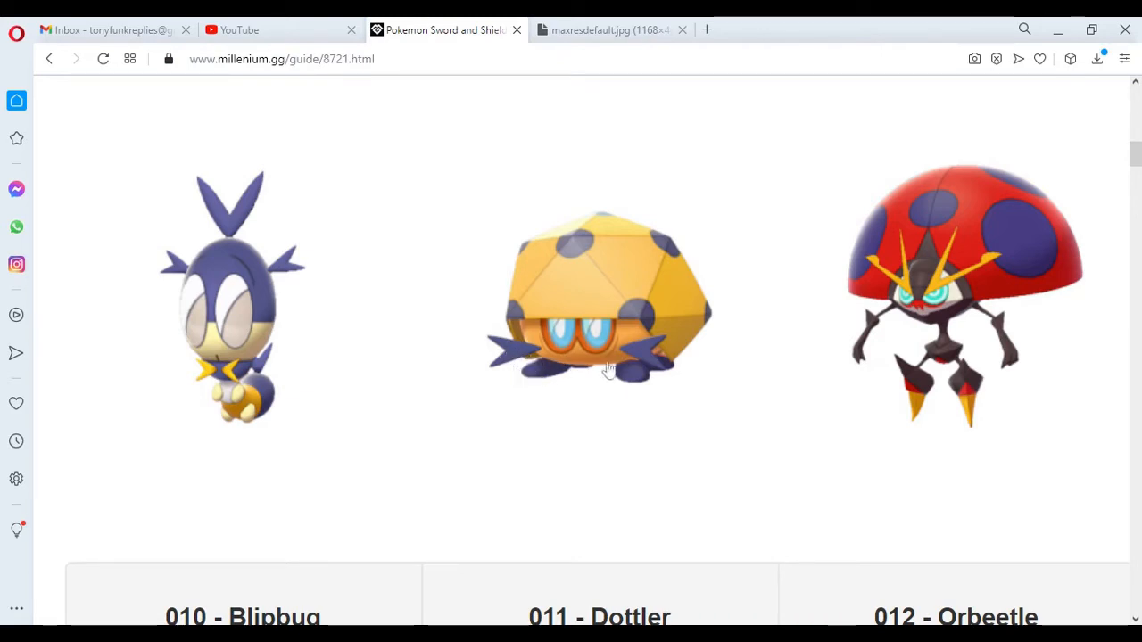
mouse_move(520, 391)
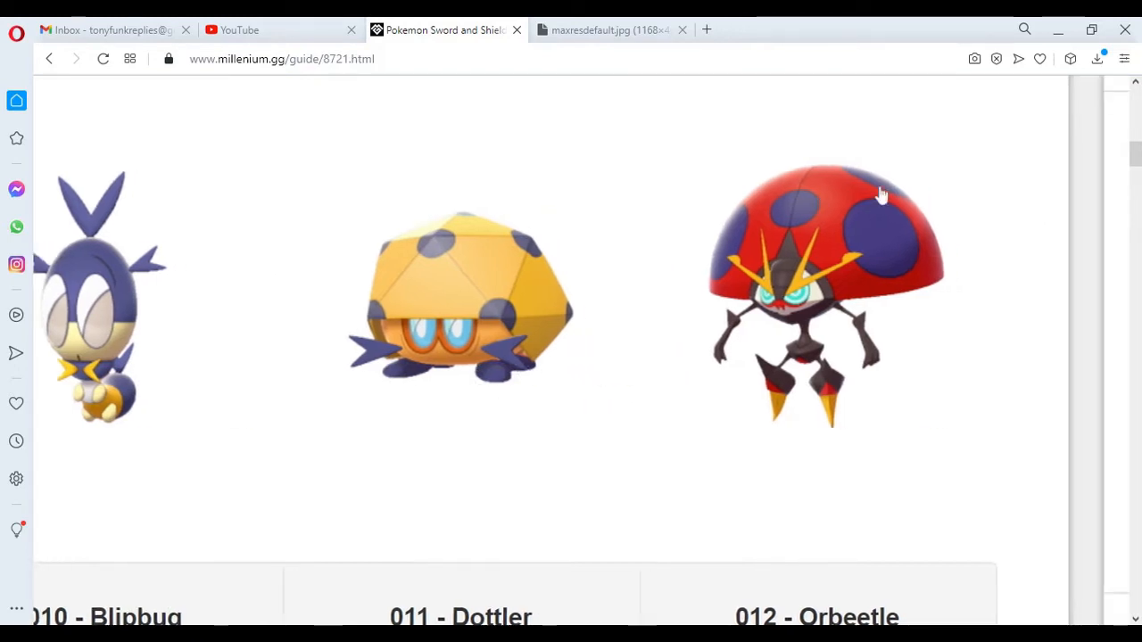
mouse_move(856, 386)
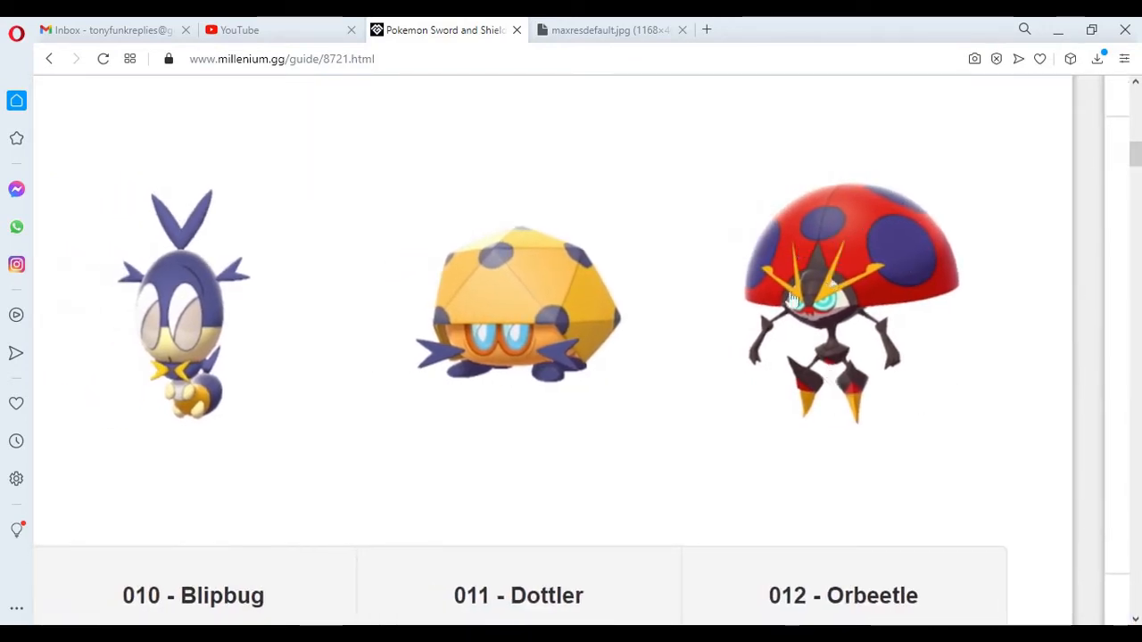
mouse_move(230, 355)
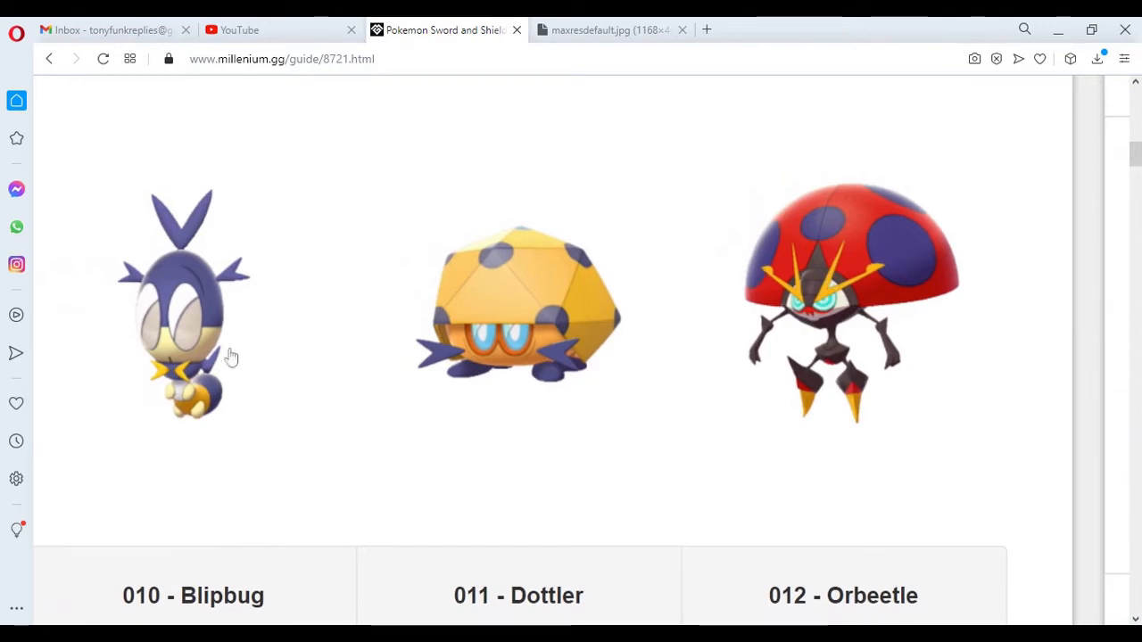
mouse_move(925, 421)
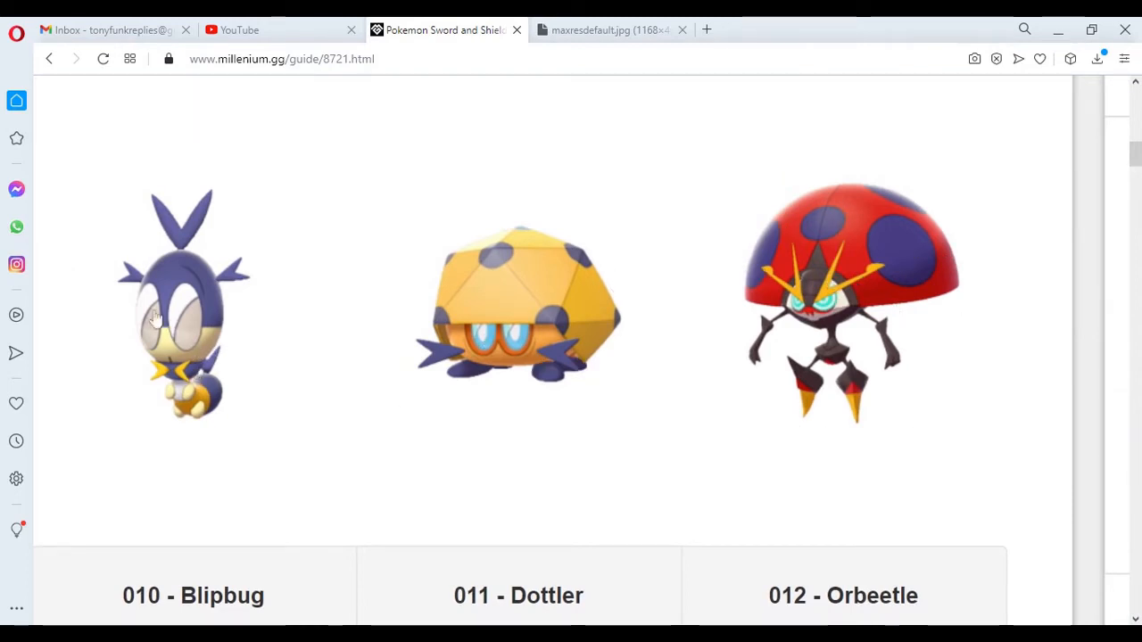
mouse_move(197, 432)
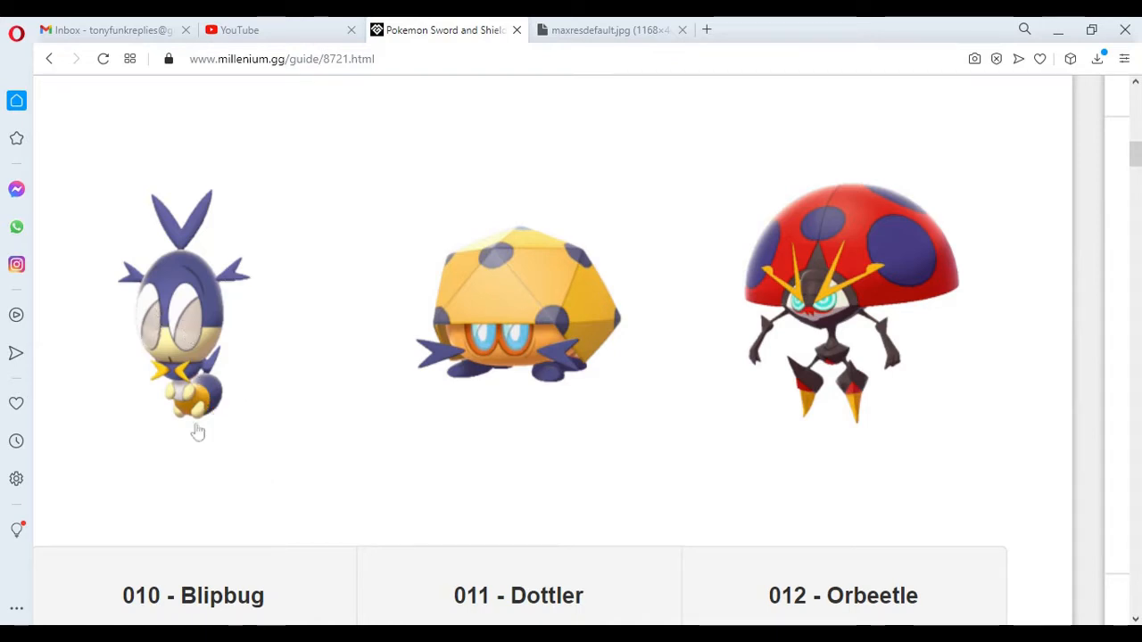
mouse_move(408, 361)
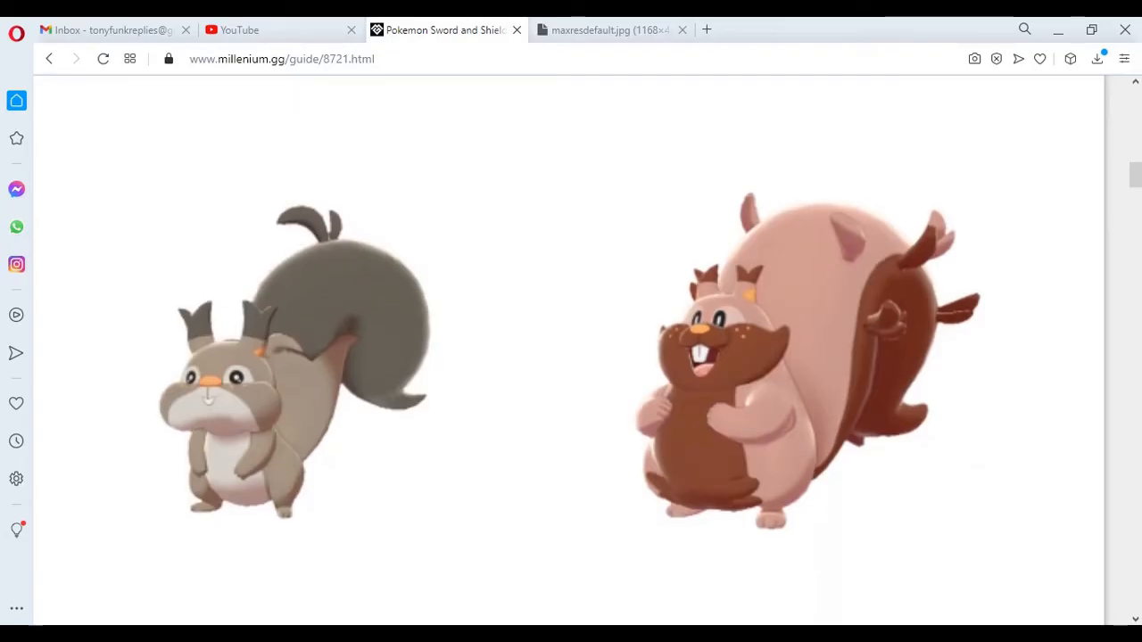
- Scroll past 031 Zigzagoon, 032 Linoone and 033 Obstagoon toward the Chewtle and Drednaw images
scroll("down", 3)
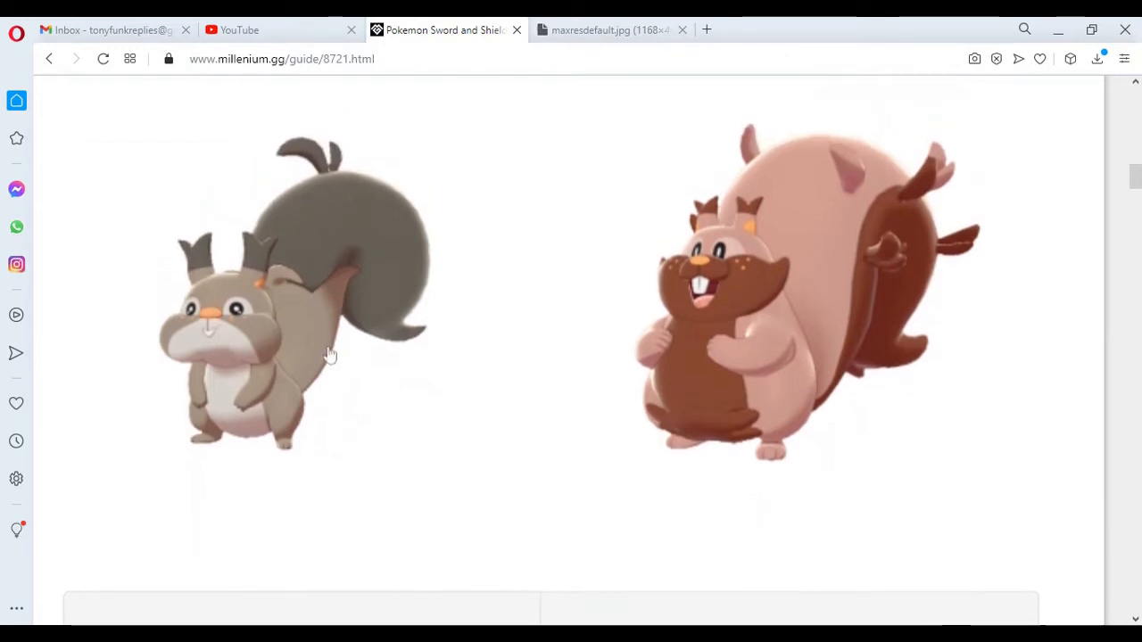
mouse_move(358, 397)
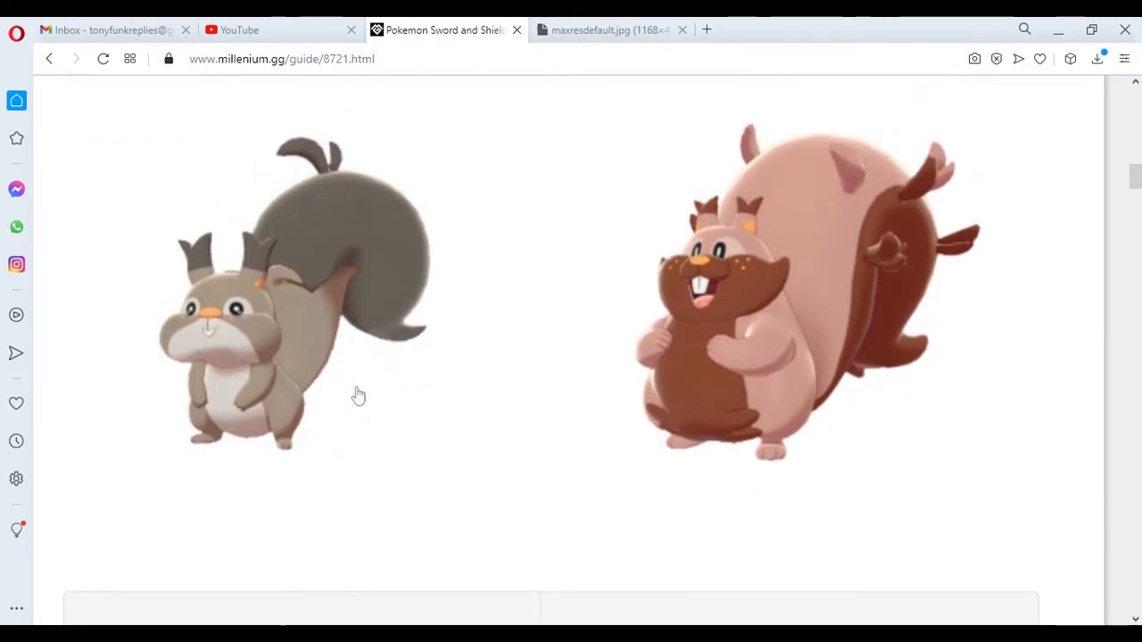
mouse_move(259, 353)
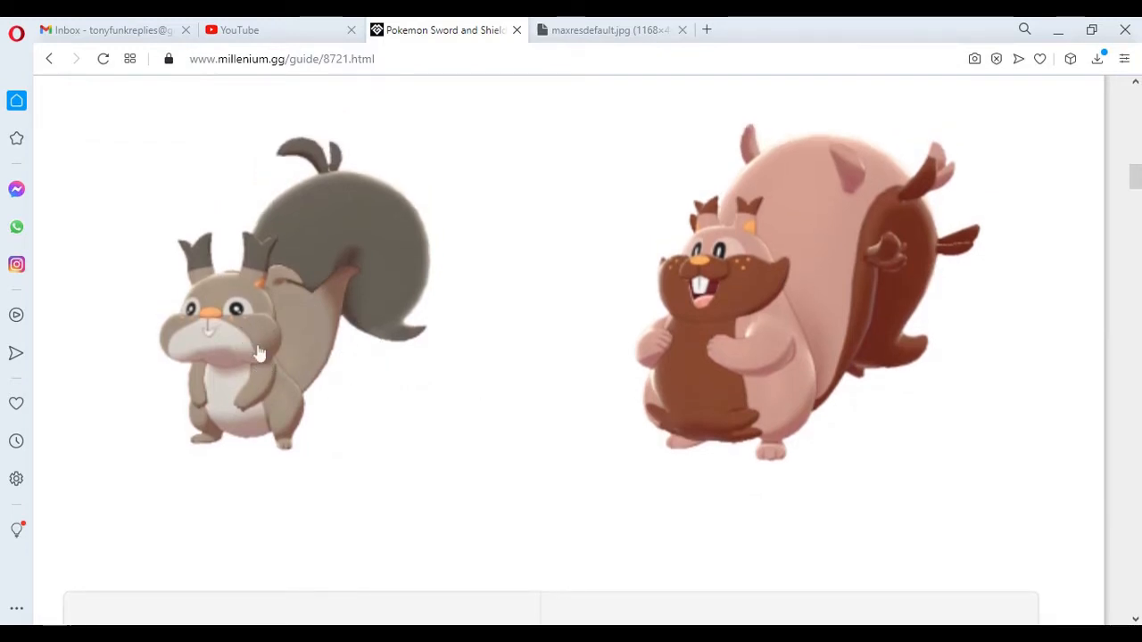
mouse_move(408, 245)
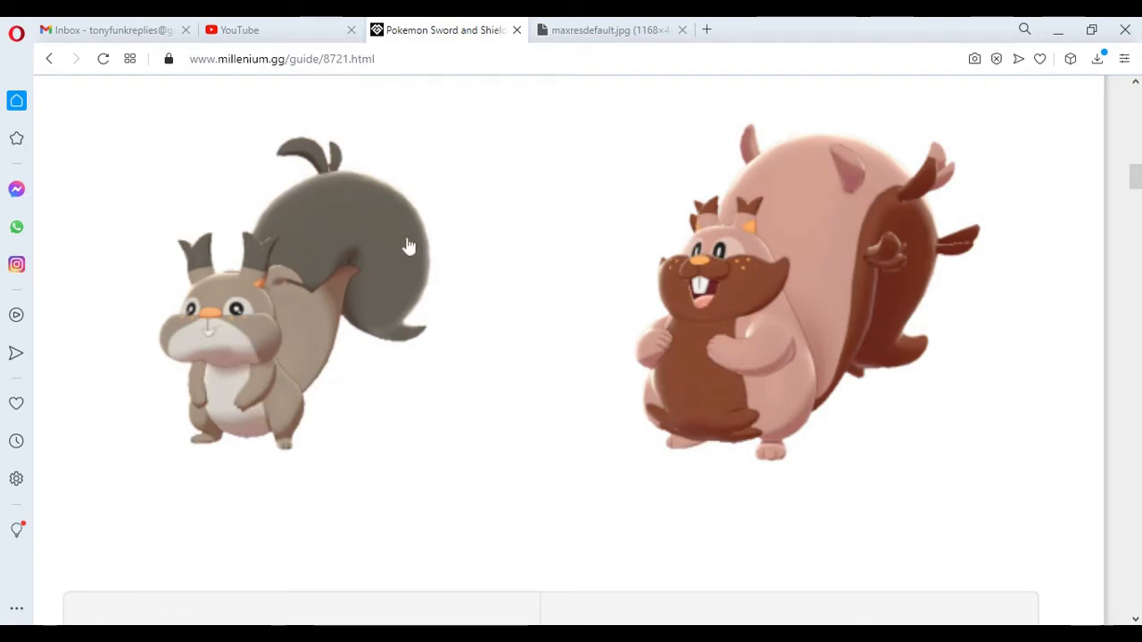
mouse_move(350, 391)
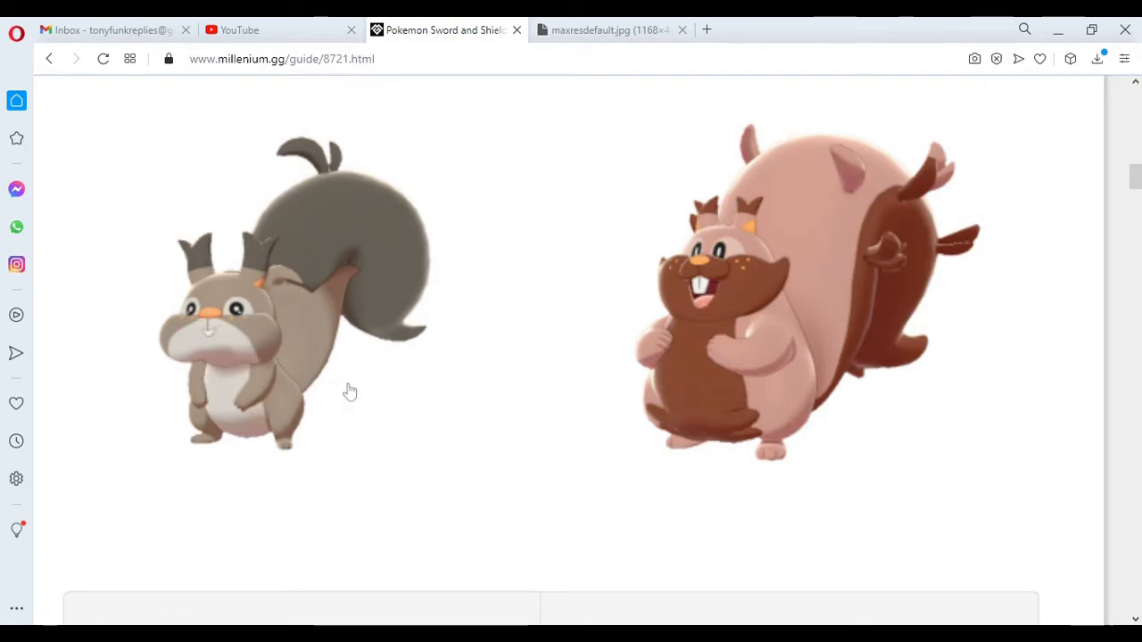
mouse_move(265, 164)
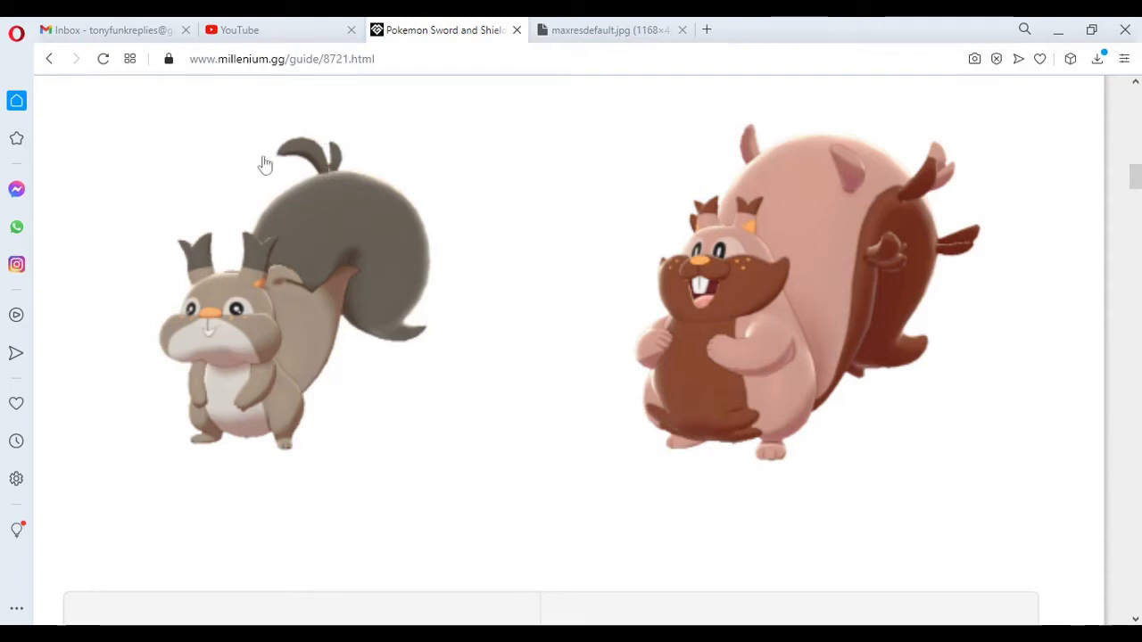
mouse_move(349, 170)
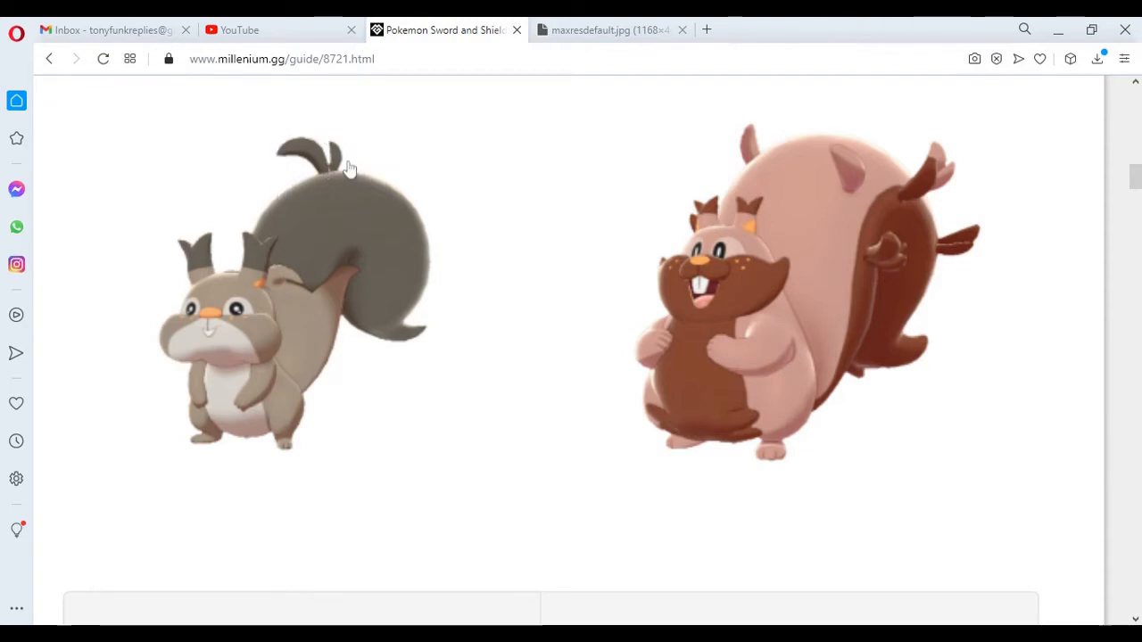
mouse_move(358, 208)
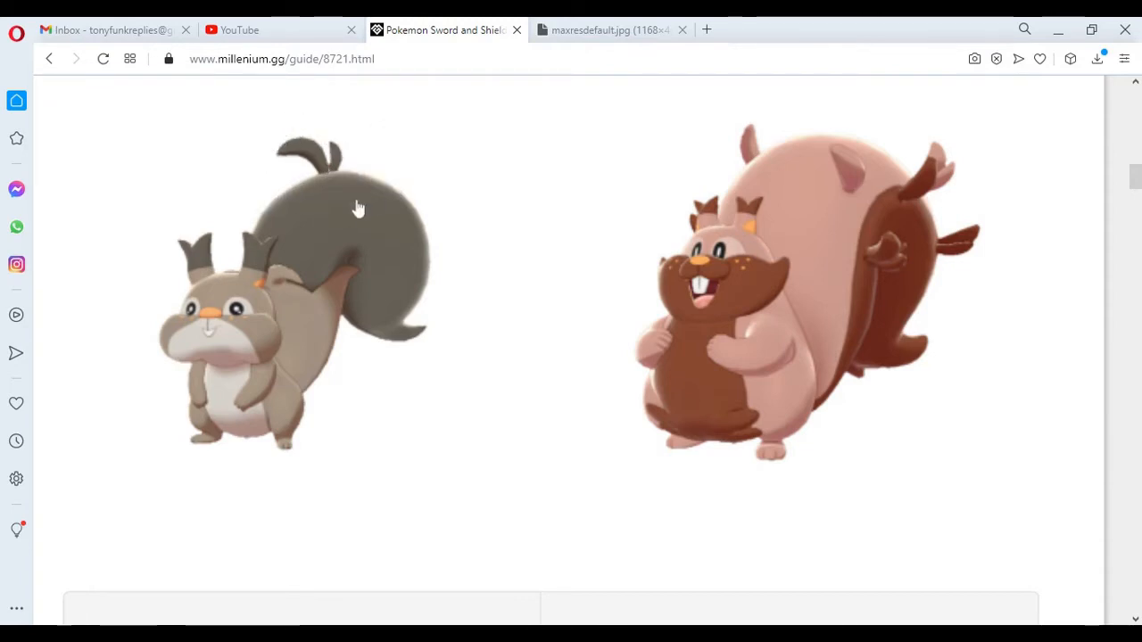
mouse_move(290, 182)
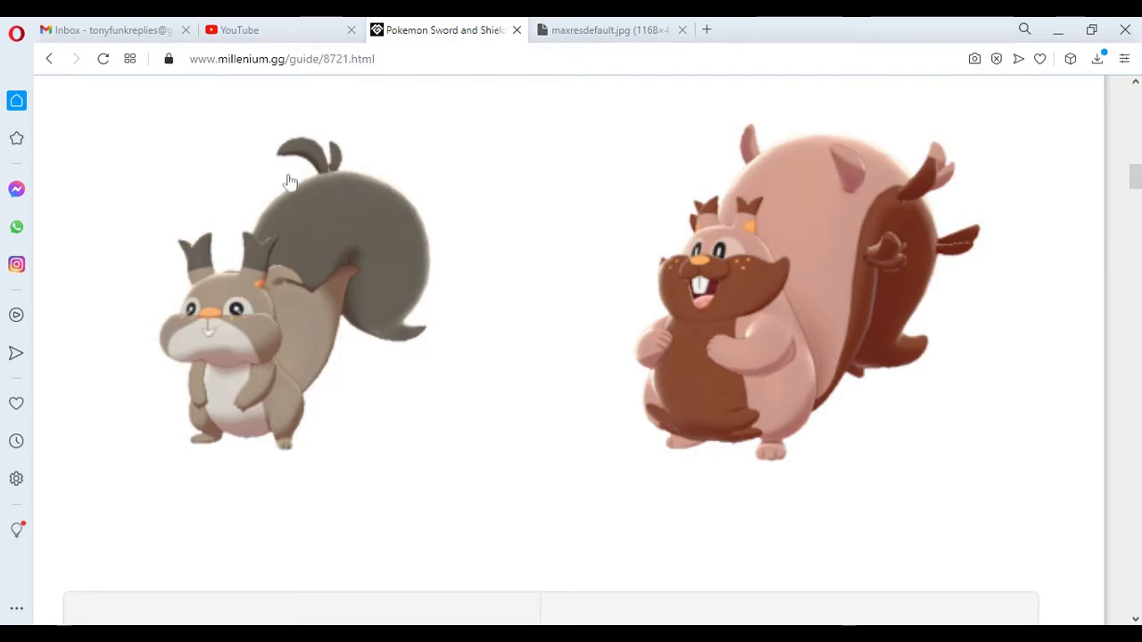
mouse_move(395, 196)
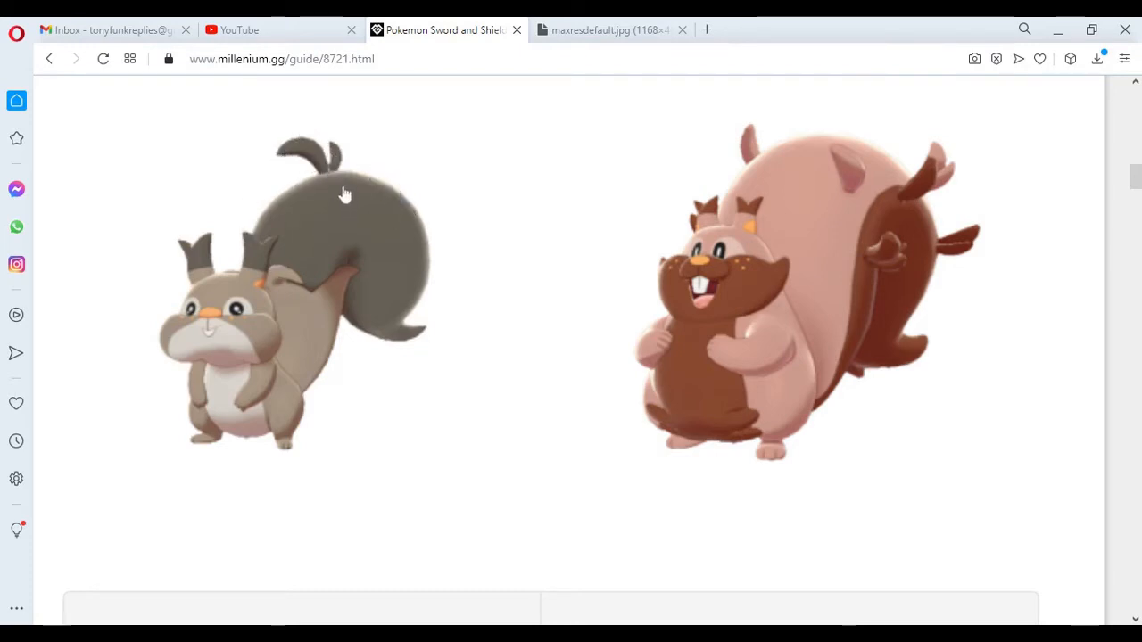
mouse_move(402, 242)
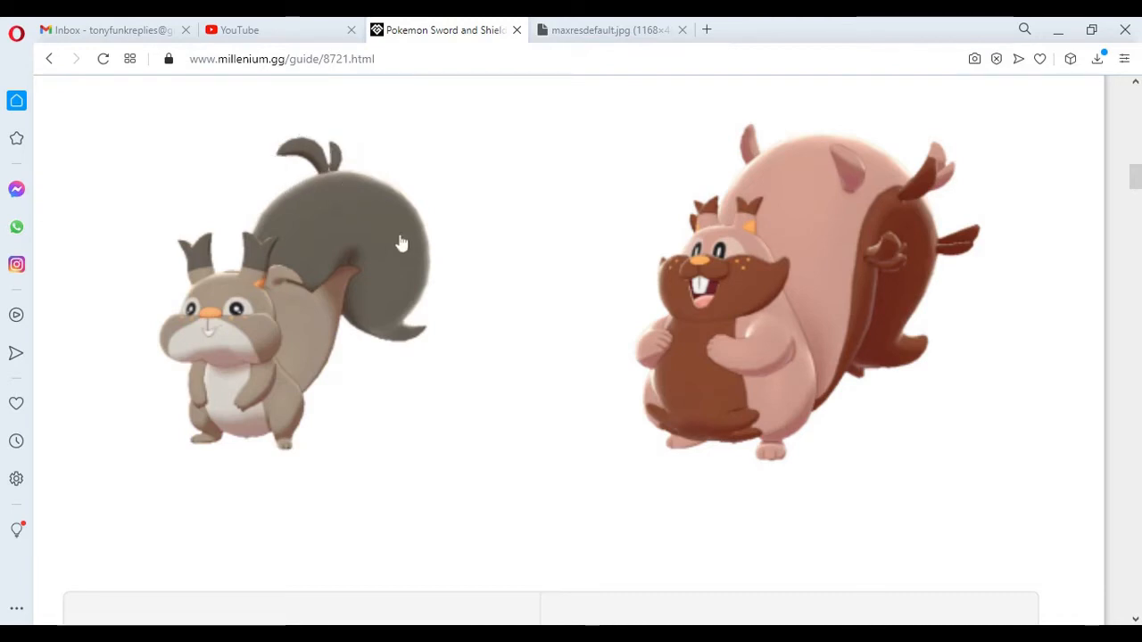
mouse_move(297, 316)
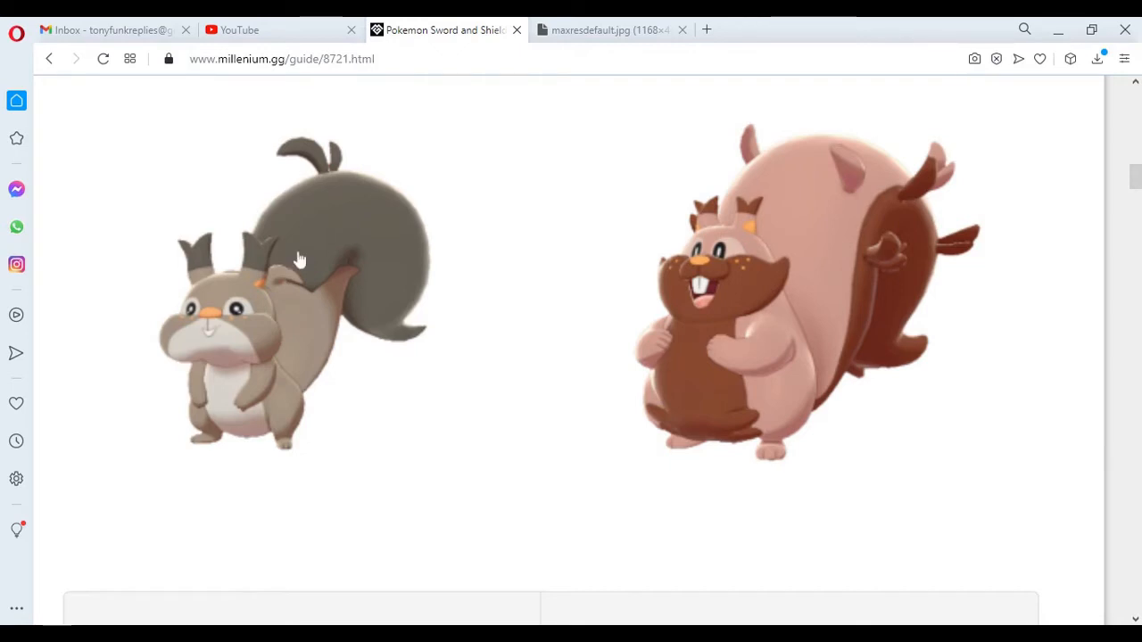
mouse_move(372, 269)
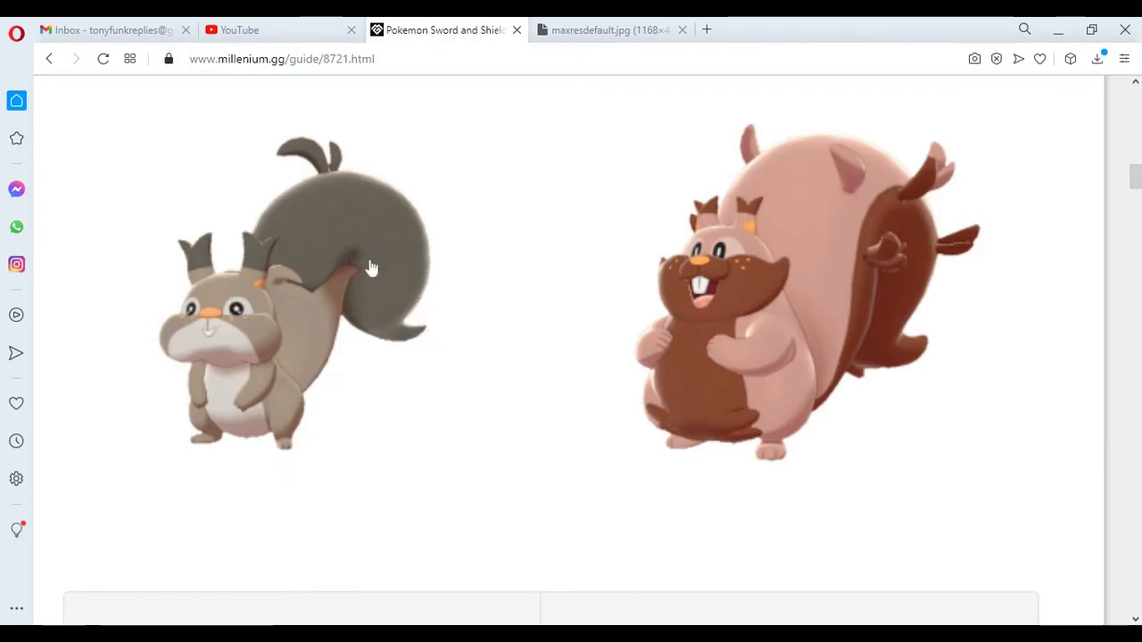
mouse_move(351, 212)
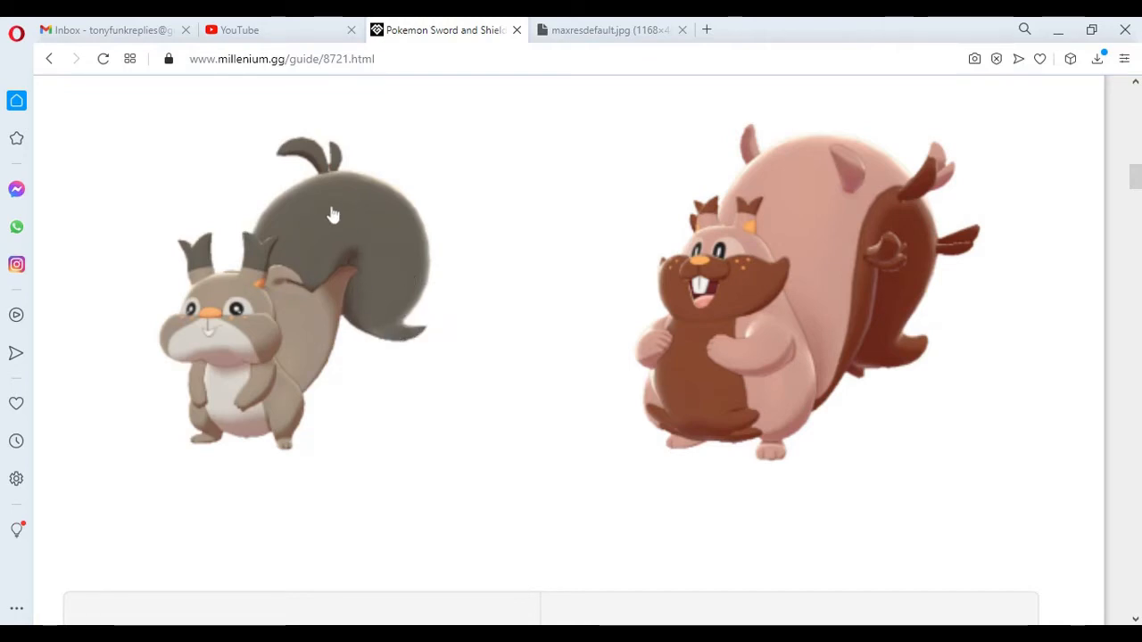
mouse_move(322, 175)
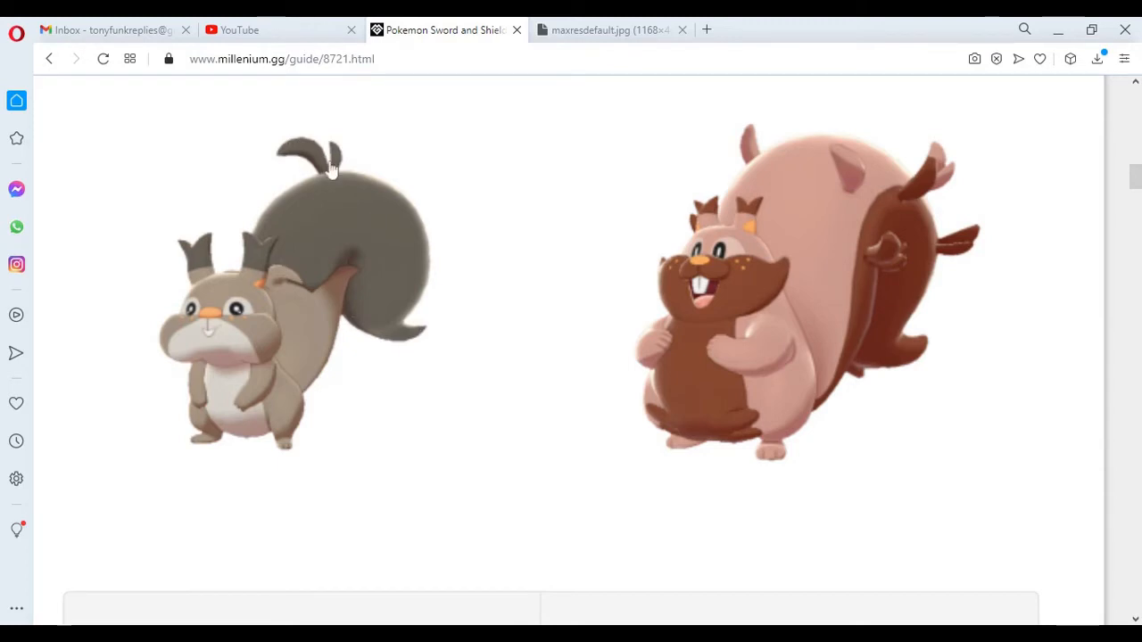
mouse_move(267, 223)
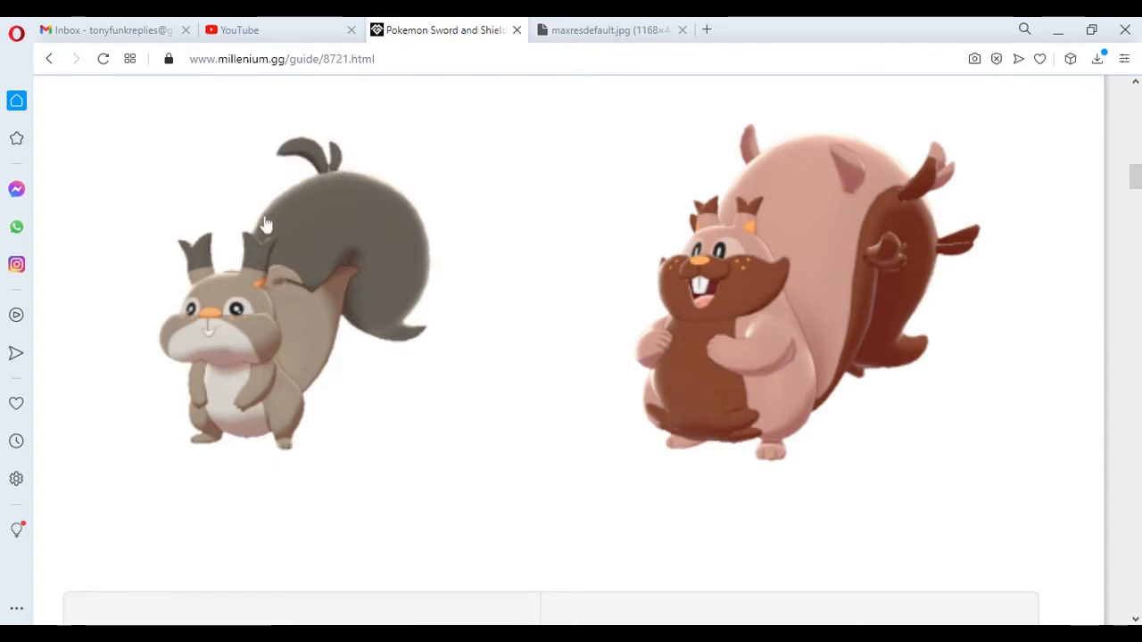
mouse_move(344, 295)
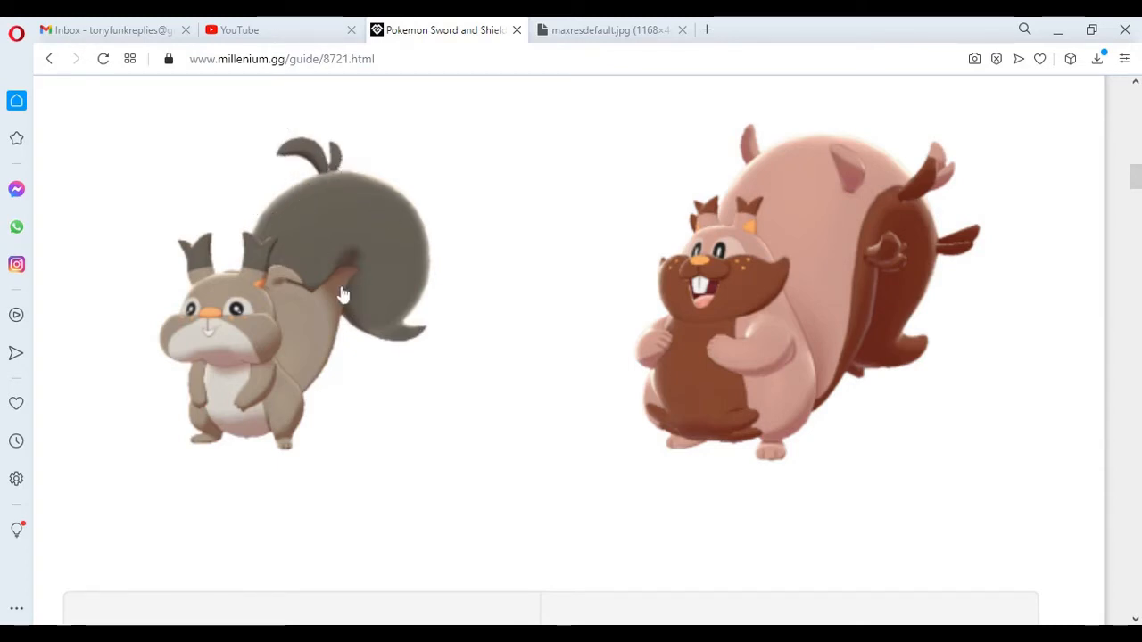
mouse_move(363, 321)
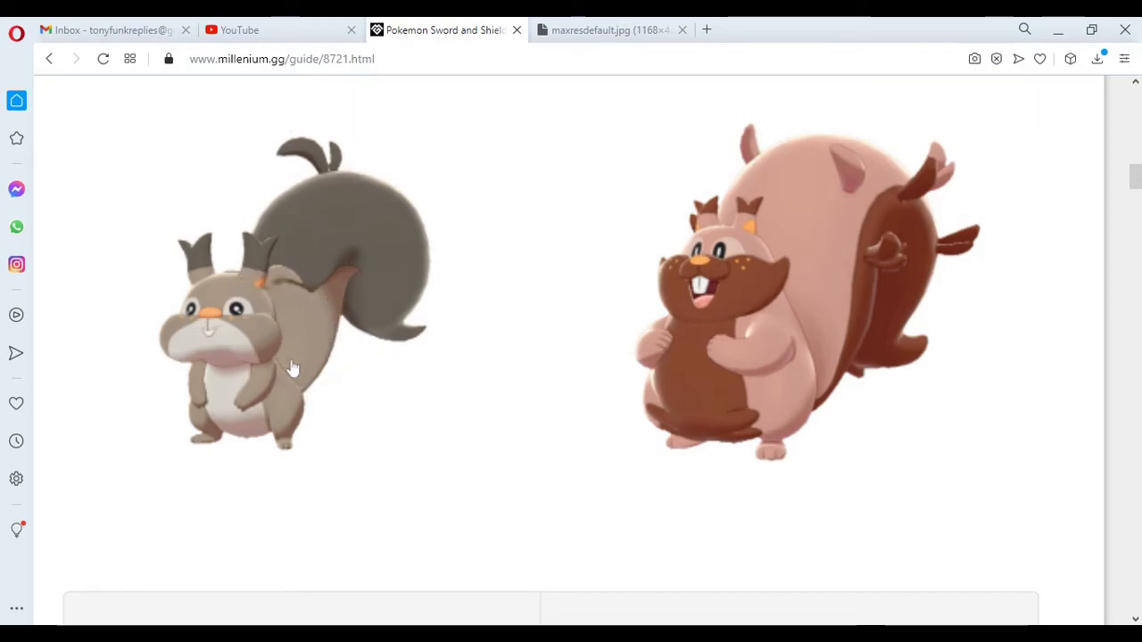
mouse_move(420, 299)
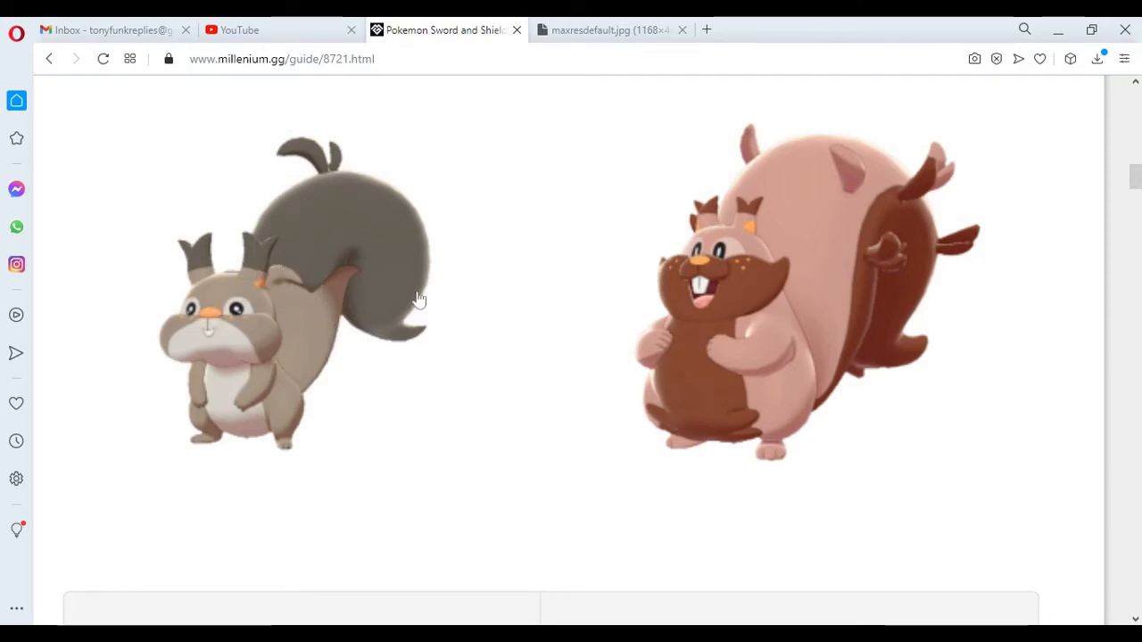
mouse_move(401, 347)
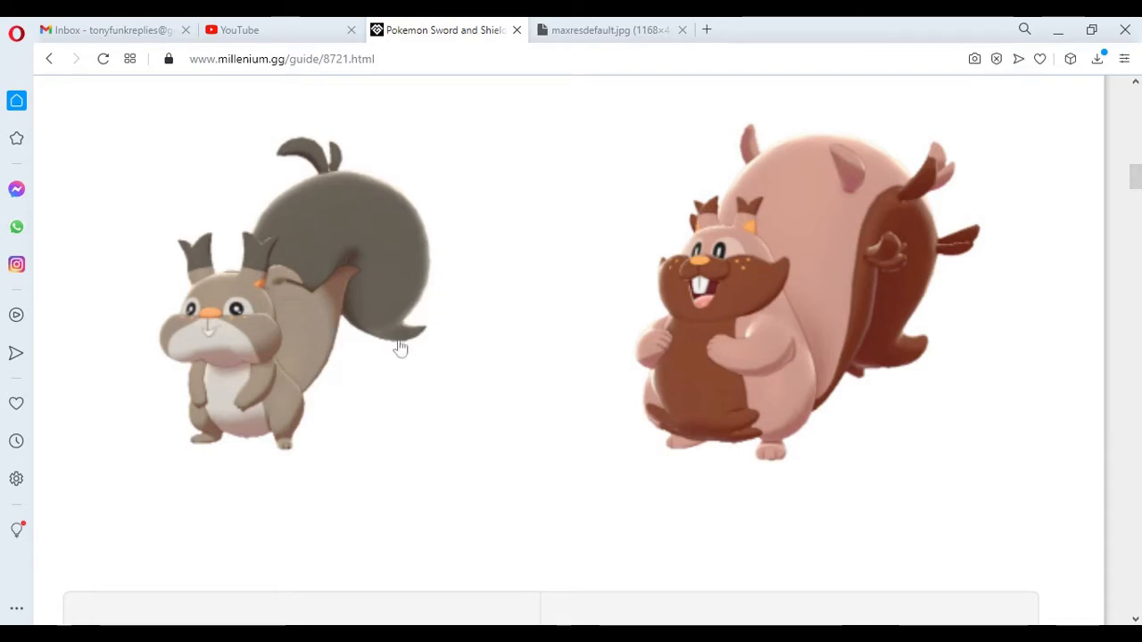
mouse_move(363, 275)
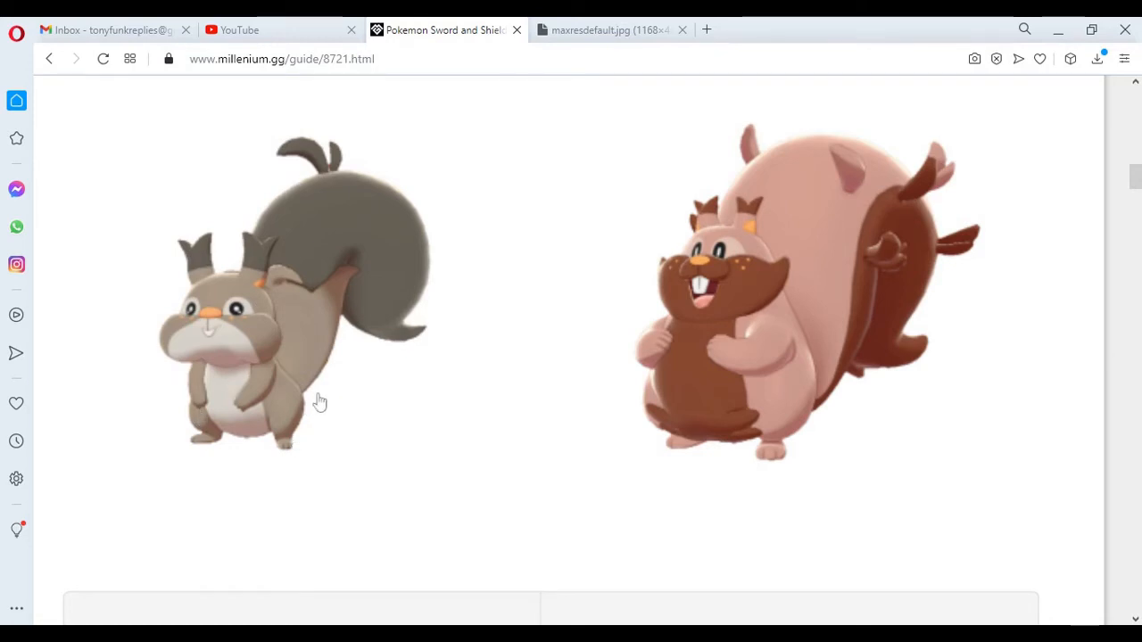
mouse_move(802, 400)
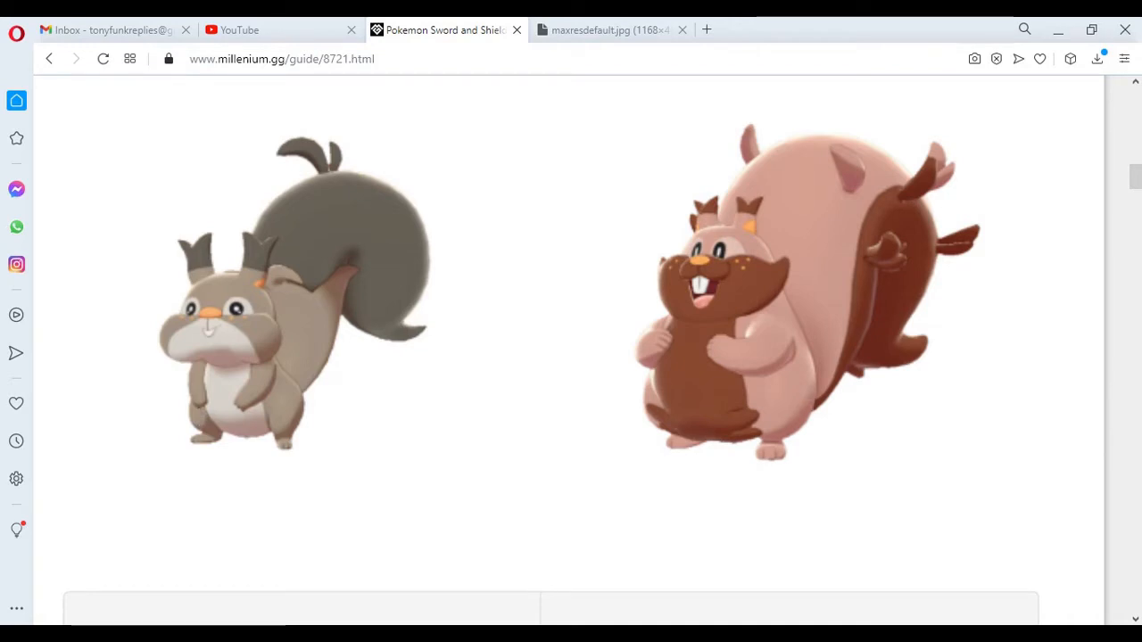
mouse_move(807, 396)
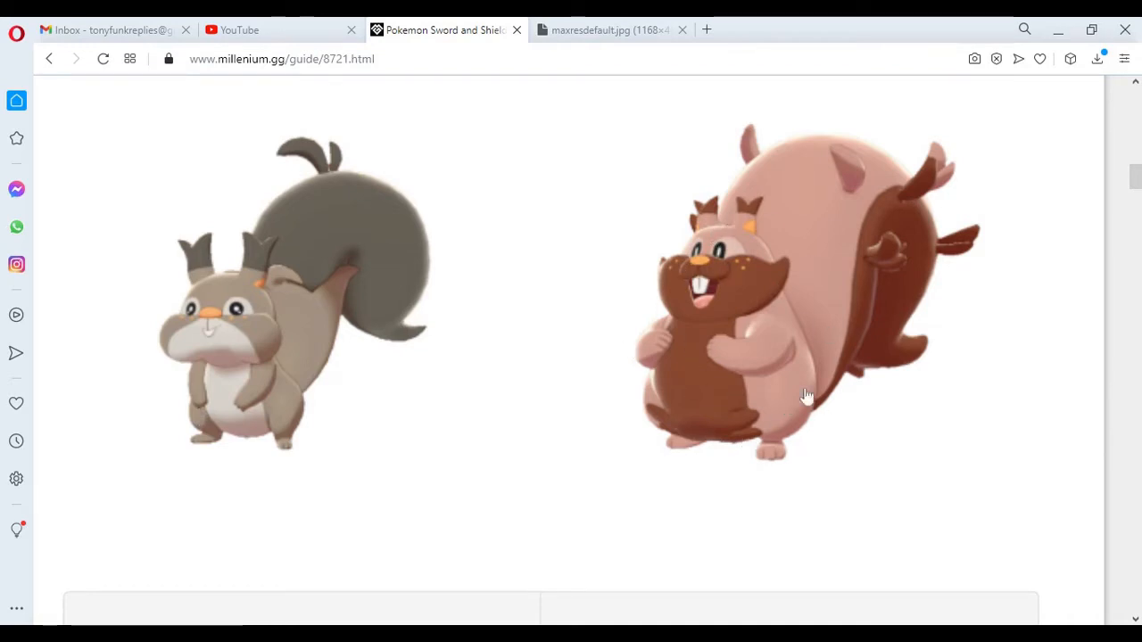
mouse_move(714, 244)
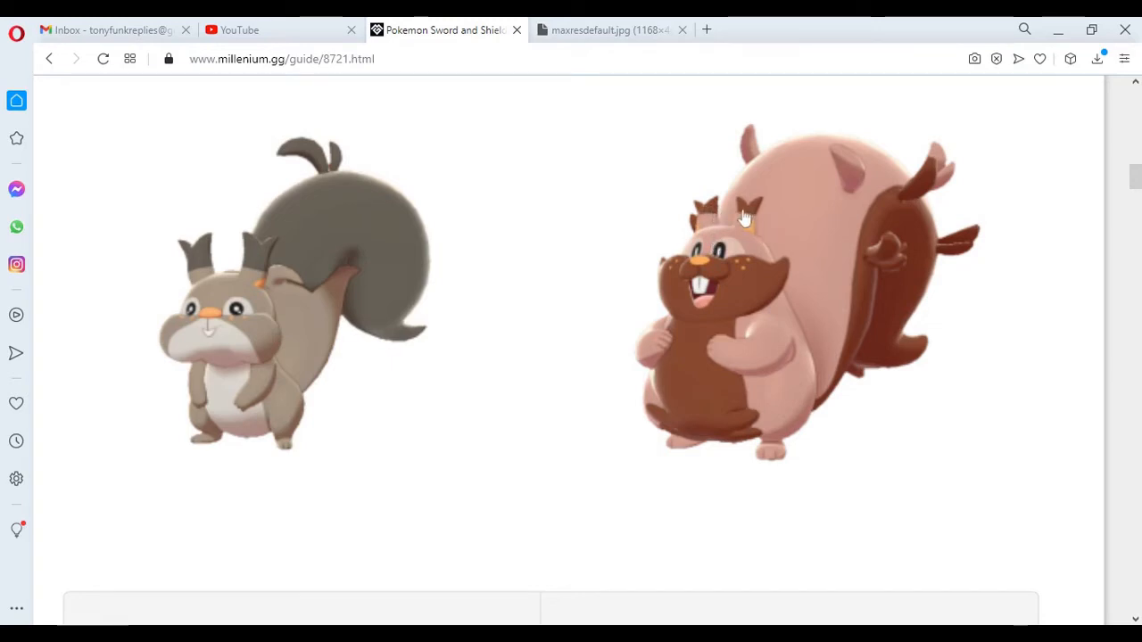
mouse_move(781, 401)
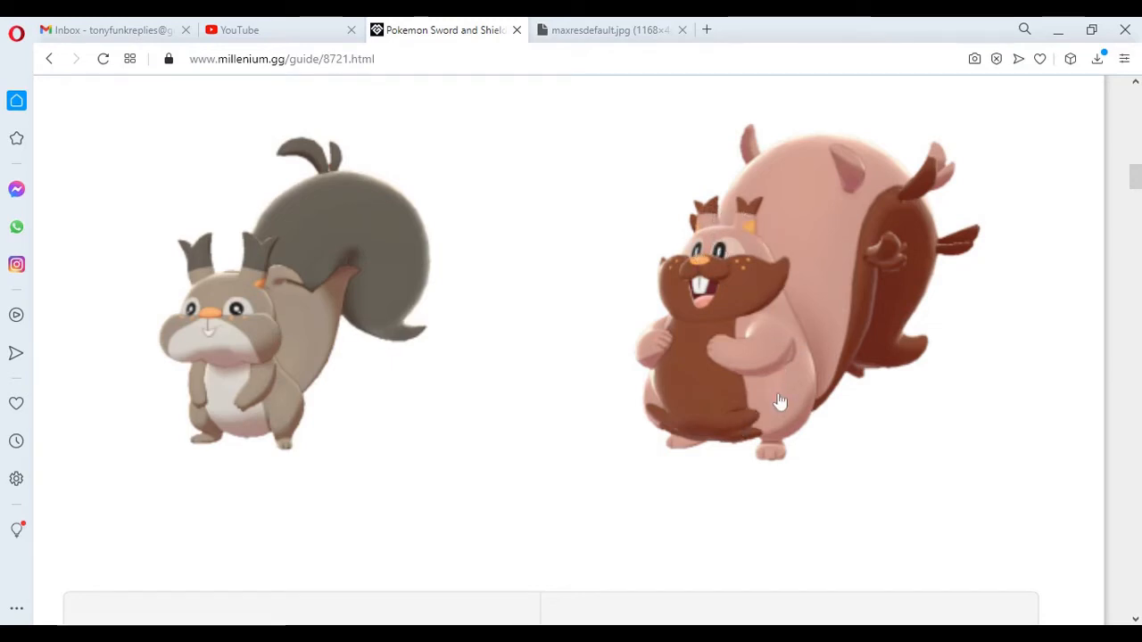
mouse_move(770, 443)
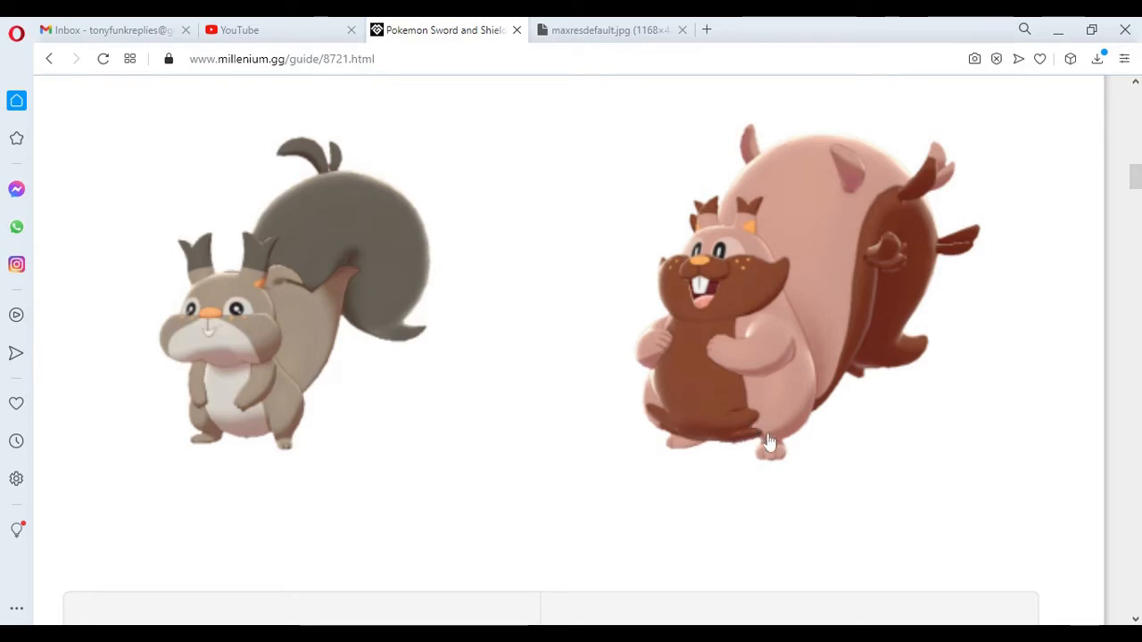
mouse_move(785, 416)
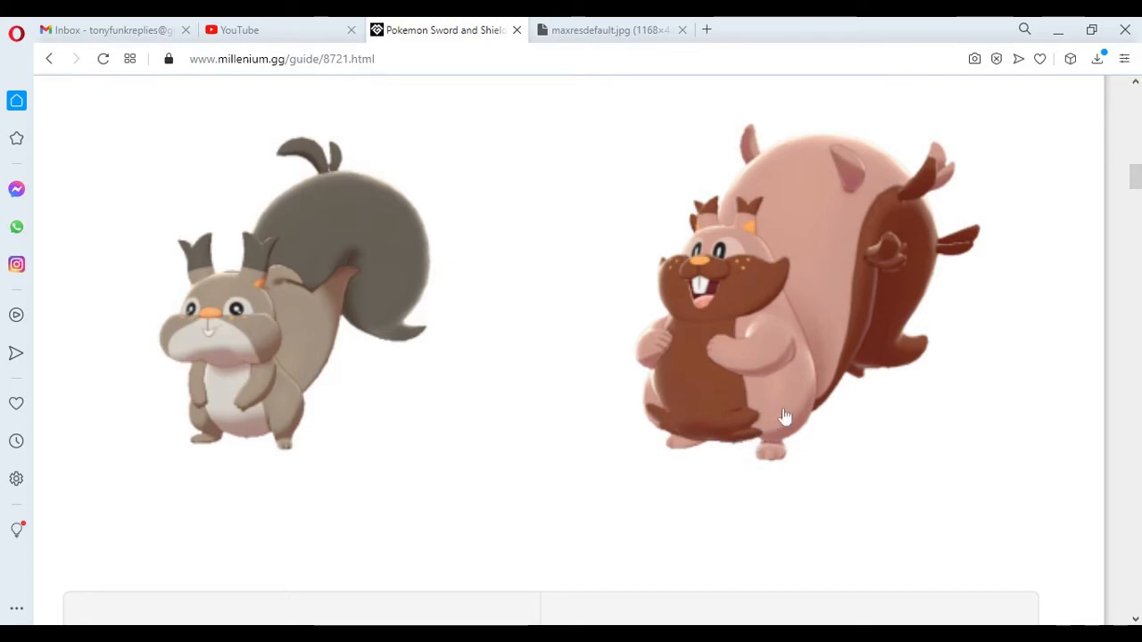
mouse_move(694, 168)
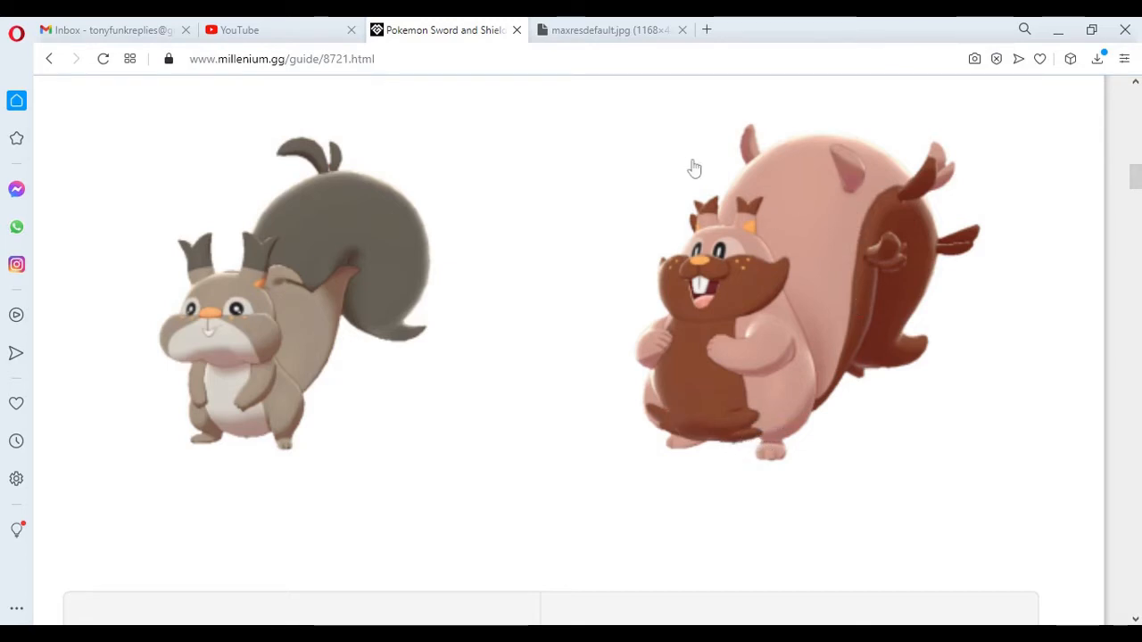
mouse_move(944, 183)
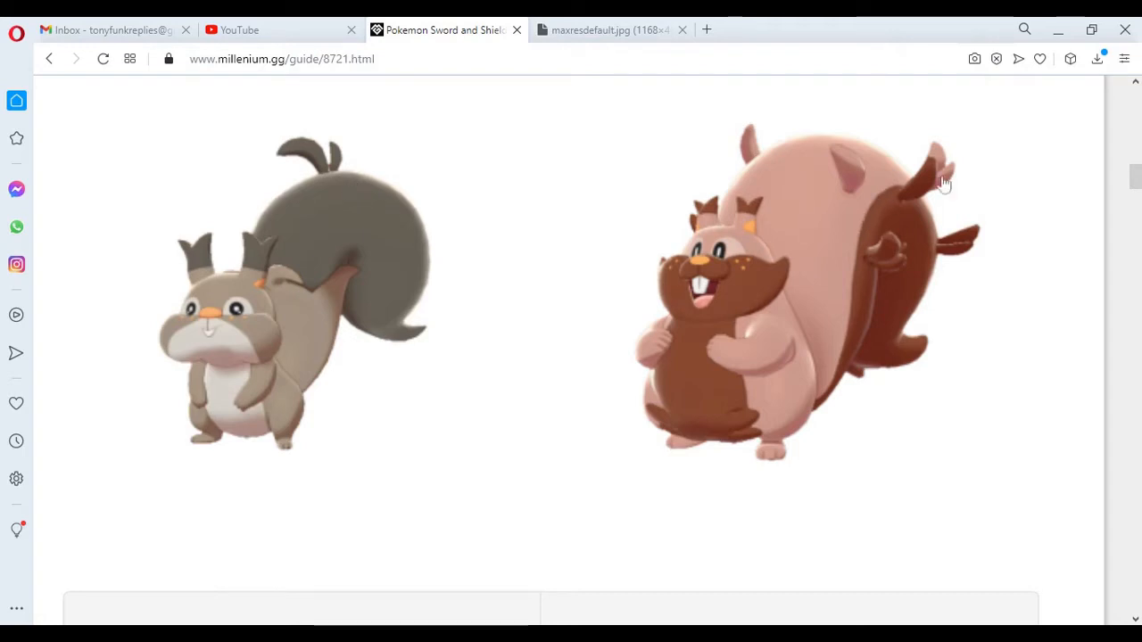
mouse_move(888, 255)
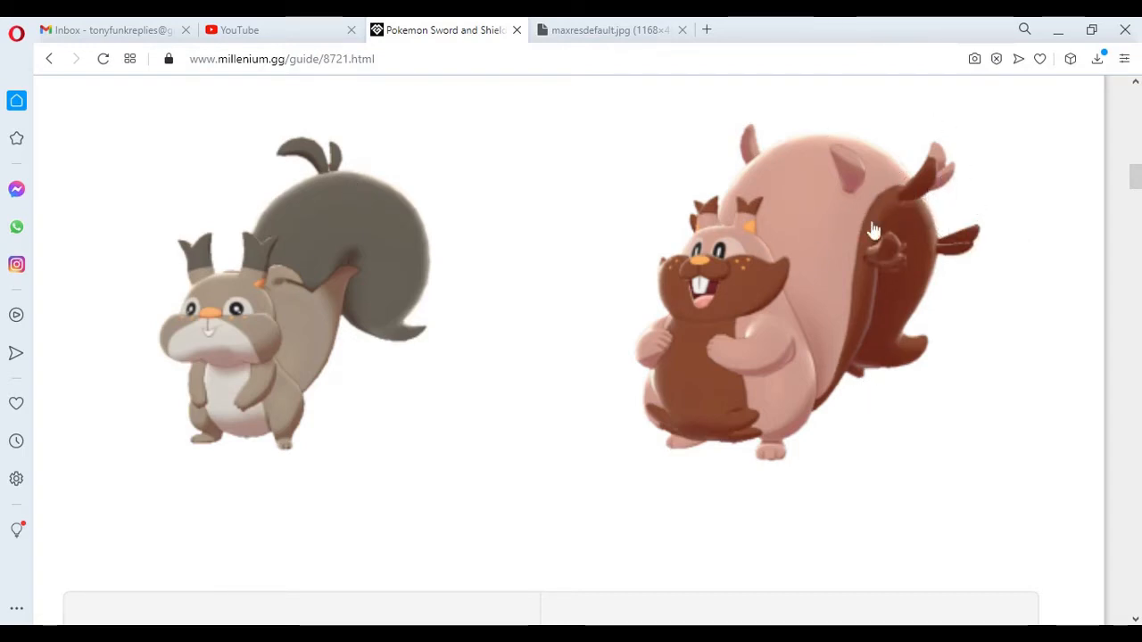
scroll("down", 3)
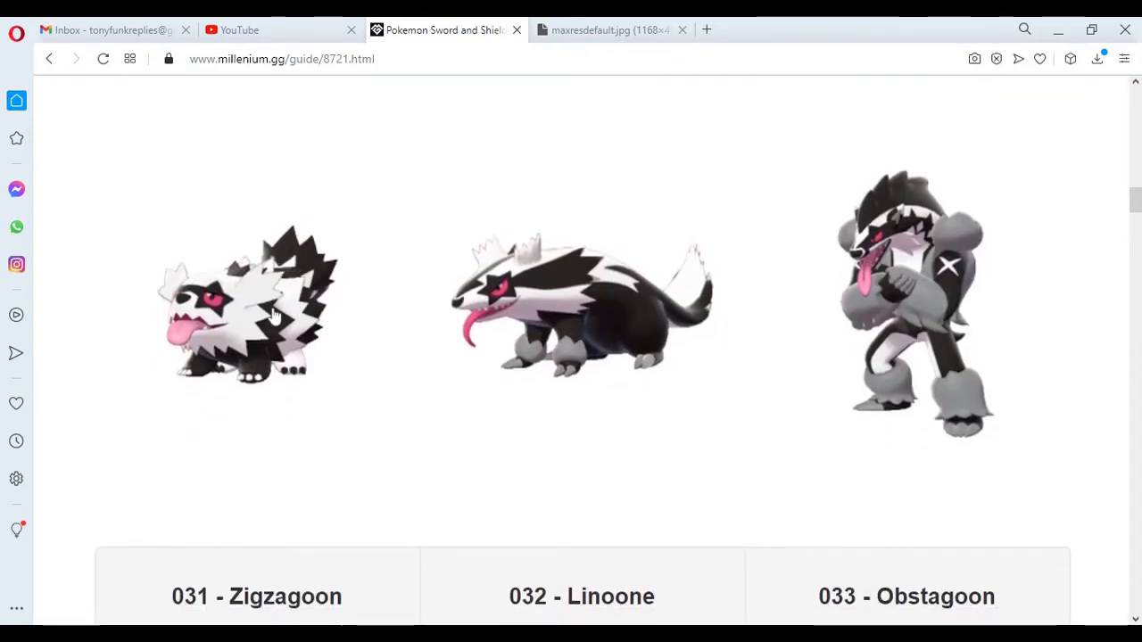
mouse_move(307, 524)
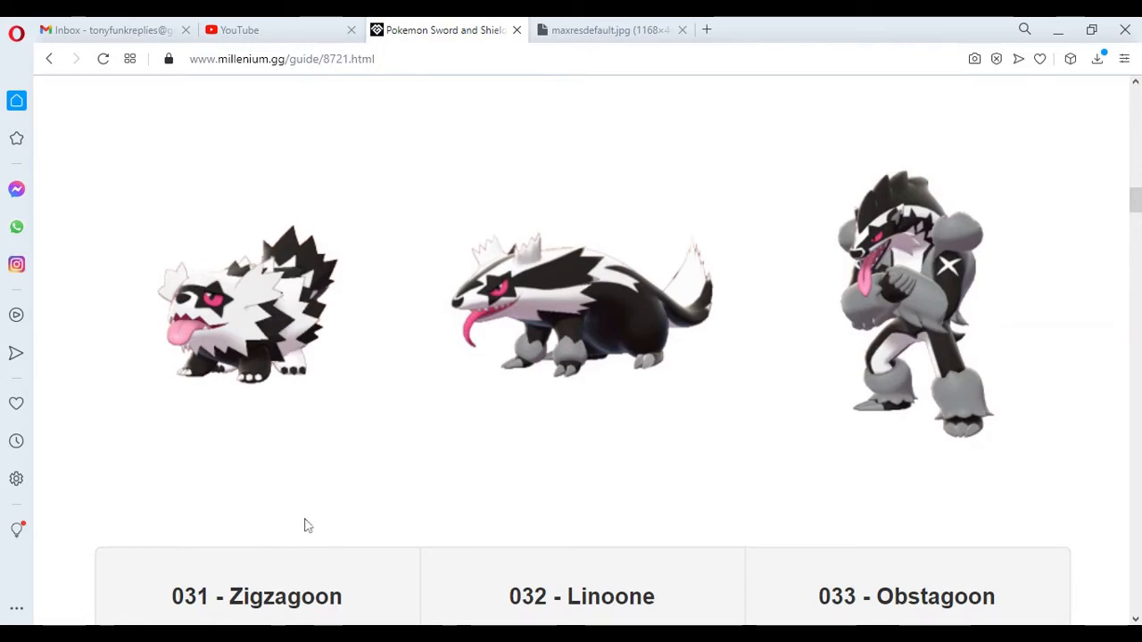
mouse_move(281, 310)
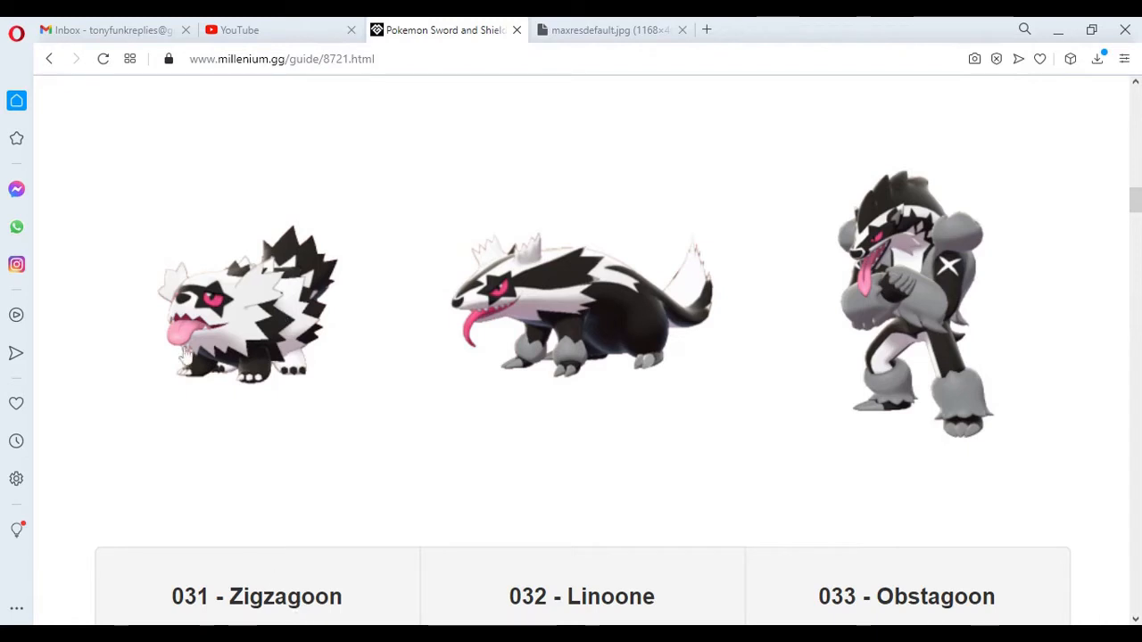
mouse_move(257, 321)
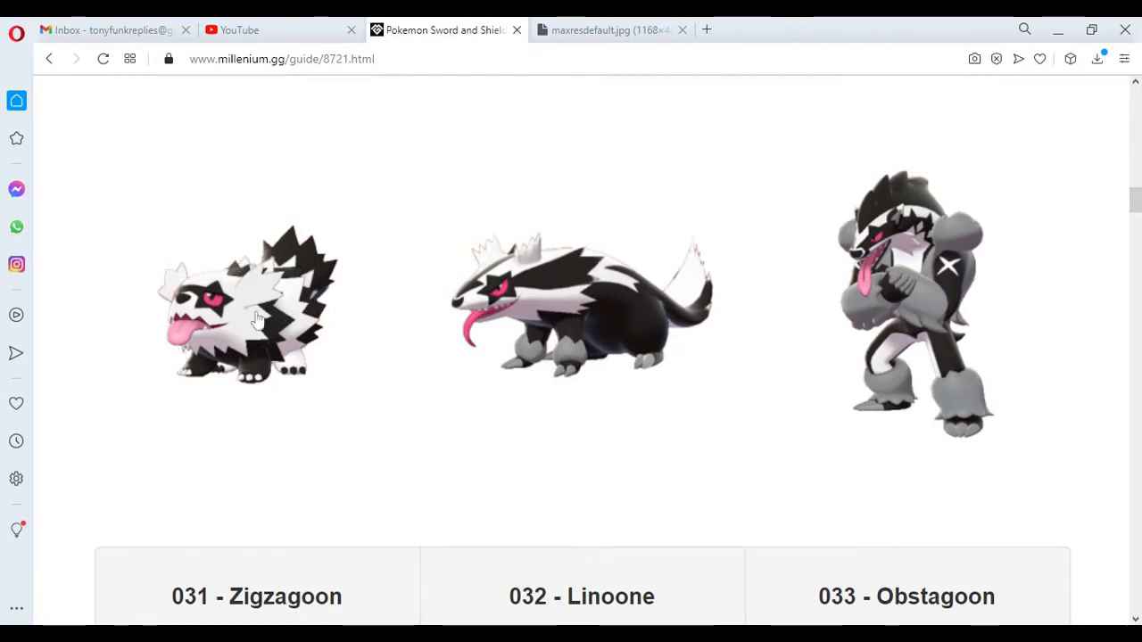
mouse_move(433, 409)
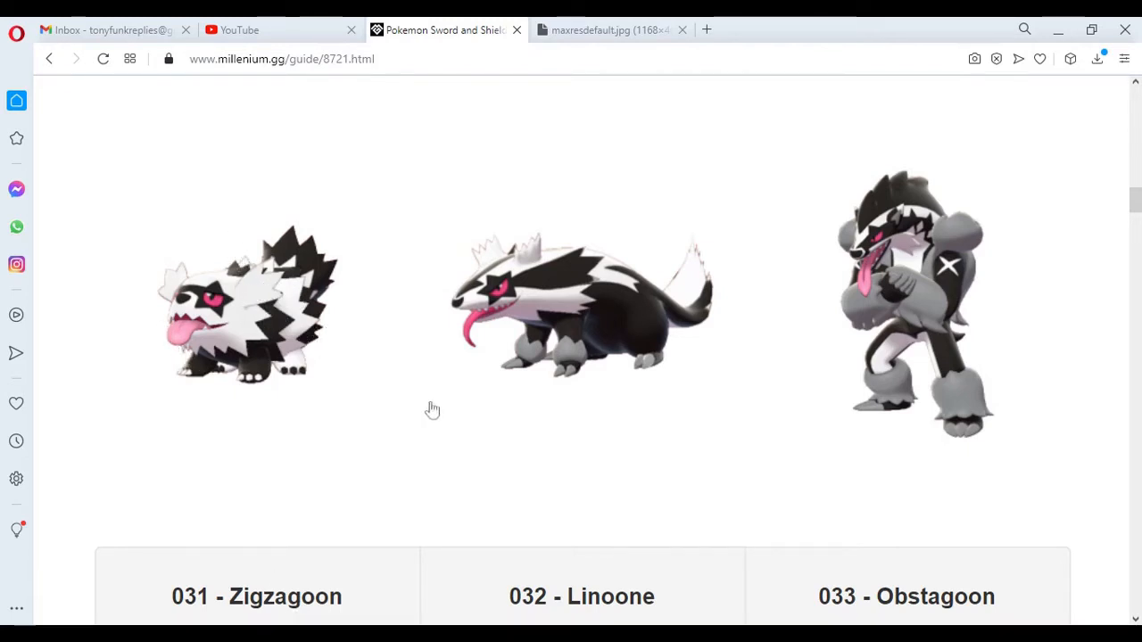
mouse_move(404, 420)
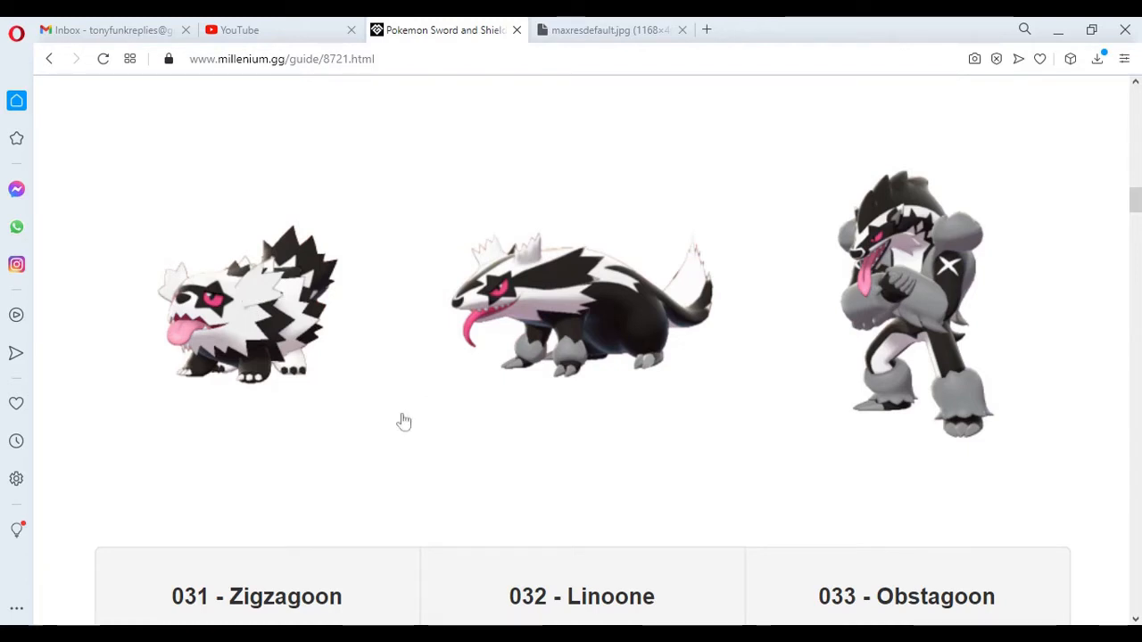
mouse_move(299, 320)
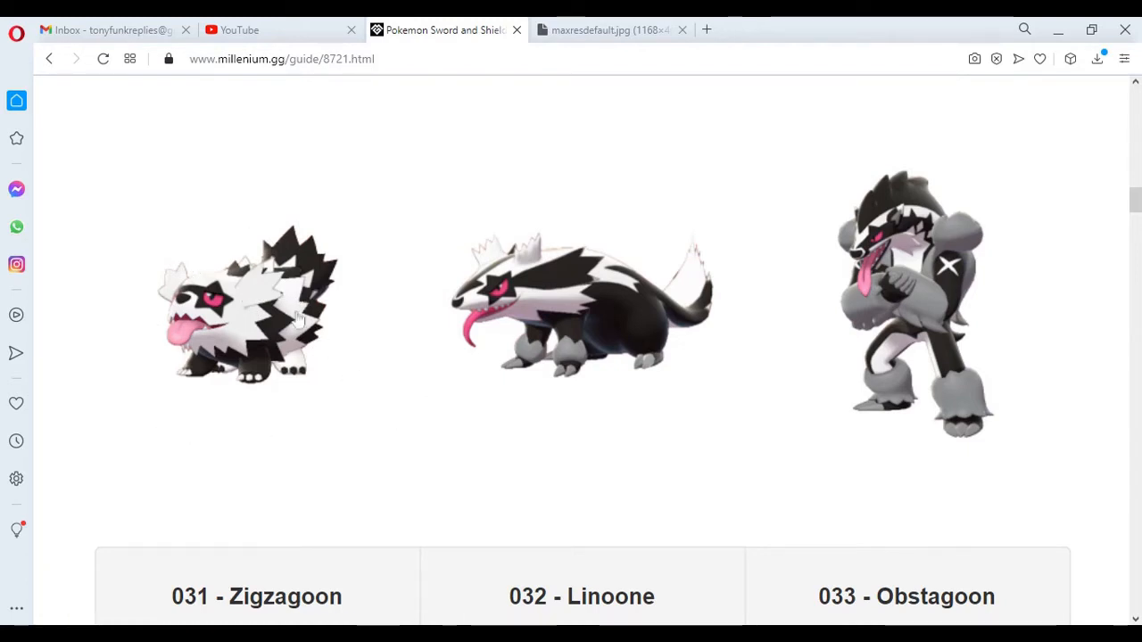
mouse_move(206, 272)
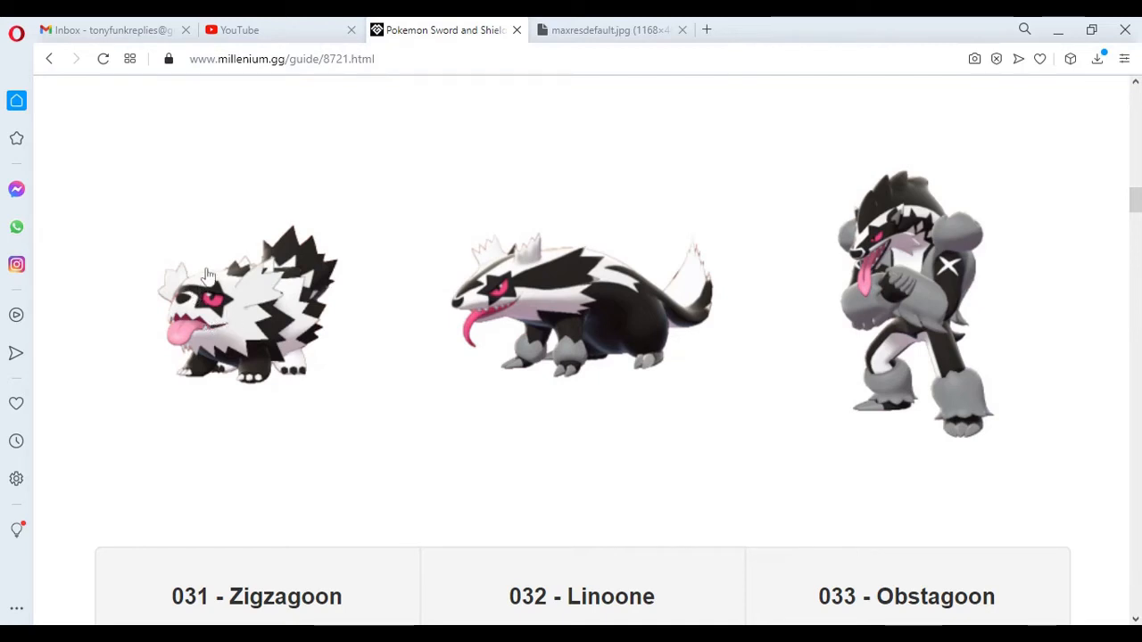
mouse_move(293, 346)
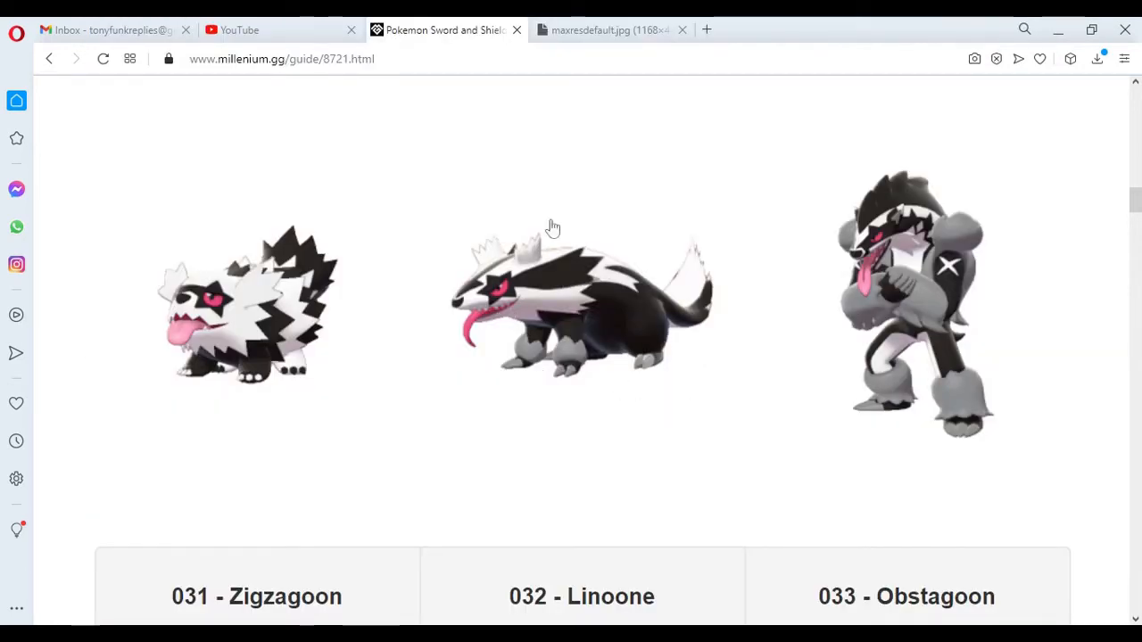
mouse_move(586, 274)
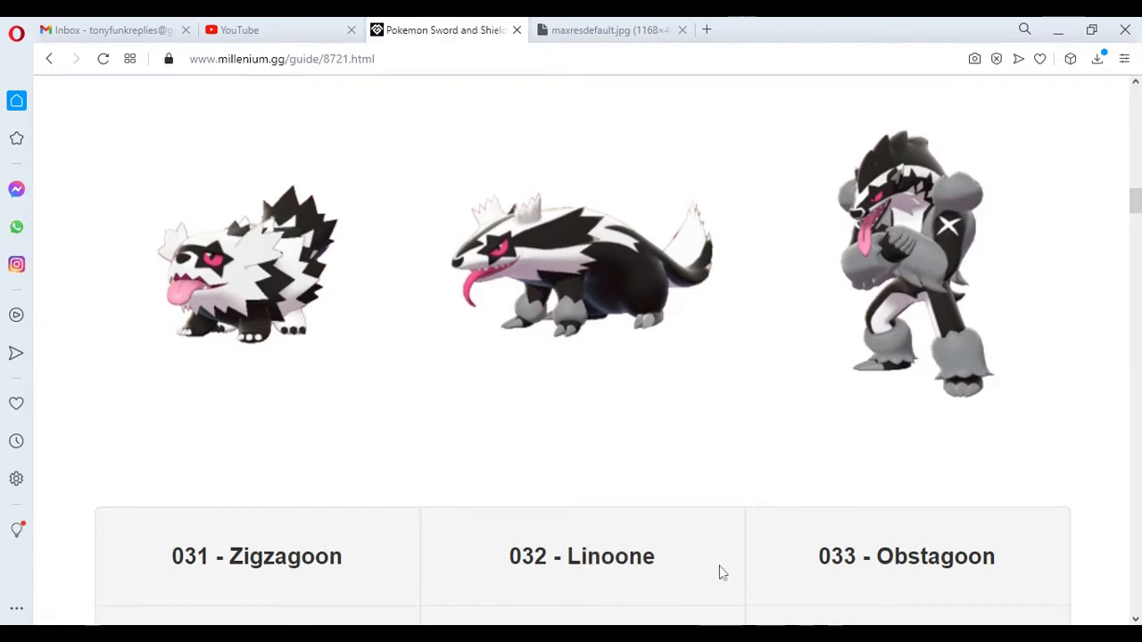
mouse_move(1031, 559)
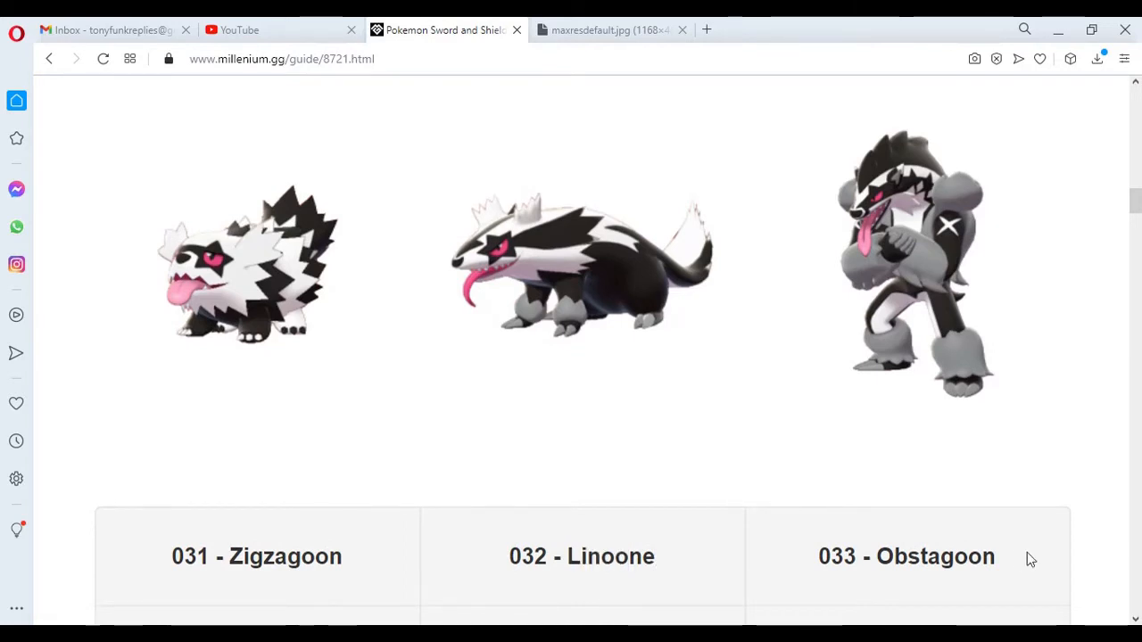
double_click(942, 556)
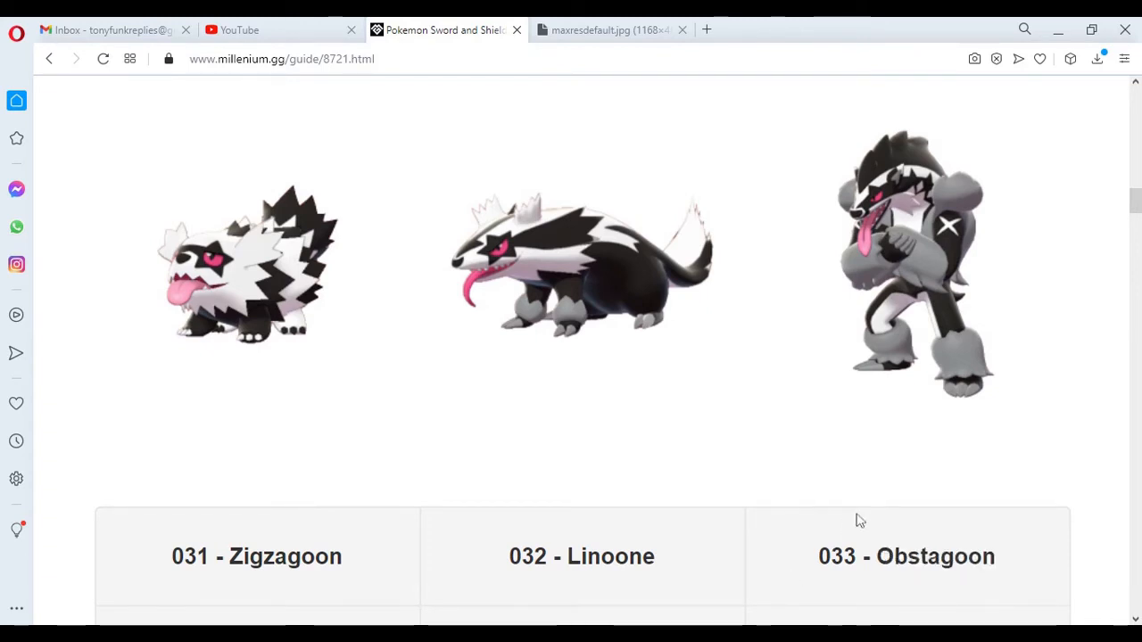
mouse_move(918, 316)
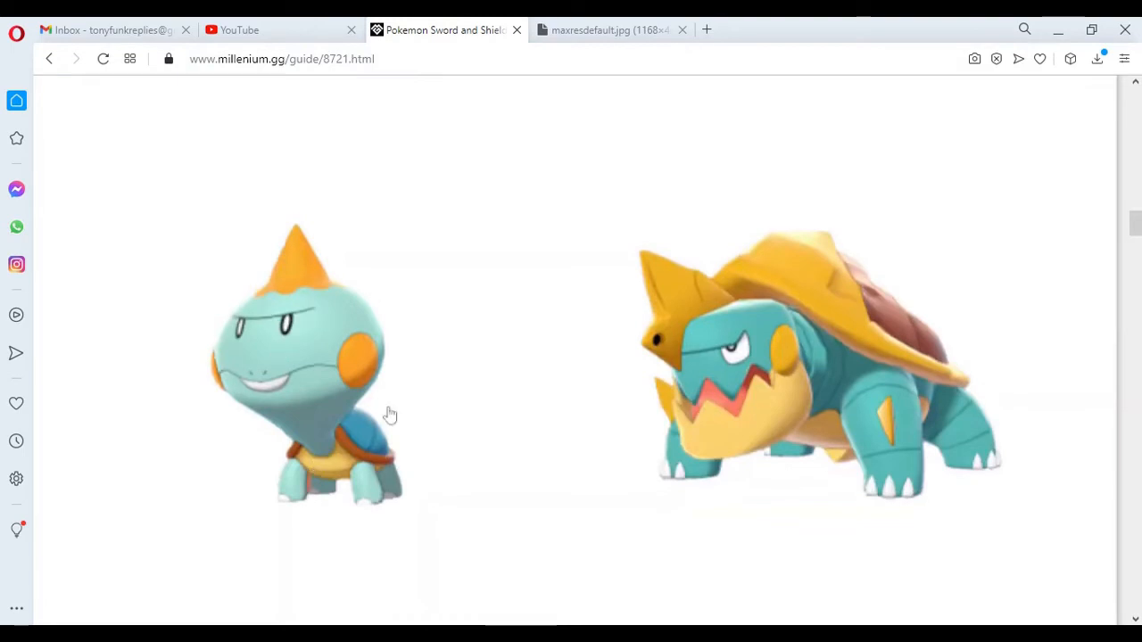
- Scroll past the Chewtle (Water) and Drednaw (Water/Rock) table to the Yamper and Boltund images
scroll("down", 3)
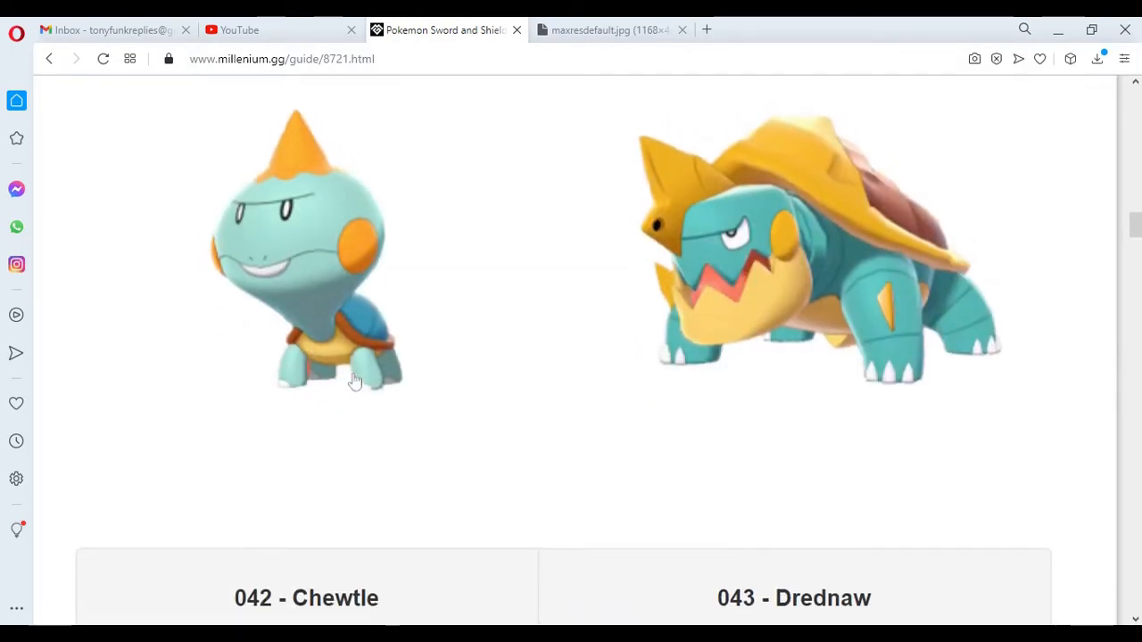
scroll("down", 3)
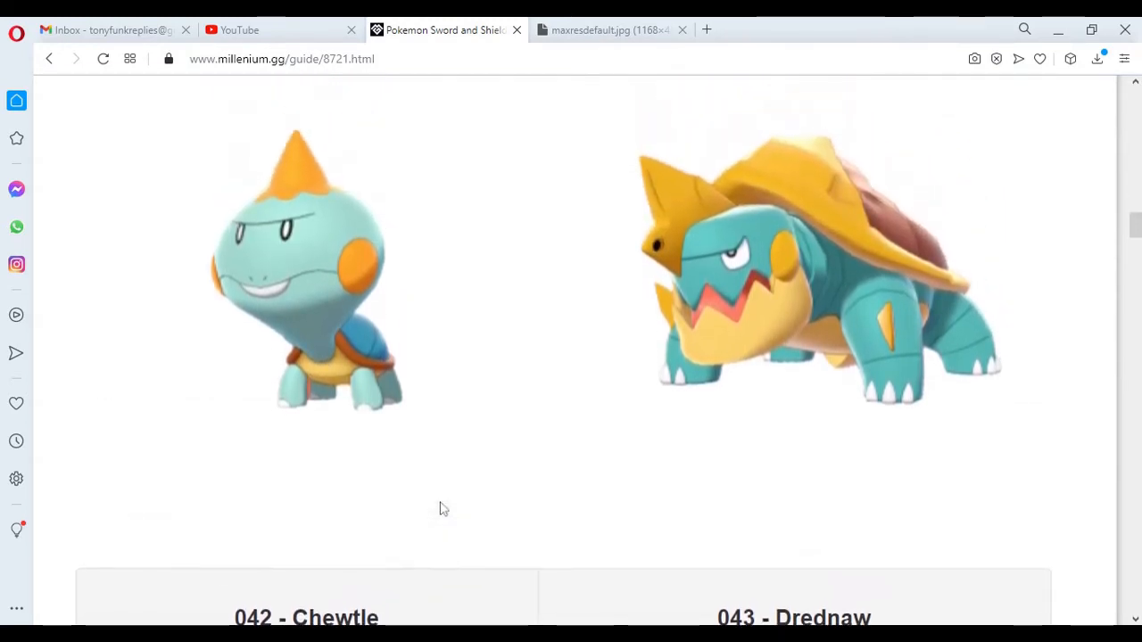
mouse_move(675, 395)
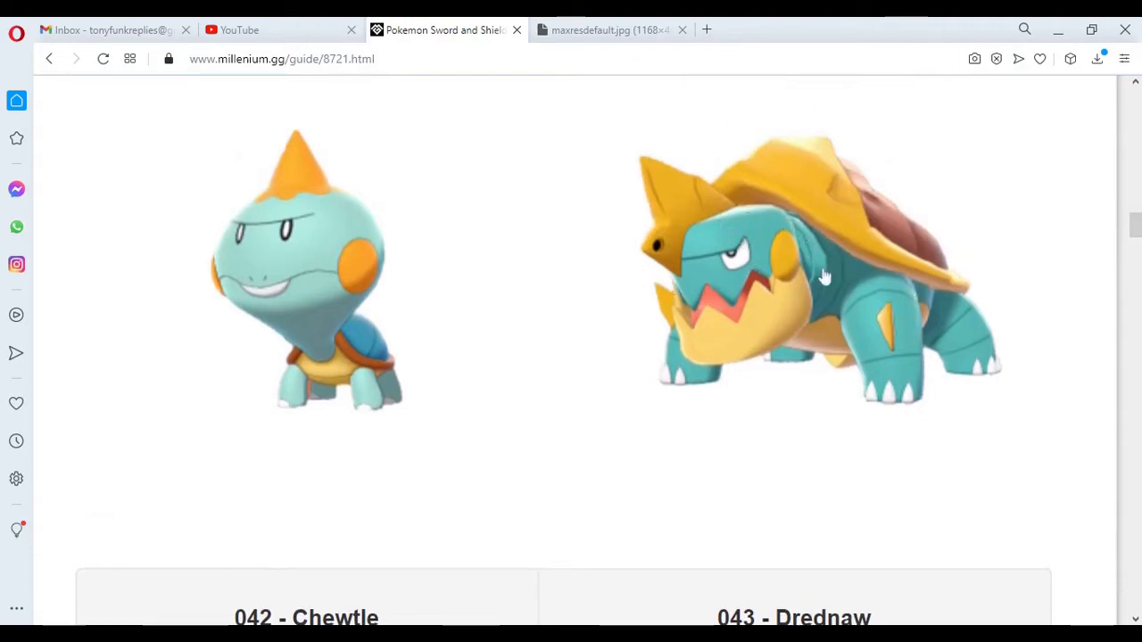
mouse_move(638, 178)
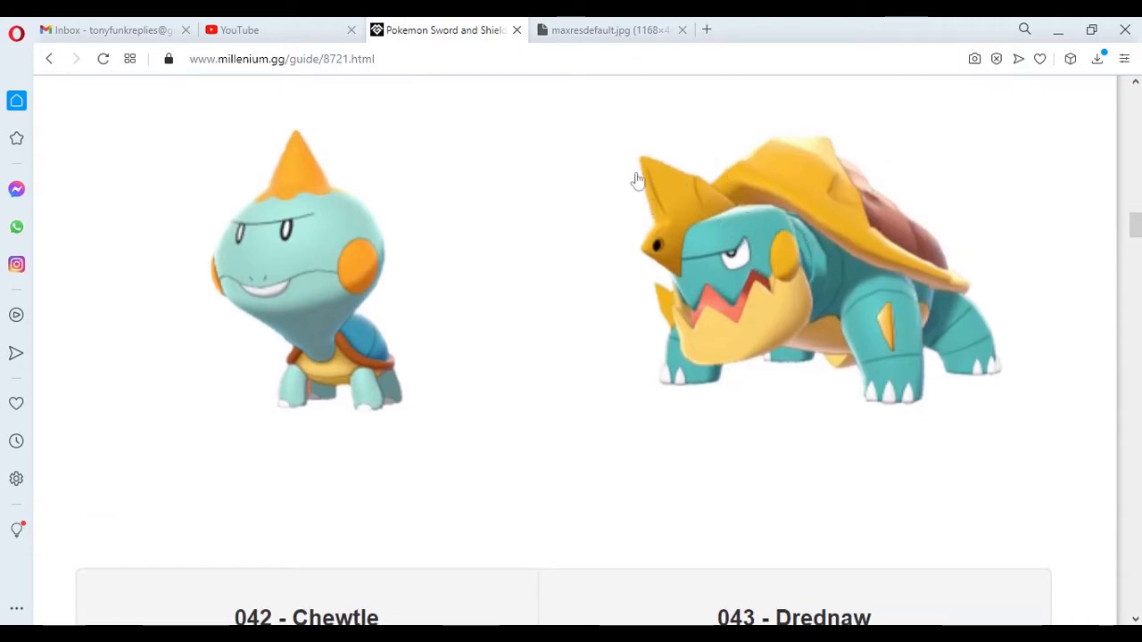
mouse_move(664, 236)
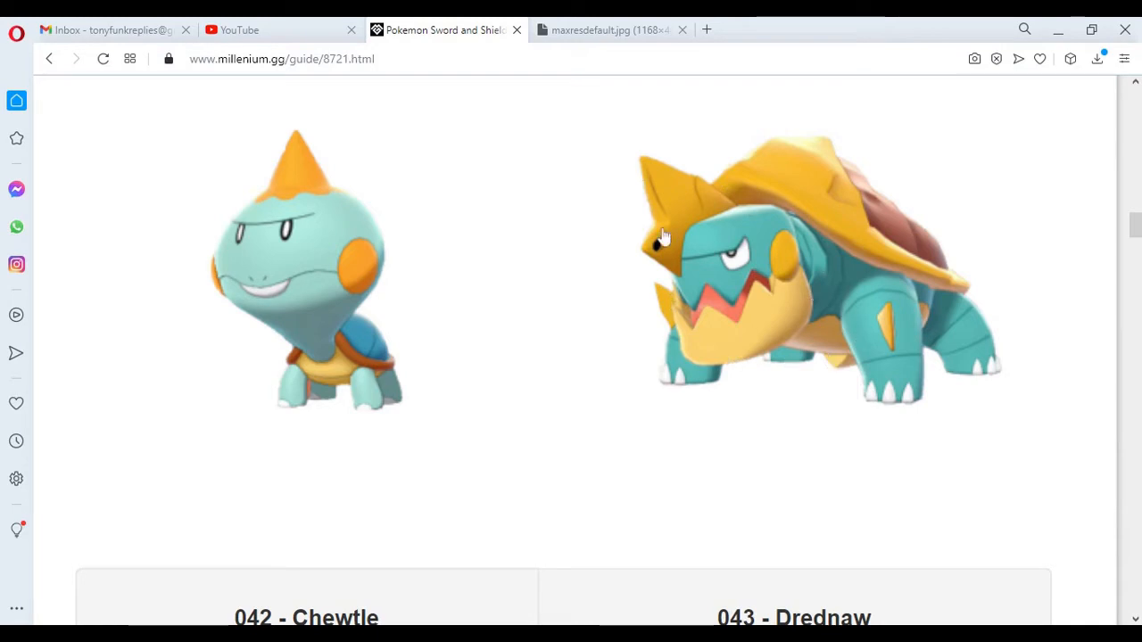
mouse_move(744, 375)
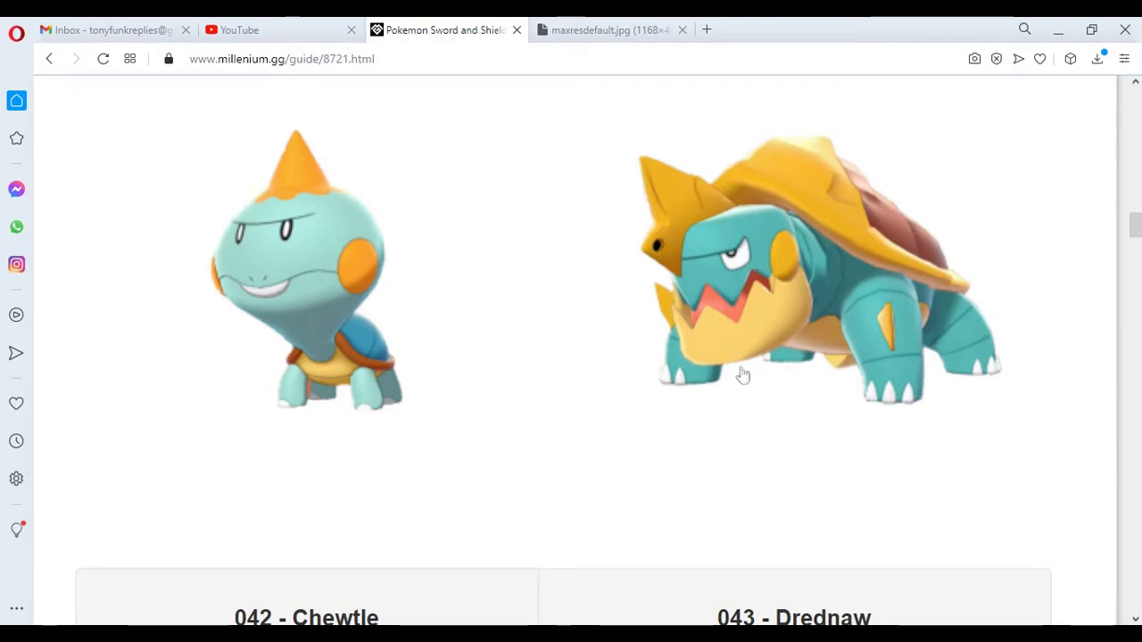
scroll("down", 3)
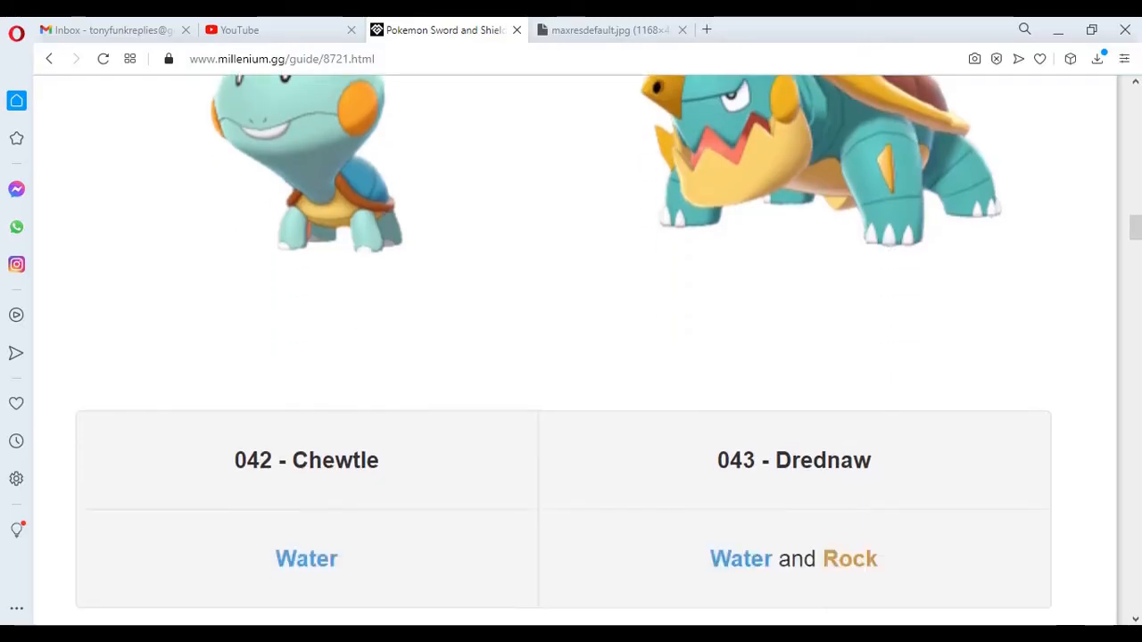
scroll("down", 3)
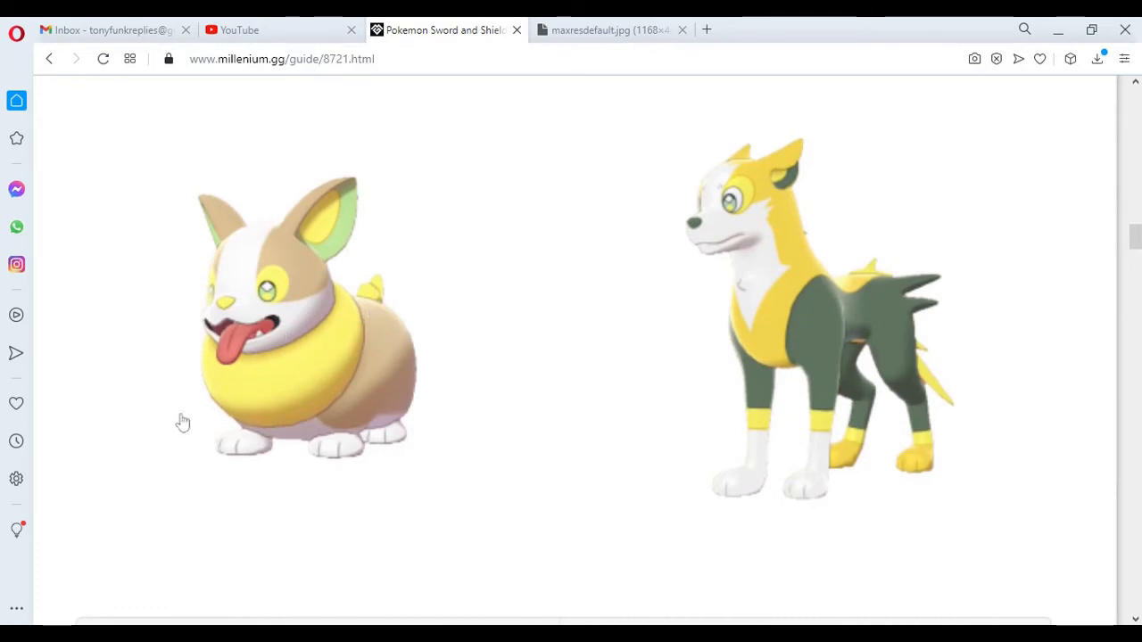
mouse_move(355, 344)
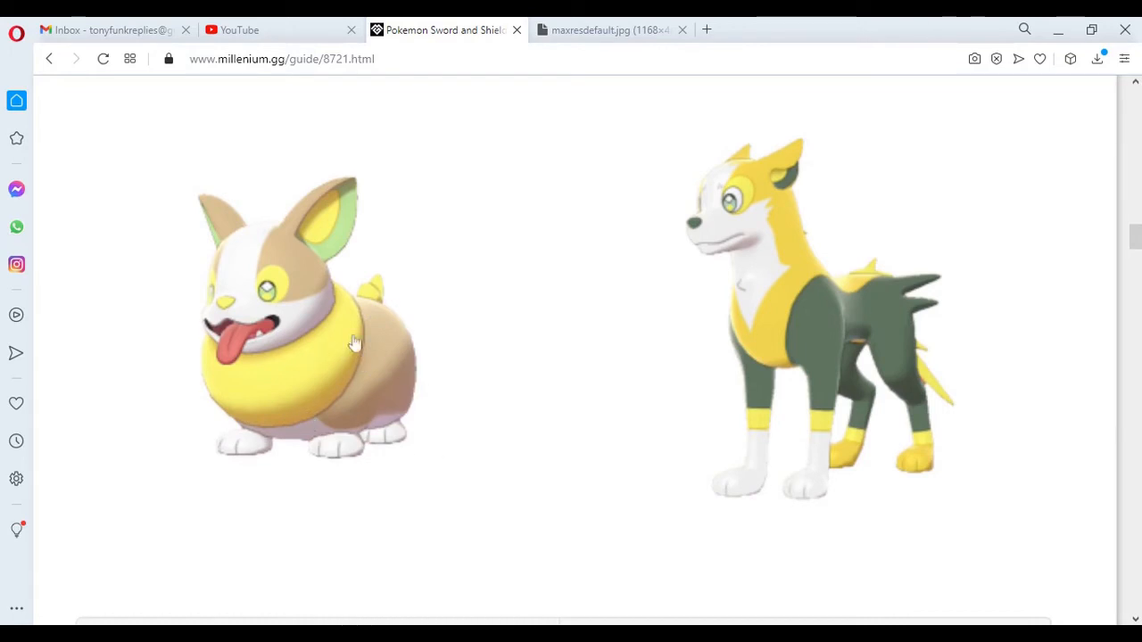
- Scroll slightly to show the 046 Yamper and 047 Boltund name labels under the dog artwork
scroll("down", 3)
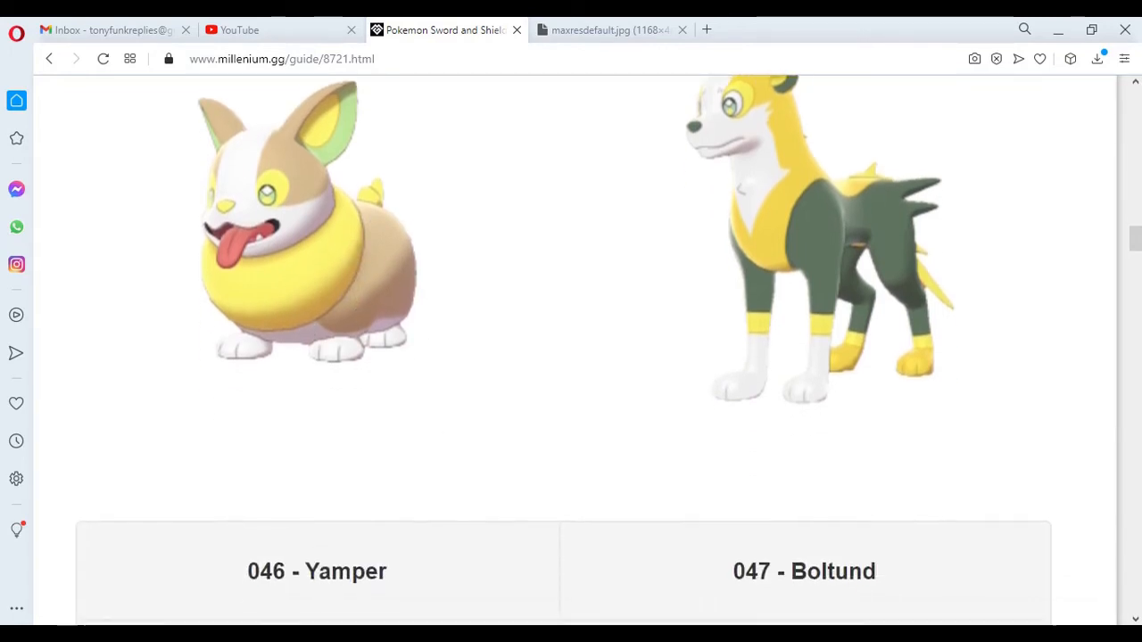
scroll("down", 3)
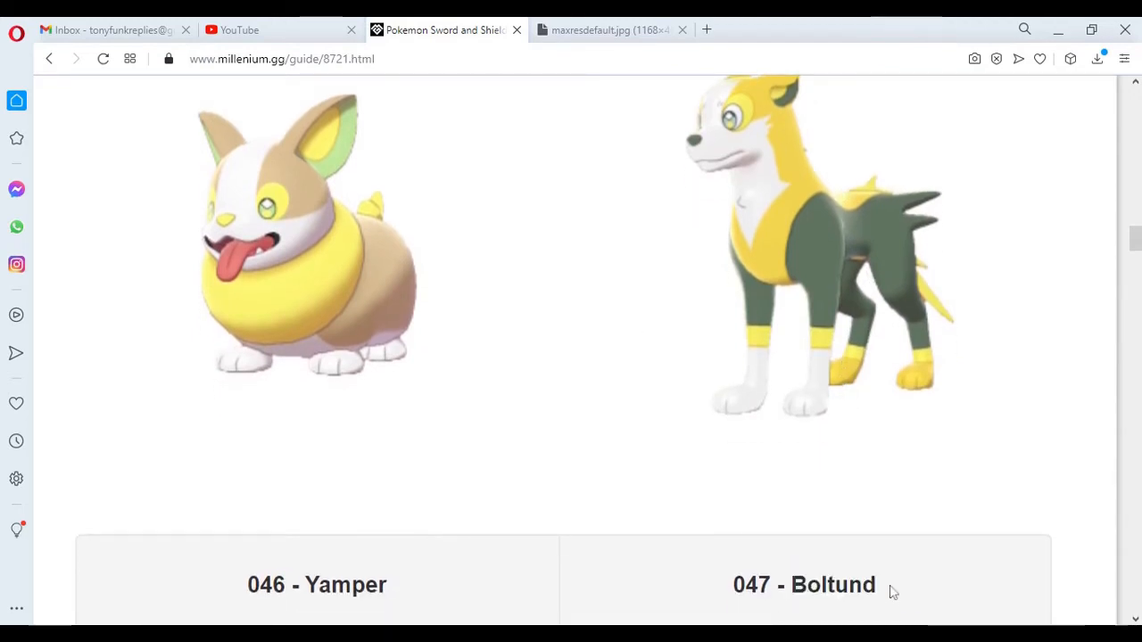
scroll("down", 3)
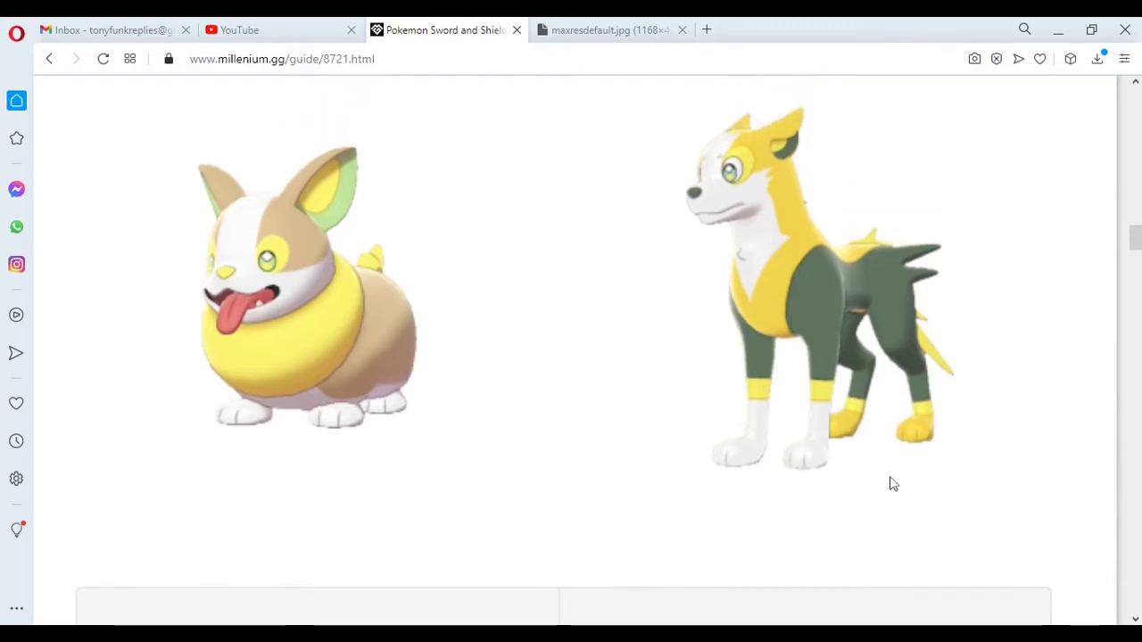
mouse_move(919, 185)
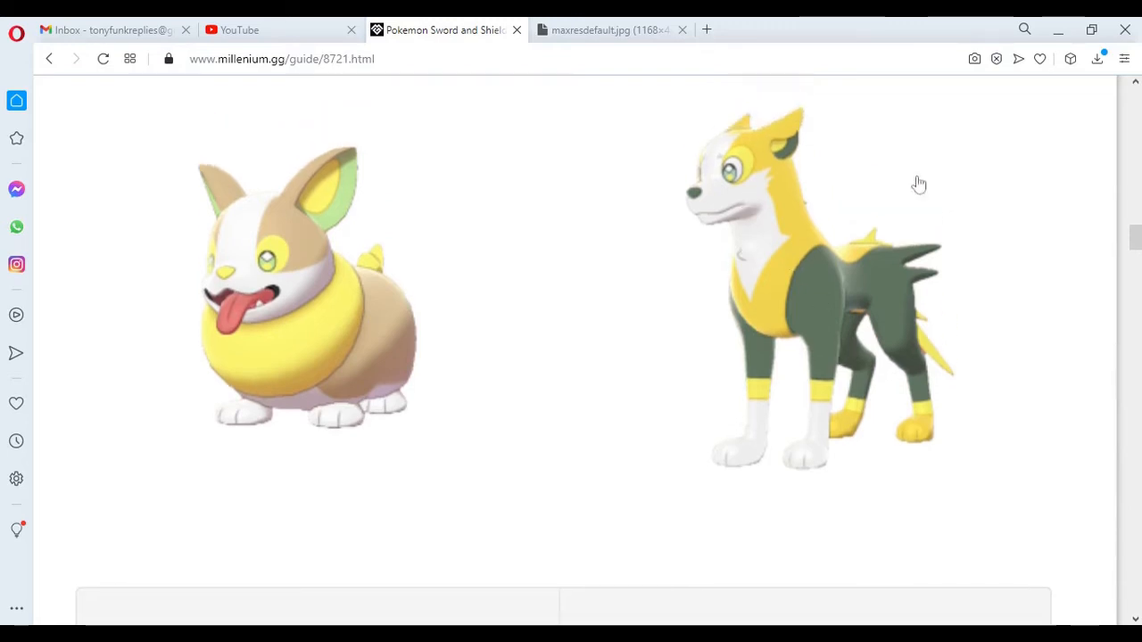
mouse_move(803, 269)
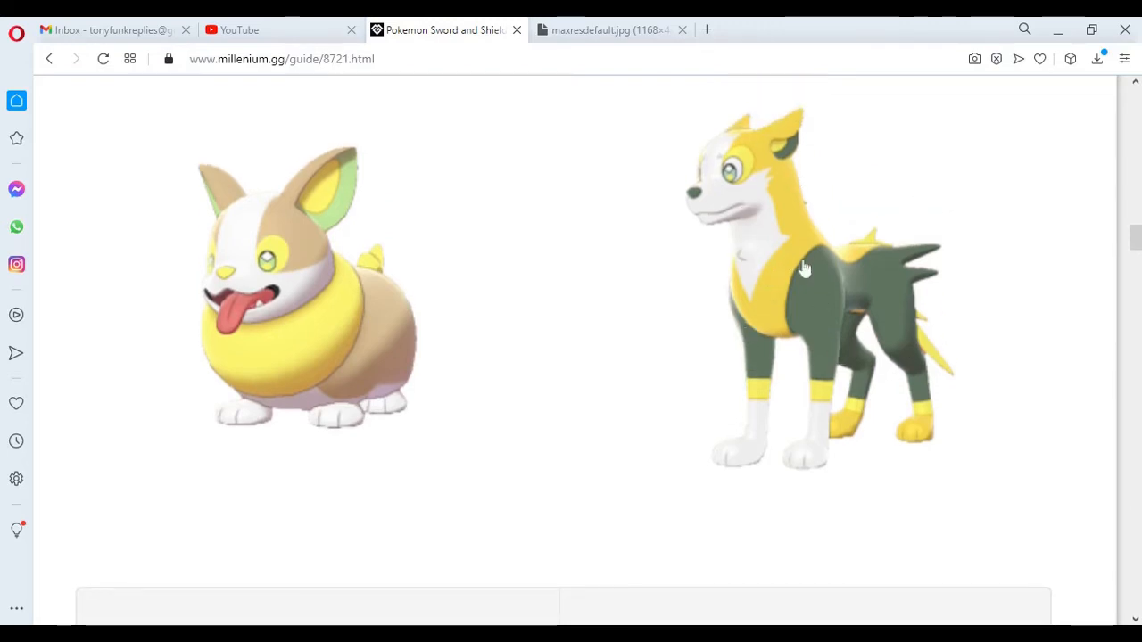
scroll("down", 3)
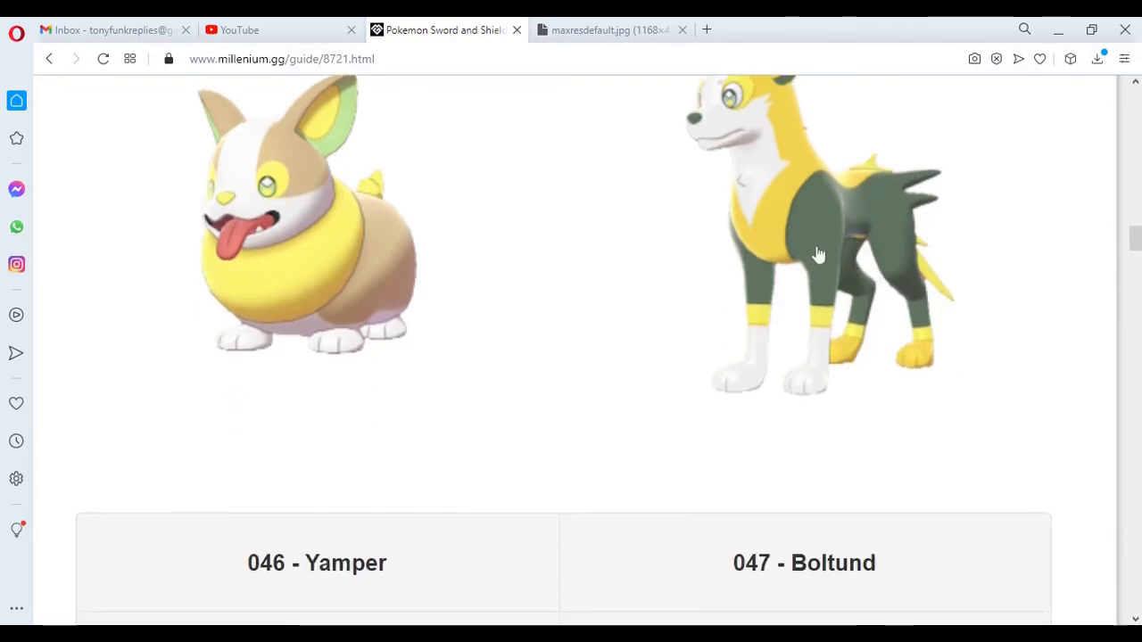
mouse_move(872, 388)
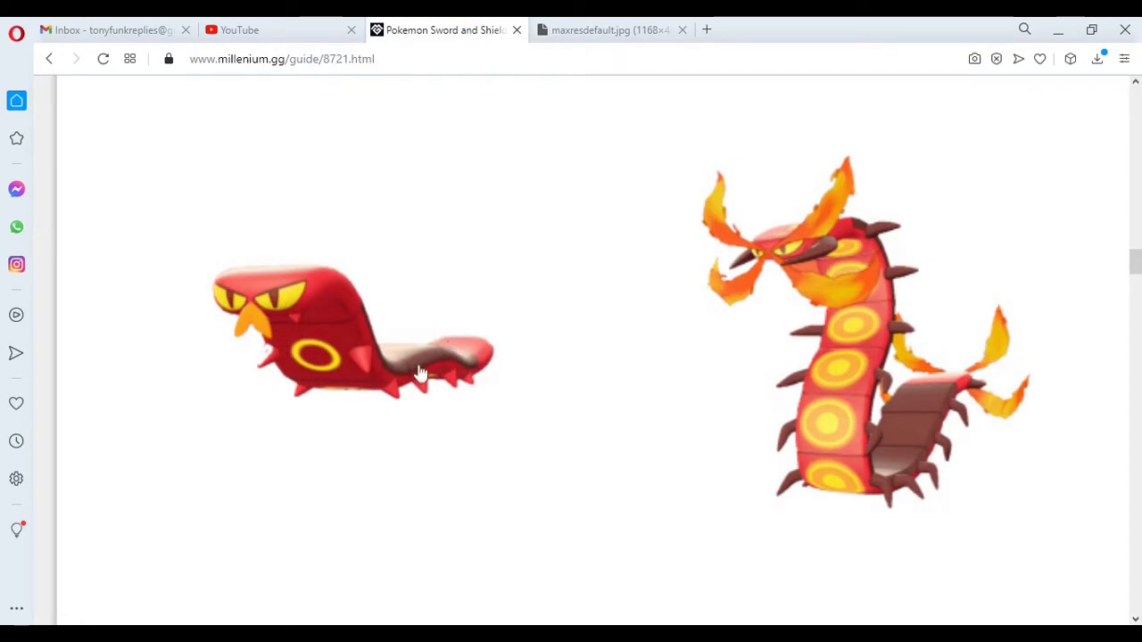
mouse_move(348, 366)
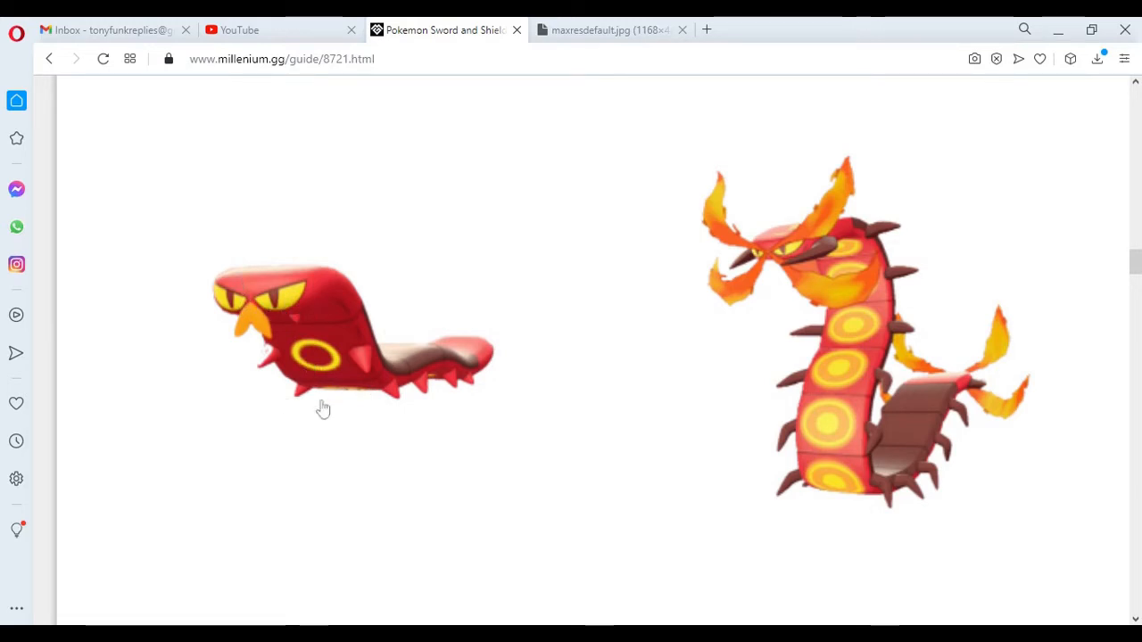
mouse_move(379, 403)
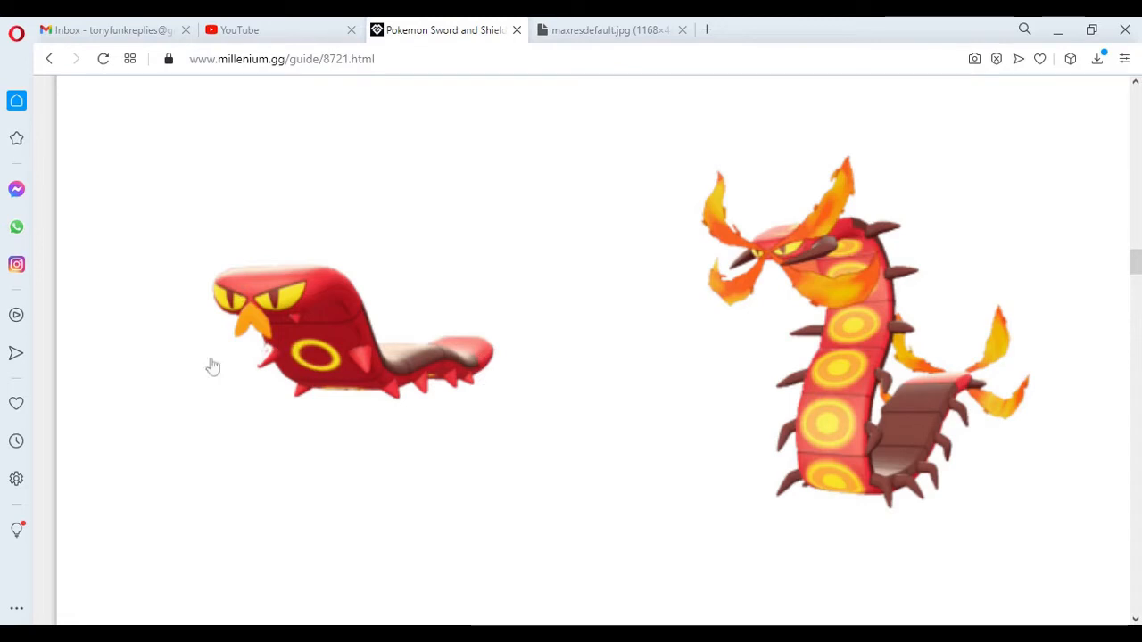
mouse_move(330, 262)
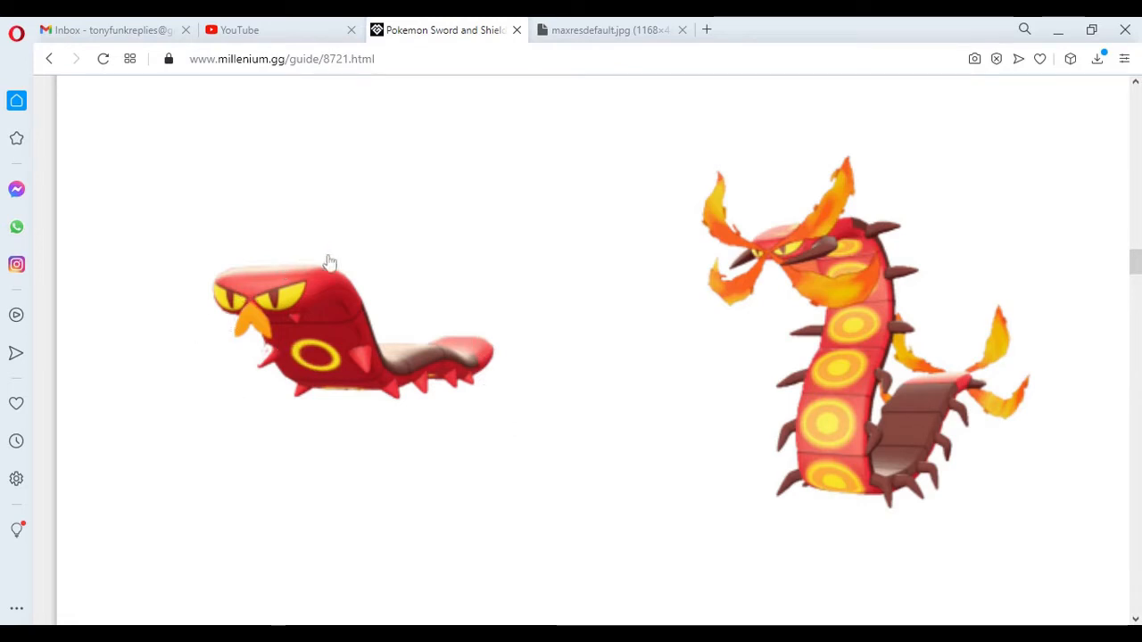
mouse_move(501, 315)
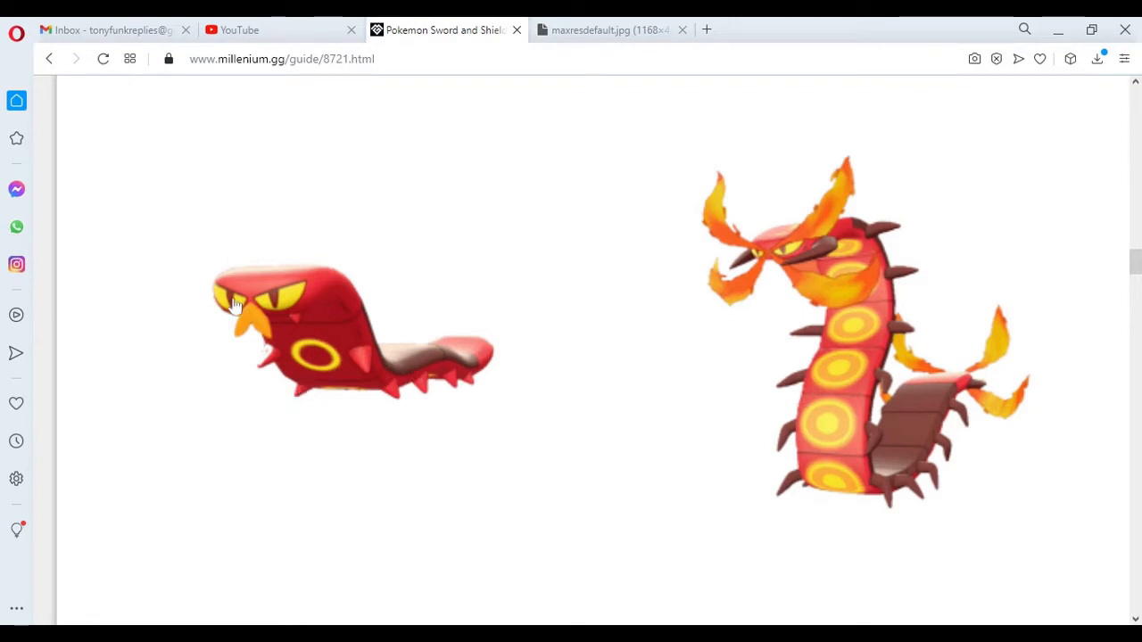
mouse_move(848, 208)
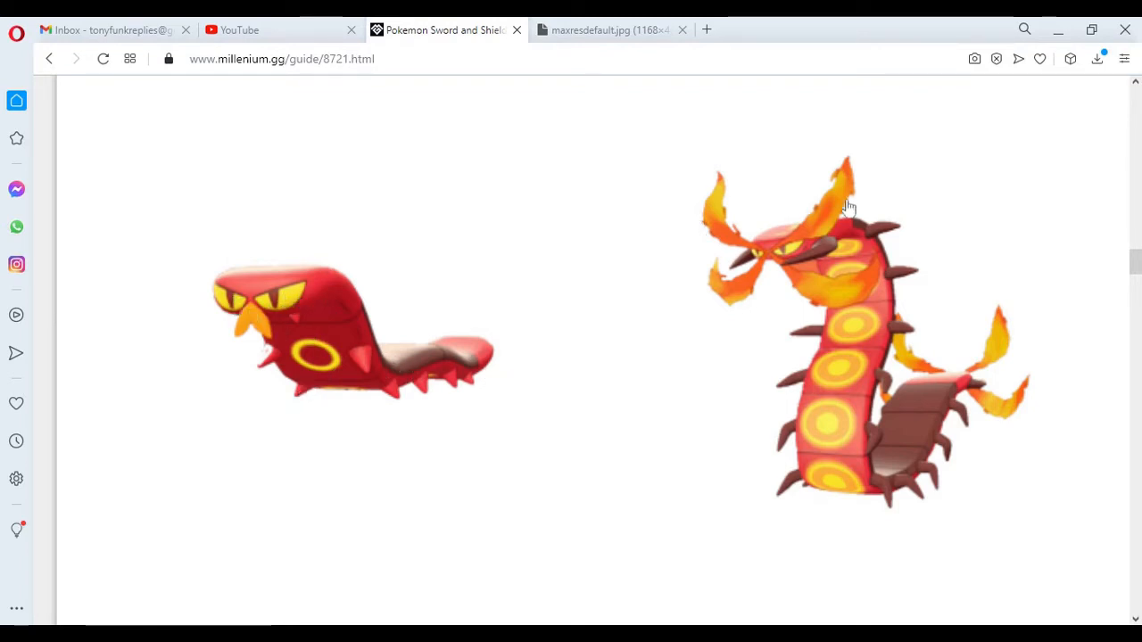
mouse_move(784, 379)
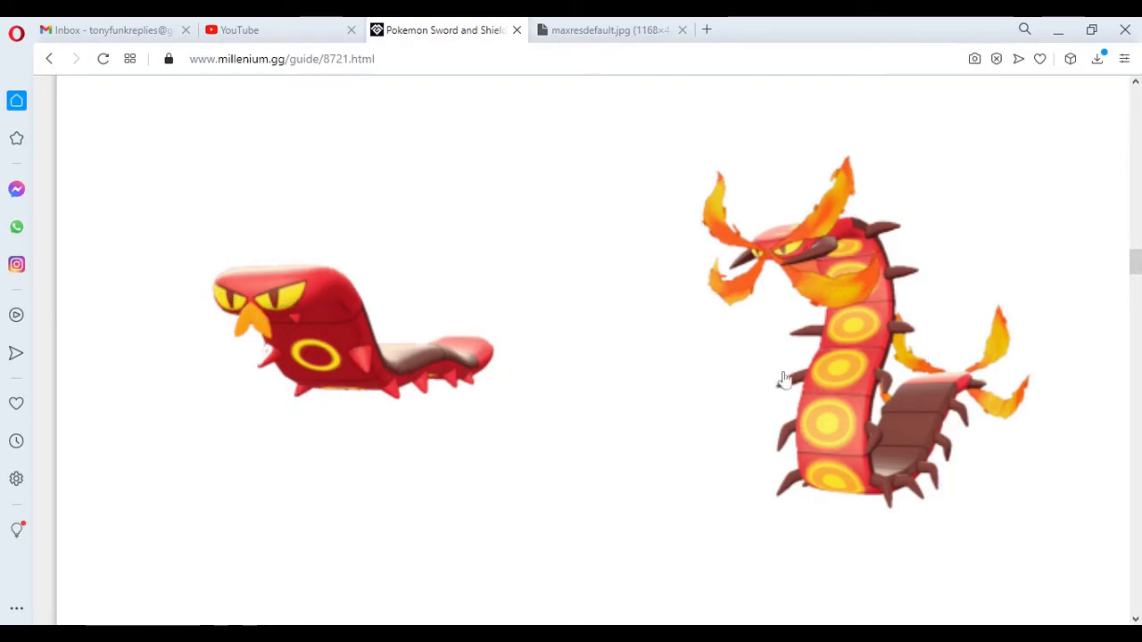
mouse_move(803, 239)
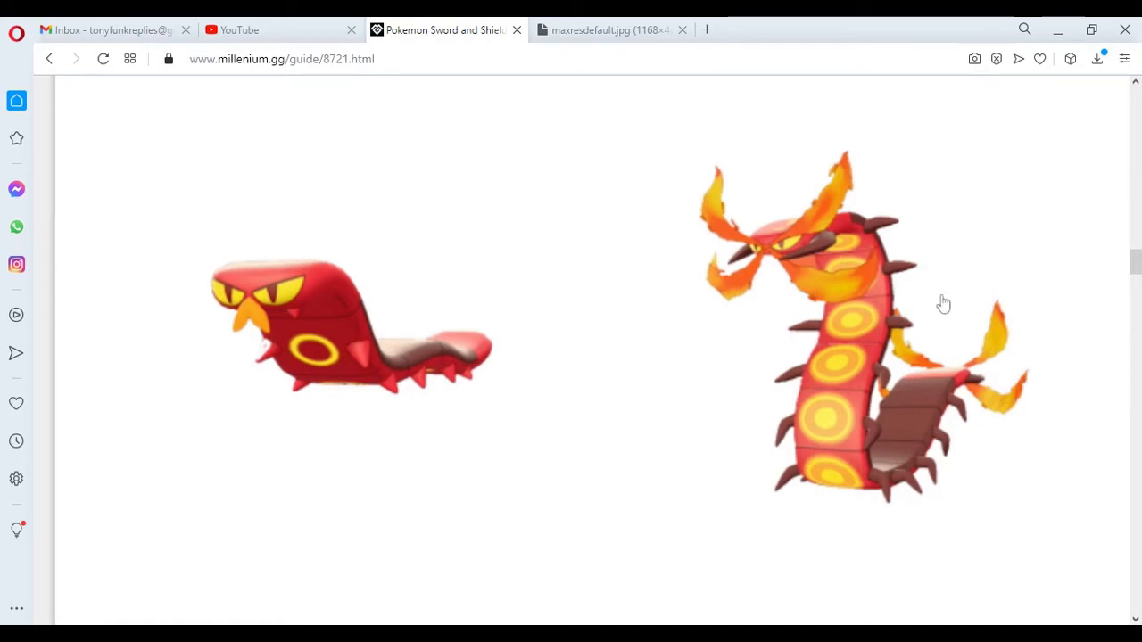
mouse_move(832, 297)
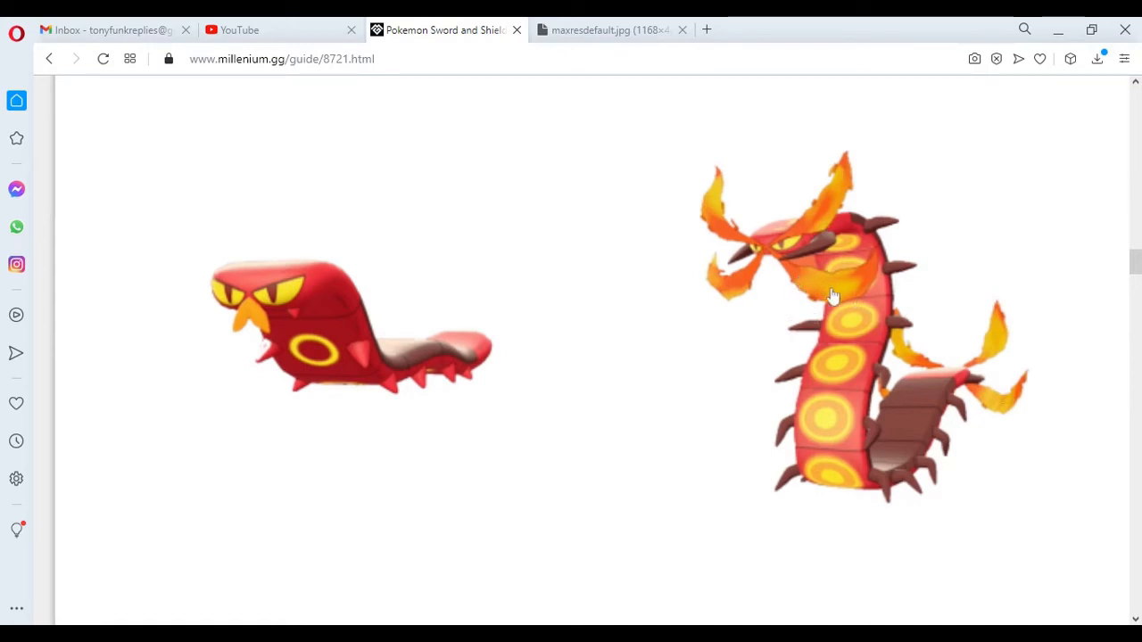
mouse_move(1032, 413)
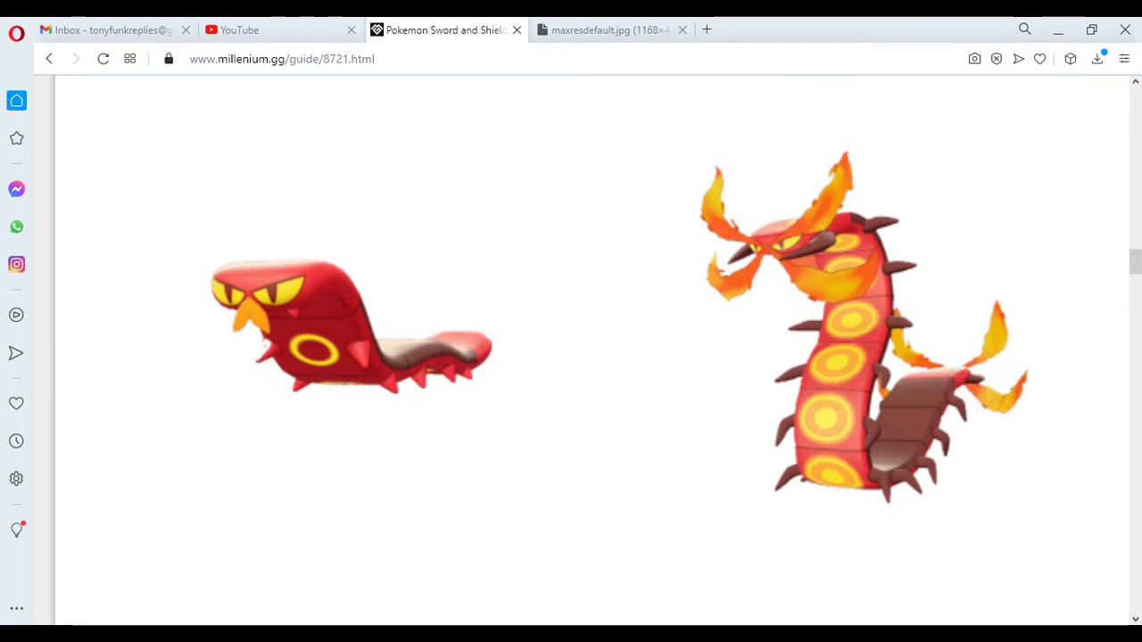
- Scroll to 159 Sizzlipede and 160 Centiskorch with their Fire and Bug typing
scroll("down", 3)
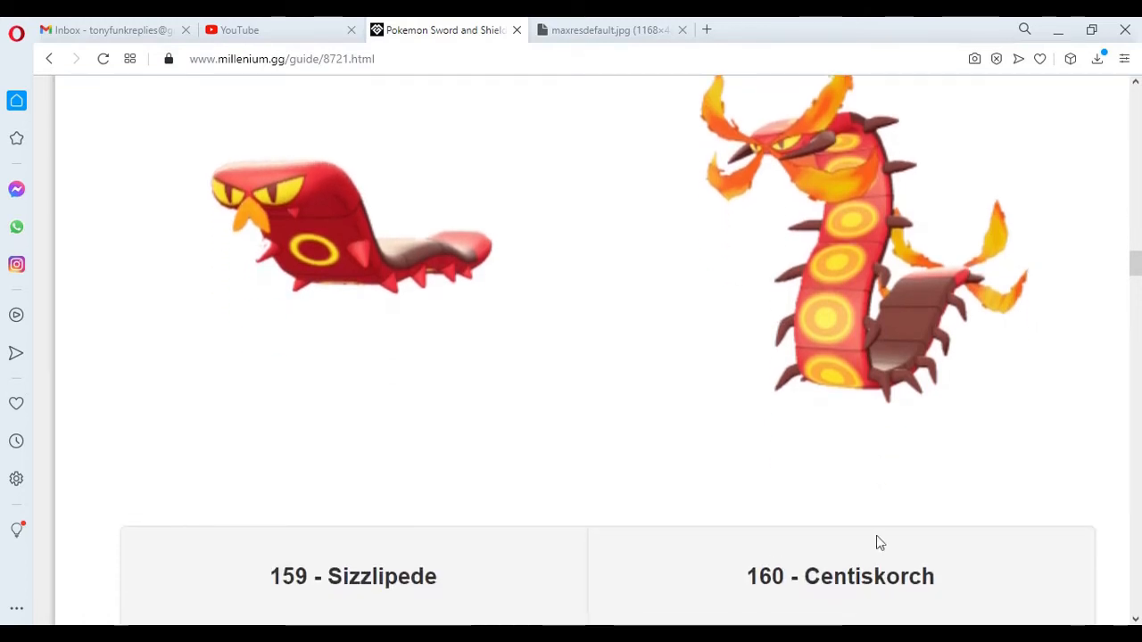
scroll("down", 3)
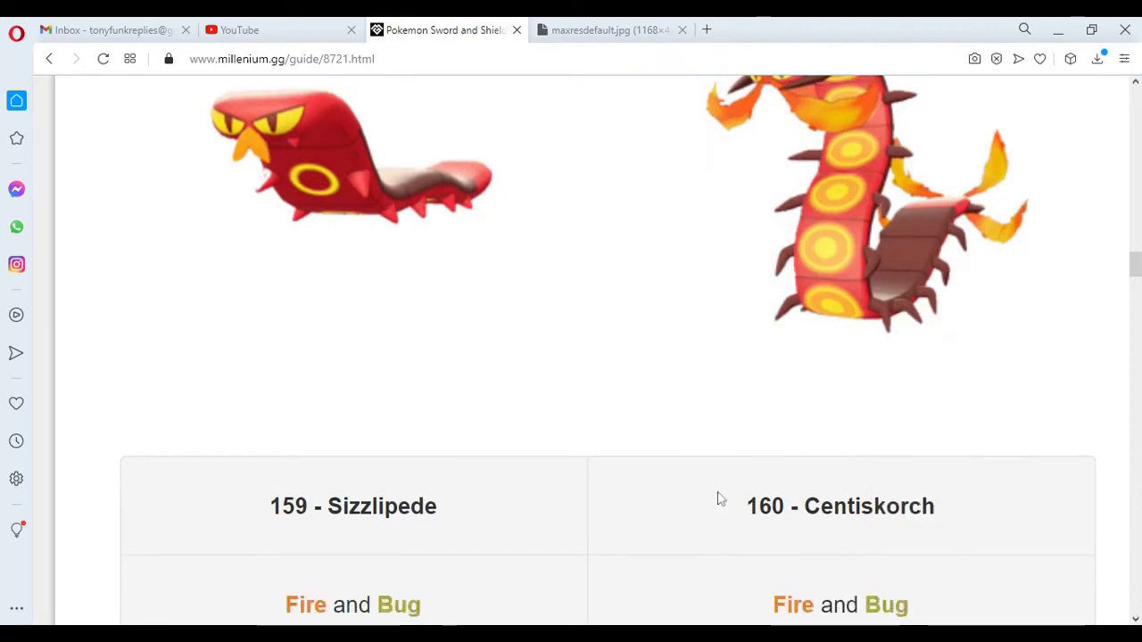
scroll("down", 3)
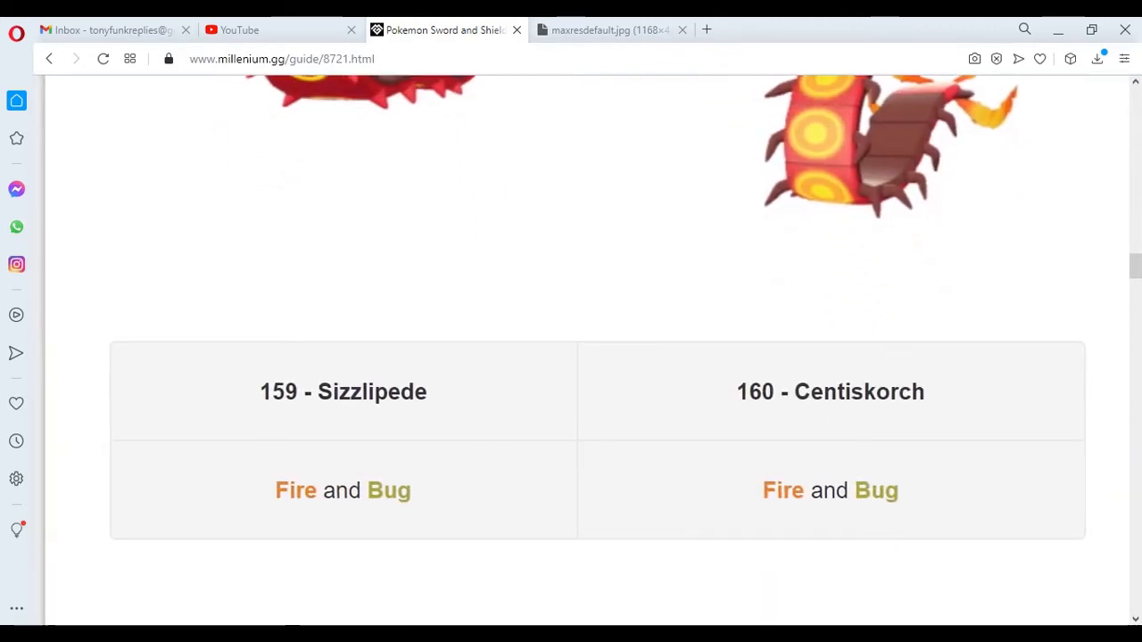
mouse_move(648, 211)
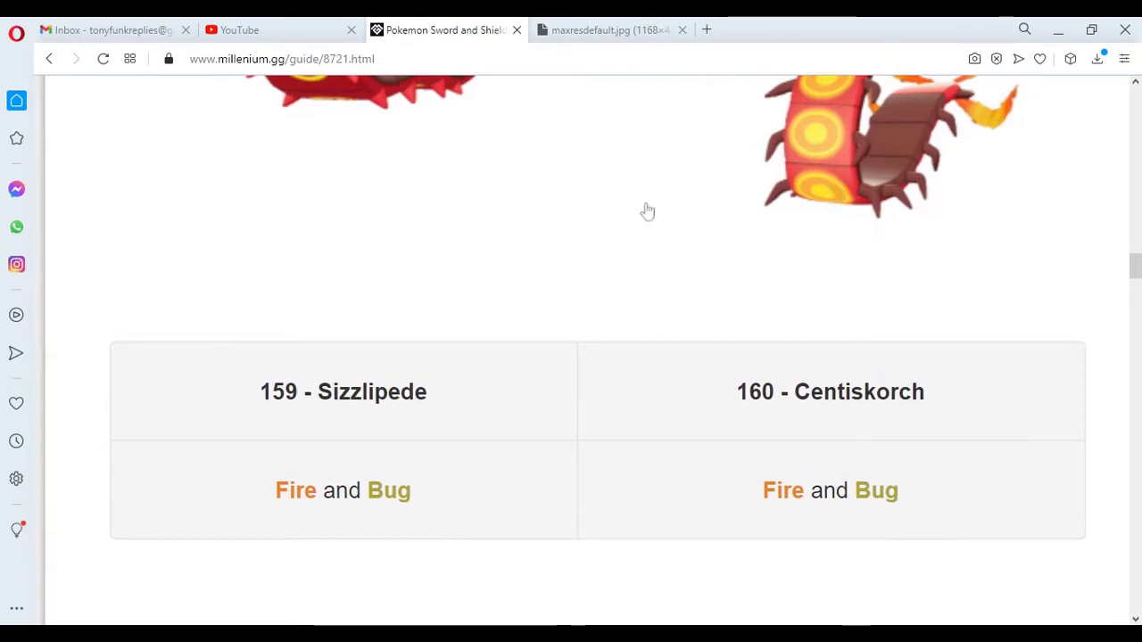
mouse_move(749, 472)
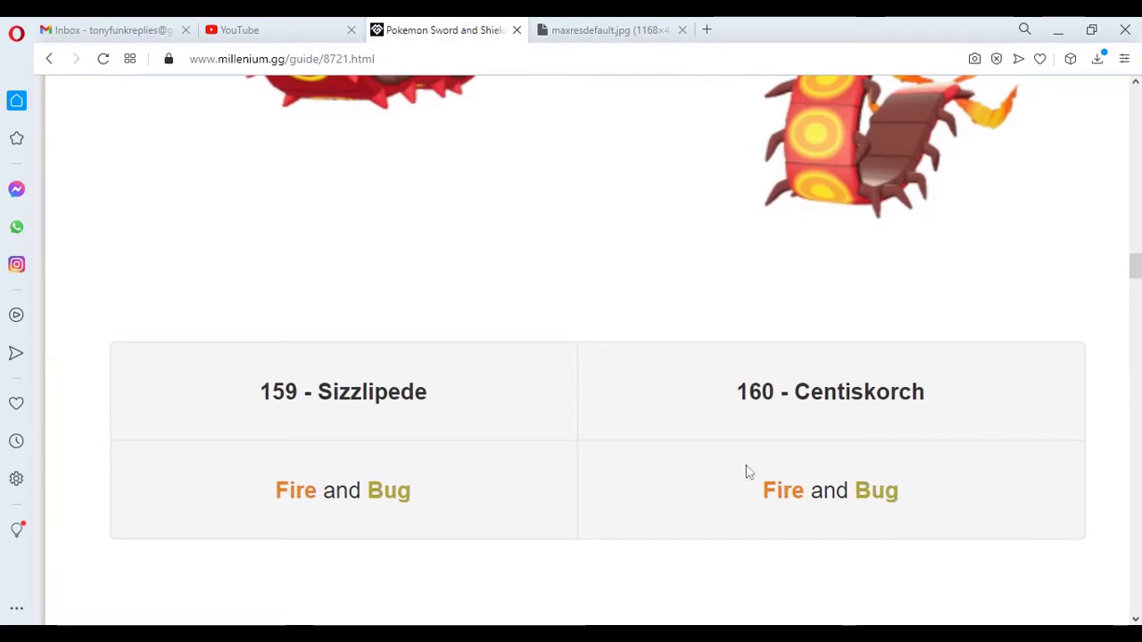
mouse_move(803, 222)
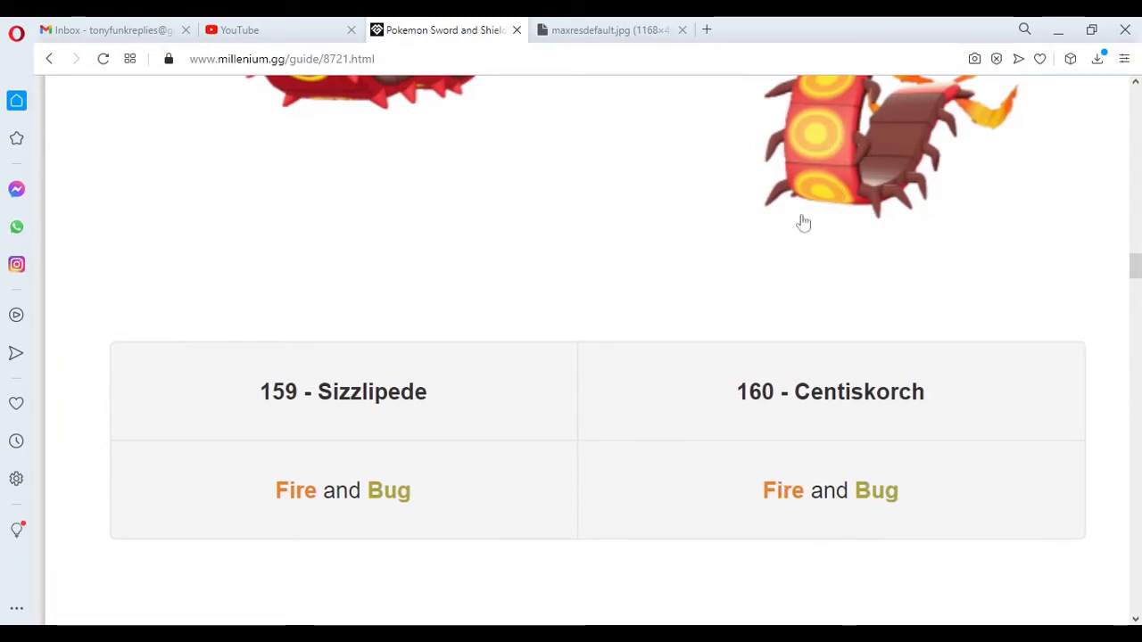
scroll("down", 3)
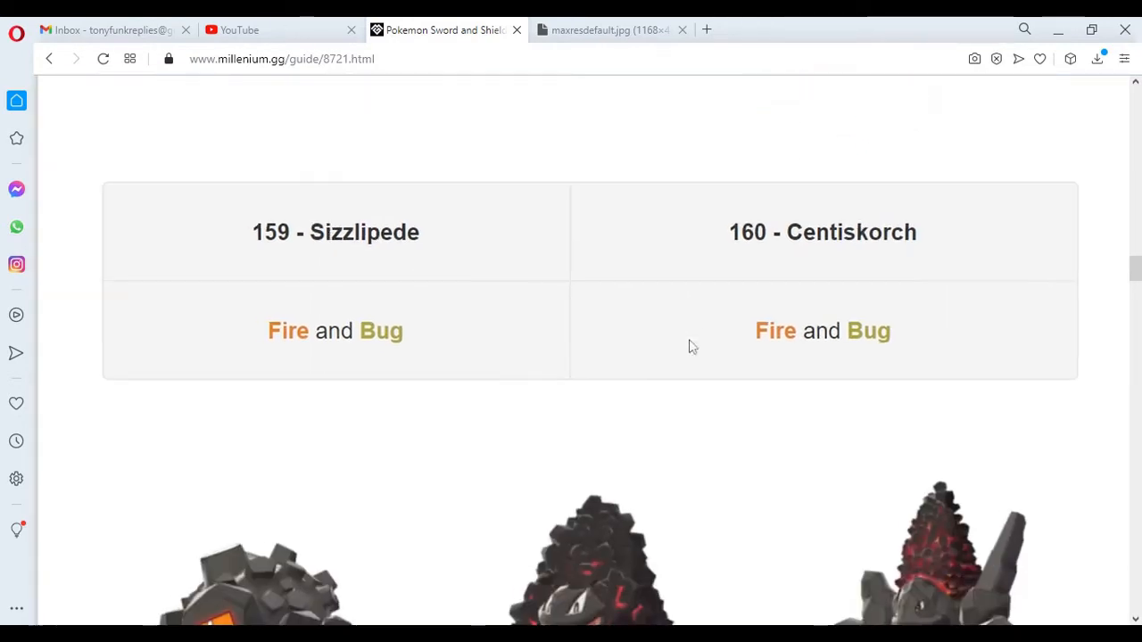
- Scroll to the name and type table for 161 Rolycoly, 162 Carkol and 163 Coalossal
scroll("down", 3)
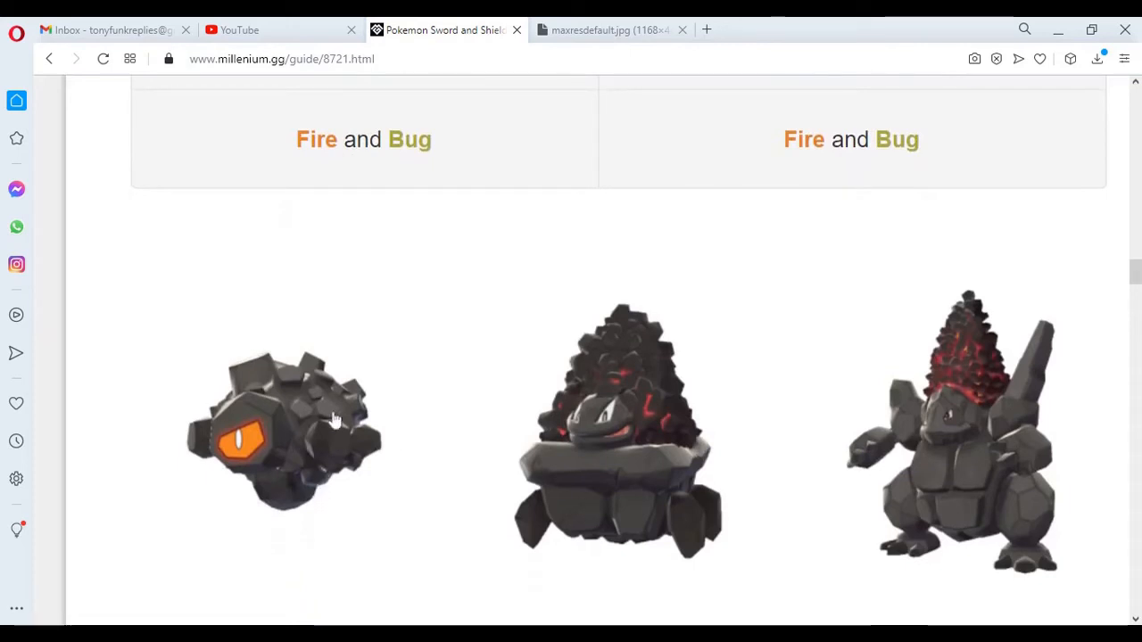
mouse_move(389, 399)
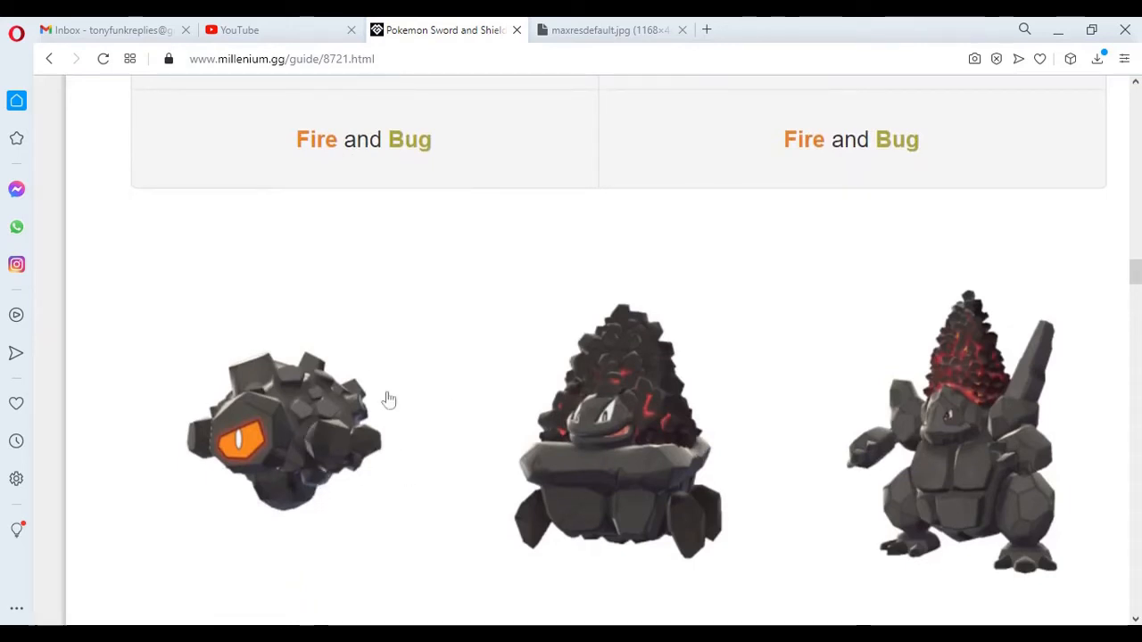
scroll("down", 3)
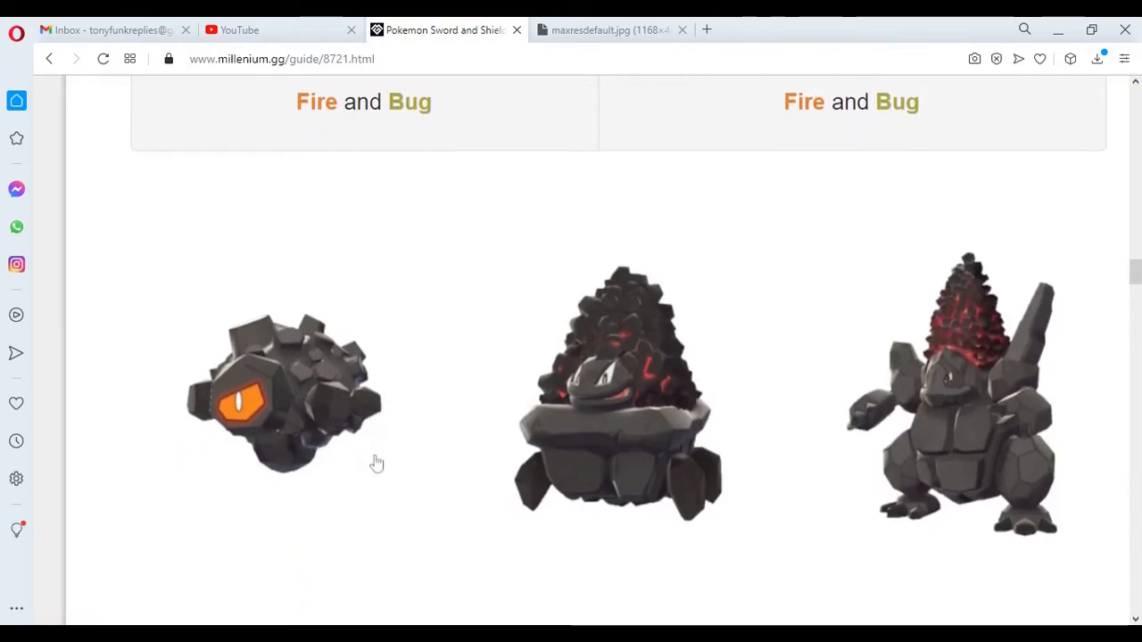
mouse_move(290, 418)
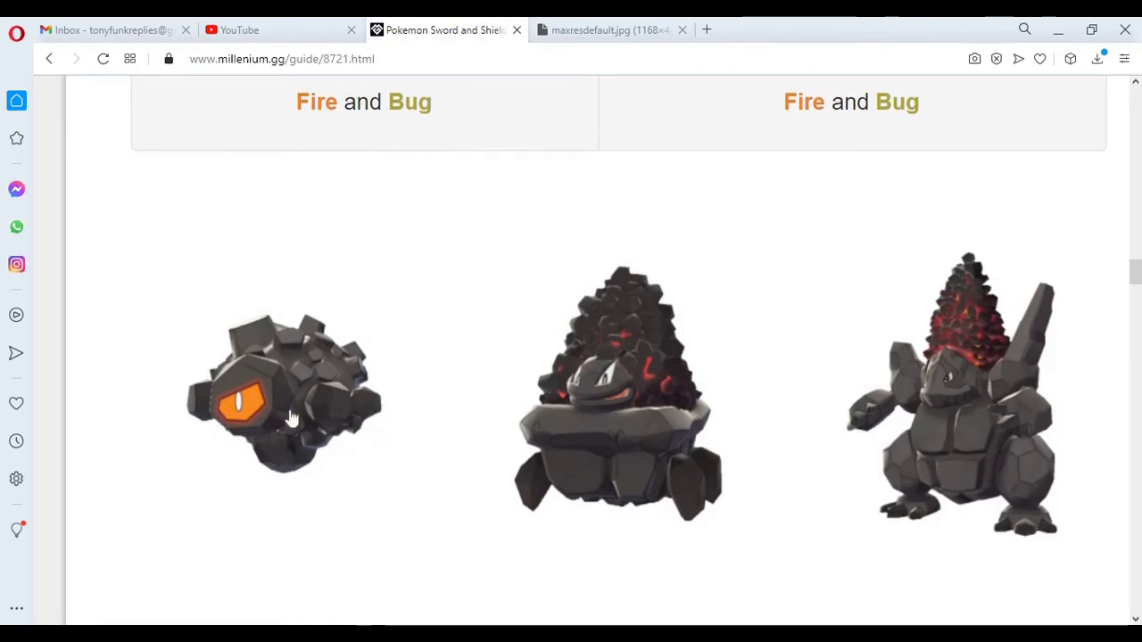
mouse_move(250, 470)
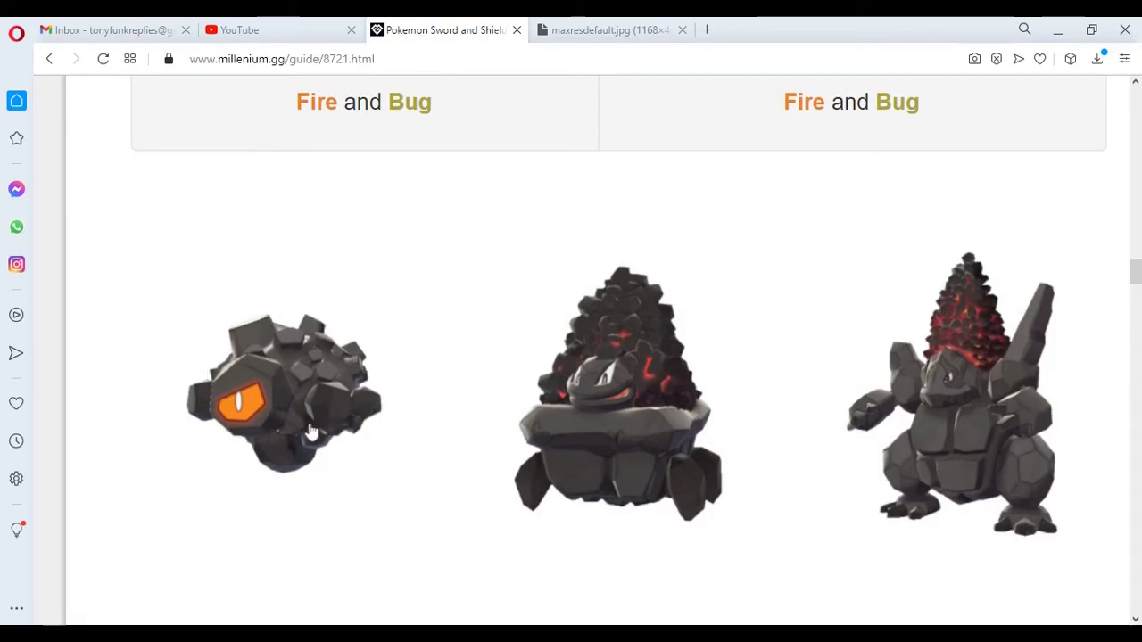
mouse_move(415, 396)
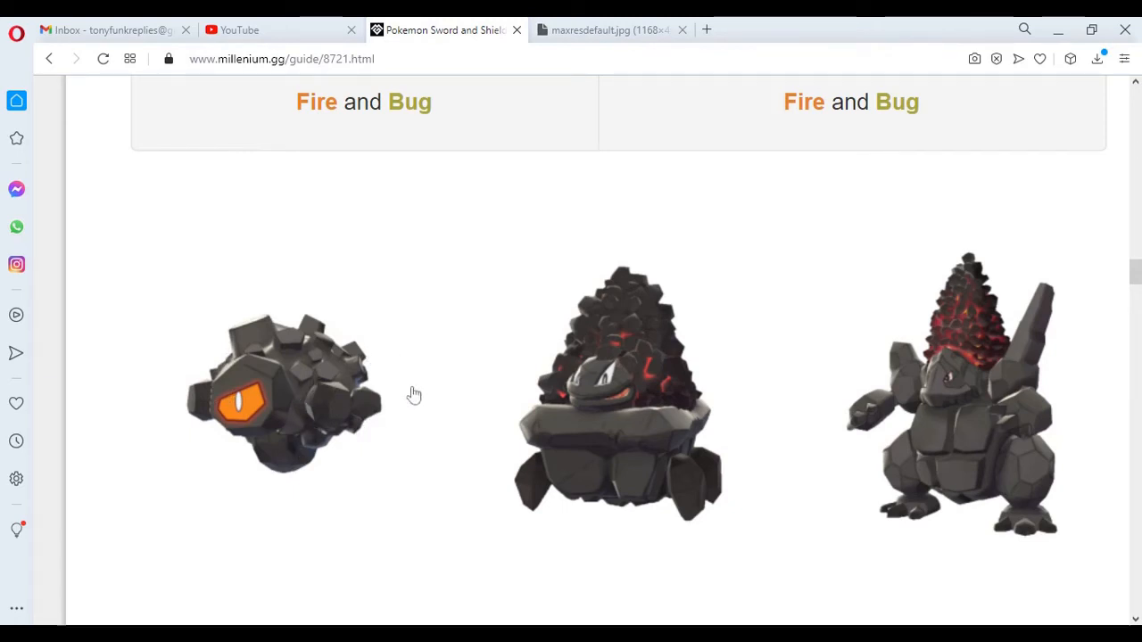
mouse_move(383, 431)
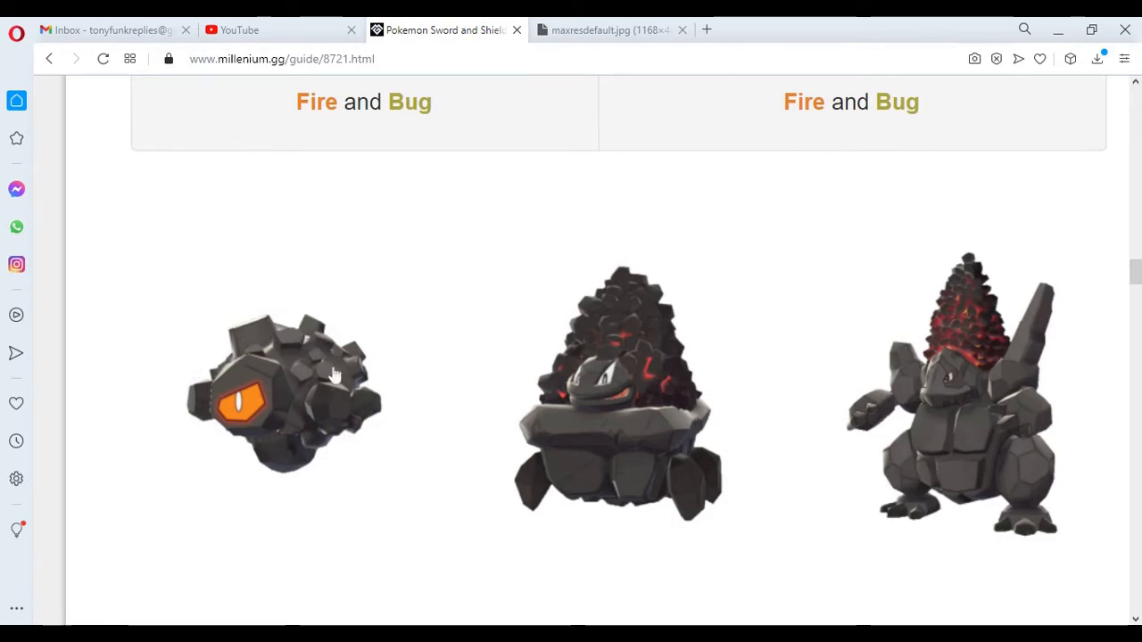
mouse_move(436, 479)
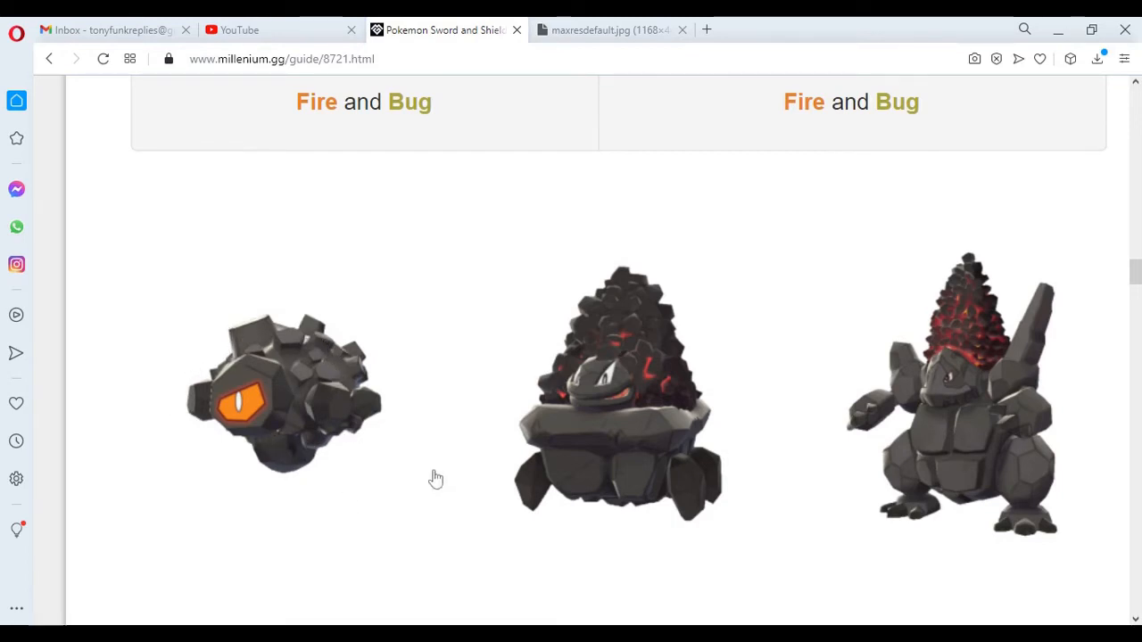
mouse_move(563, 340)
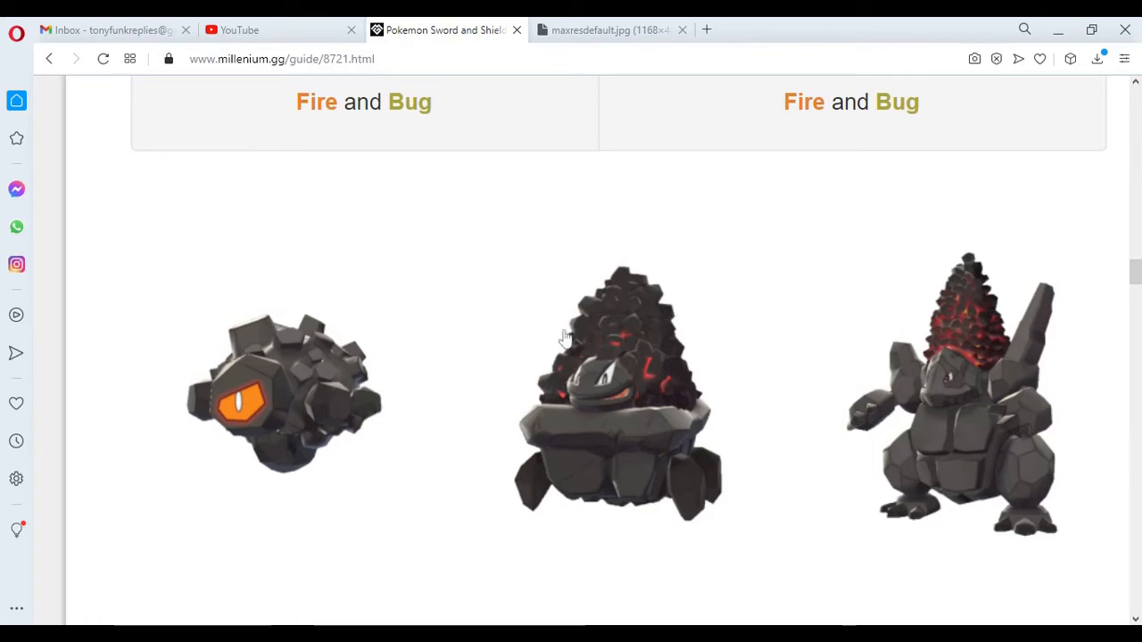
mouse_move(669, 409)
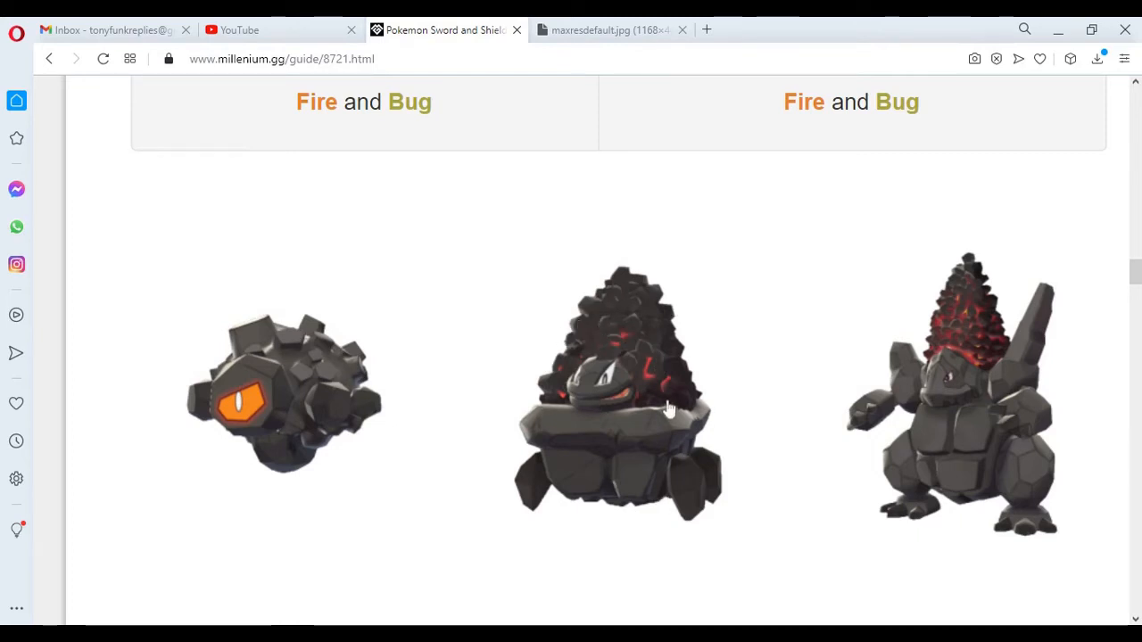
mouse_move(736, 429)
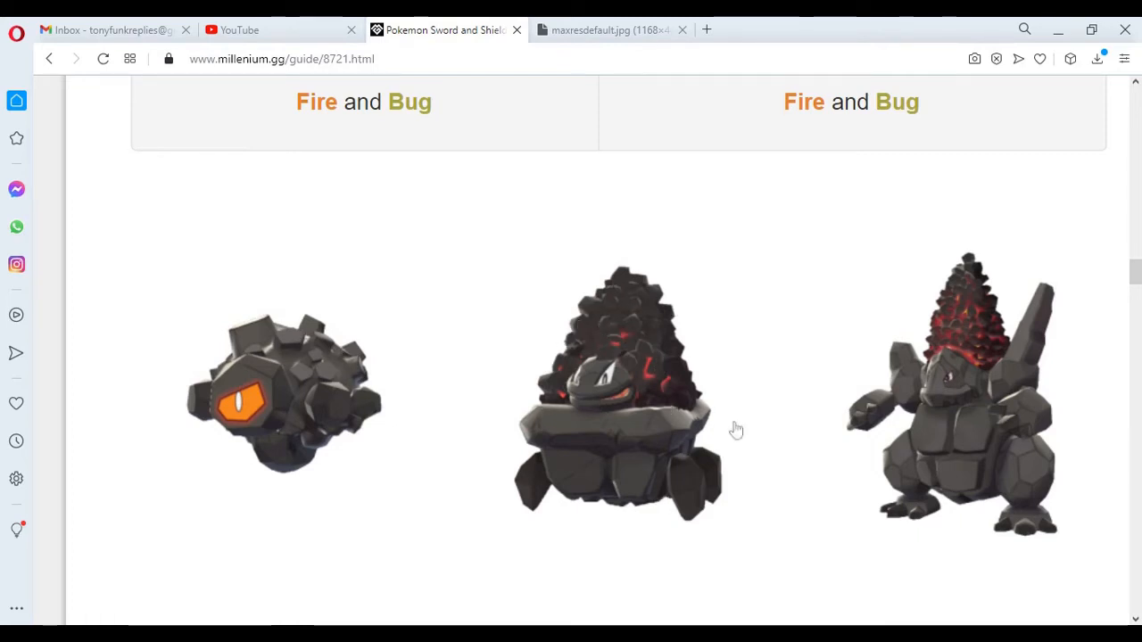
mouse_move(612, 306)
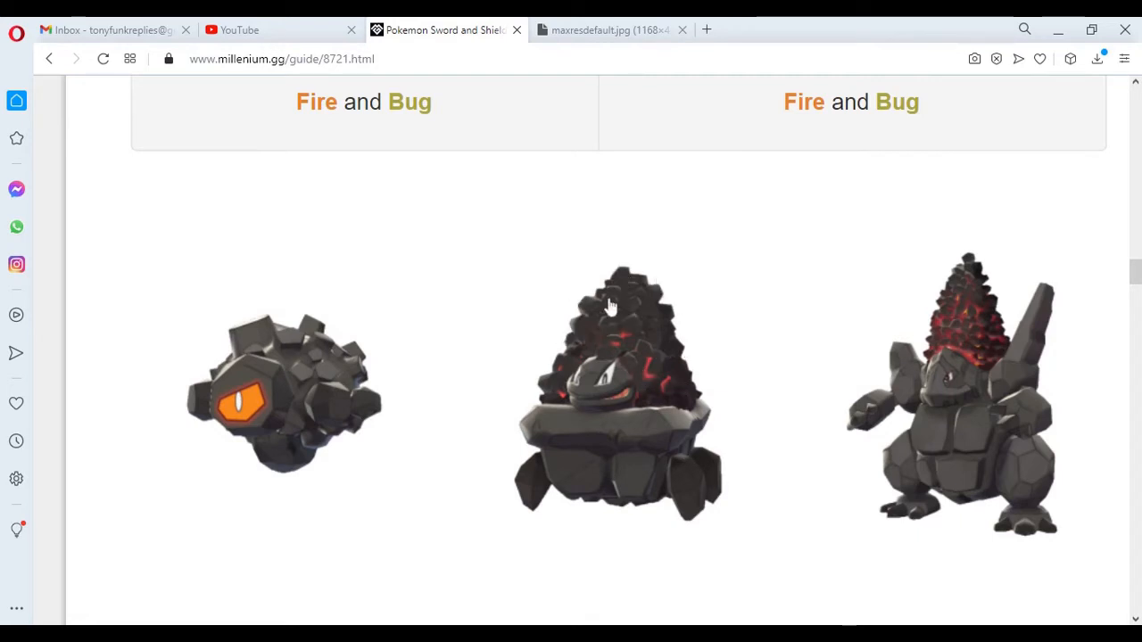
mouse_move(679, 475)
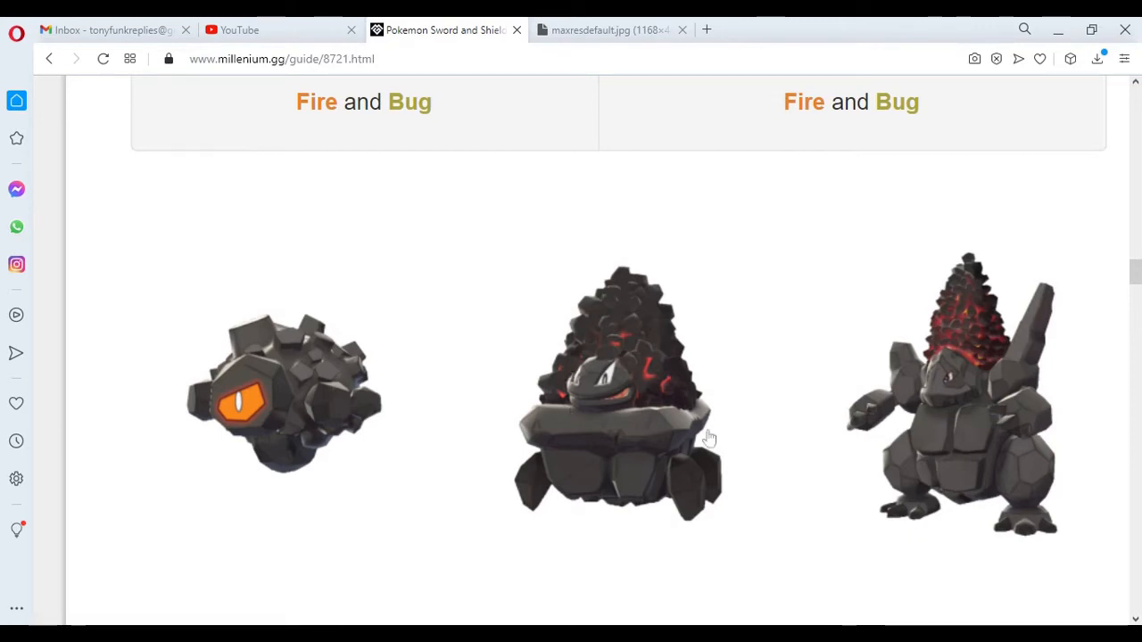
scroll("down", 3)
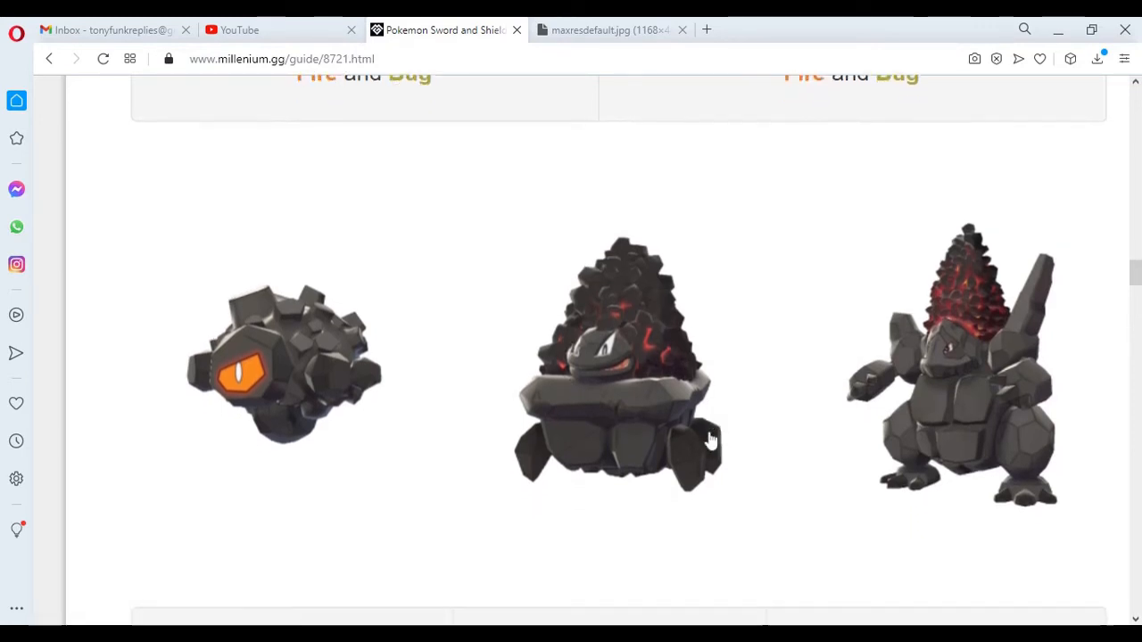
mouse_move(912, 247)
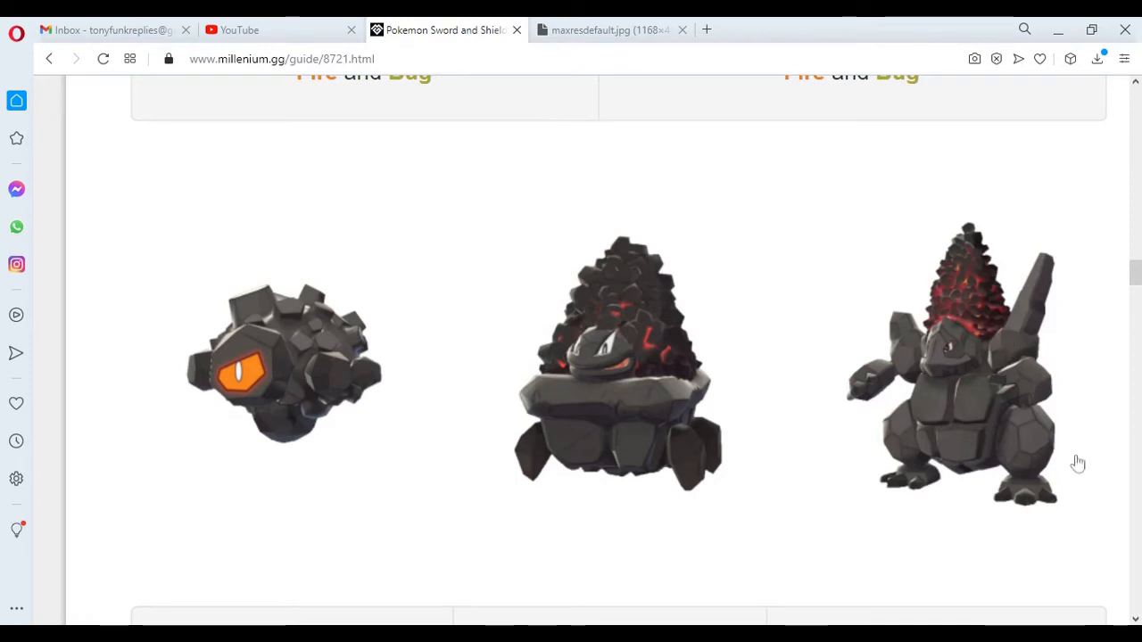
mouse_move(995, 423)
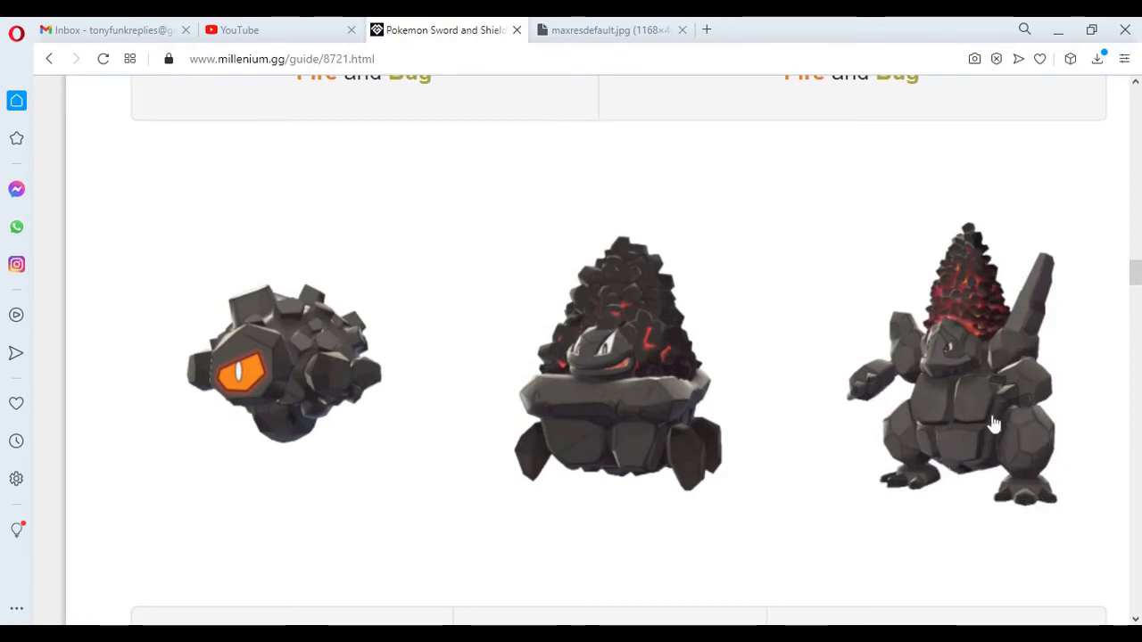
mouse_move(576, 462)
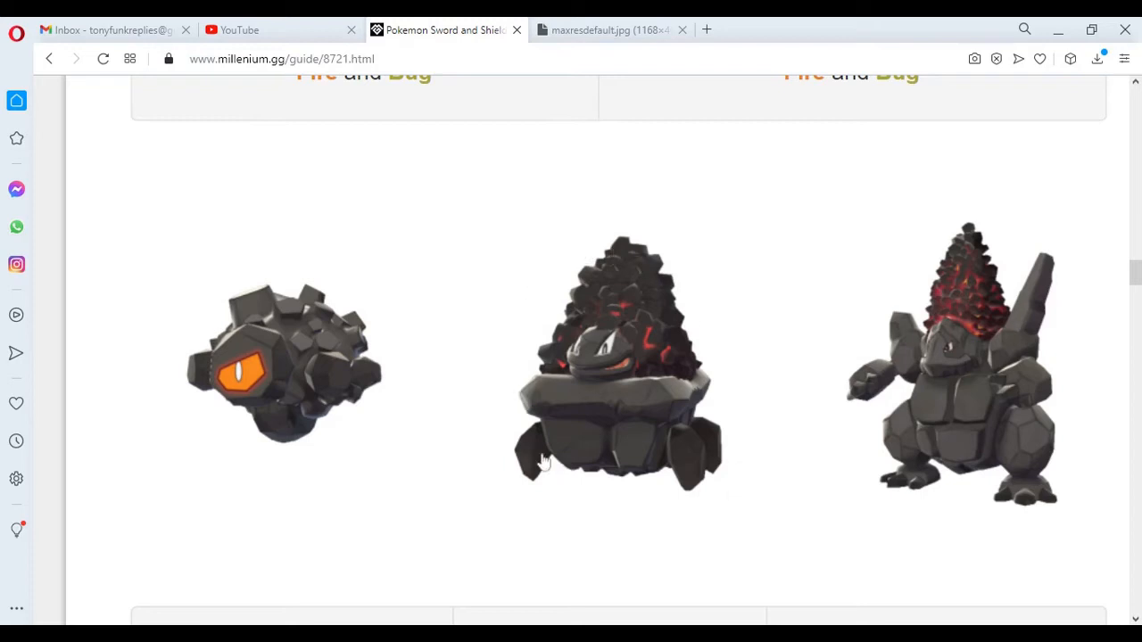
mouse_move(755, 423)
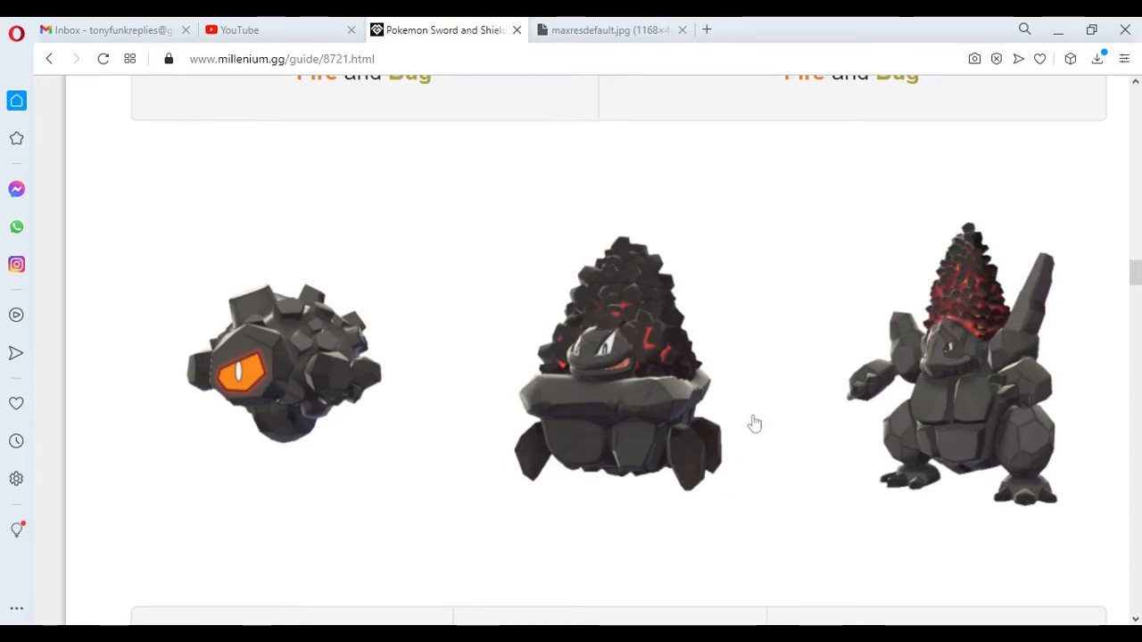
scroll("down", 3)
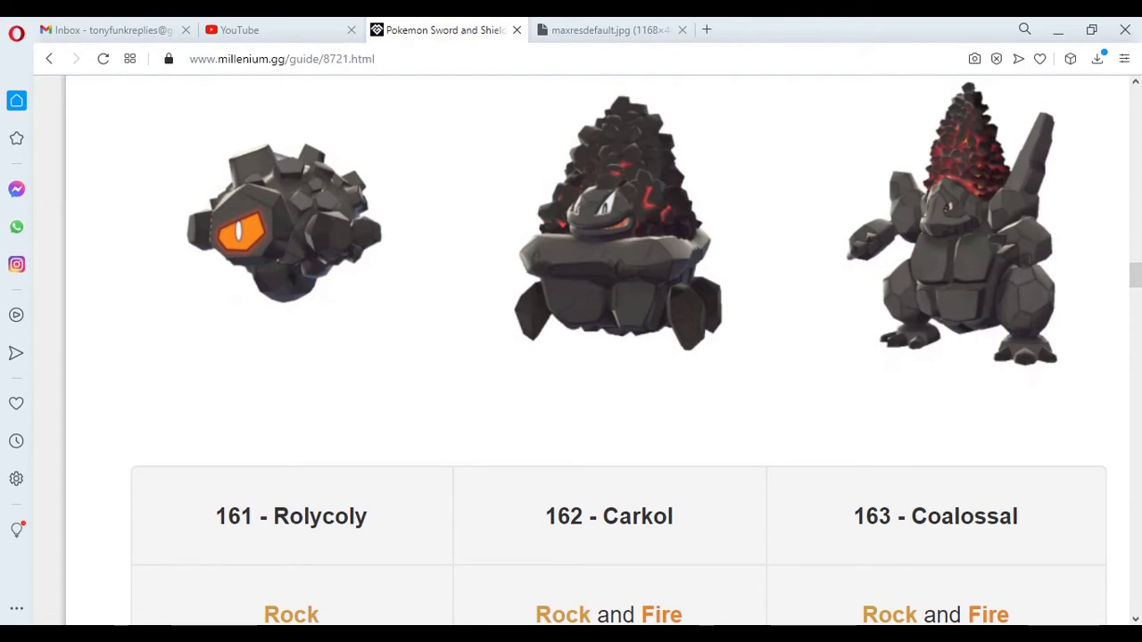
- Scroll past the Steel entries to 185 Milcery and 186 Alcremie, both Fairy type
scroll("down", 3)
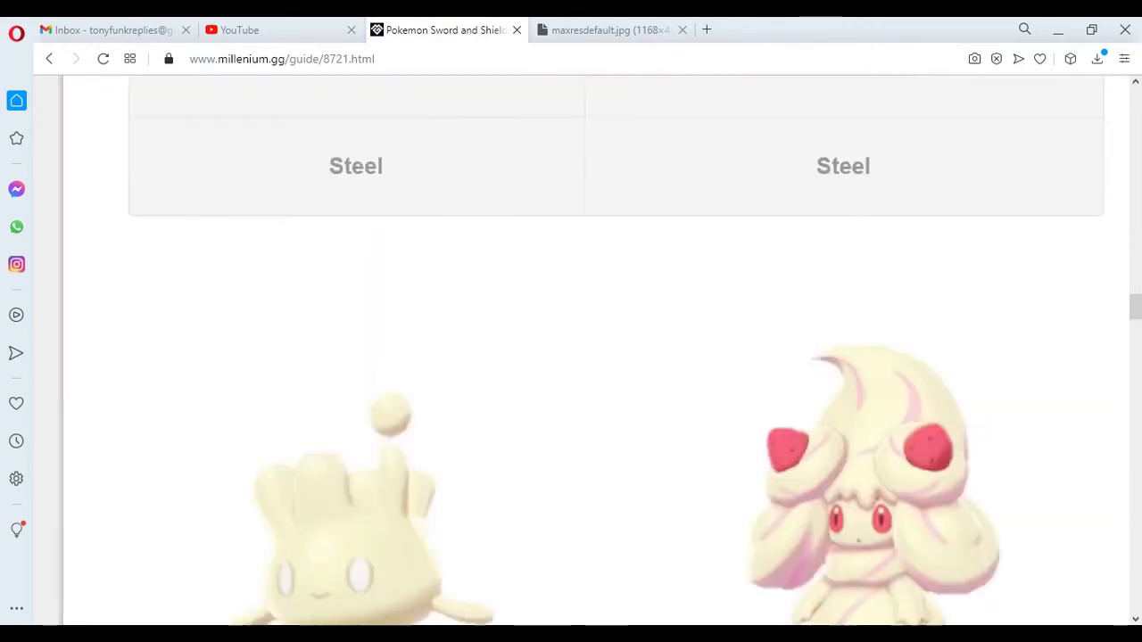
scroll("down", 3)
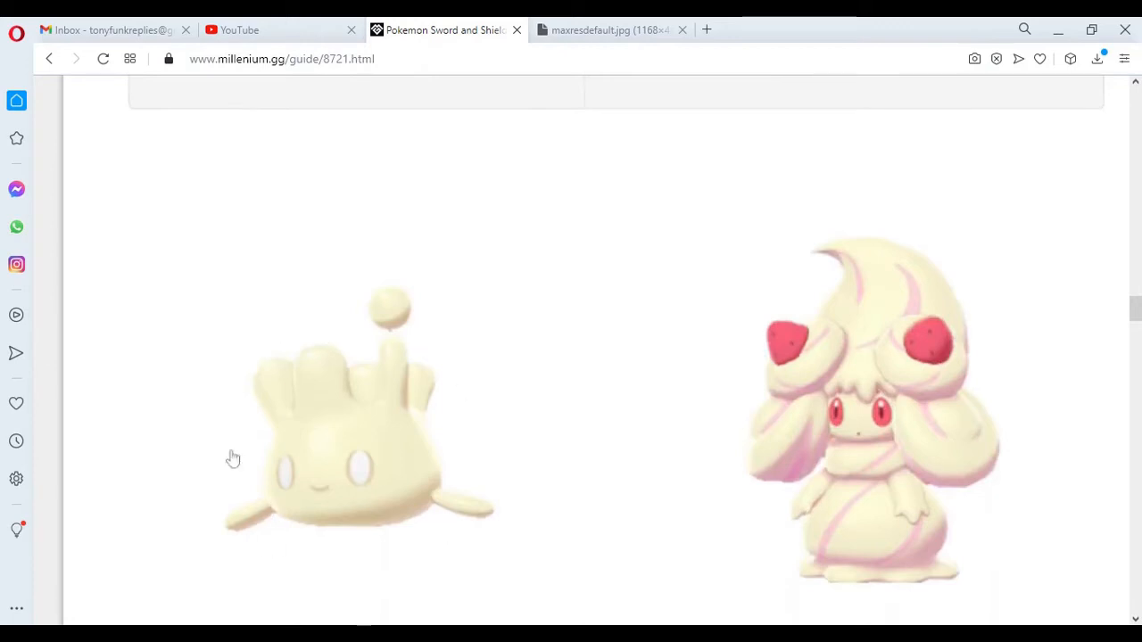
mouse_move(355, 362)
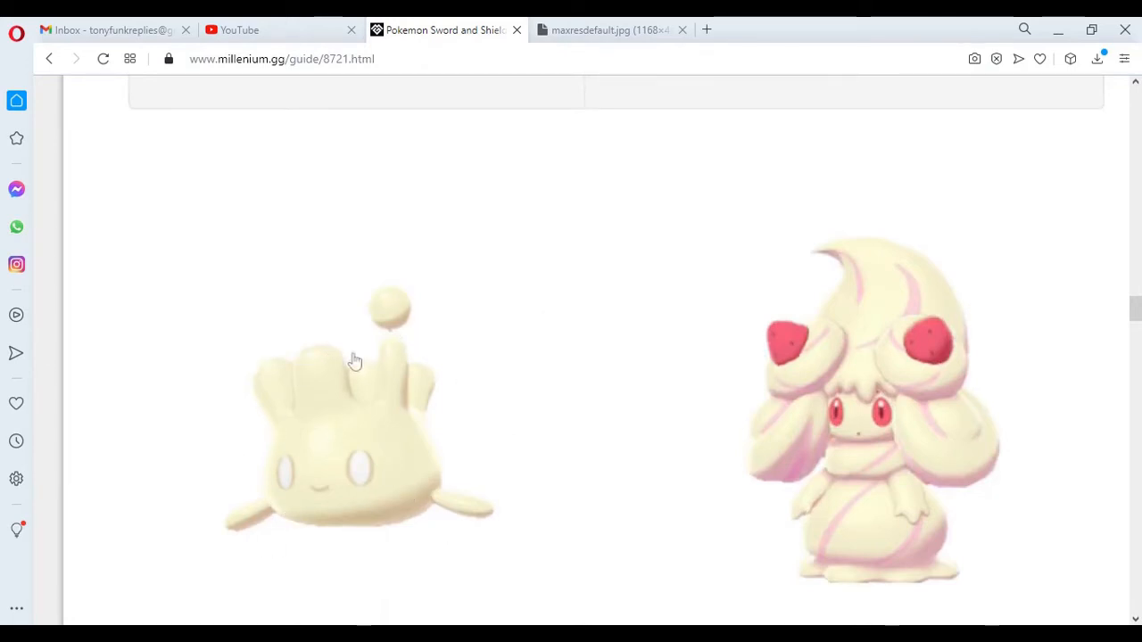
scroll("down", 3)
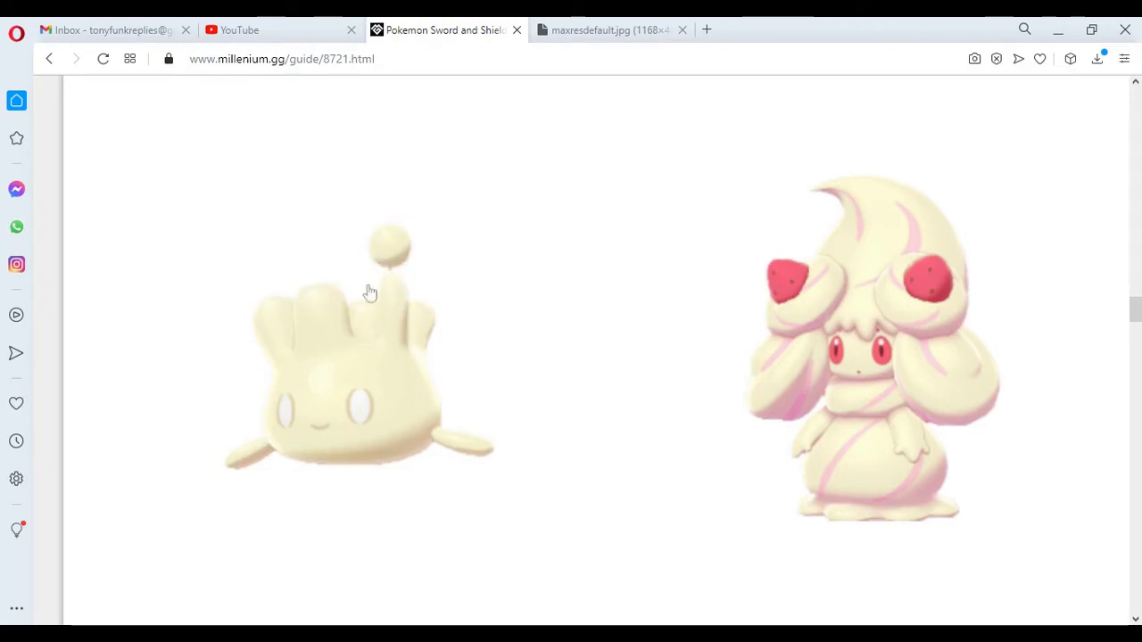
mouse_move(467, 335)
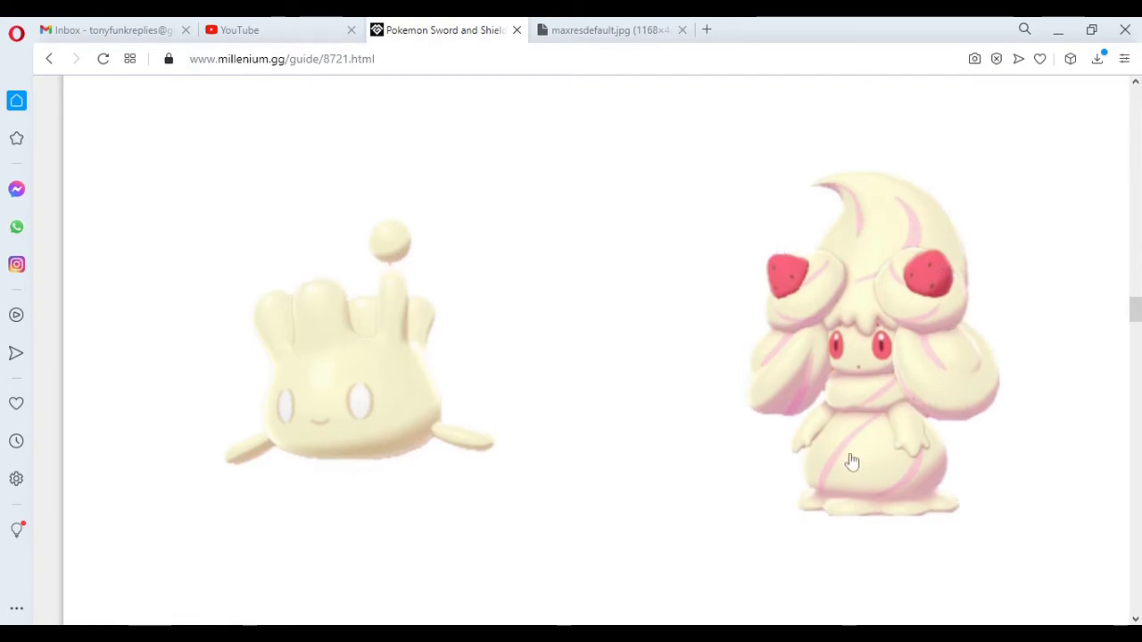
mouse_move(836, 252)
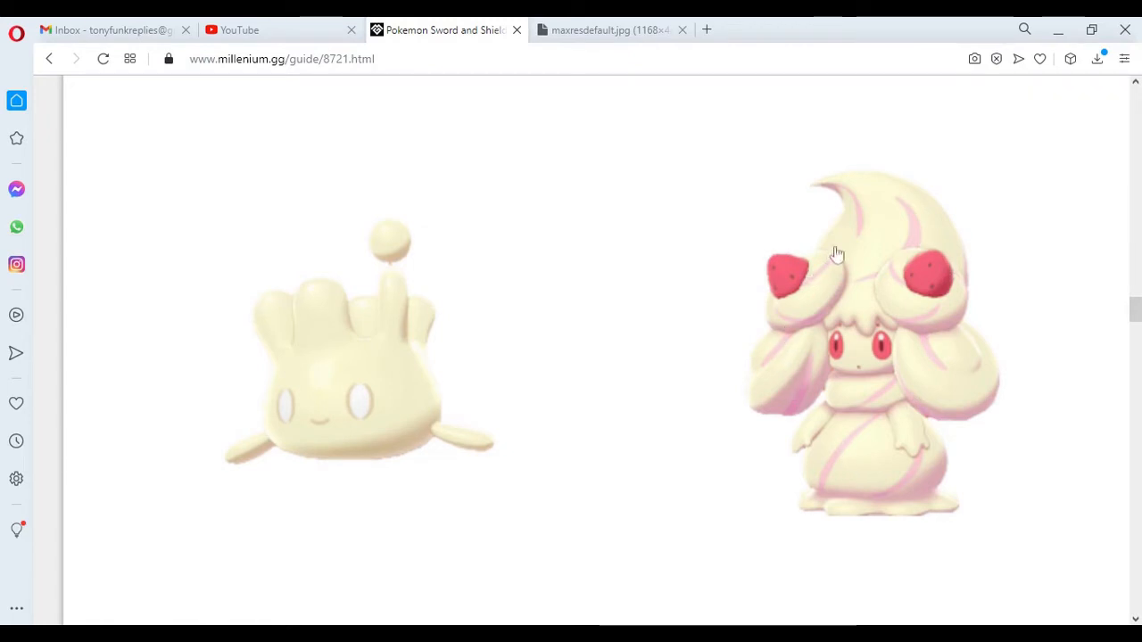
mouse_move(881, 506)
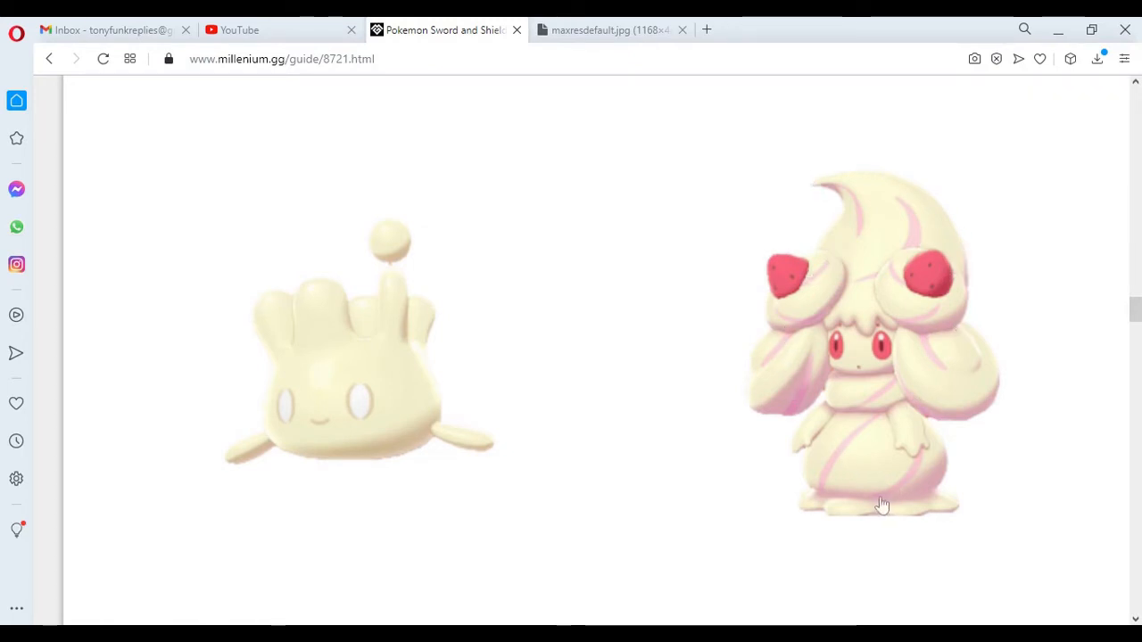
mouse_move(975, 316)
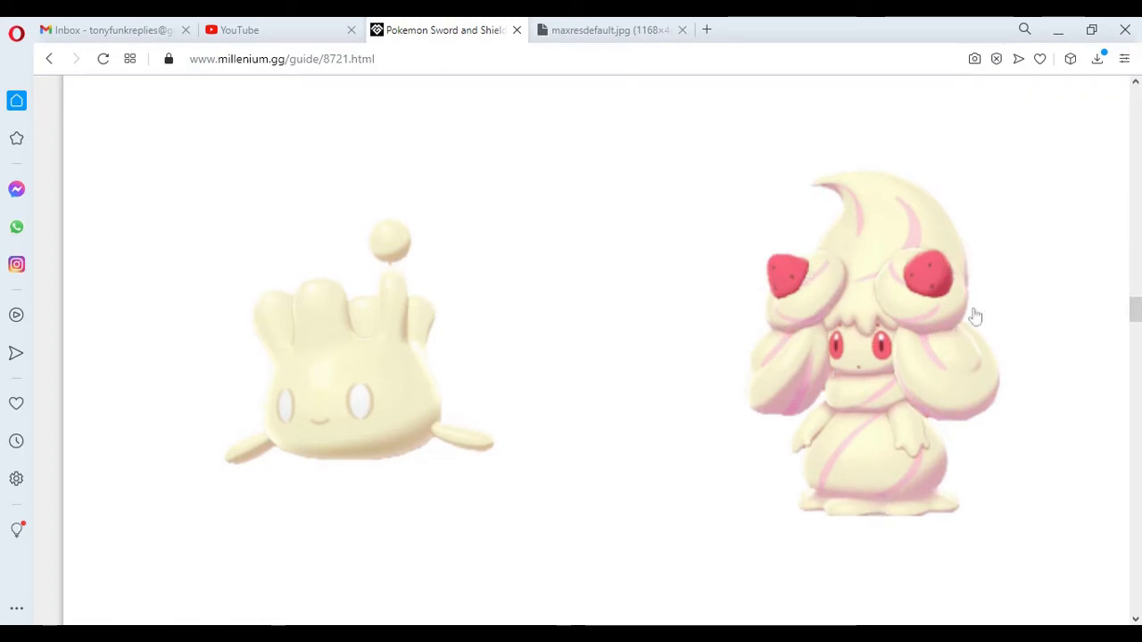
mouse_move(903, 328)
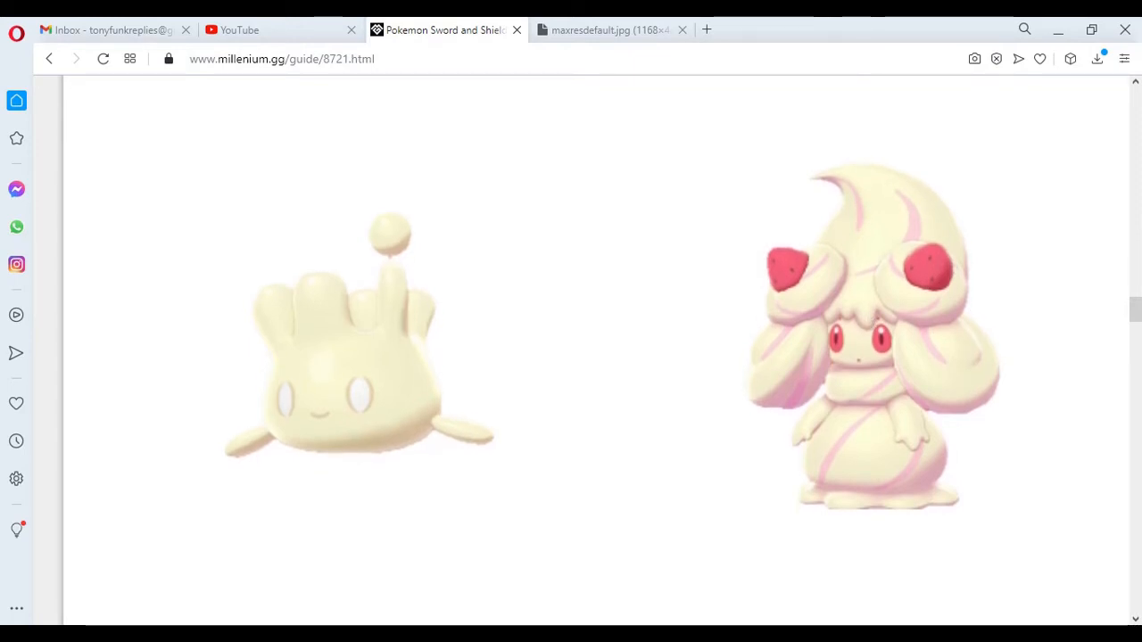
scroll("down", 3)
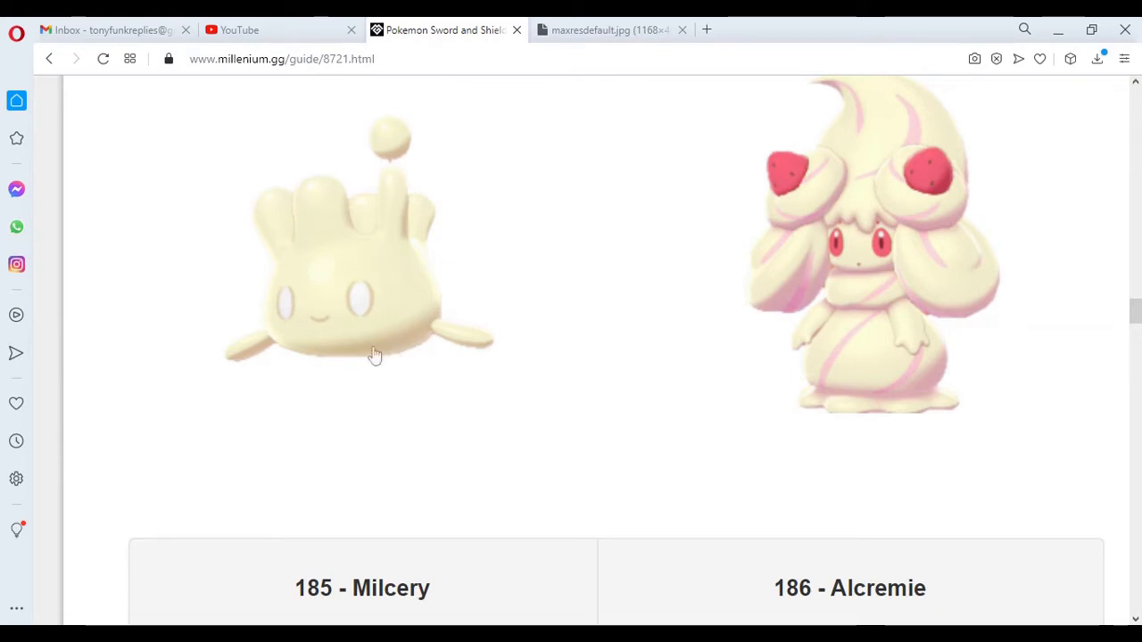
scroll("down", 3)
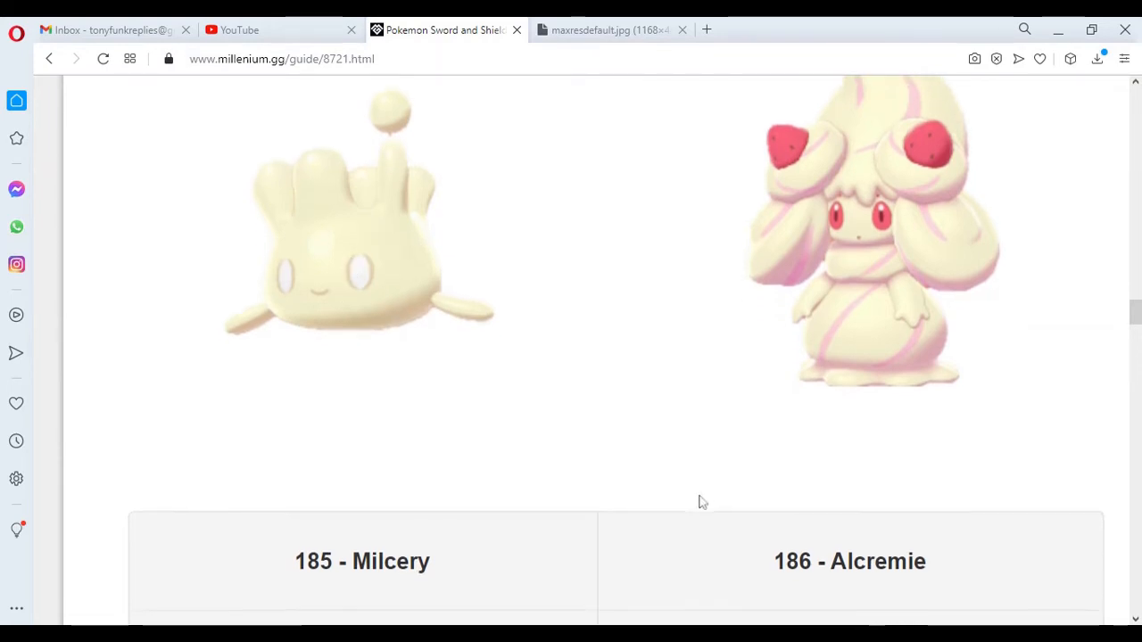
scroll("down", 3)
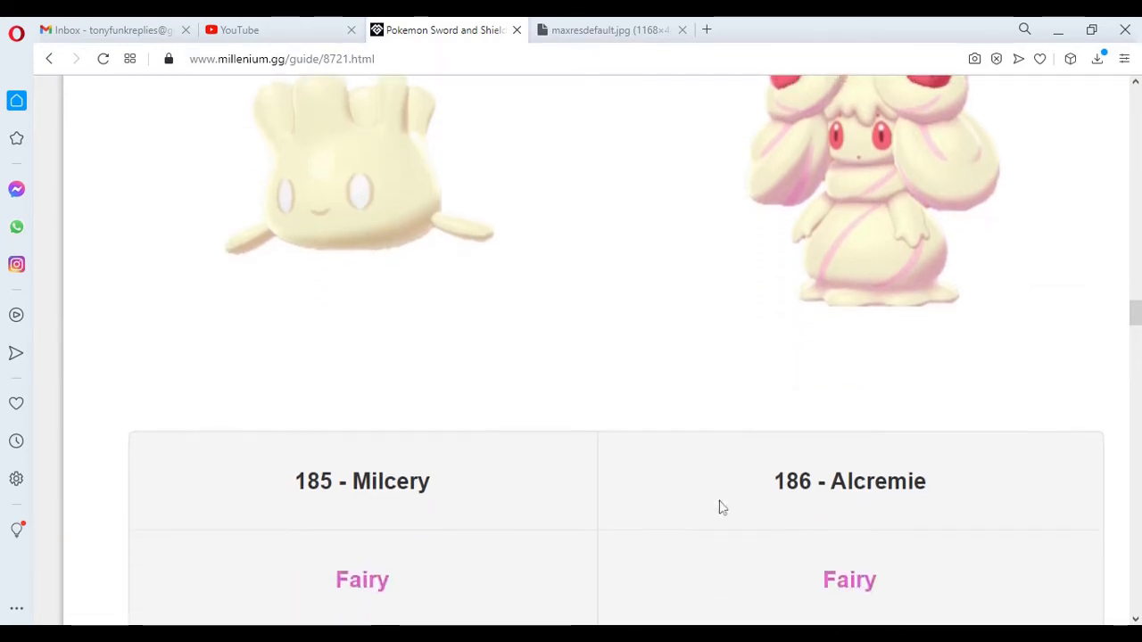
scroll("down", 3)
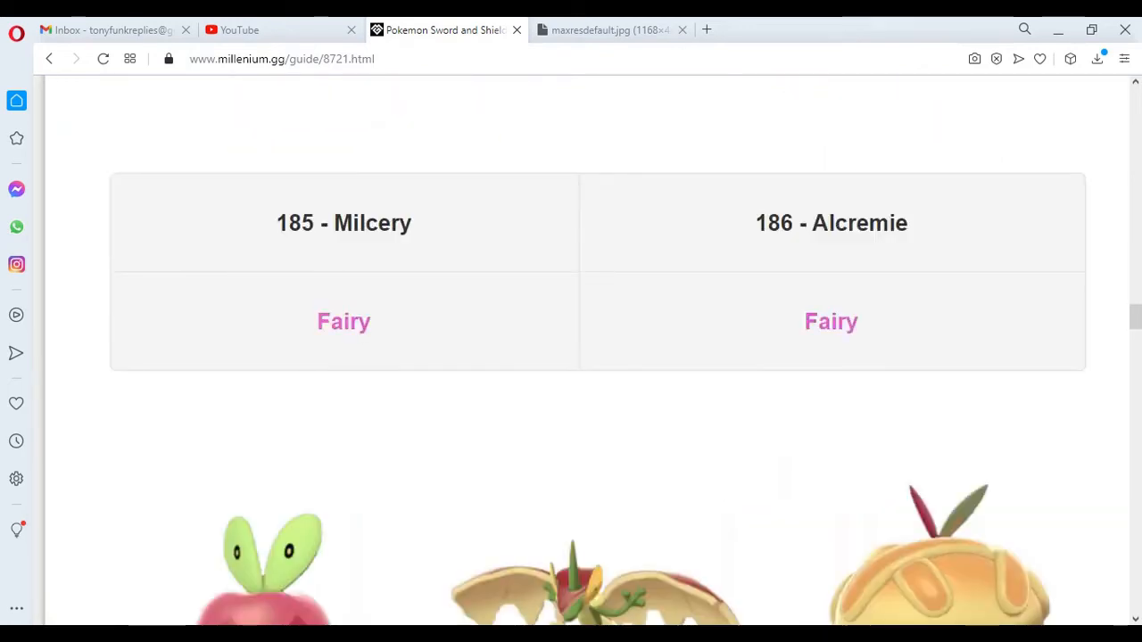
- Scroll past Applin, Flapple and Appletun to their Grass and Dragon row and two duck artworks
scroll("down", 3)
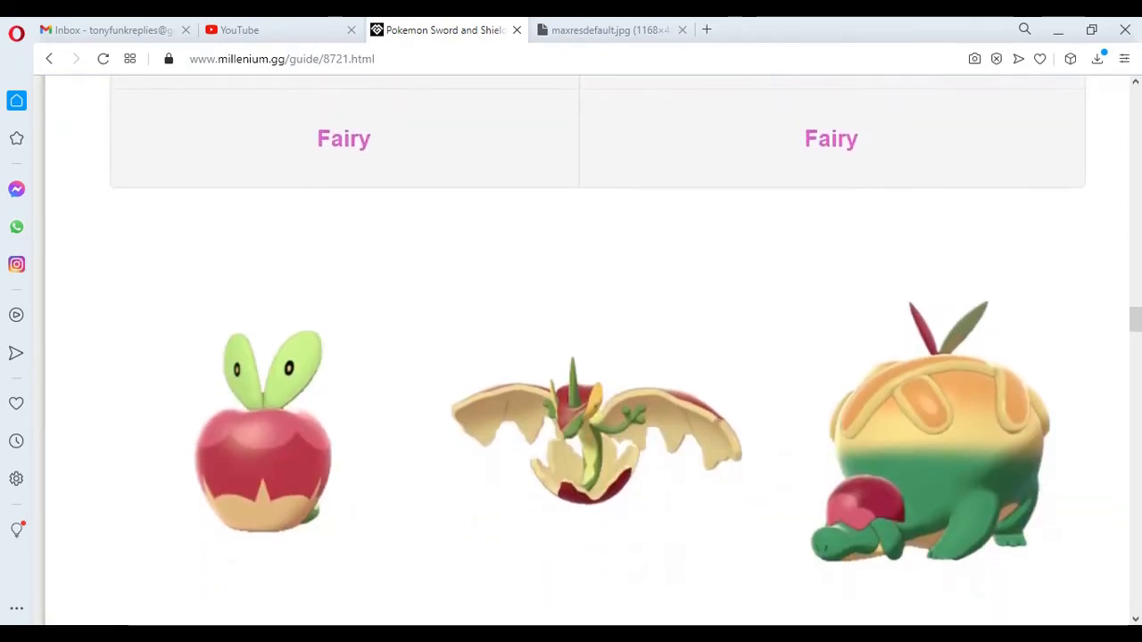
scroll("down", 3)
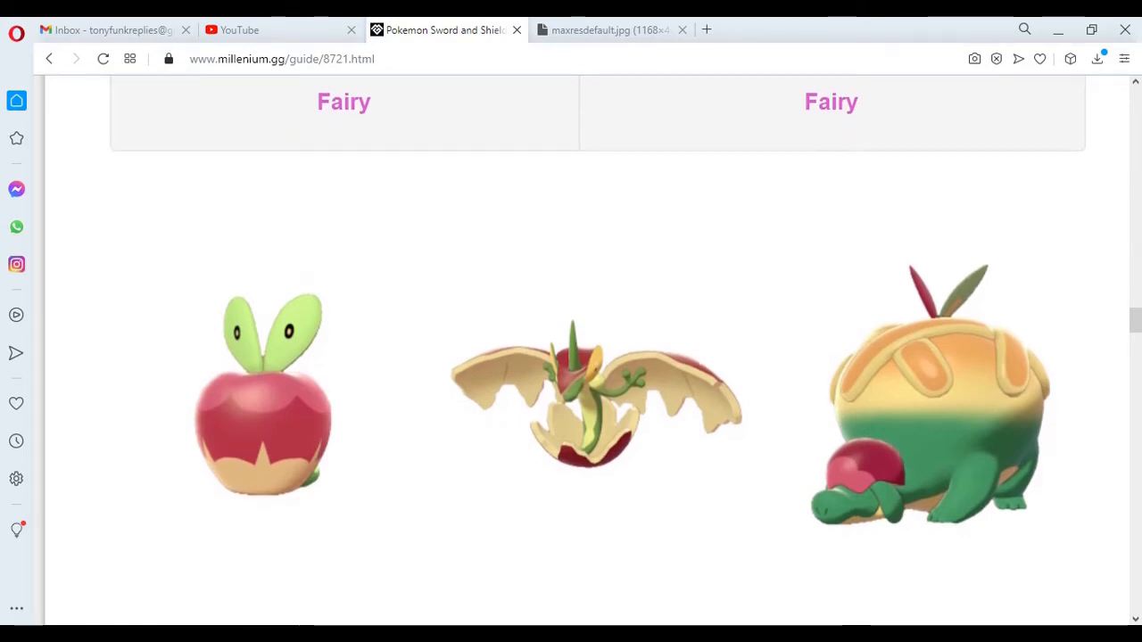
mouse_move(317, 337)
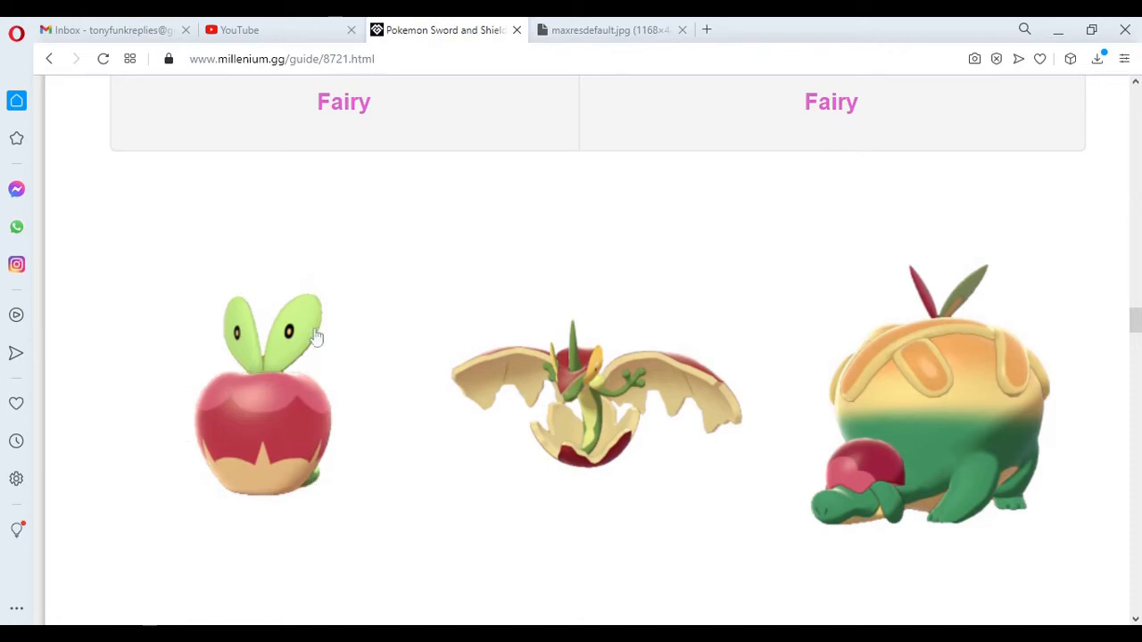
mouse_move(284, 308)
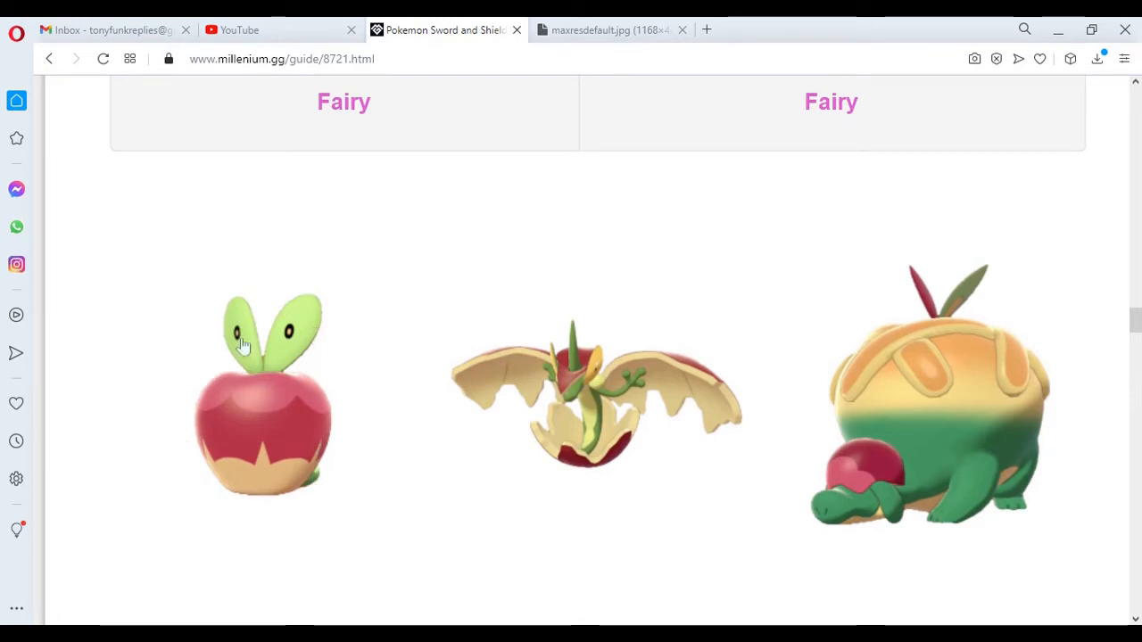
mouse_move(235, 342)
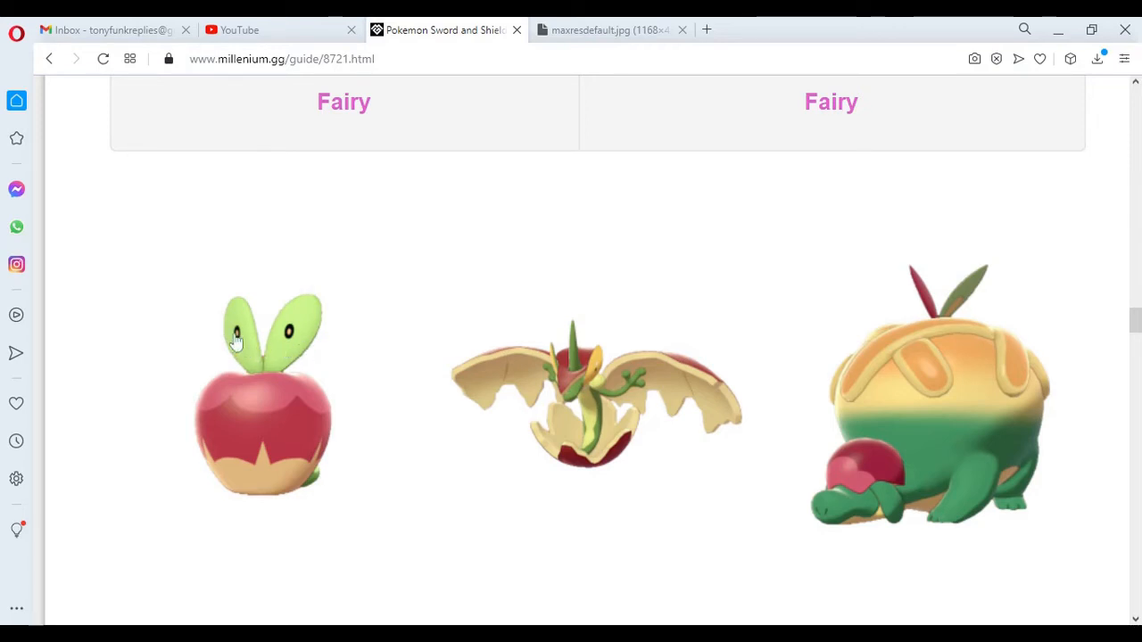
mouse_move(303, 347)
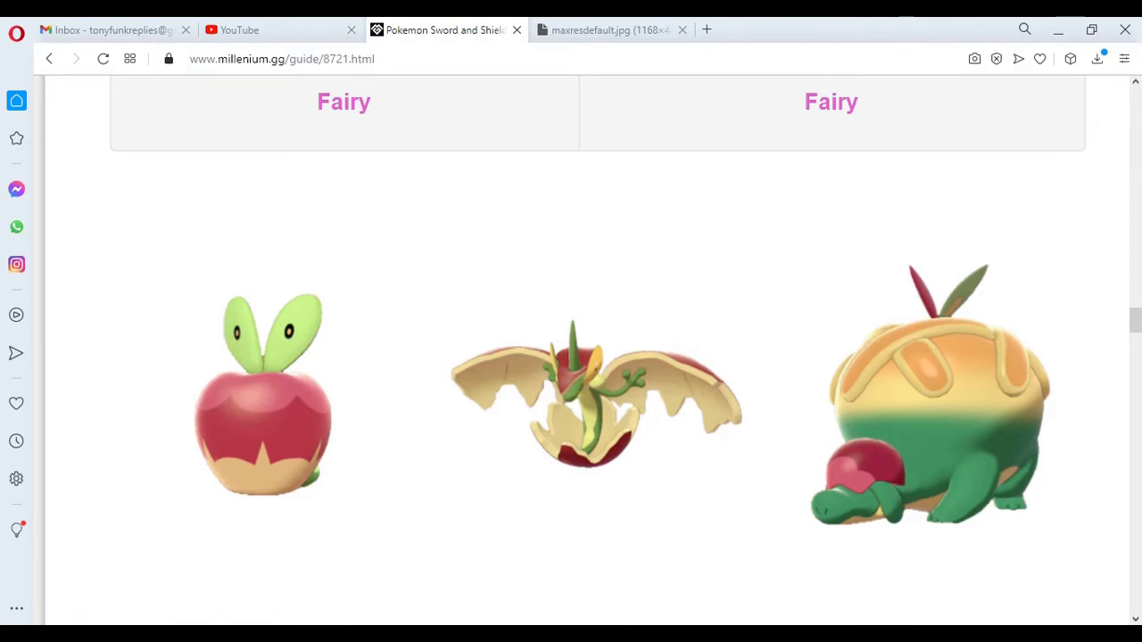
mouse_move(578, 366)
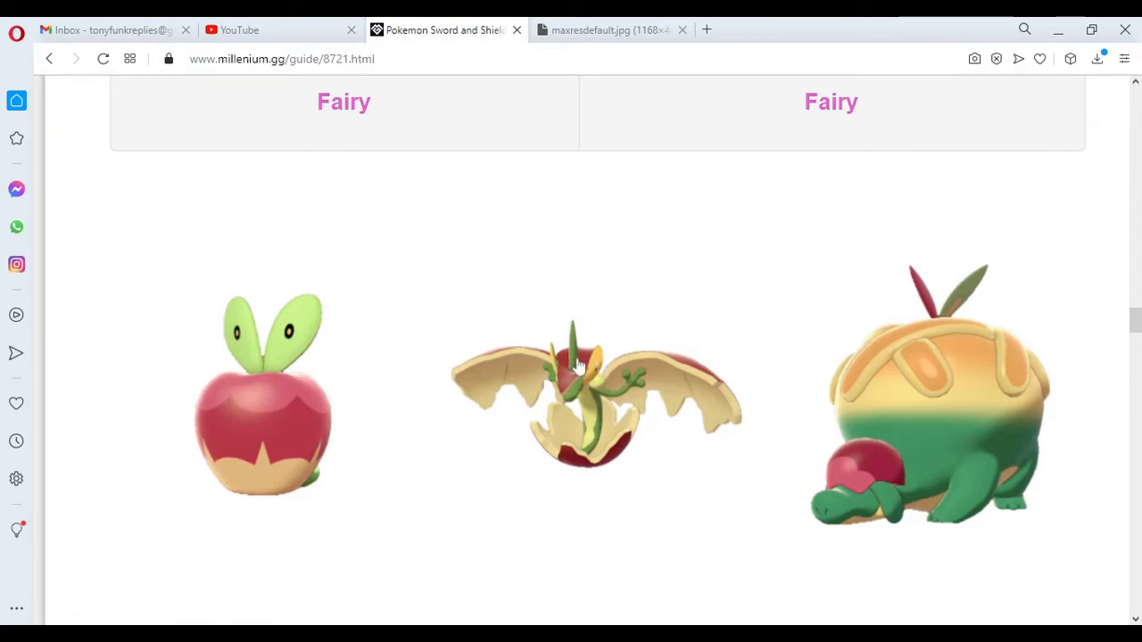
mouse_move(592, 408)
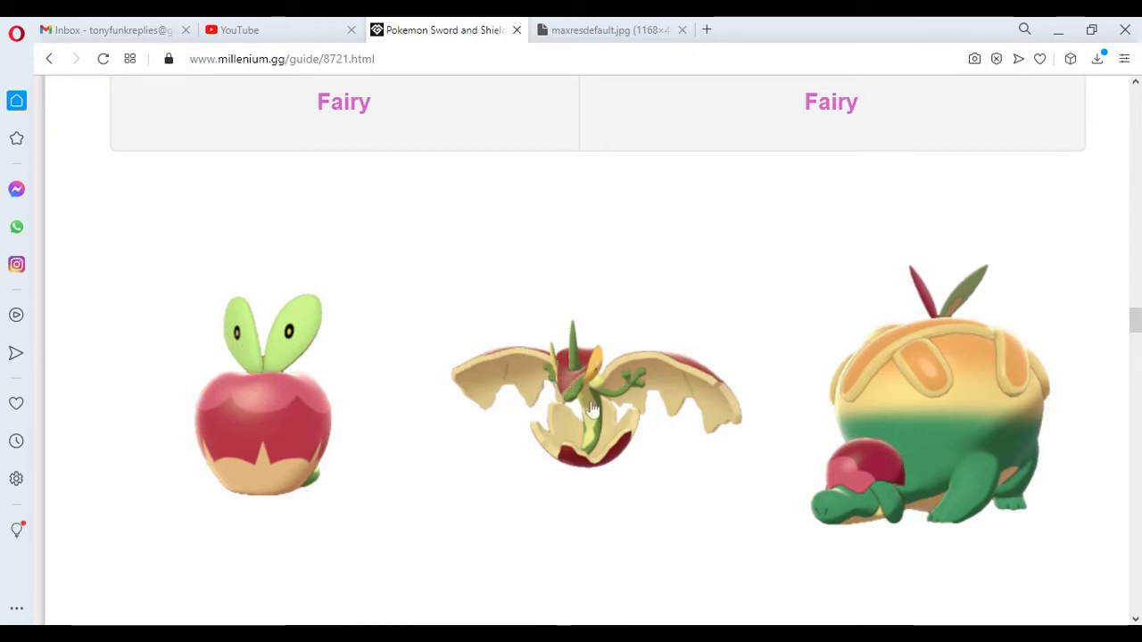
left_click(607, 30)
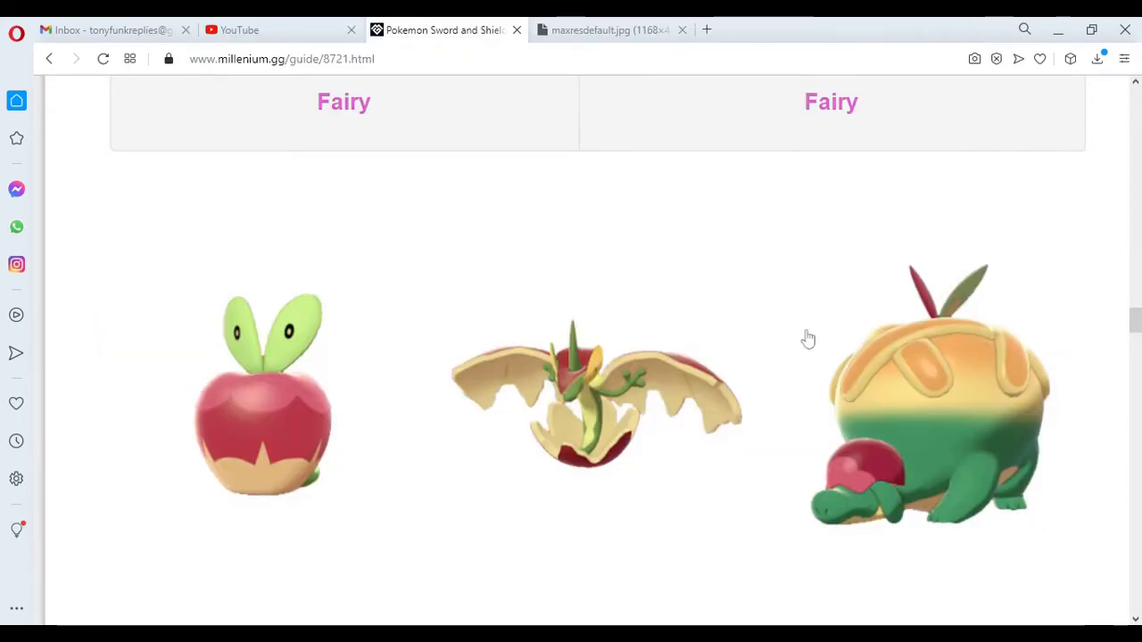
mouse_move(852, 442)
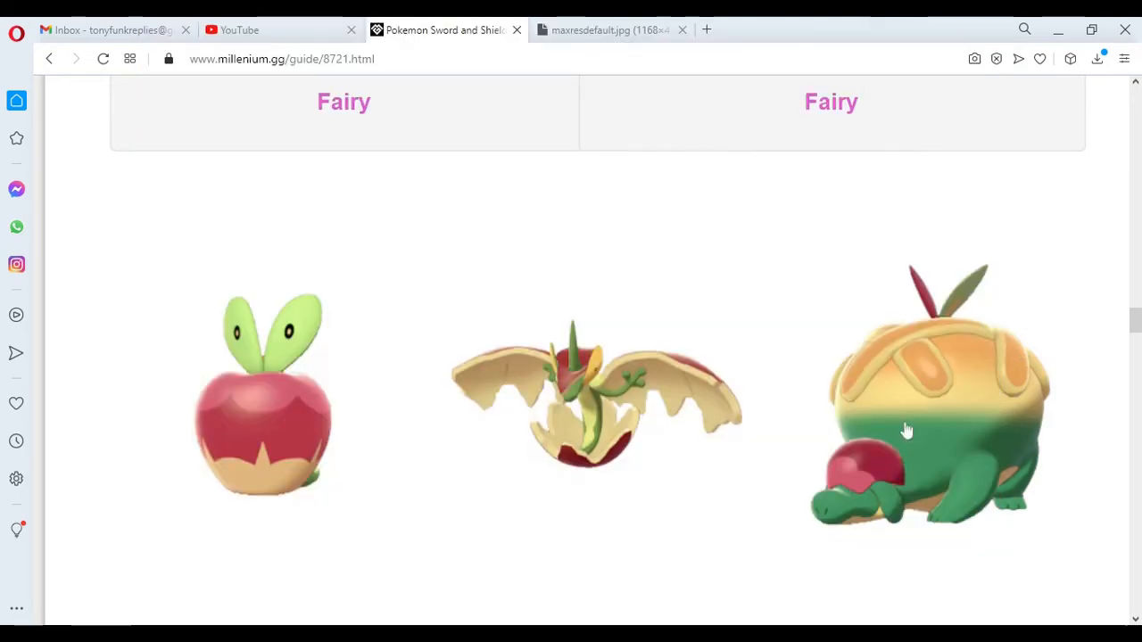
scroll("down", 3)
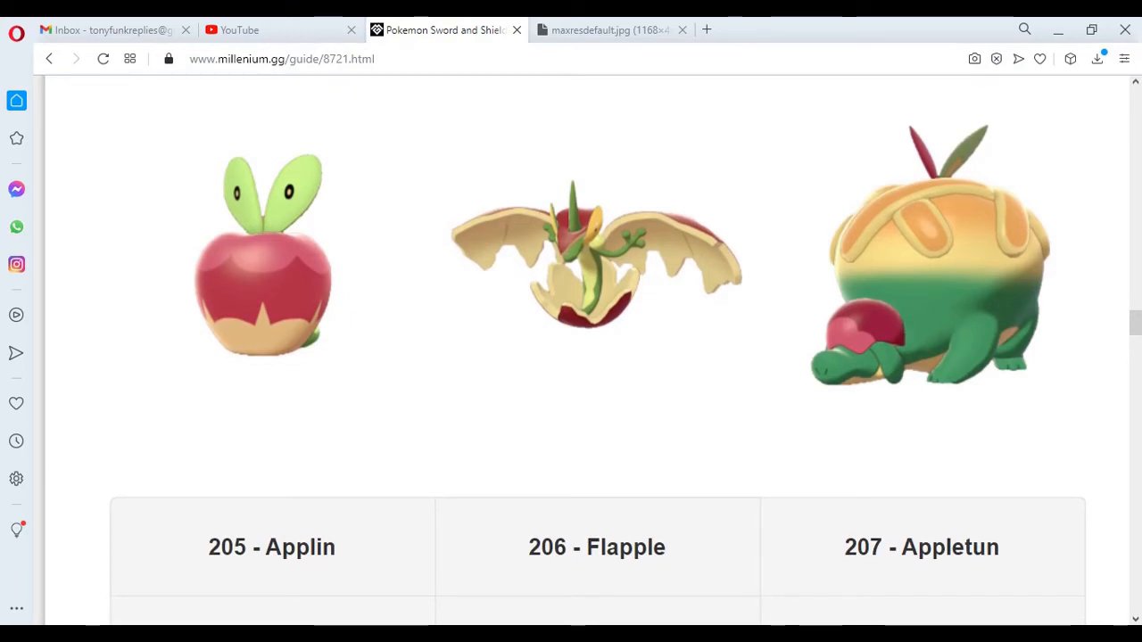
scroll("down", 3)
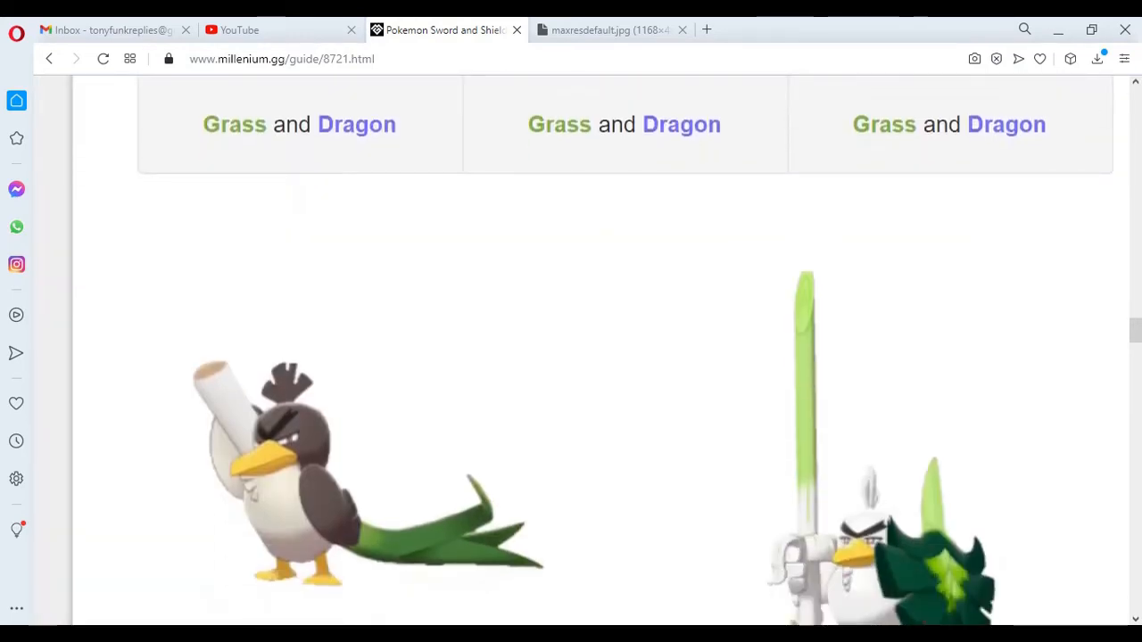
- Scroll to 218 Farfetch'd and 219 Sirfetch'd, both Fighting, and the next three artworks
scroll("down", 3)
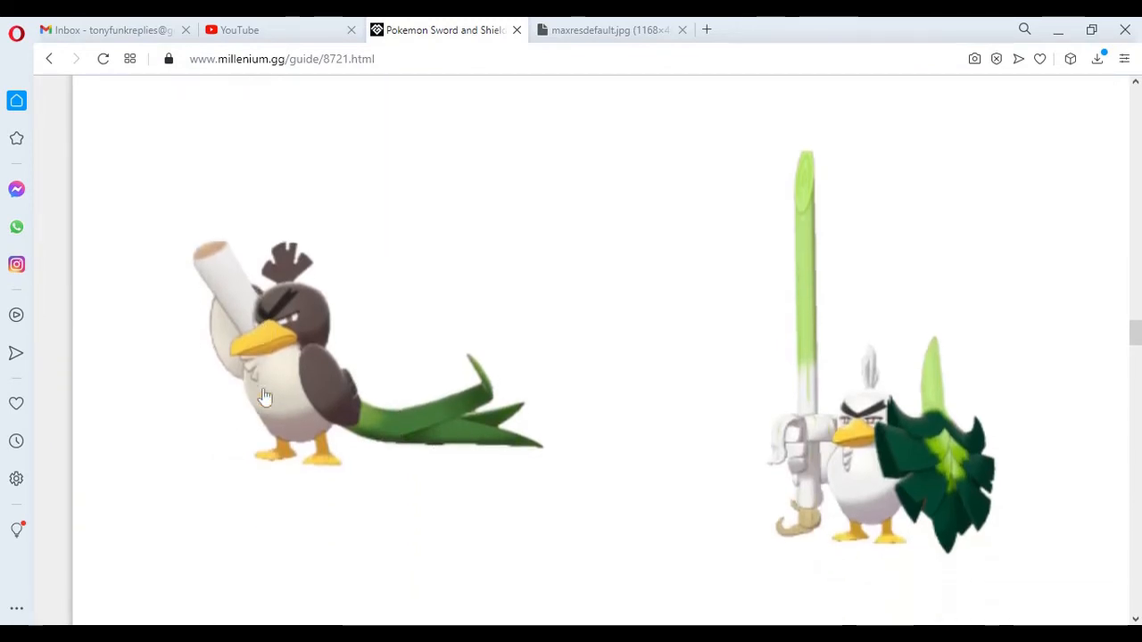
mouse_move(535, 276)
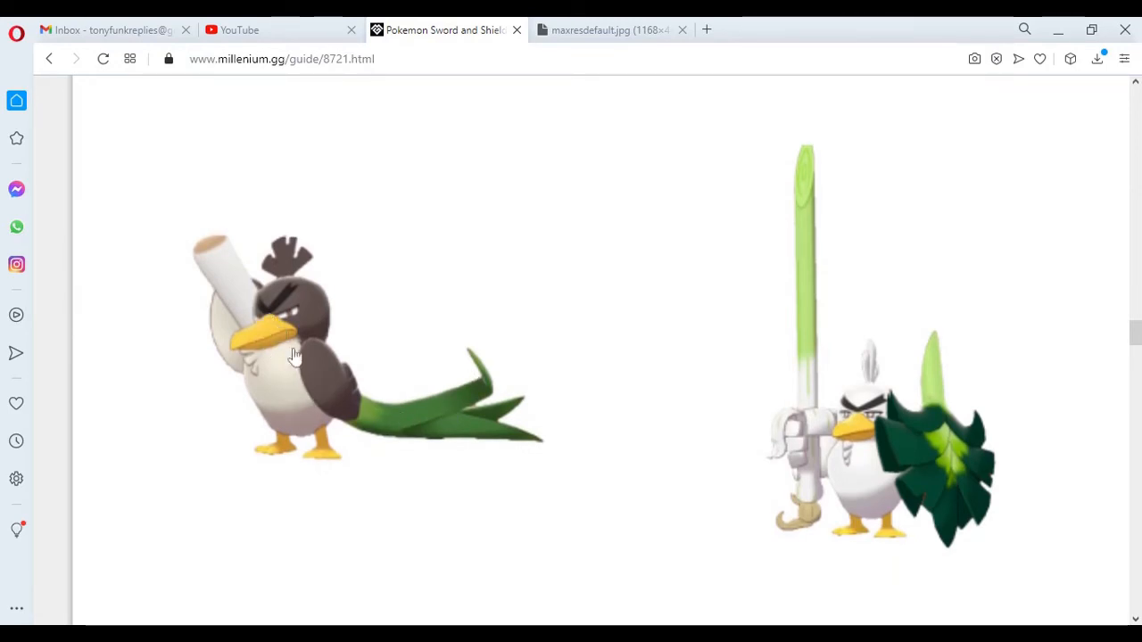
mouse_move(200, 296)
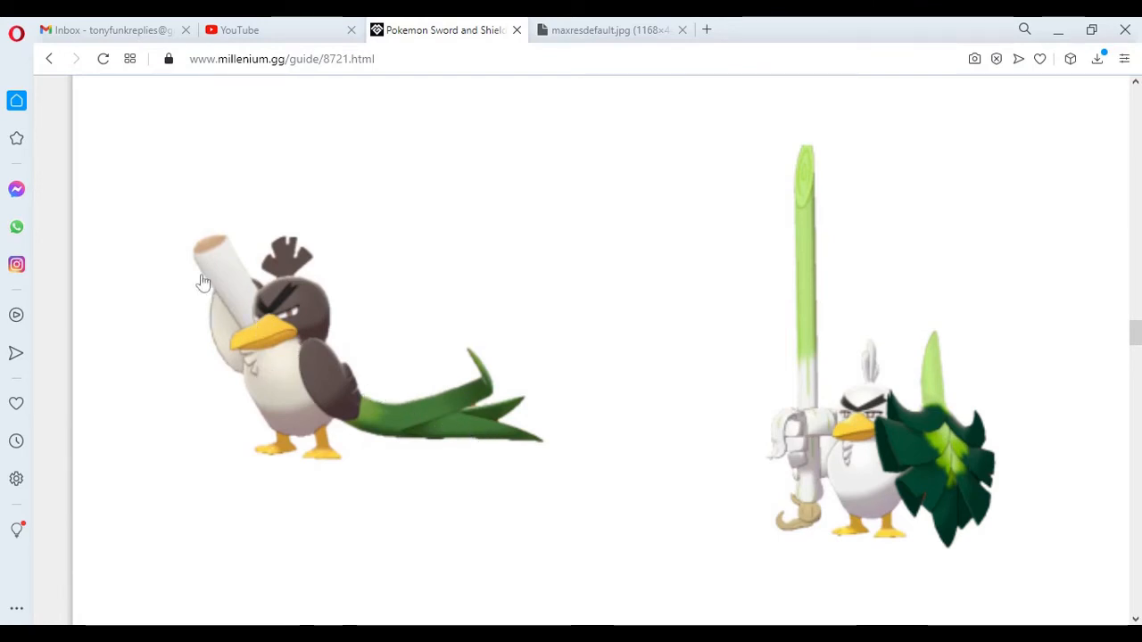
mouse_move(728, 181)
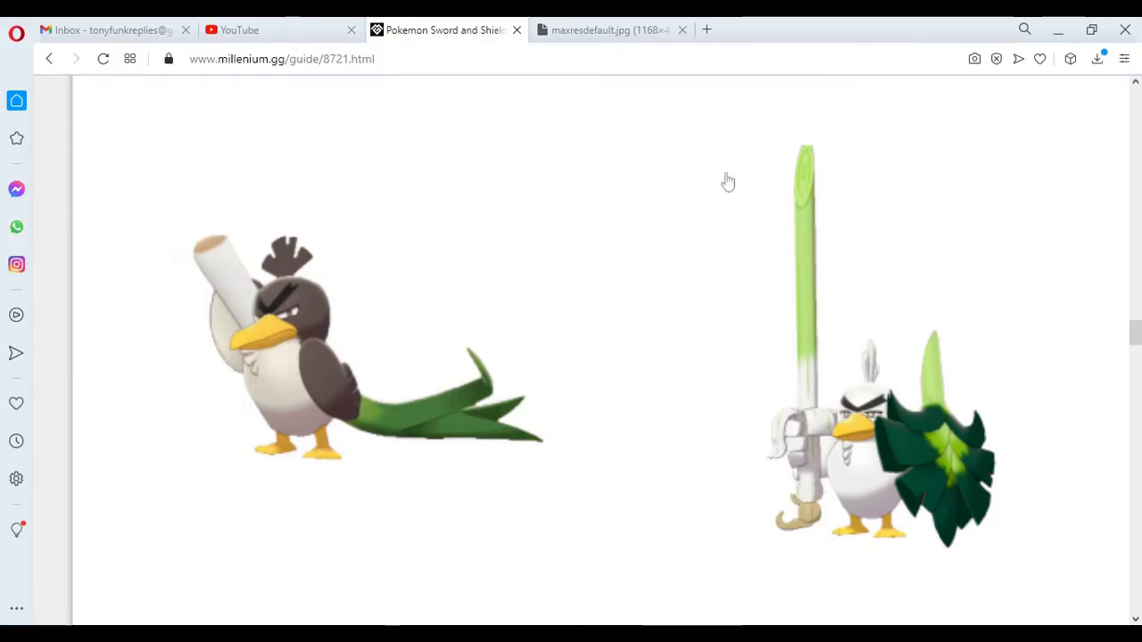
mouse_move(832, 484)
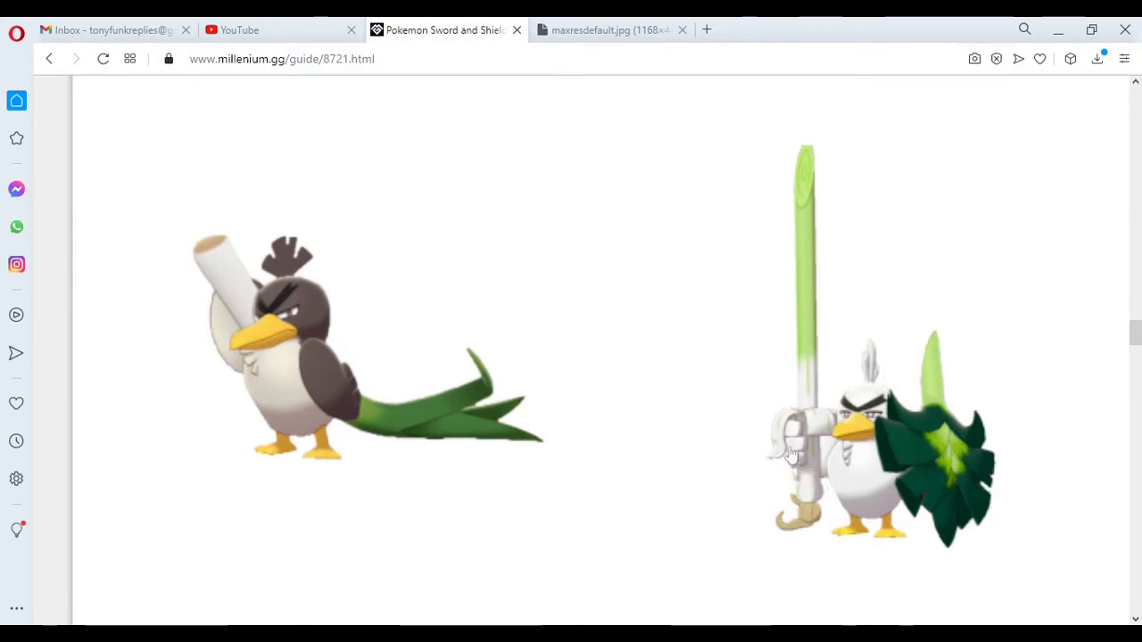
mouse_move(948, 542)
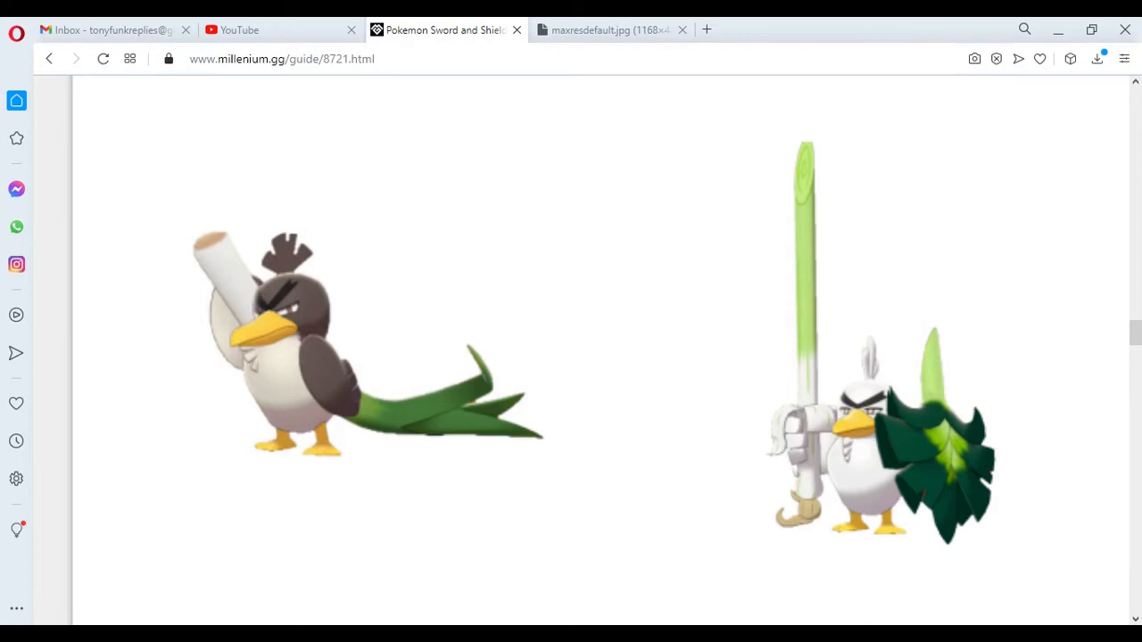
mouse_move(869, 465)
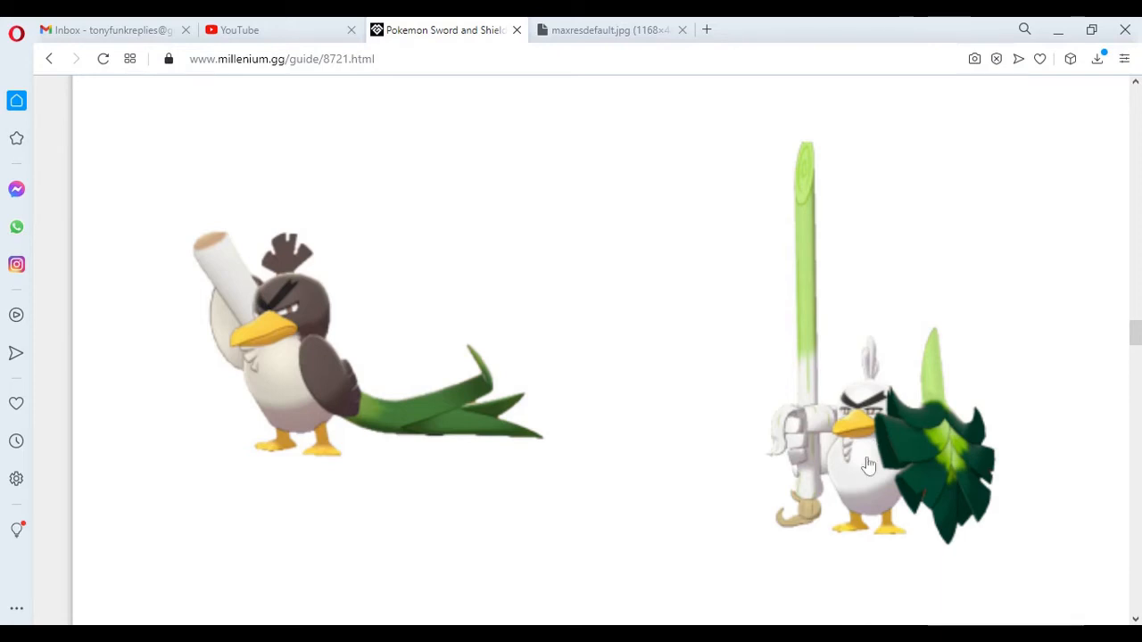
mouse_move(848, 397)
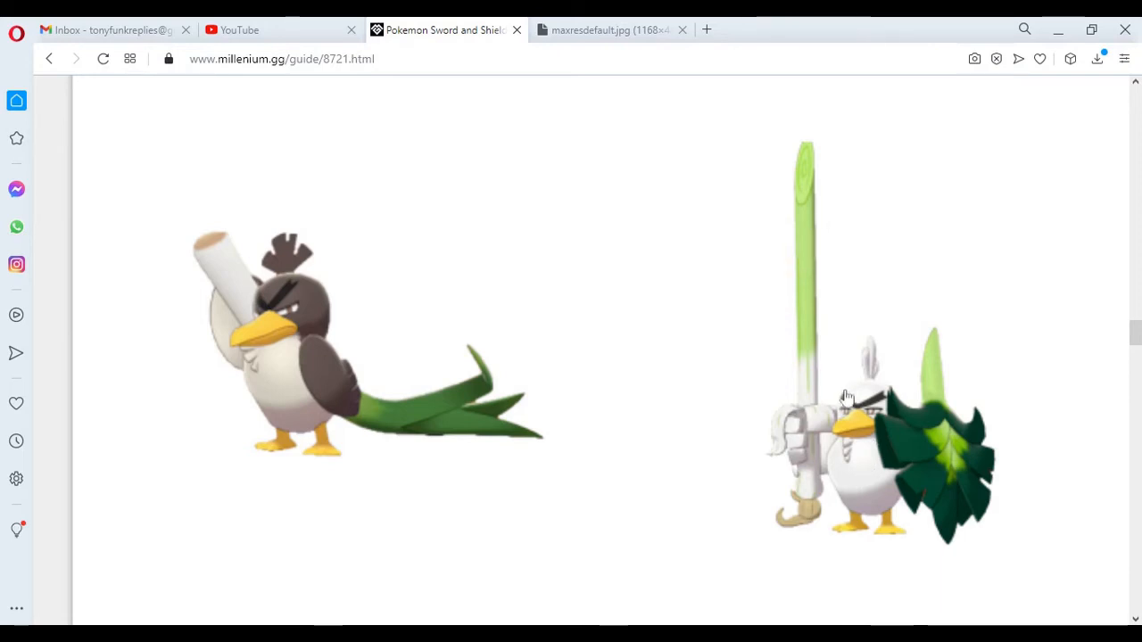
scroll("down", 3)
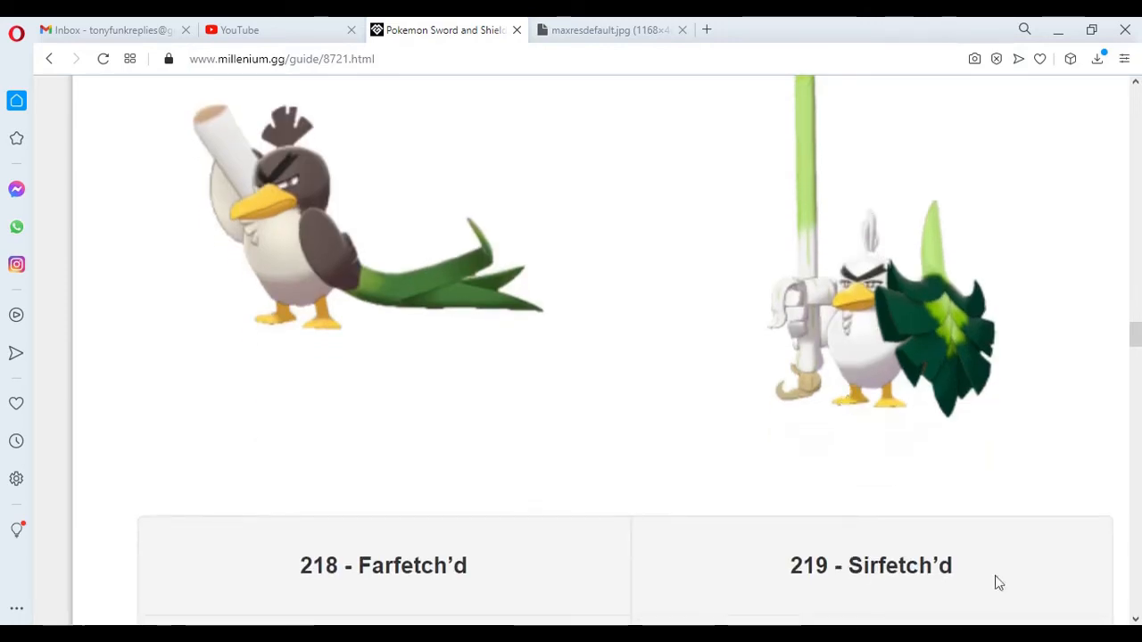
scroll("down", 3)
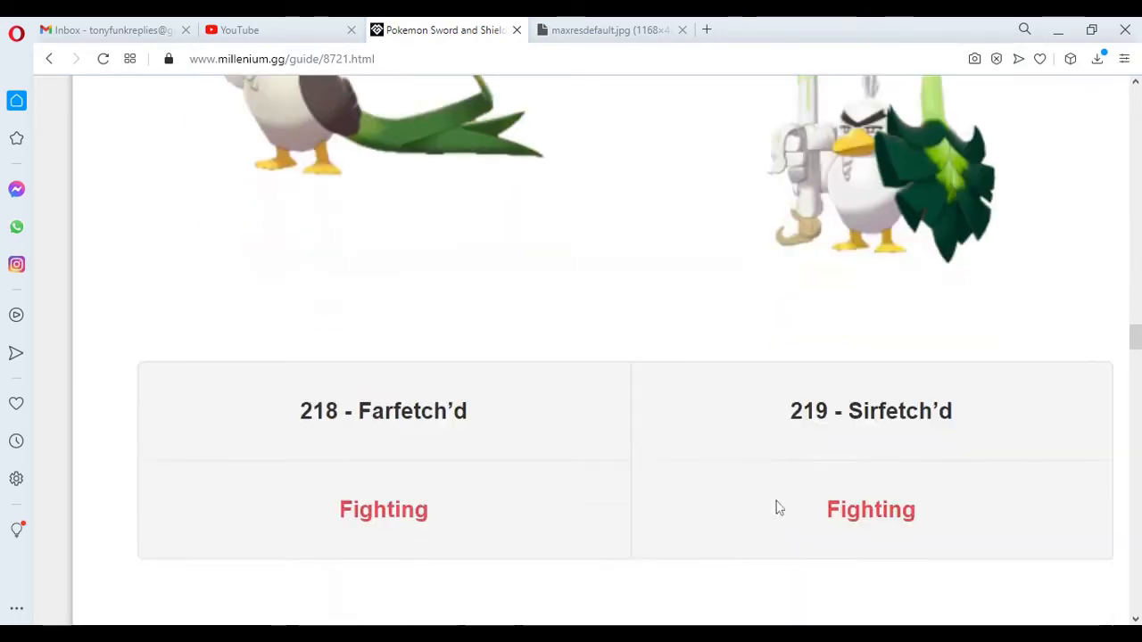
scroll("down", 3)
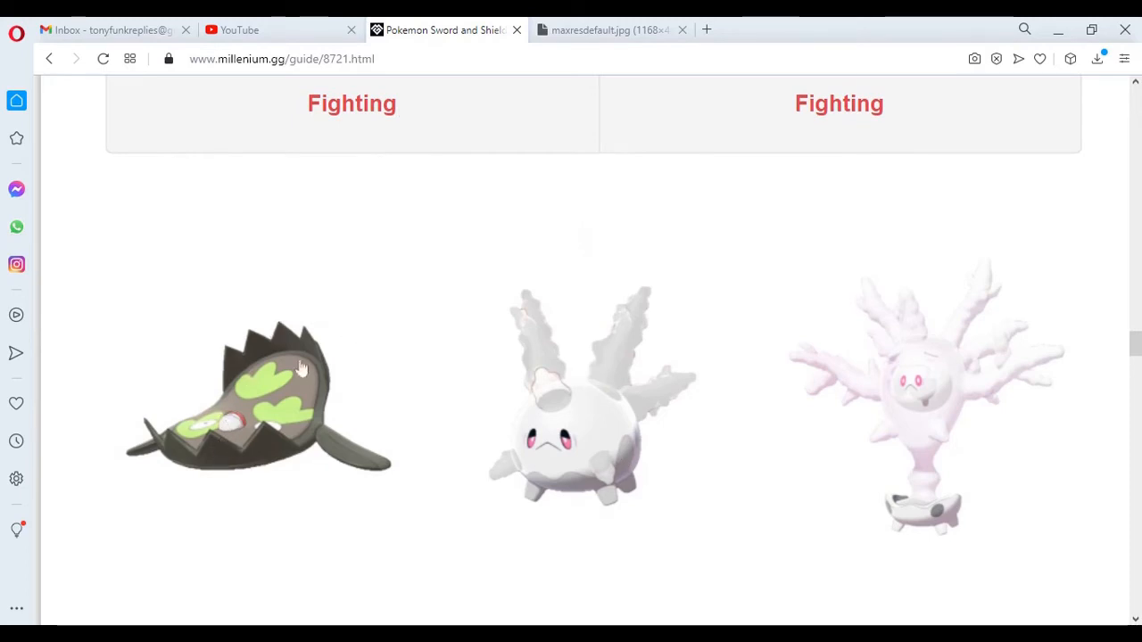
mouse_move(379, 473)
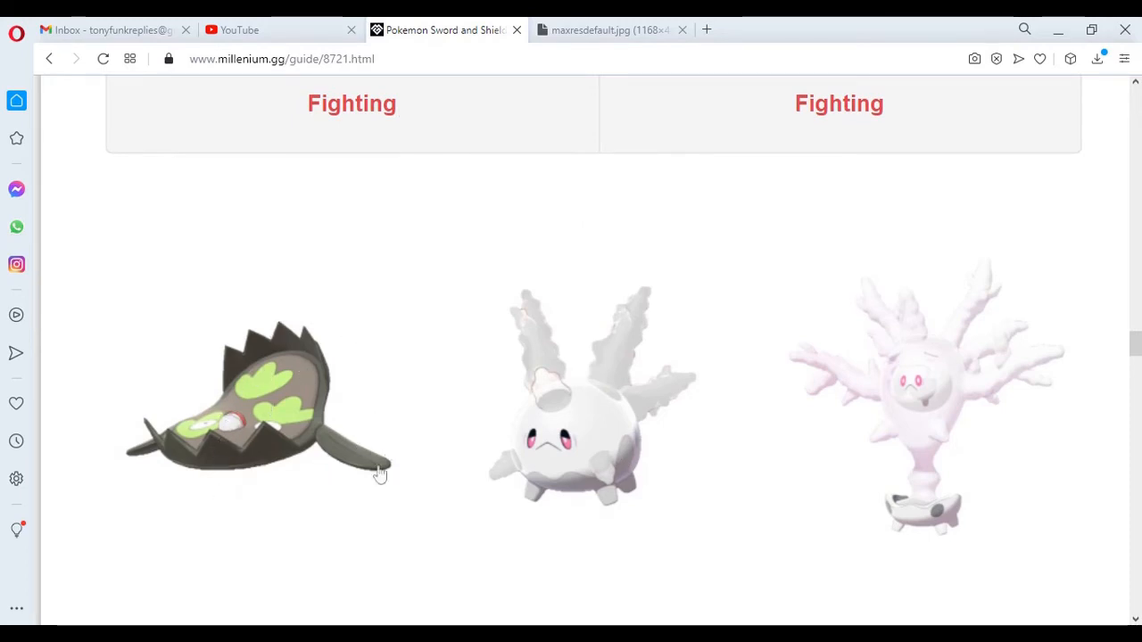
mouse_move(575, 468)
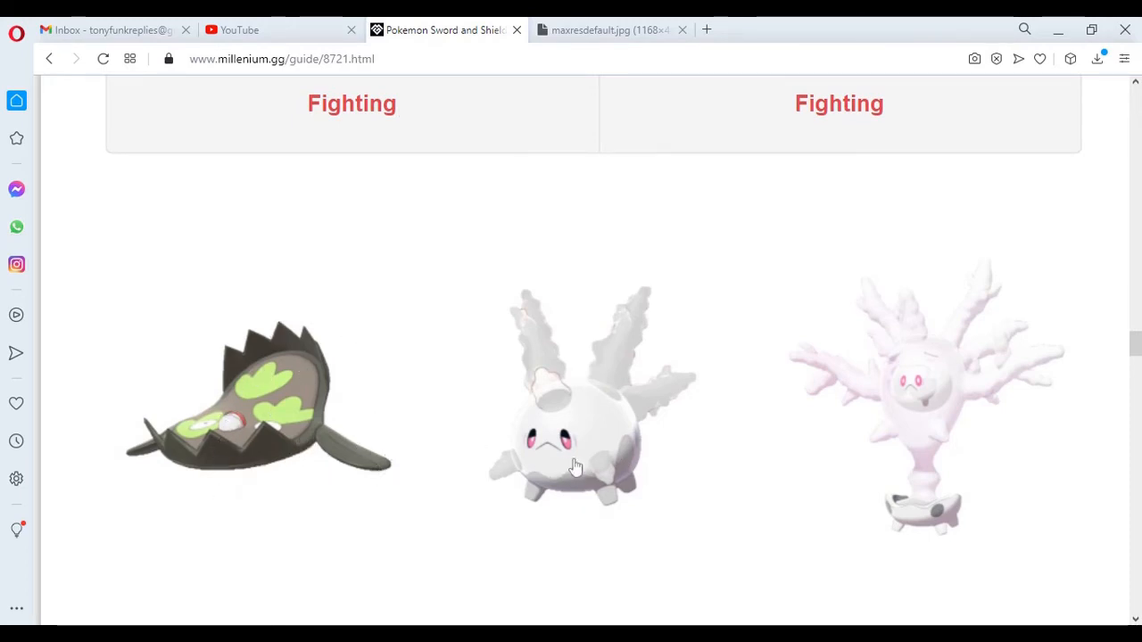
mouse_move(561, 341)
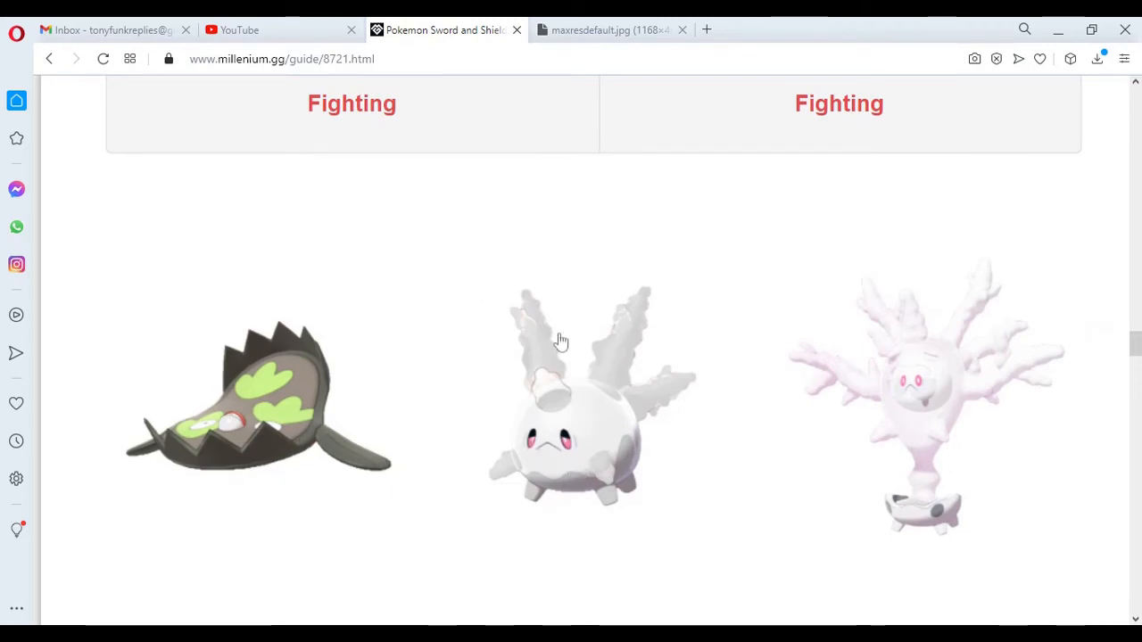
mouse_move(519, 441)
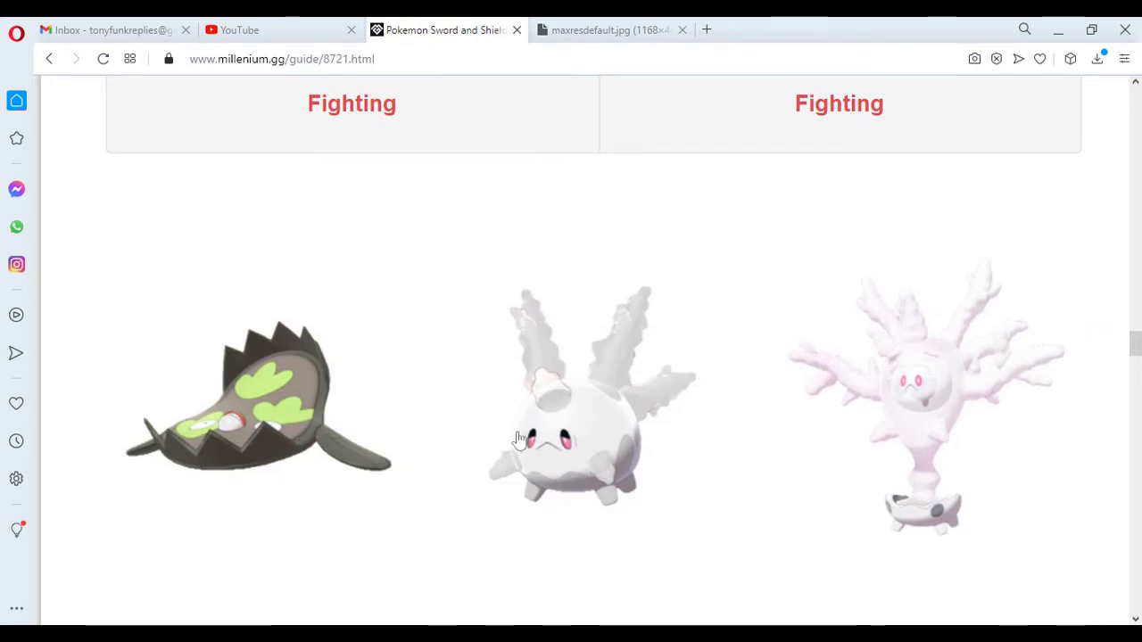
mouse_move(698, 435)
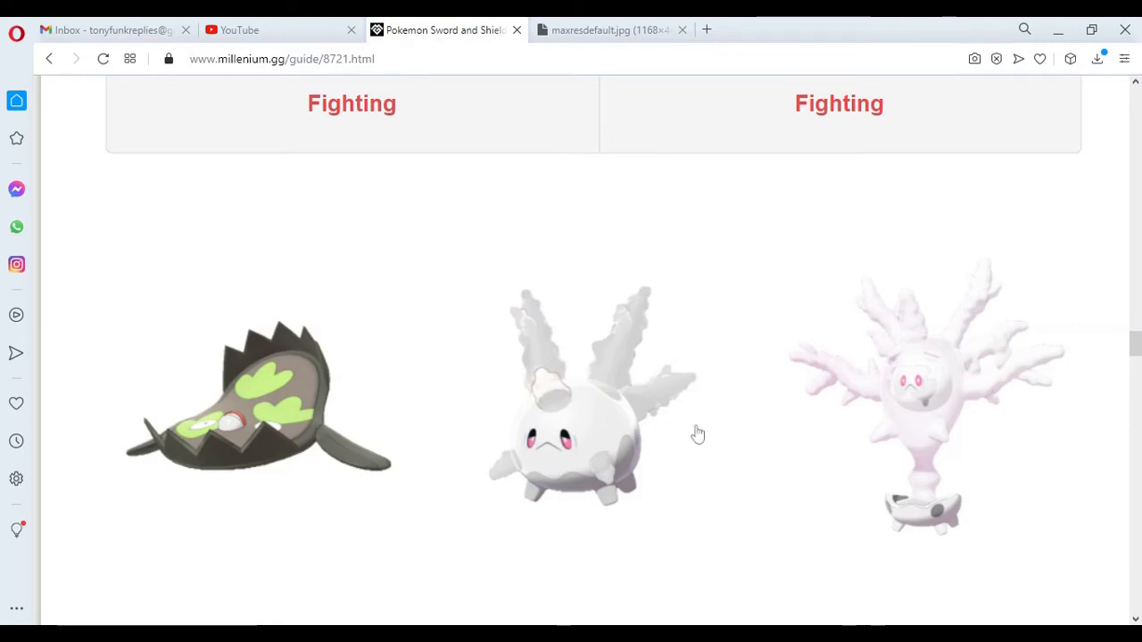
mouse_move(521, 302)
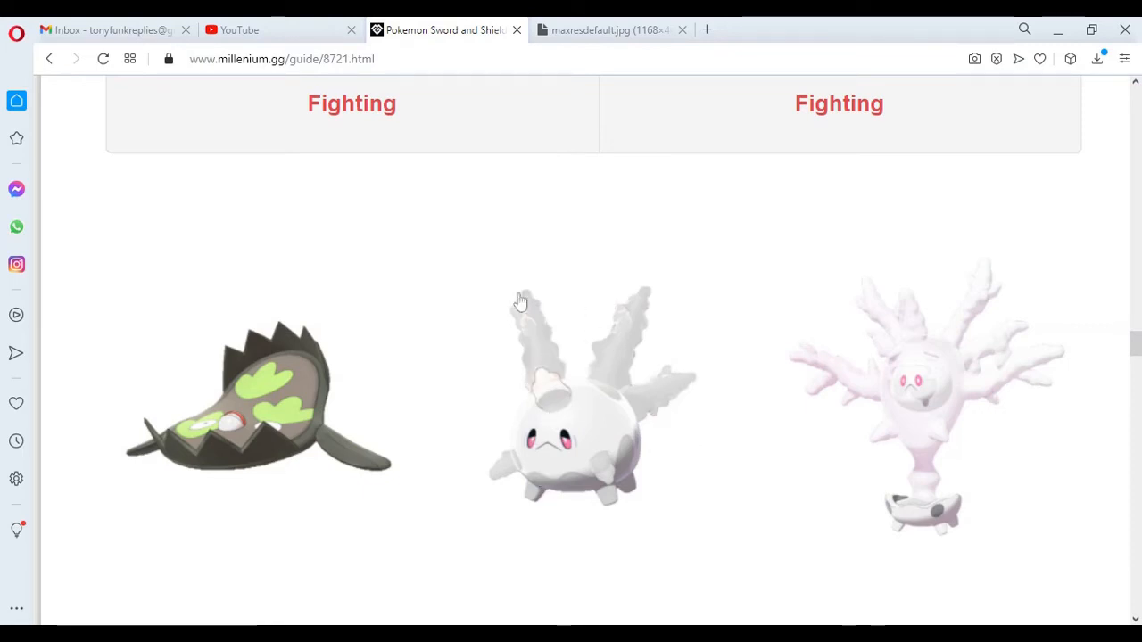
mouse_move(692, 361)
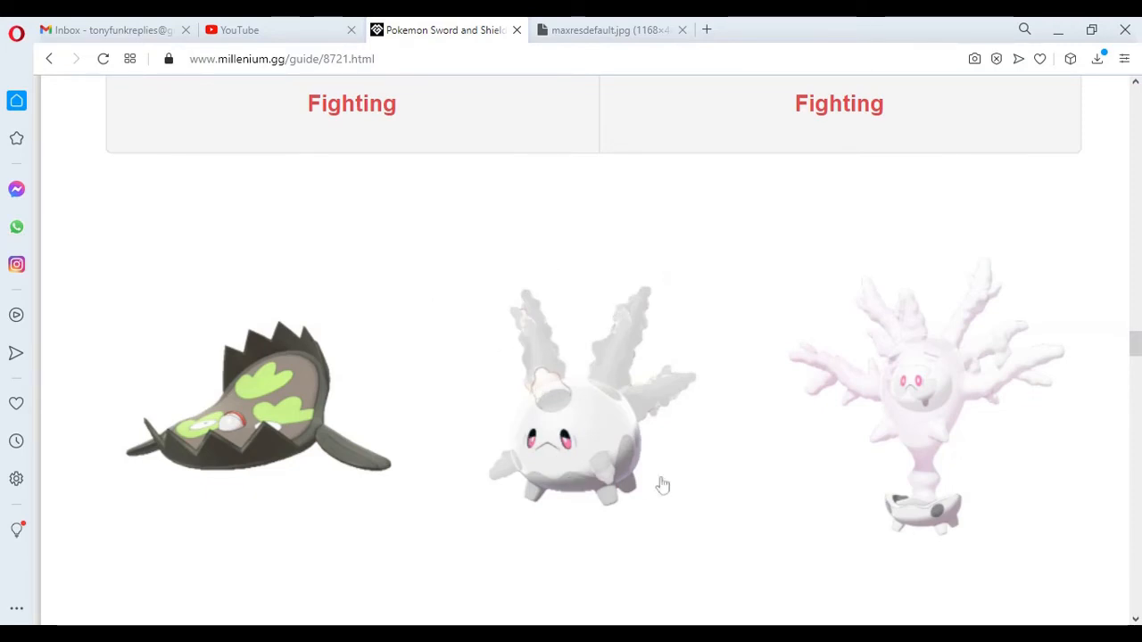
mouse_move(686, 513)
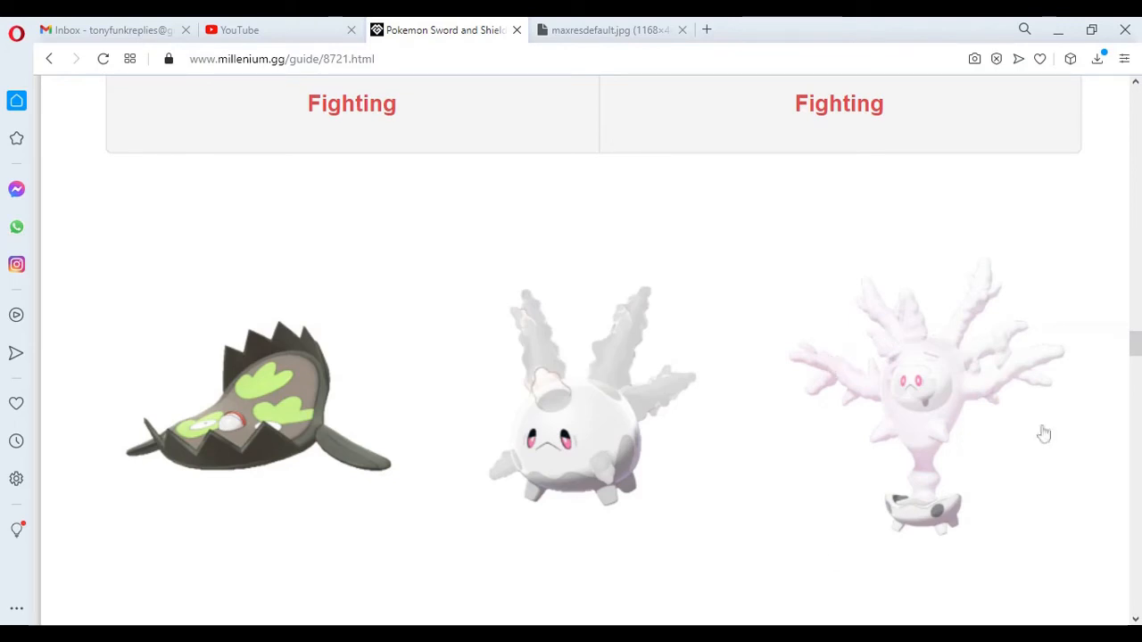
mouse_move(974, 311)
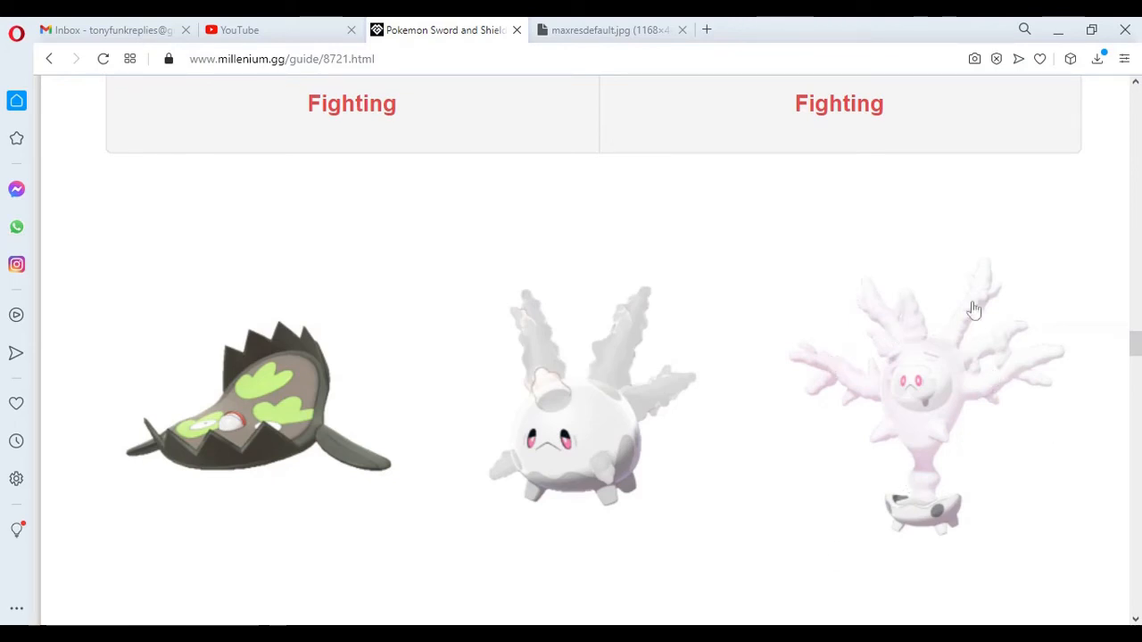
mouse_move(882, 453)
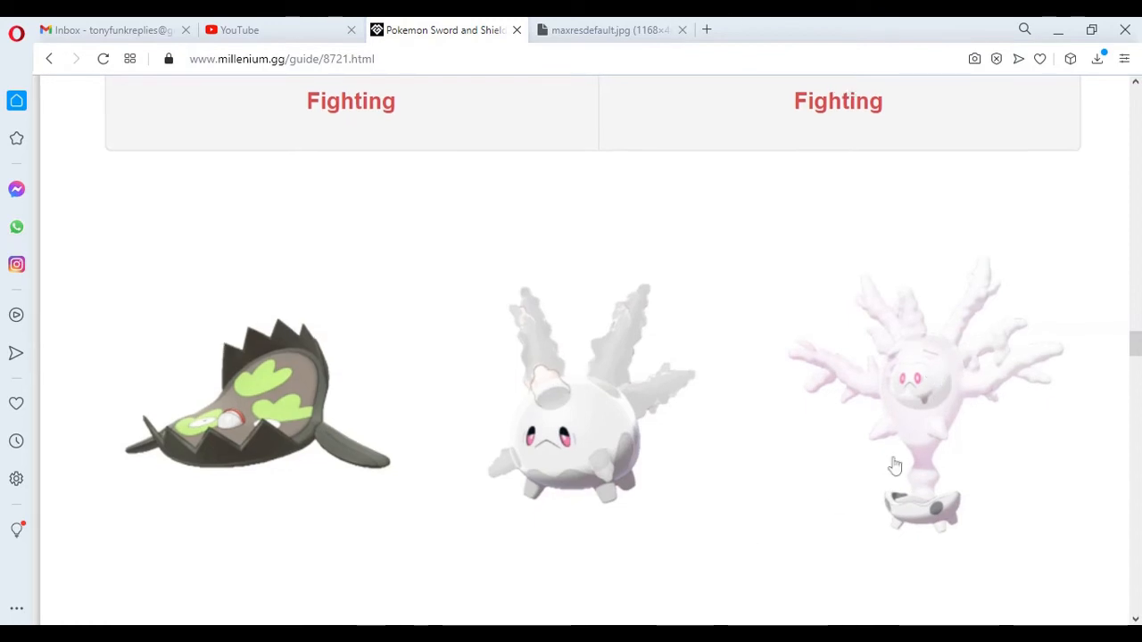
- Scroll past 226 Stunfisk, 236 Corsola and 237 Cursola to the Cramorant, Toxel and Toxtricity artwork
scroll("down", 3)
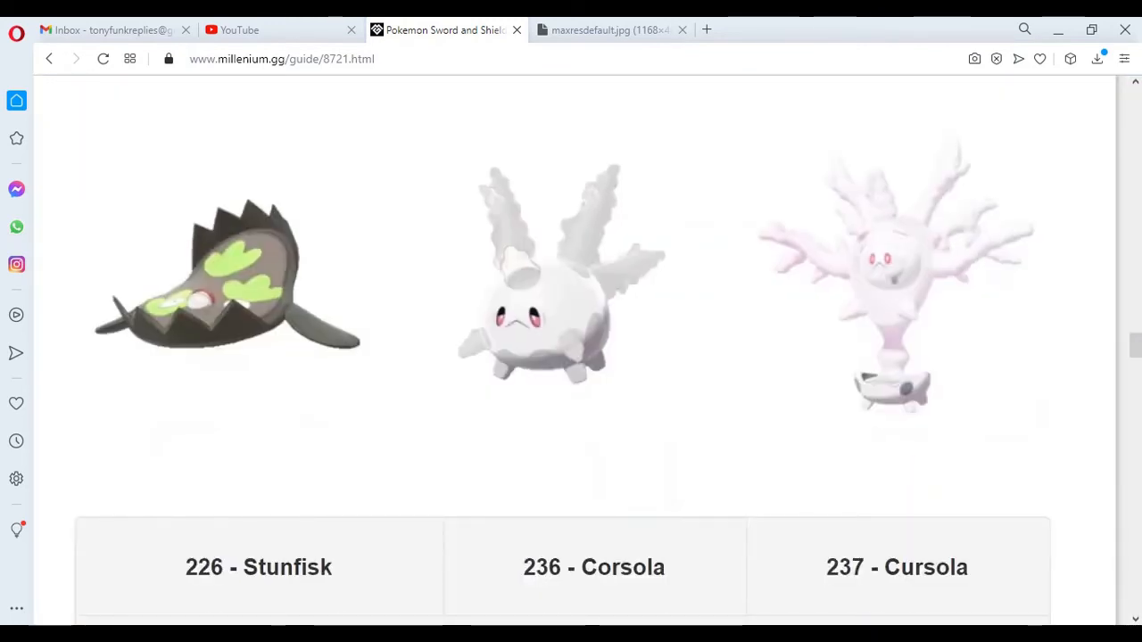
mouse_move(934, 589)
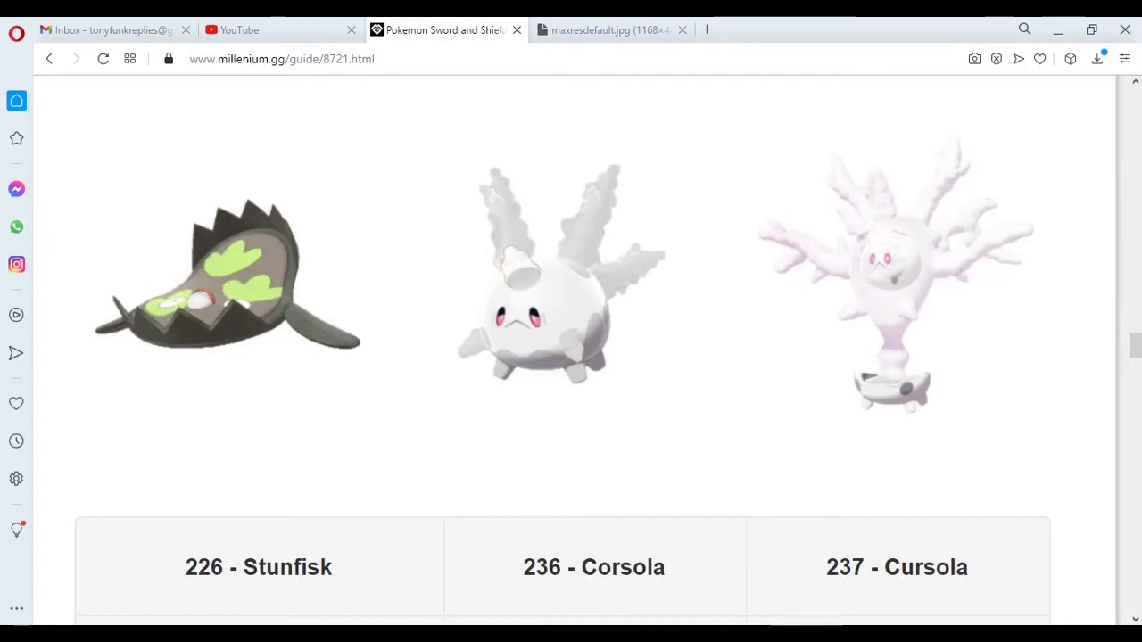
mouse_move(704, 582)
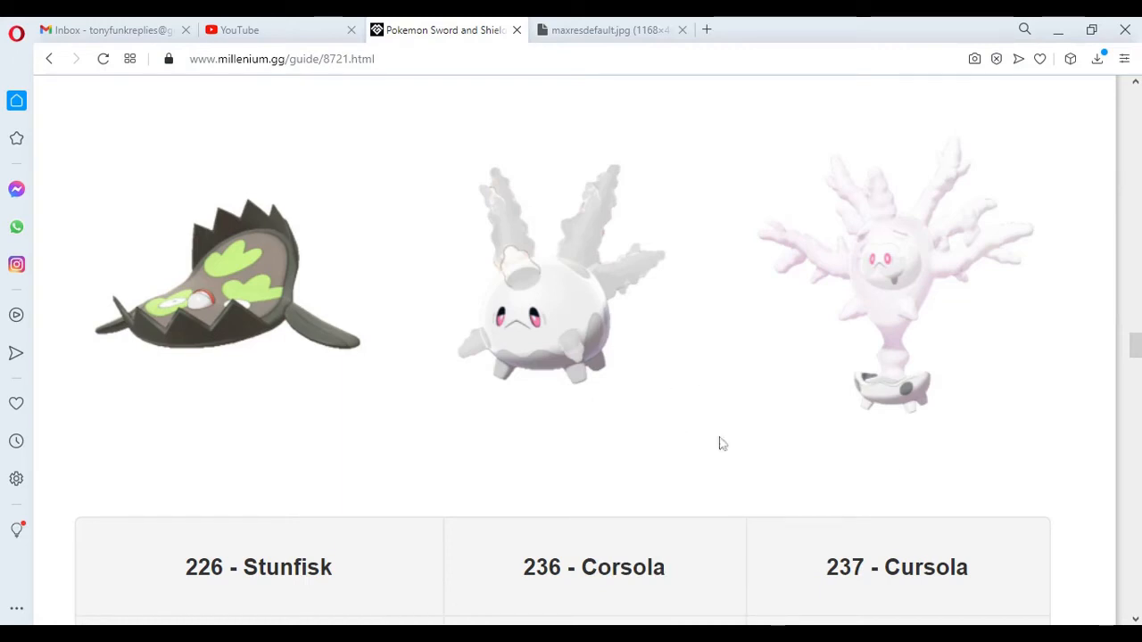
mouse_move(798, 343)
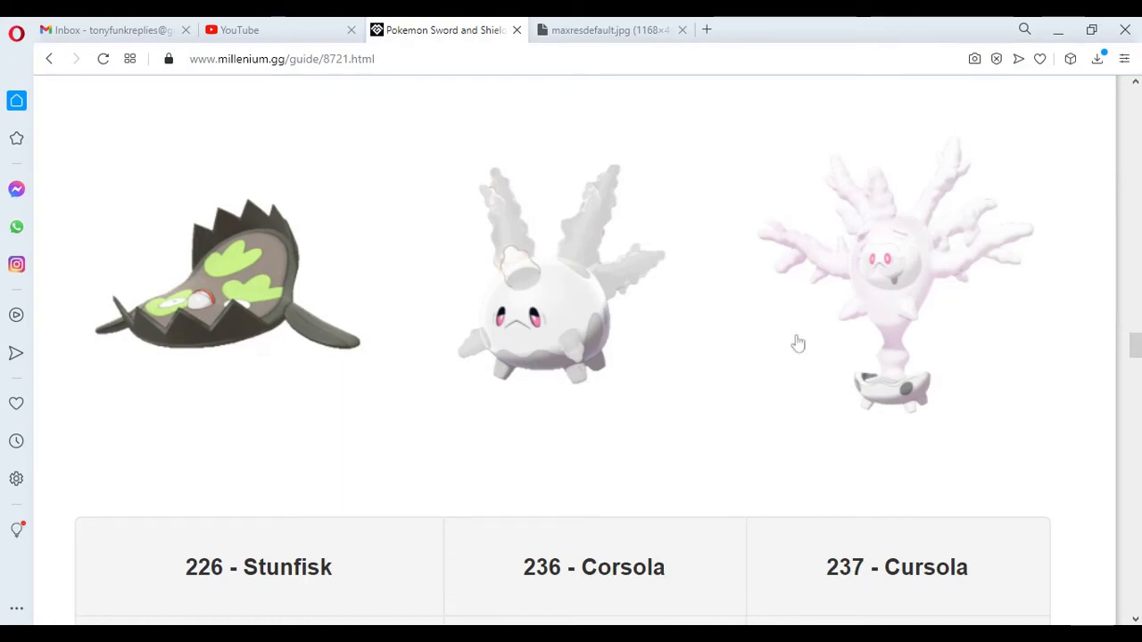
scroll("down", 3)
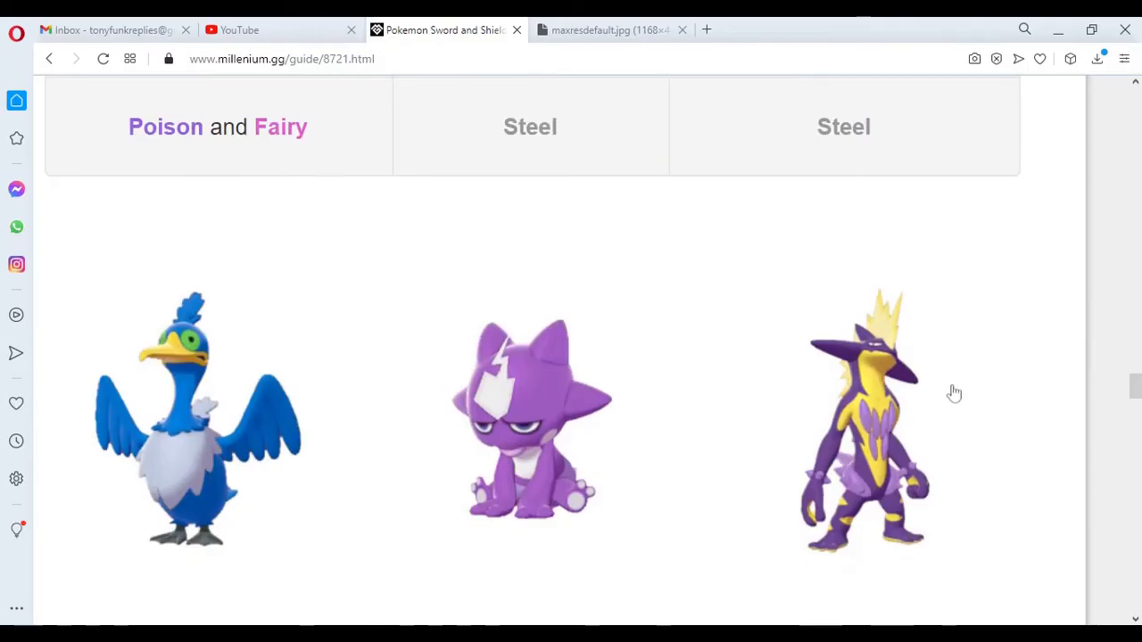
mouse_move(165, 323)
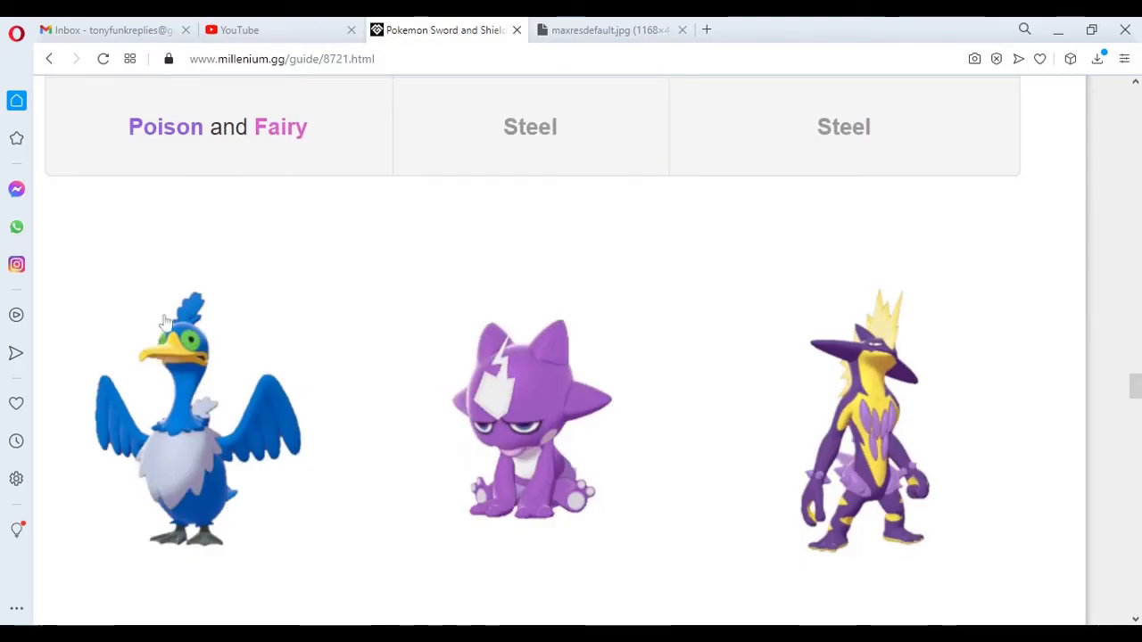
mouse_move(122, 466)
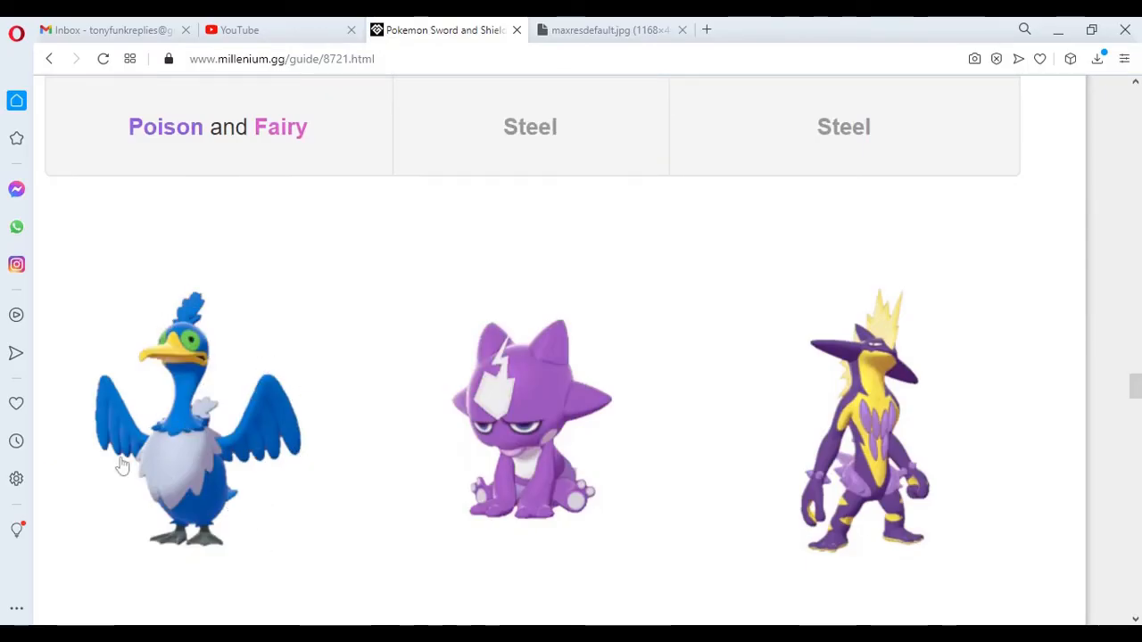
mouse_move(68, 394)
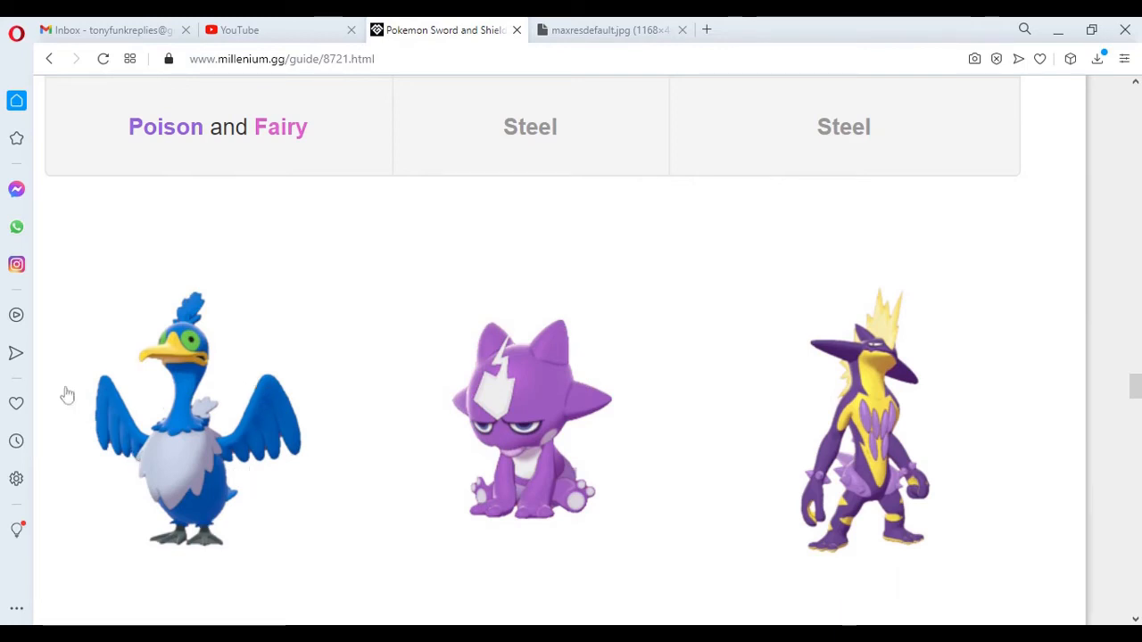
mouse_move(598, 460)
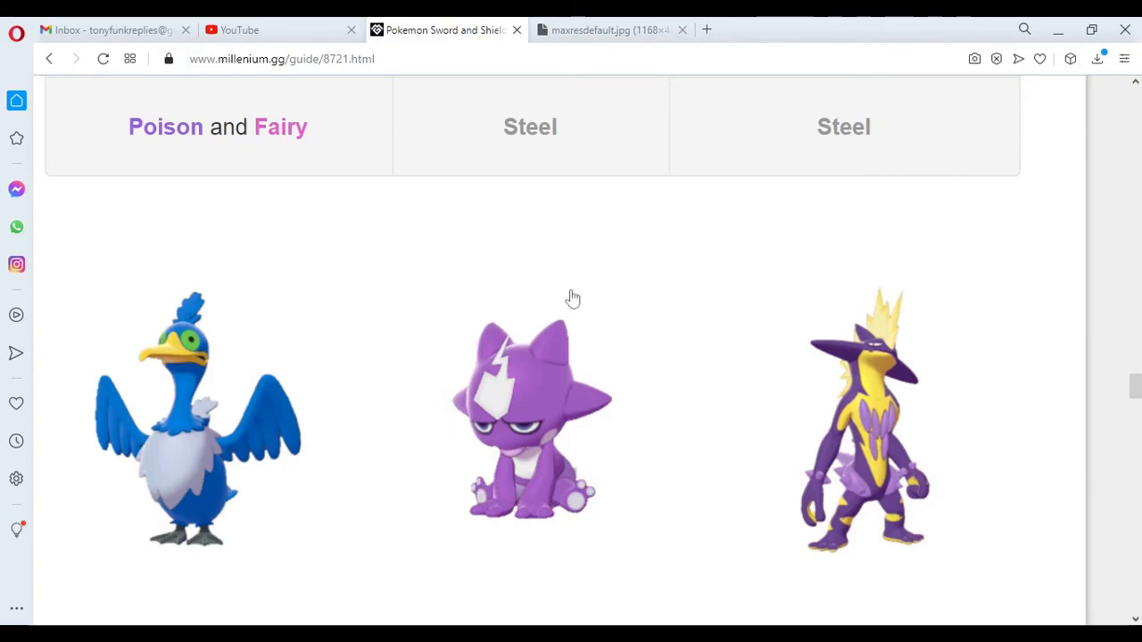
mouse_move(779, 363)
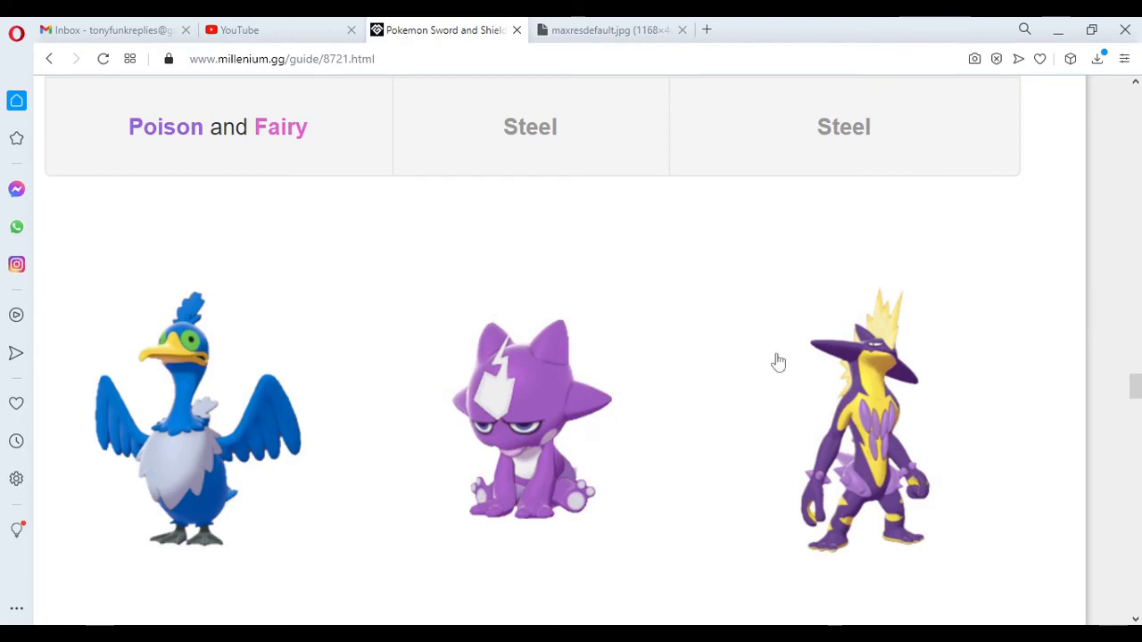
mouse_move(978, 426)
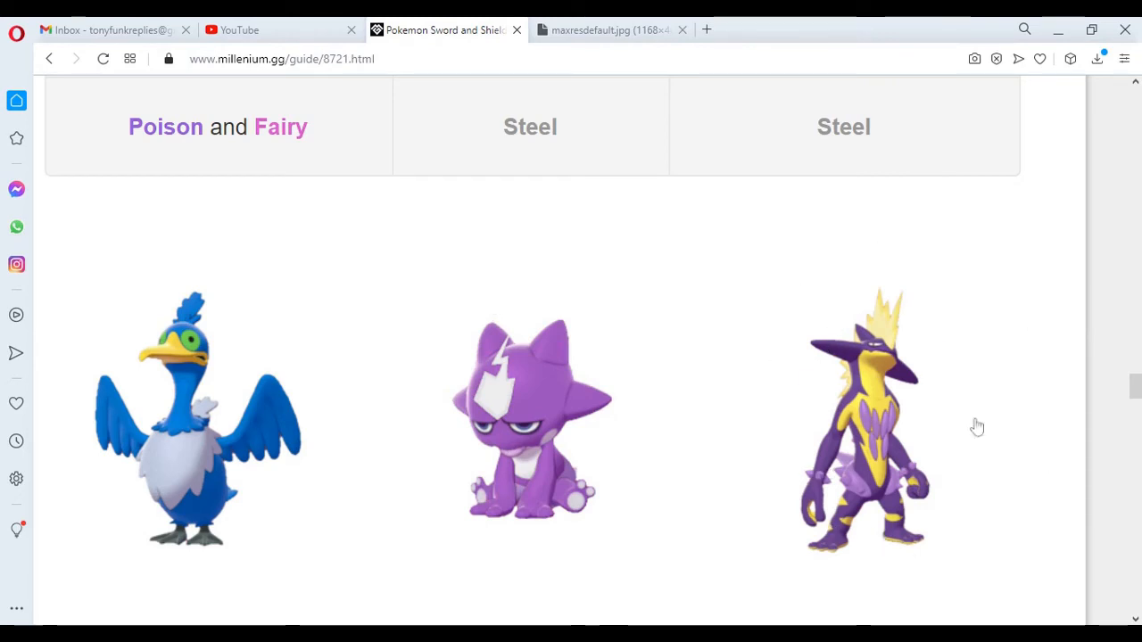
mouse_move(982, 521)
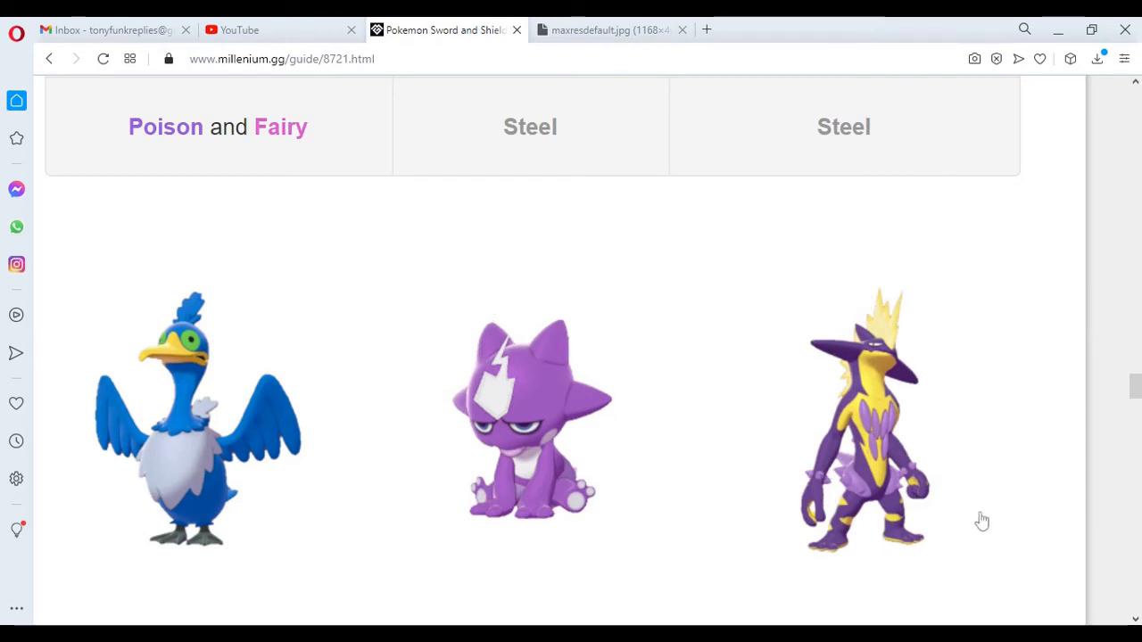
- Scroll to the 309 Cramorant, 310 Toxel and 311 Toxtricity name and type table
scroll("down", 3)
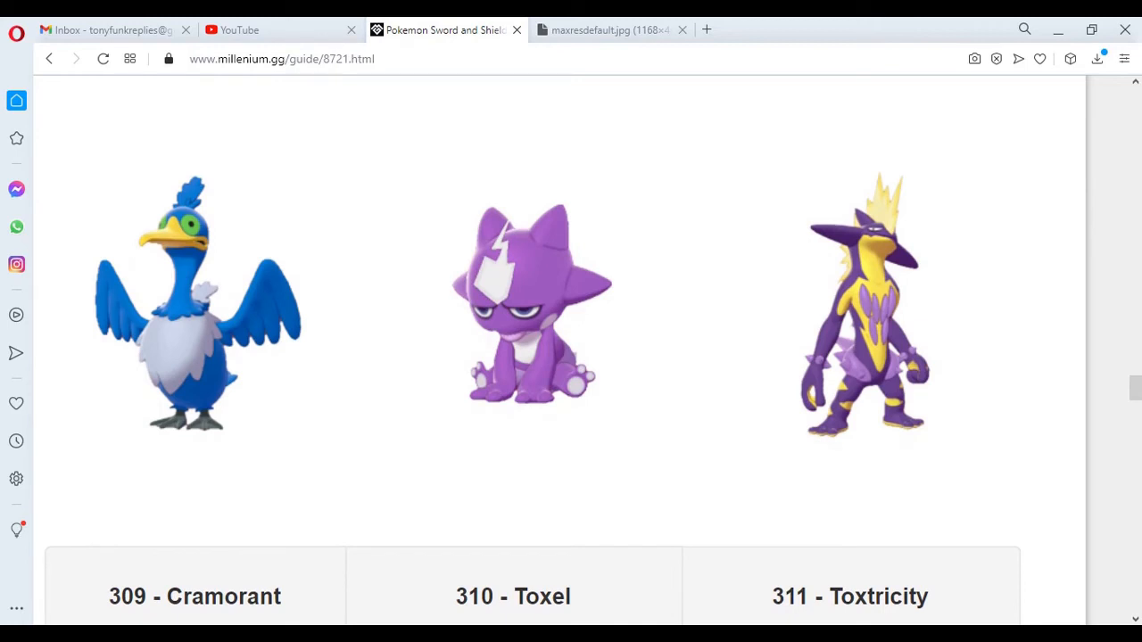
scroll("down", 3)
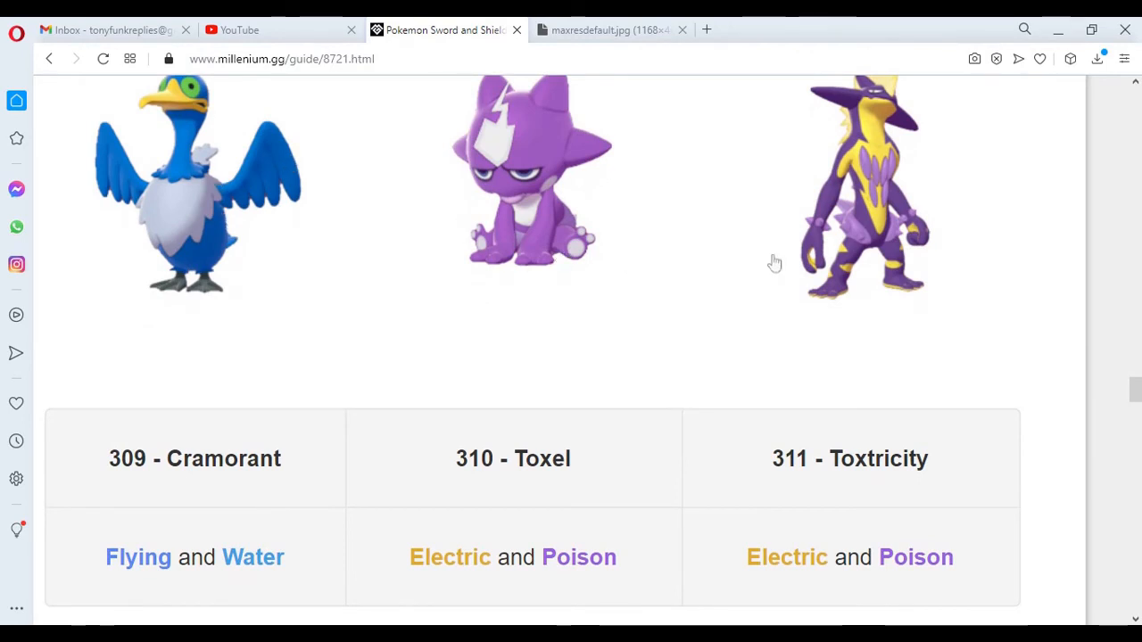
mouse_move(700, 280)
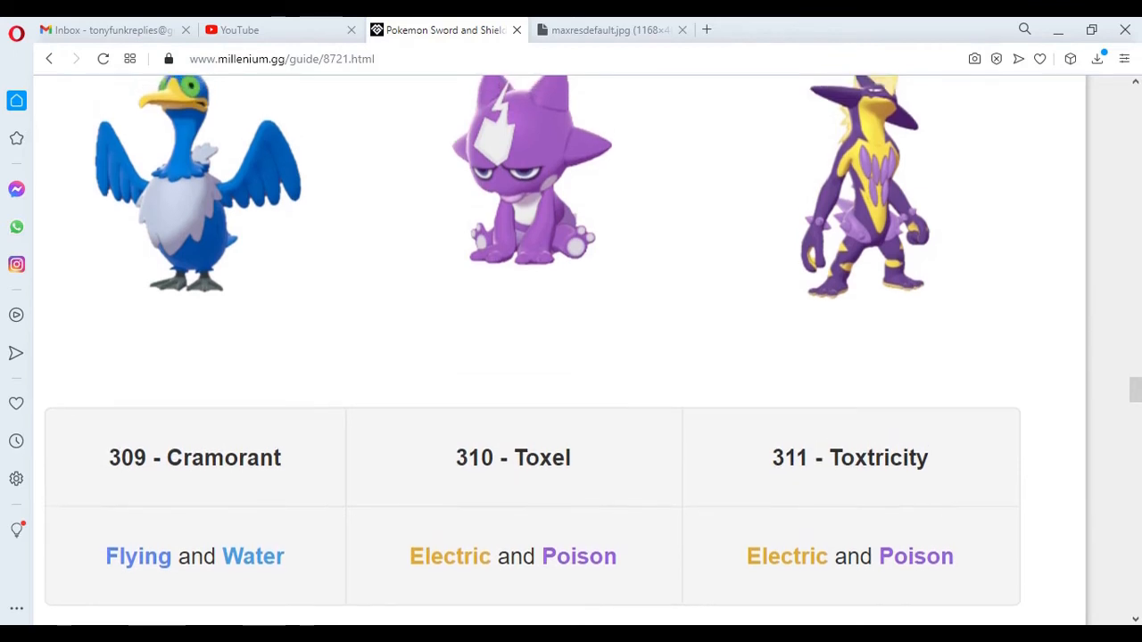
scroll("down", 3)
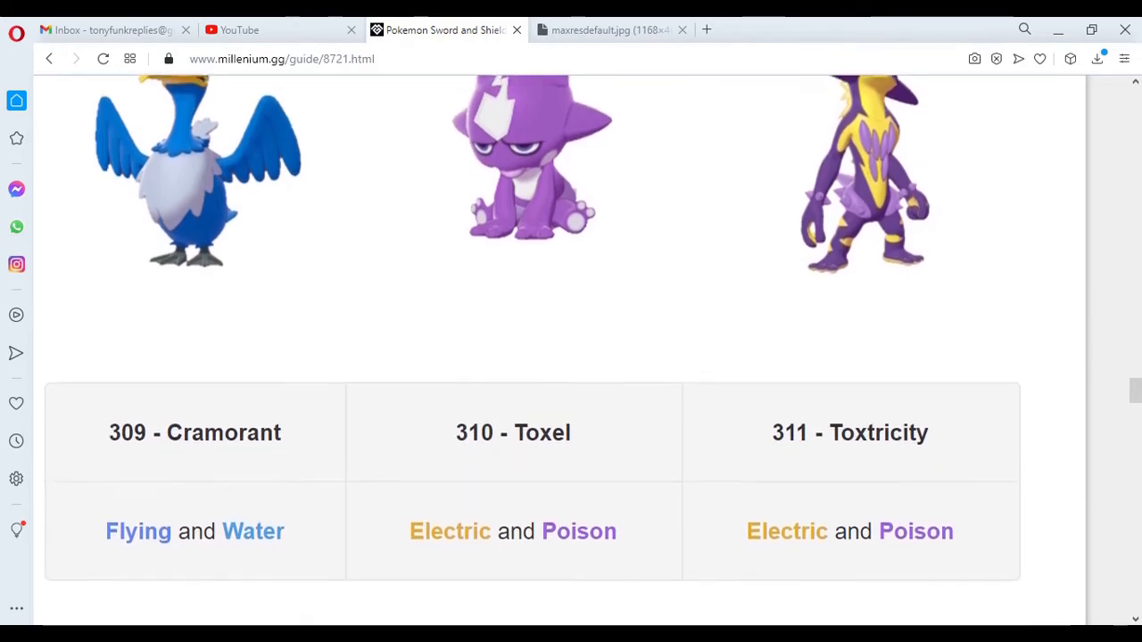
scroll("down", 3)
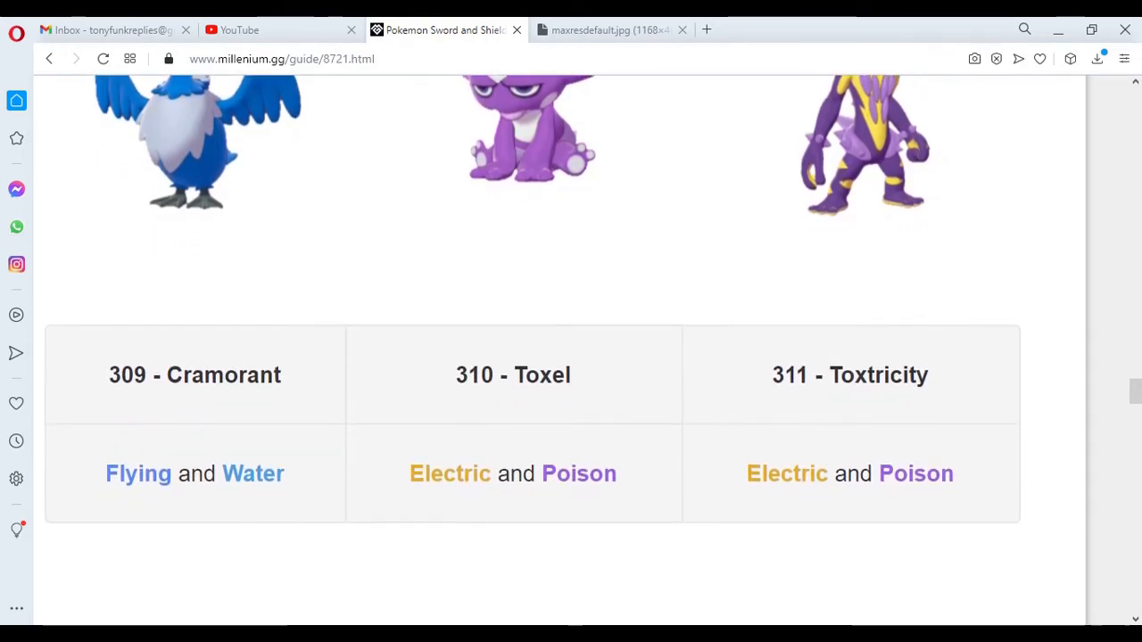
scroll("down", 3)
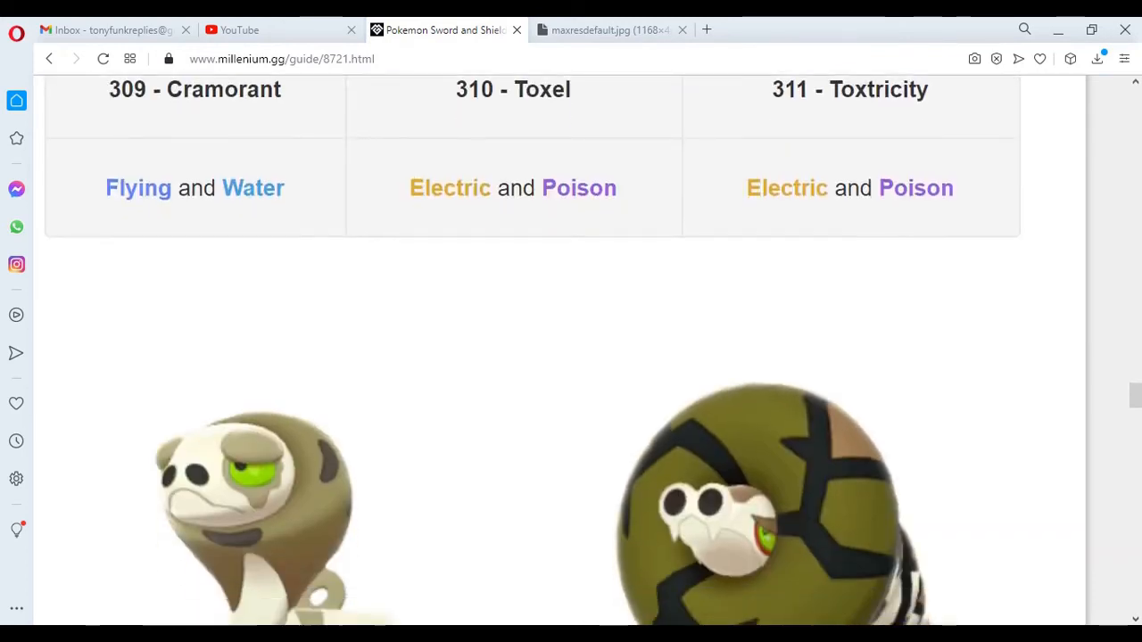
- Scroll to the 312 Silicobra and 313 Sandaconda Ground-type rows and two artworks below
scroll("down", 3)
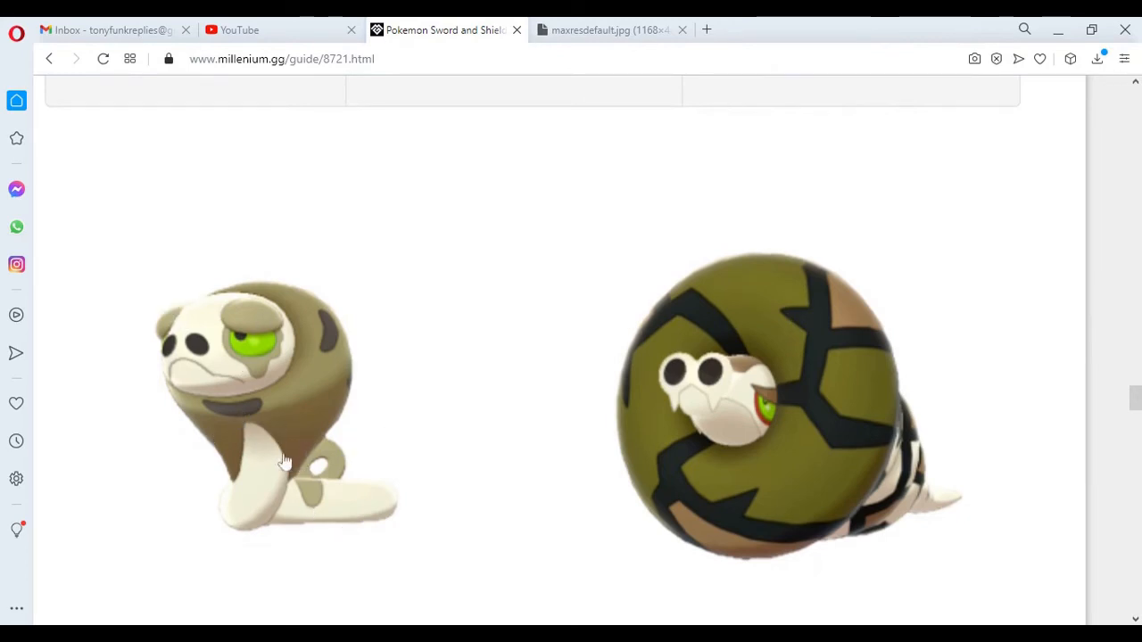
mouse_move(361, 461)
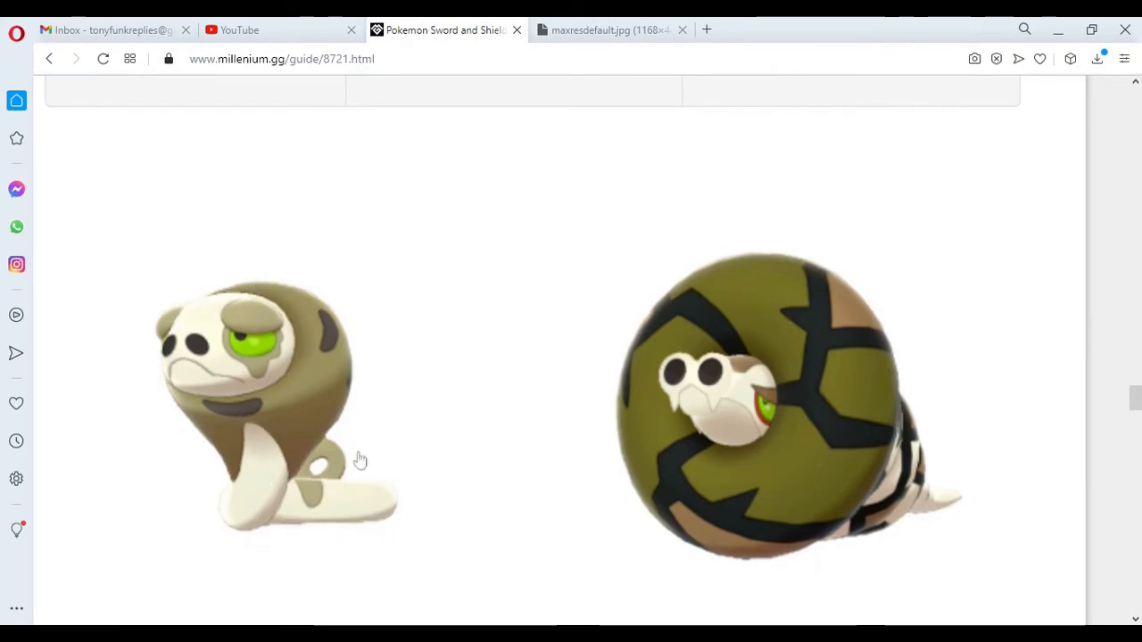
mouse_move(369, 351)
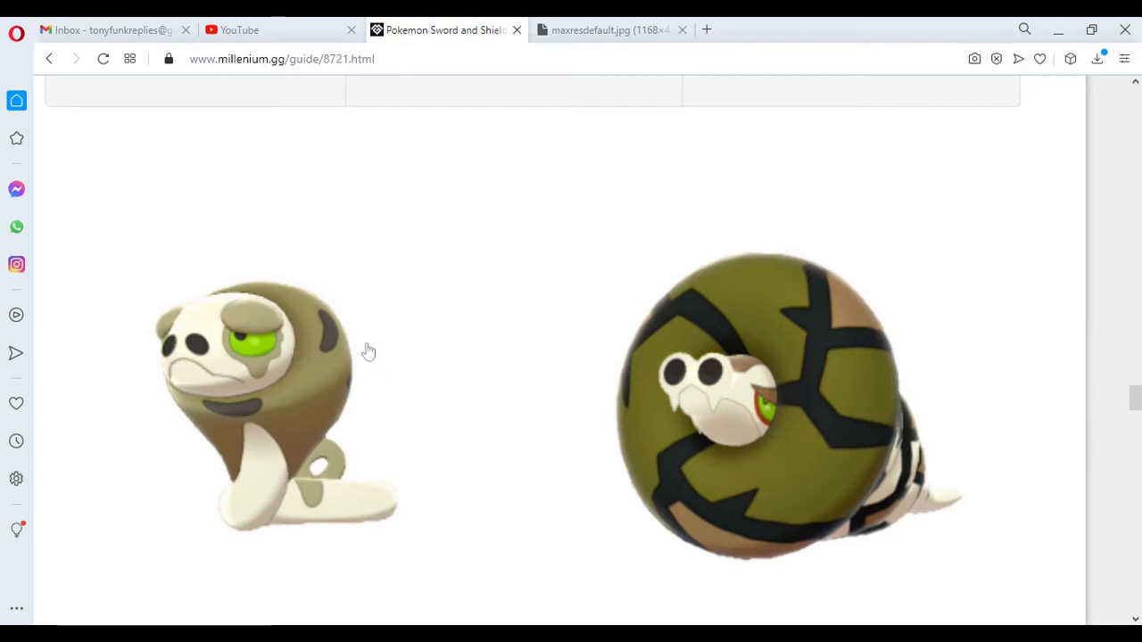
mouse_move(235, 369)
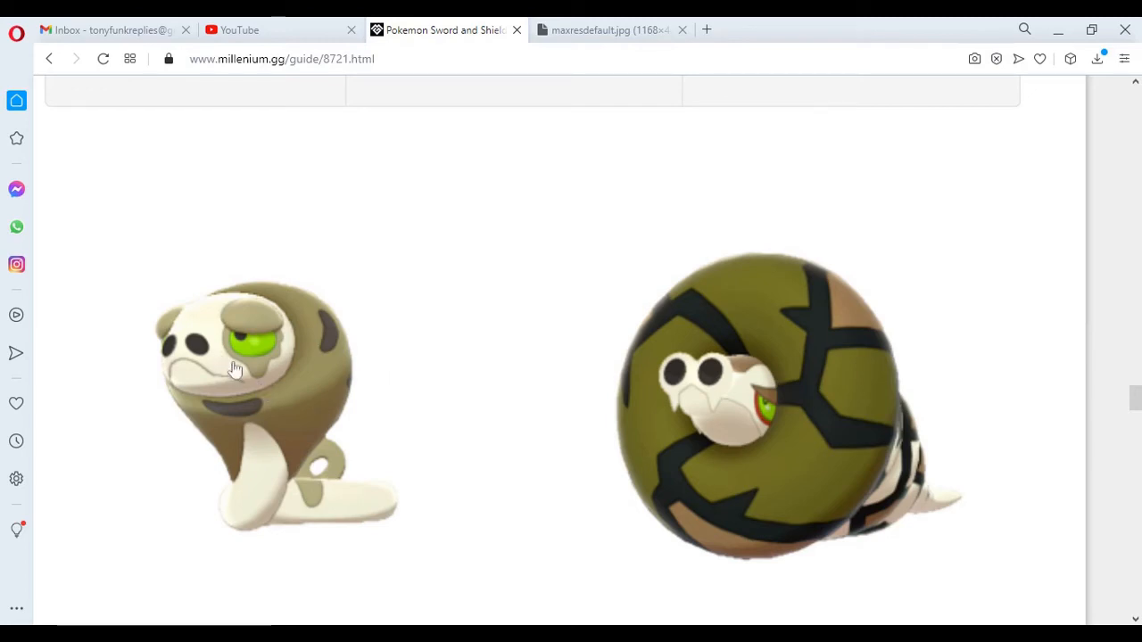
mouse_move(221, 324)
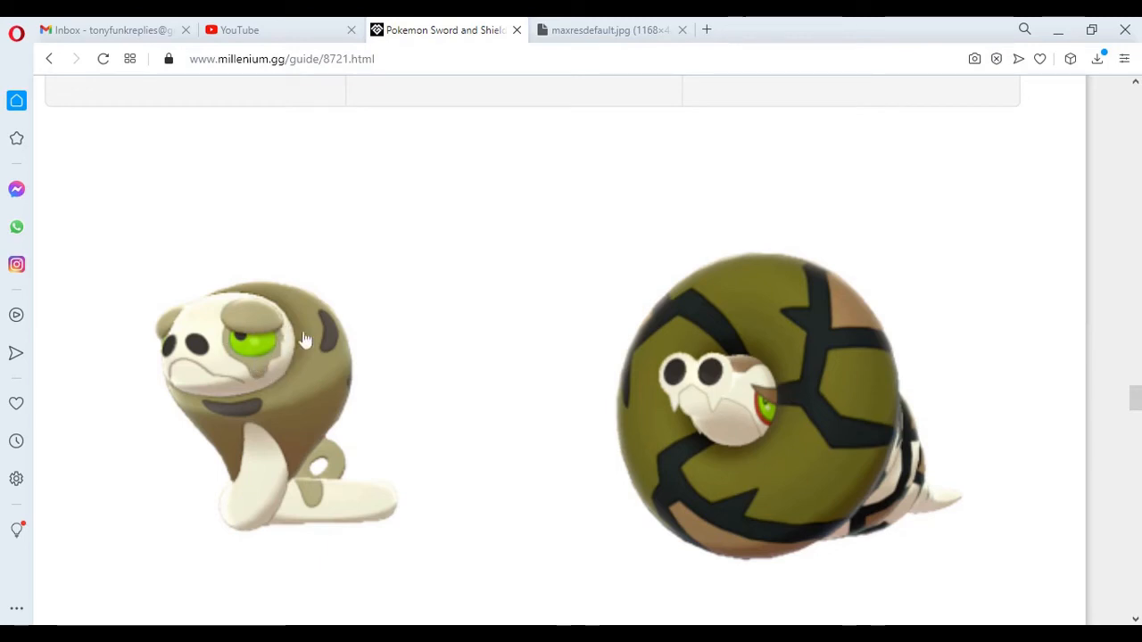
mouse_move(310, 349)
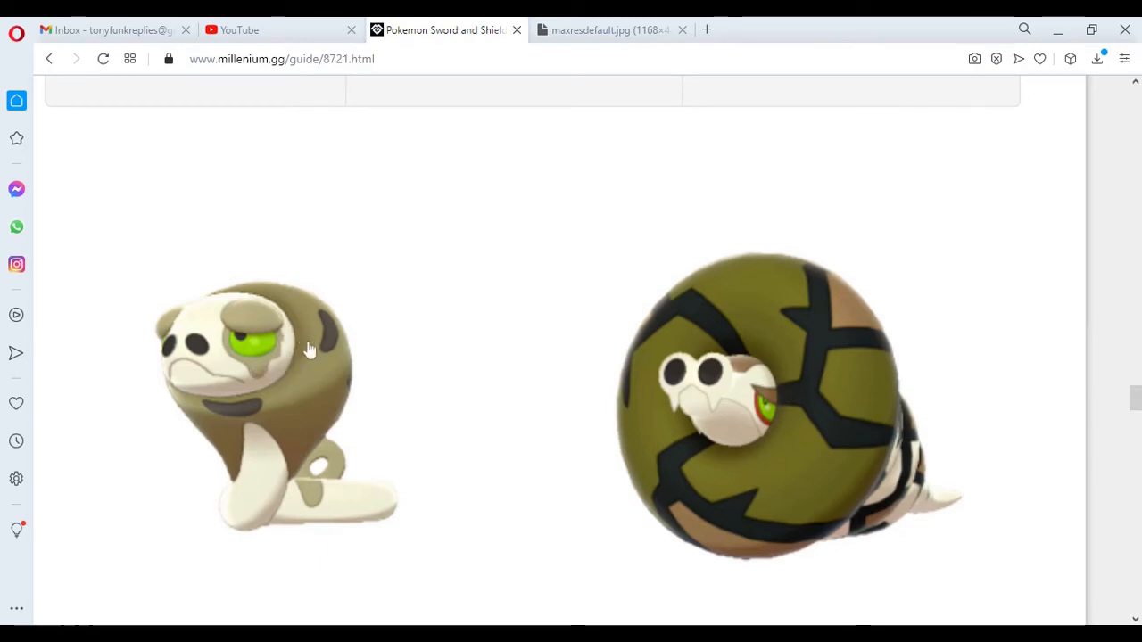
mouse_move(319, 335)
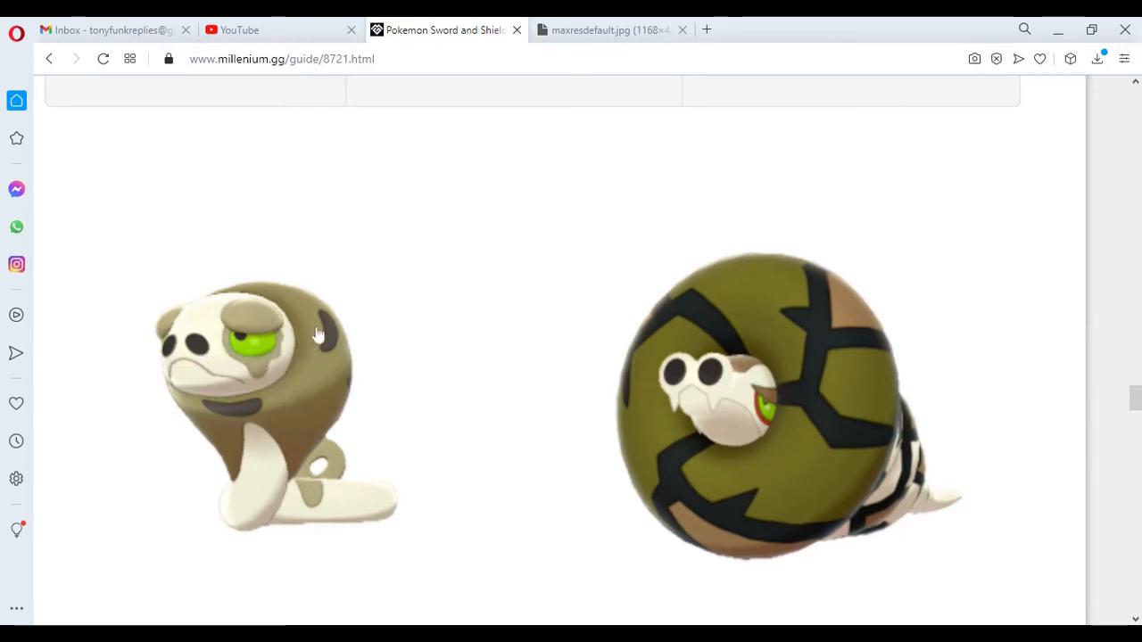
mouse_move(745, 511)
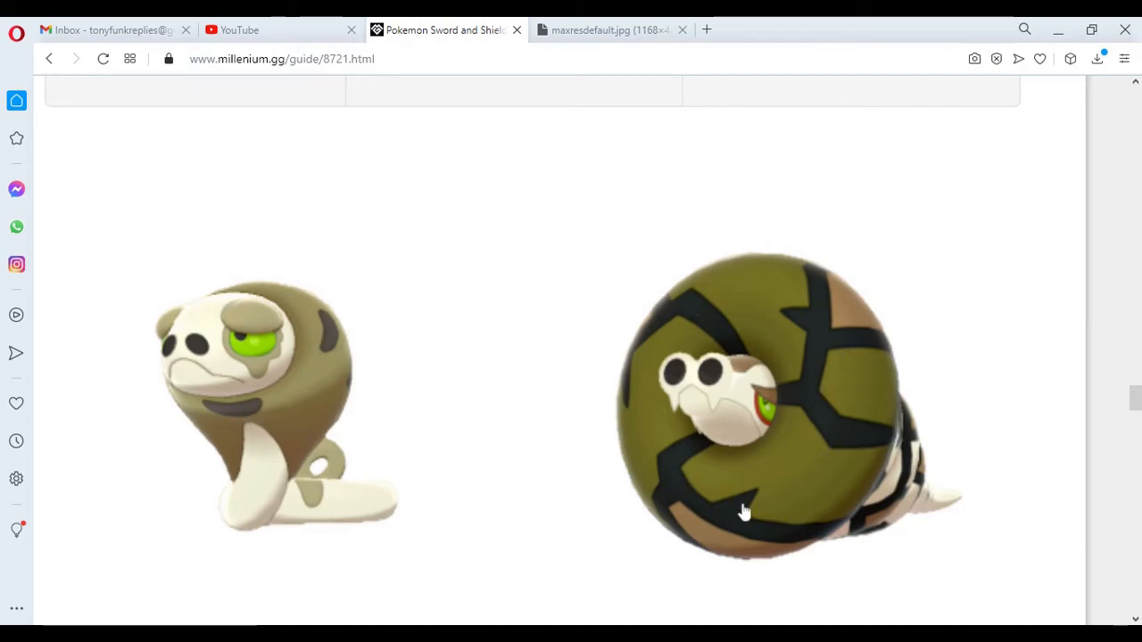
mouse_move(861, 495)
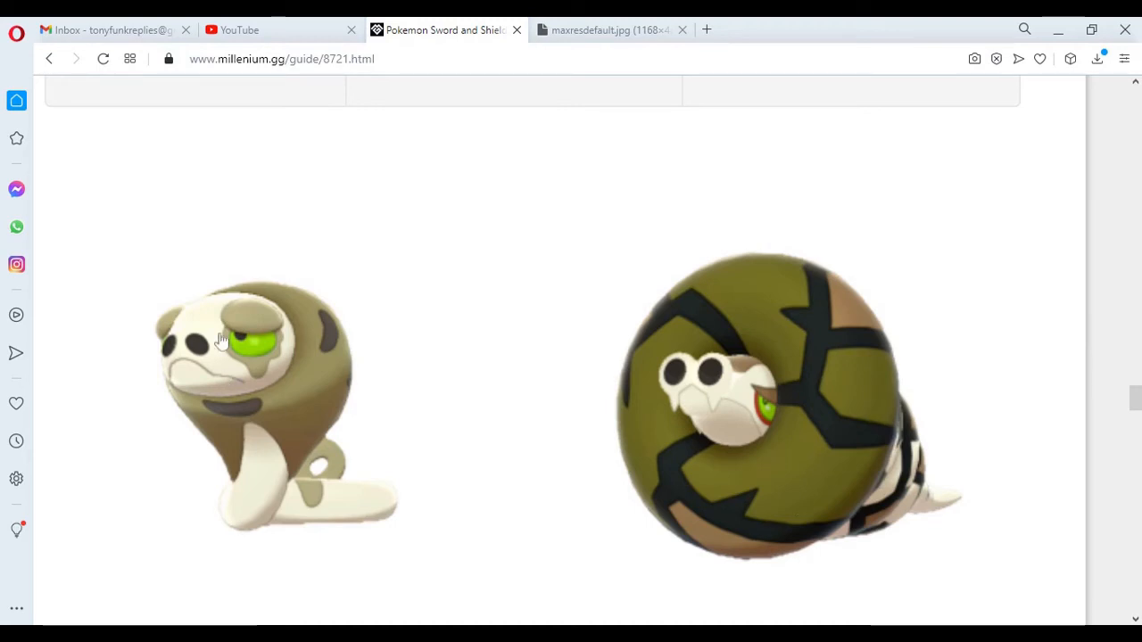
mouse_move(369, 535)
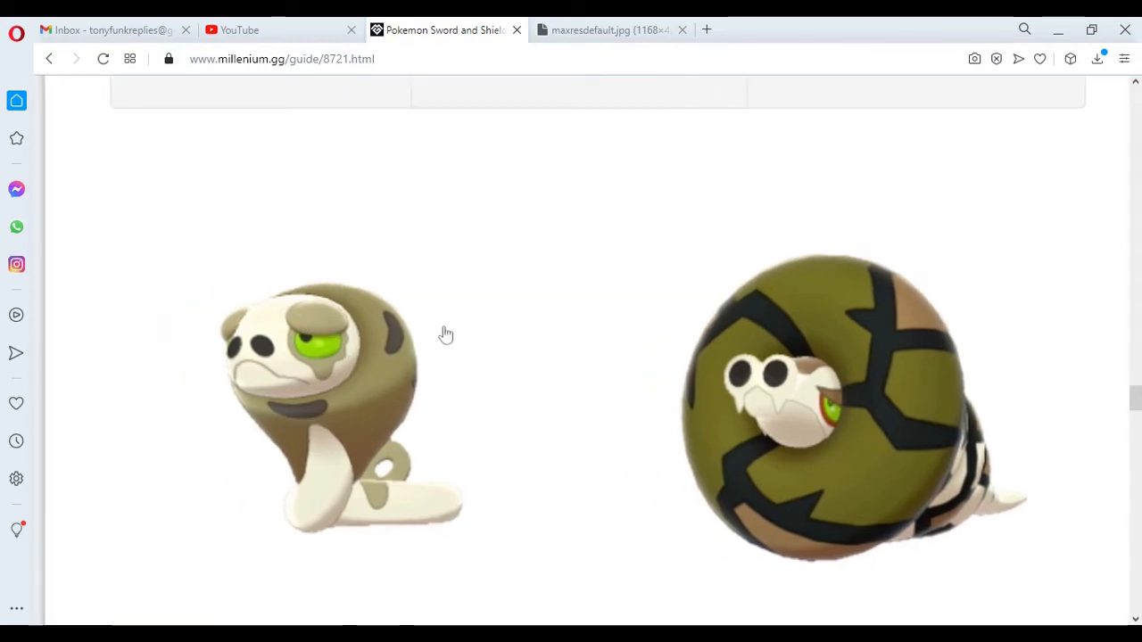
scroll("down", 3)
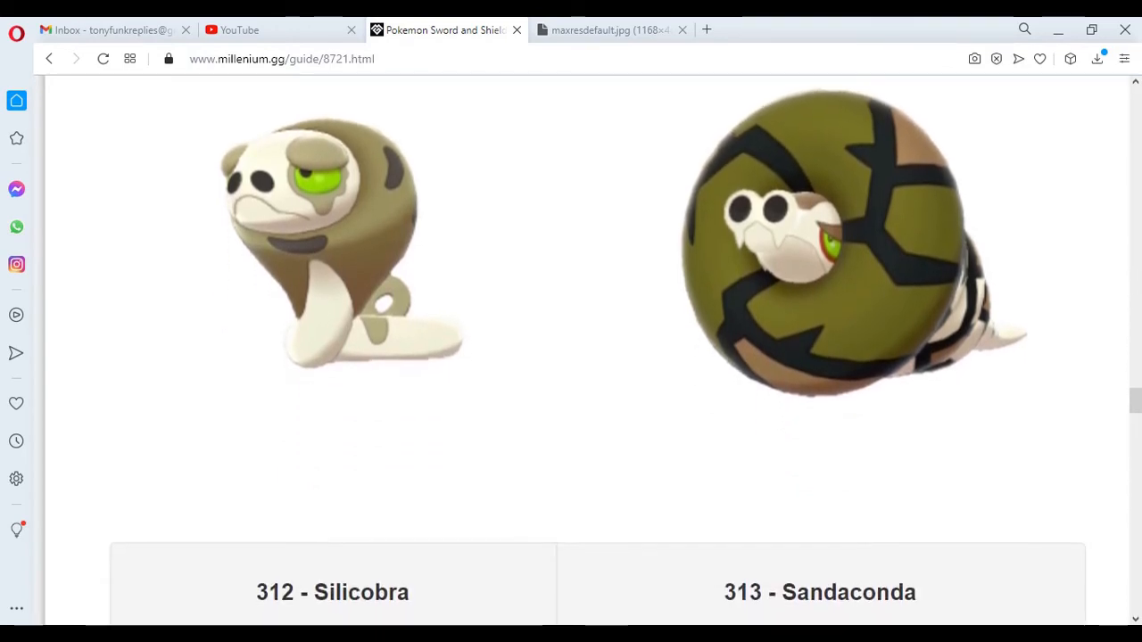
mouse_move(263, 246)
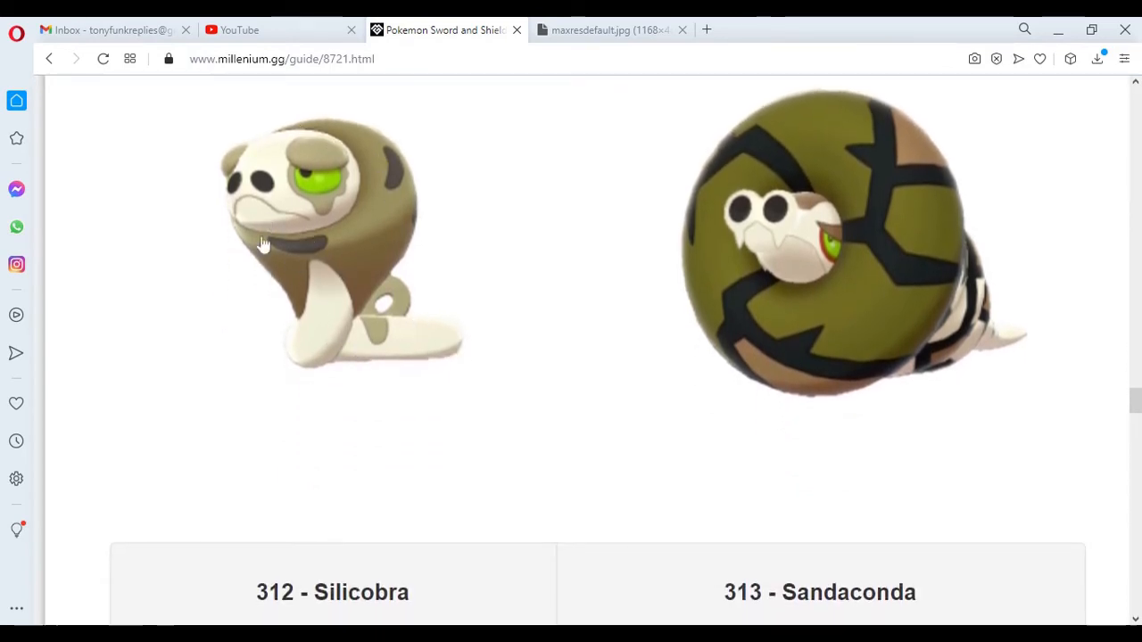
mouse_move(891, 296)
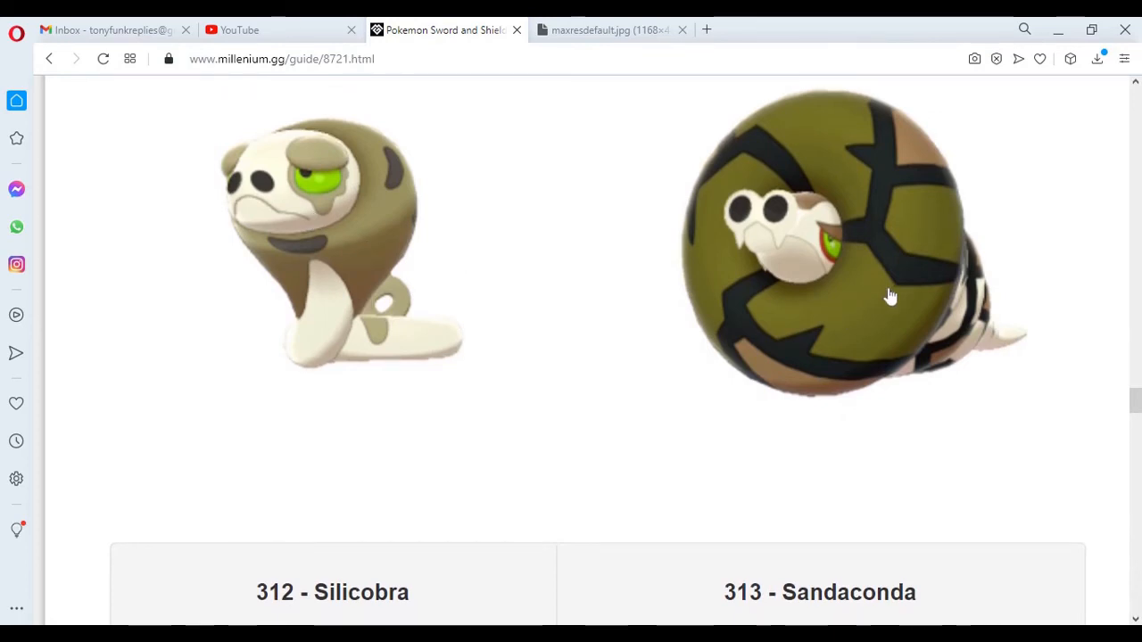
scroll("down", 3)
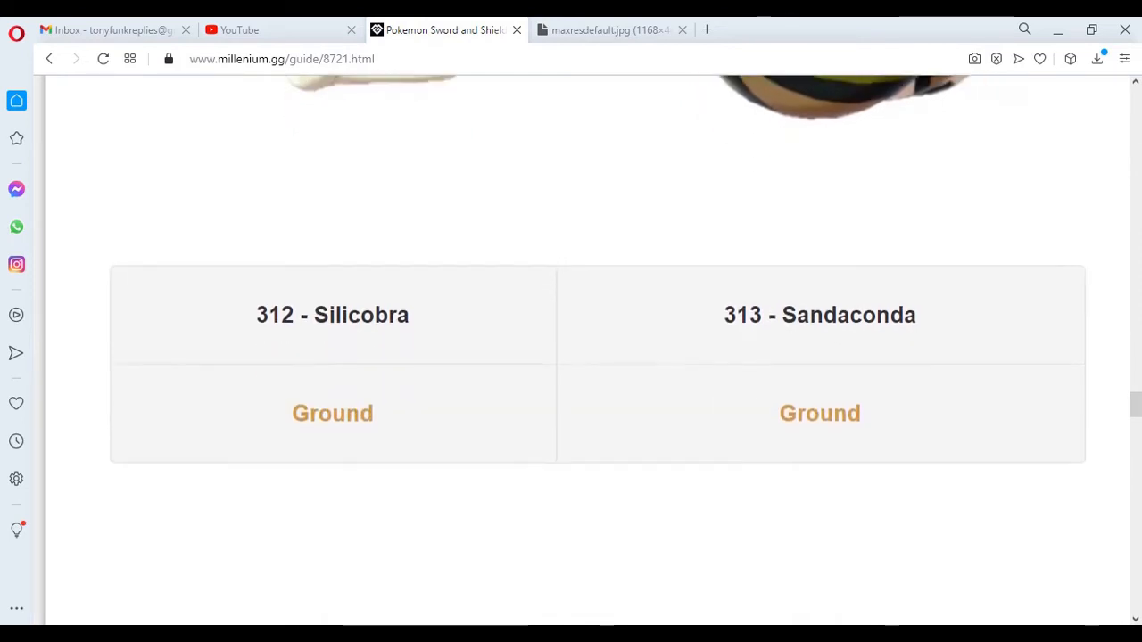
scroll("down", 3)
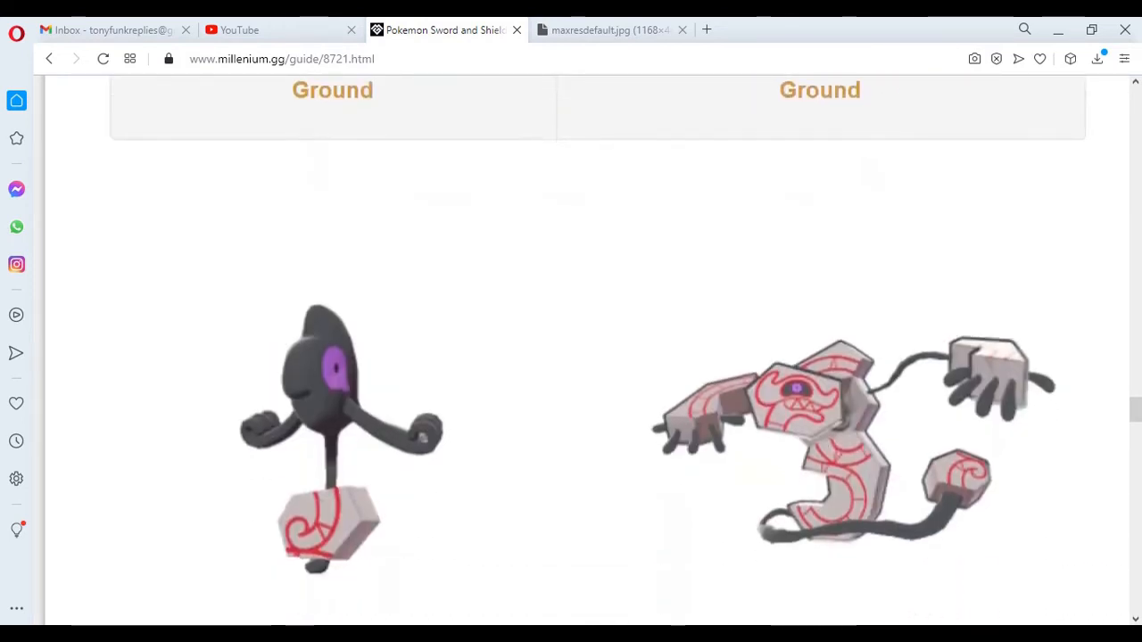
- Scroll past the Ground row to the Galarian Yamask and Runerigus artworks
scroll("down", 3)
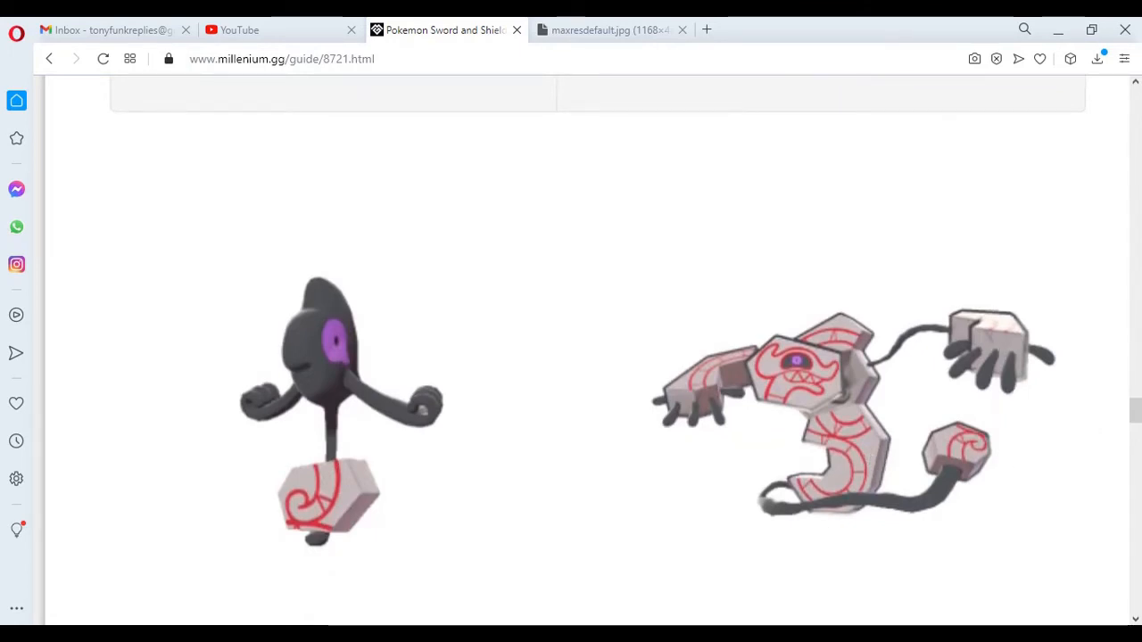
mouse_move(406, 521)
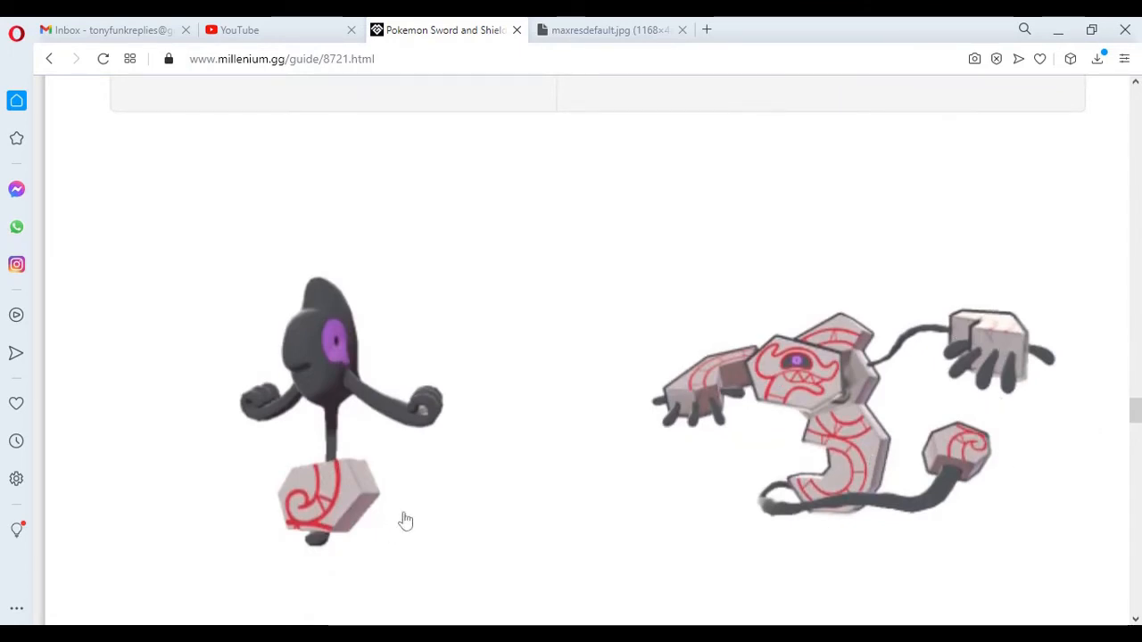
mouse_move(633, 505)
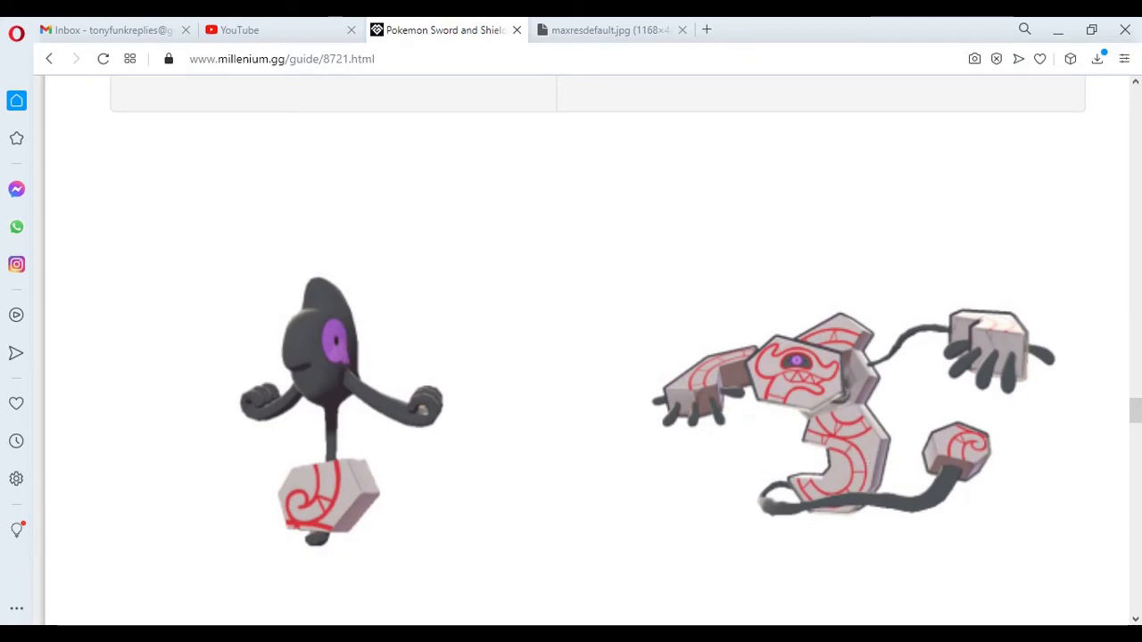
mouse_move(687, 509)
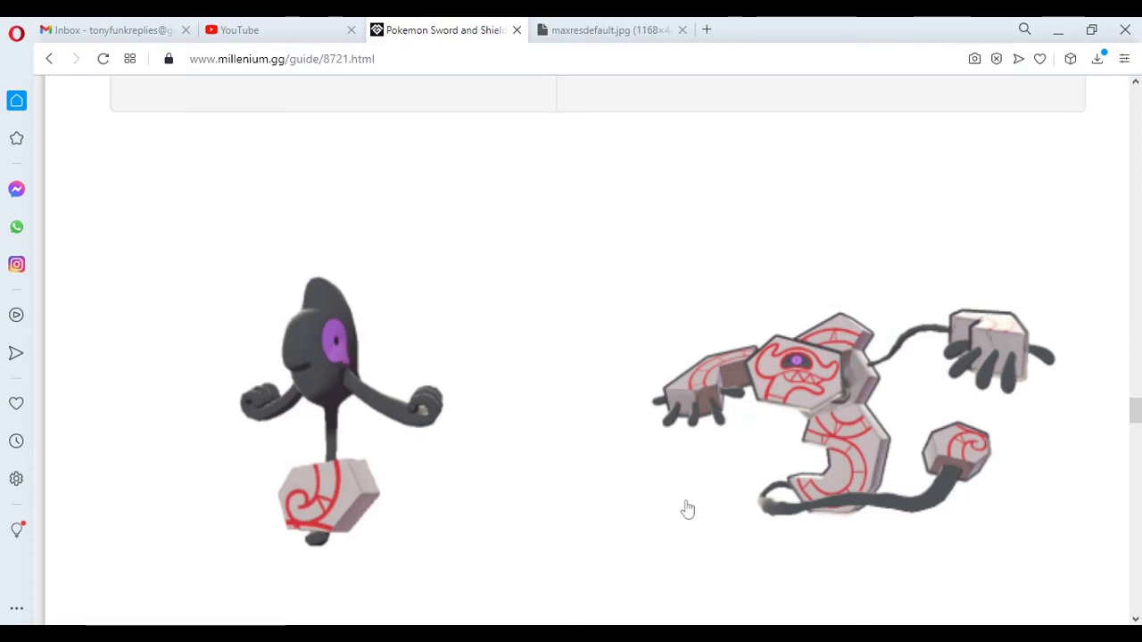
mouse_move(480, 481)
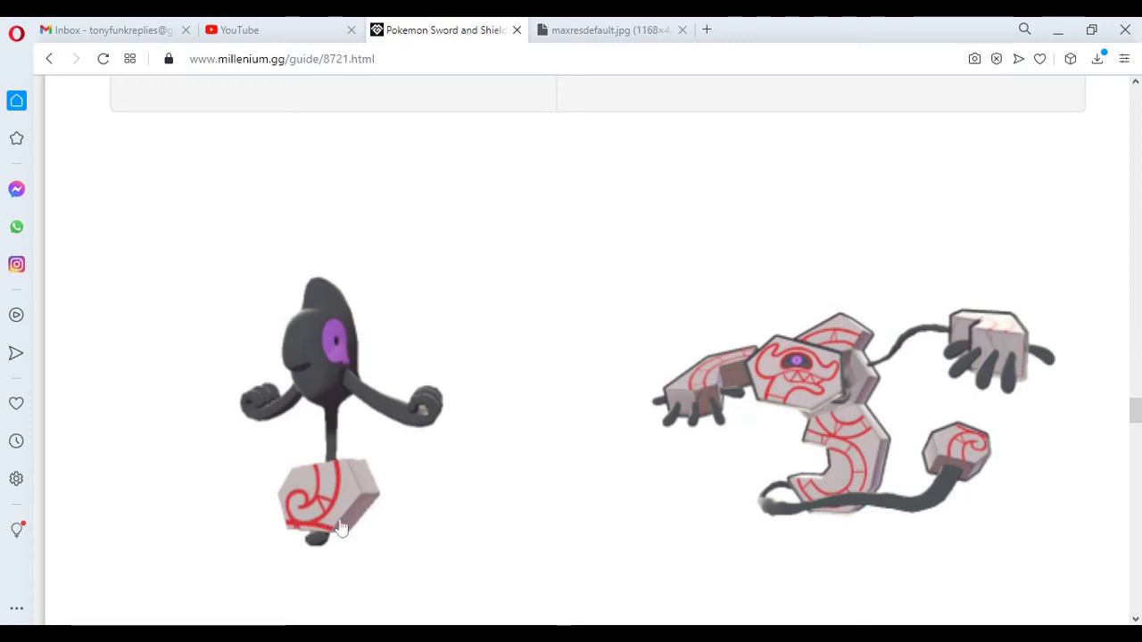
mouse_move(440, 456)
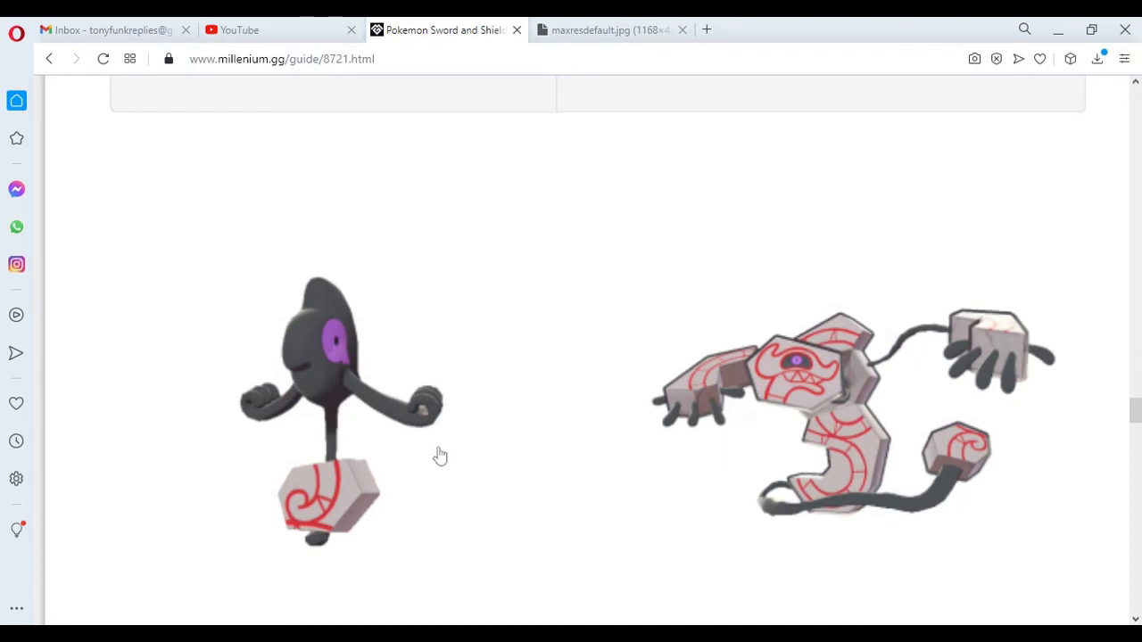
mouse_move(695, 472)
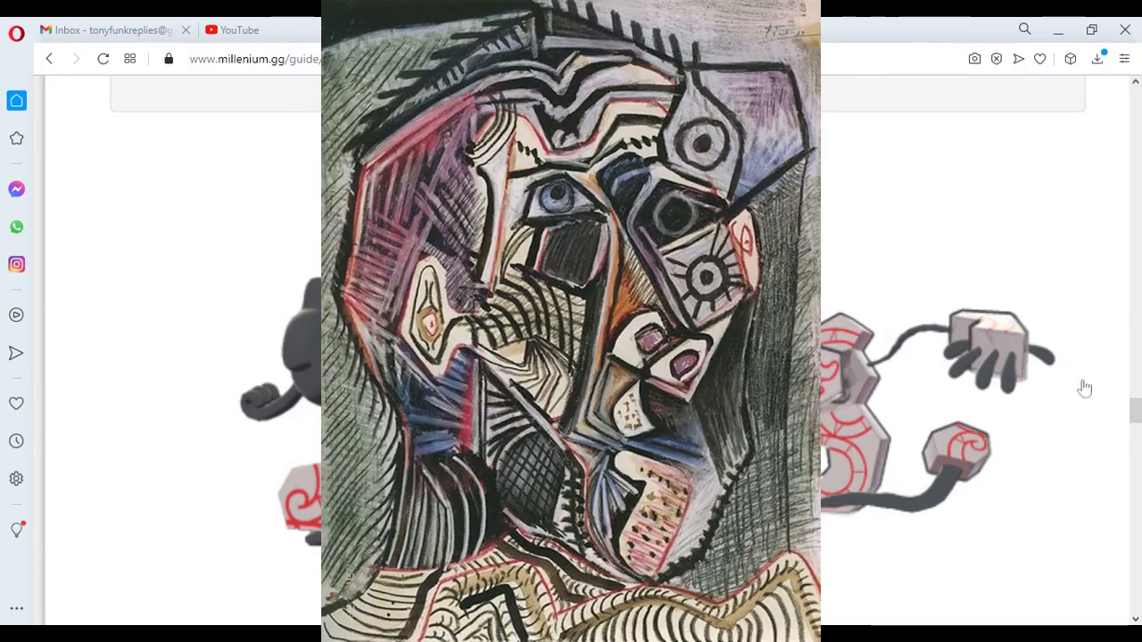
mouse_move(834, 304)
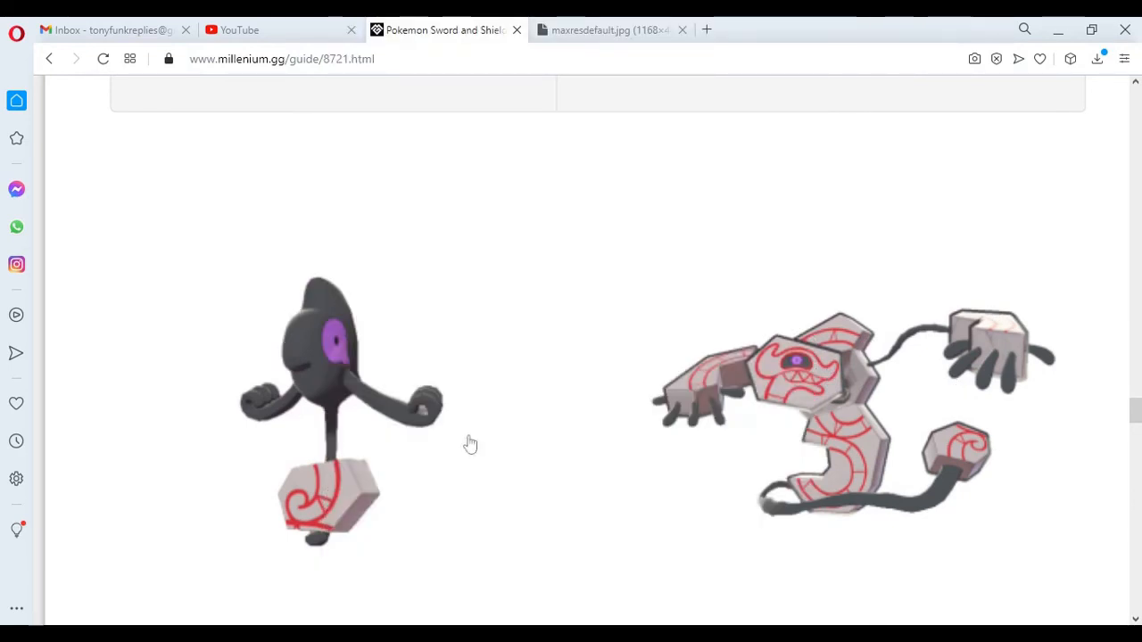
mouse_move(483, 551)
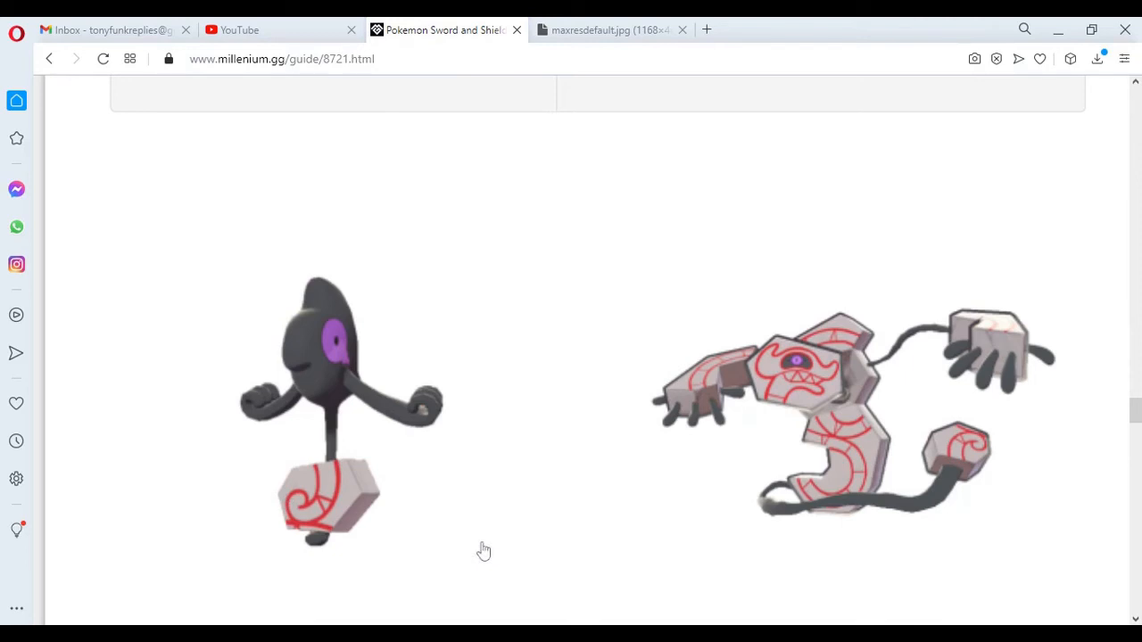
mouse_move(337, 500)
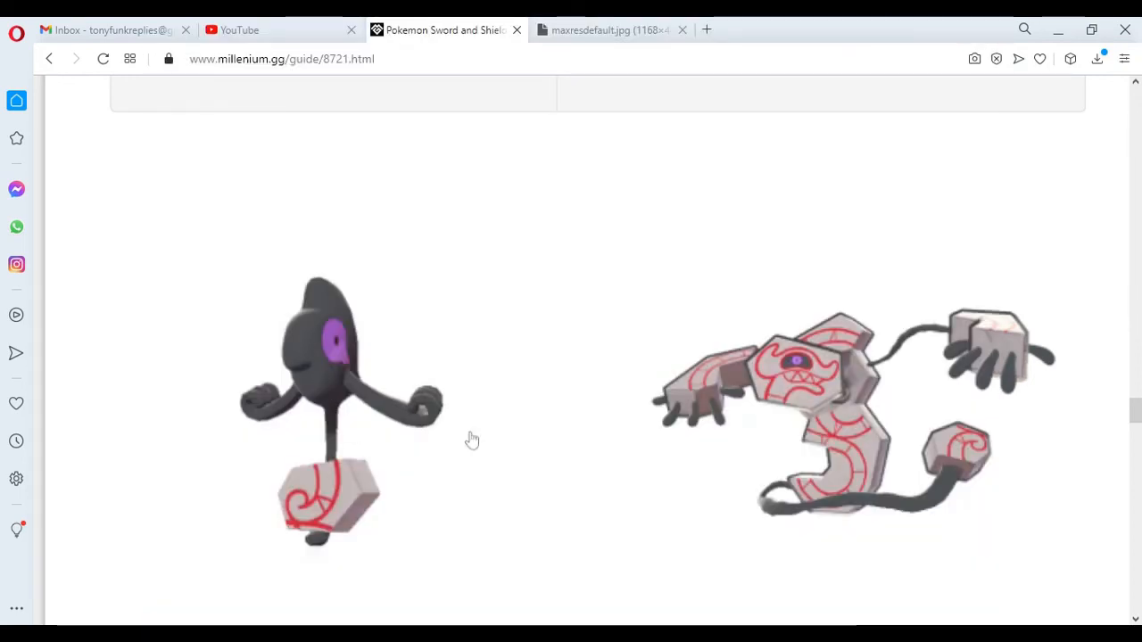
mouse_move(517, 446)
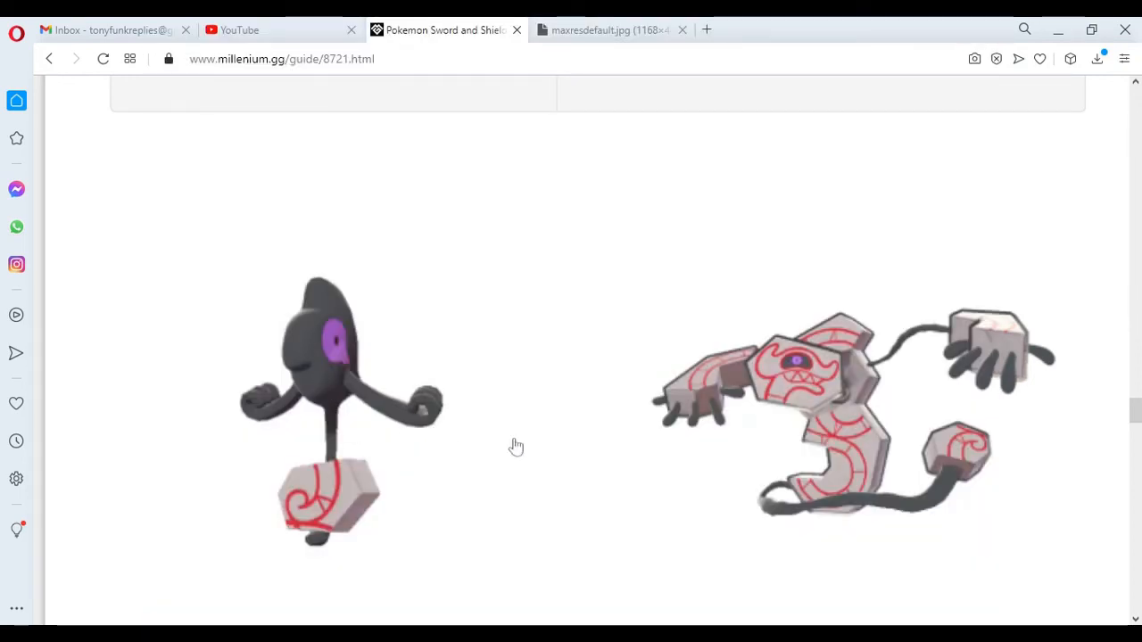
mouse_move(973, 370)
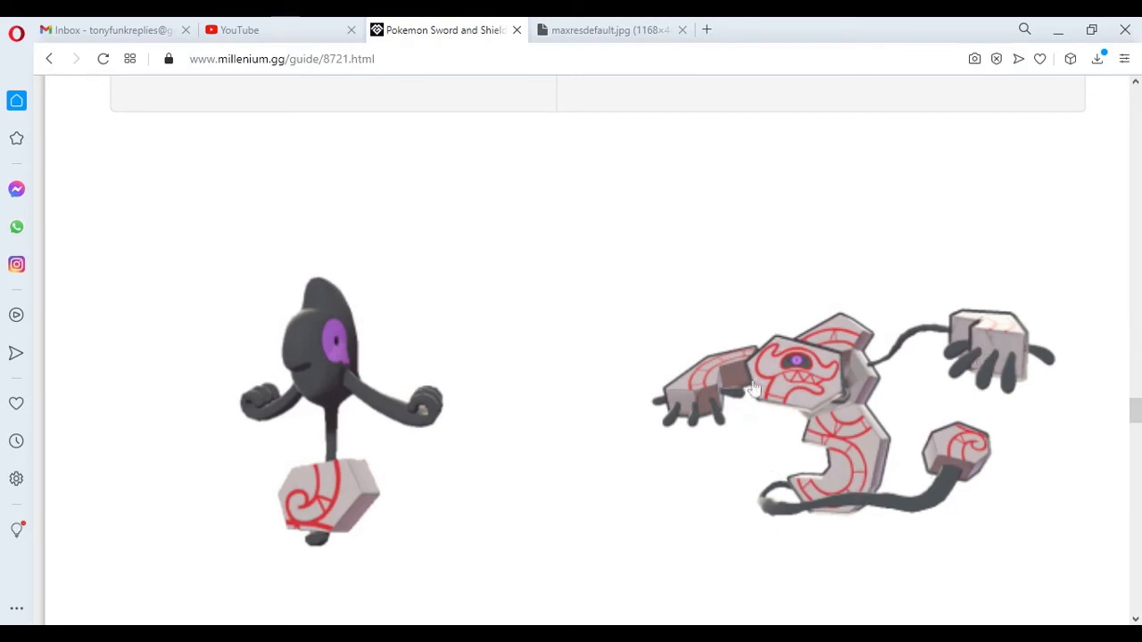
mouse_move(825, 621)
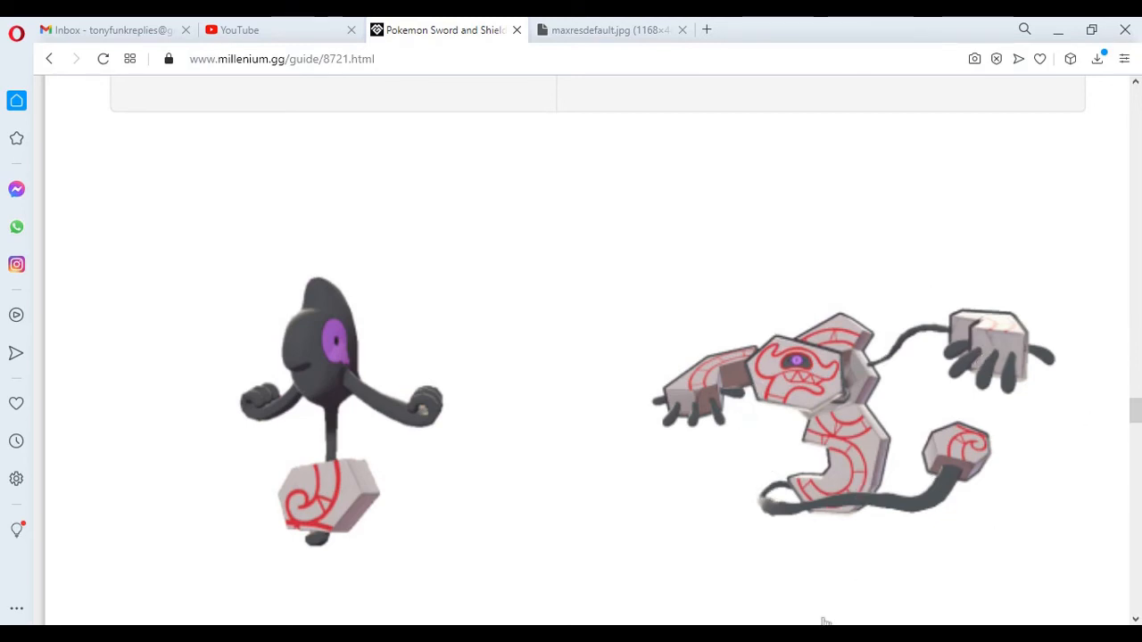
mouse_move(732, 402)
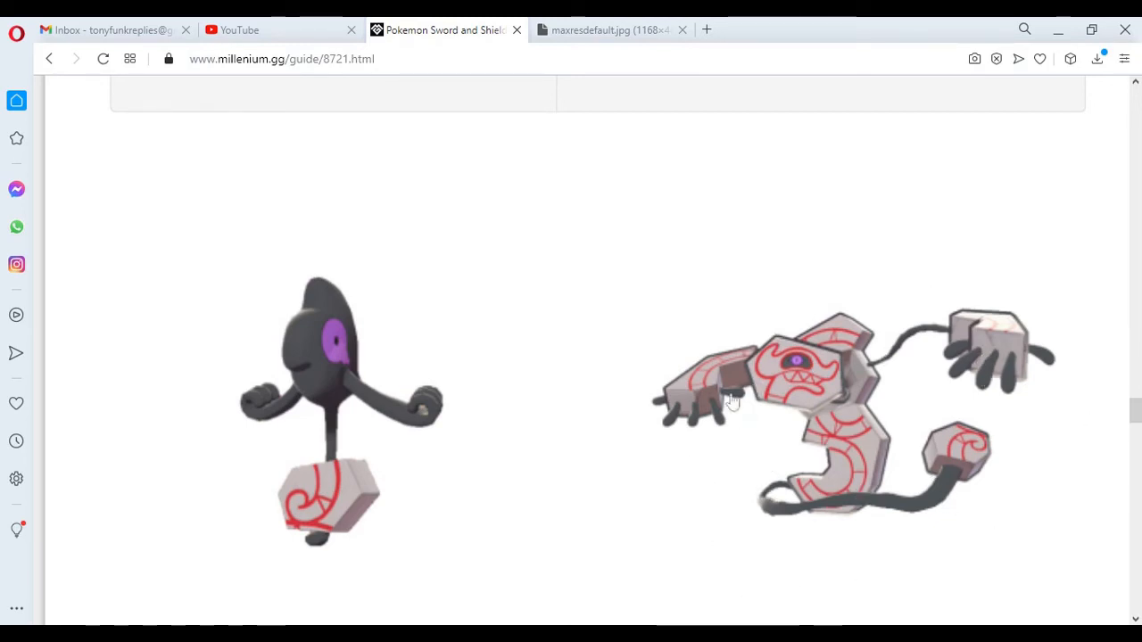
mouse_move(723, 460)
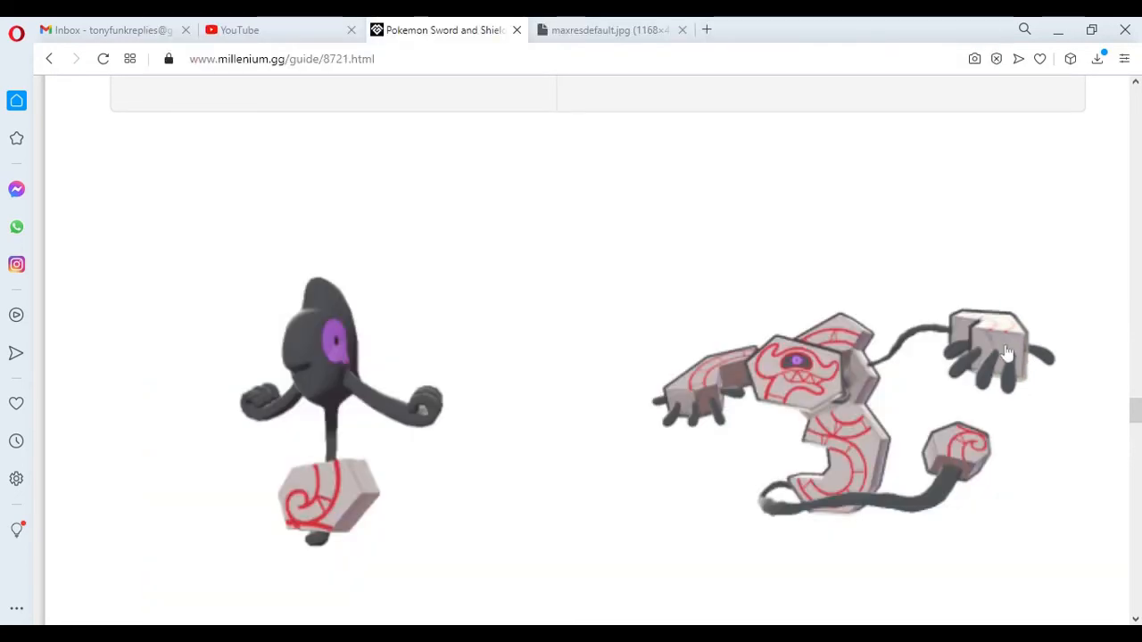
mouse_move(848, 386)
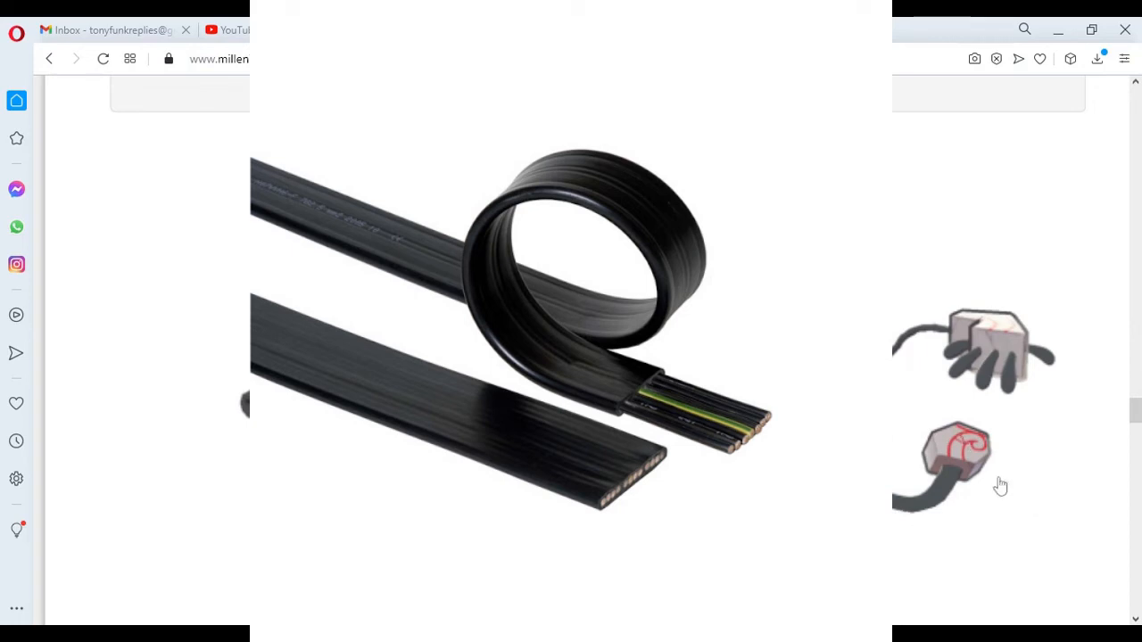
mouse_move(1001, 299)
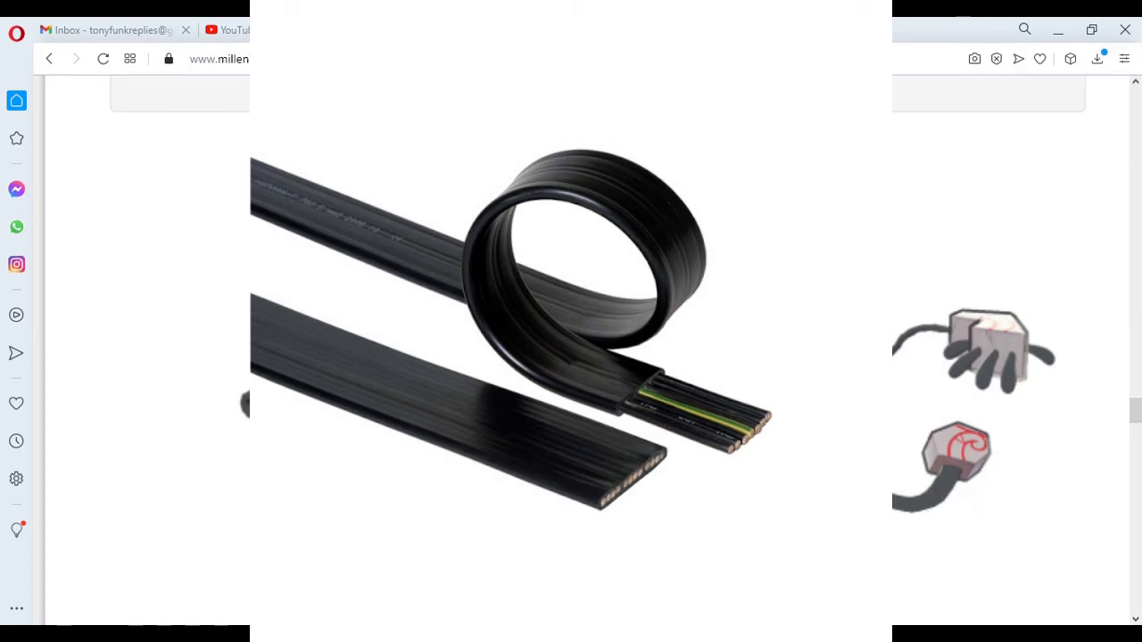
mouse_move(975, 324)
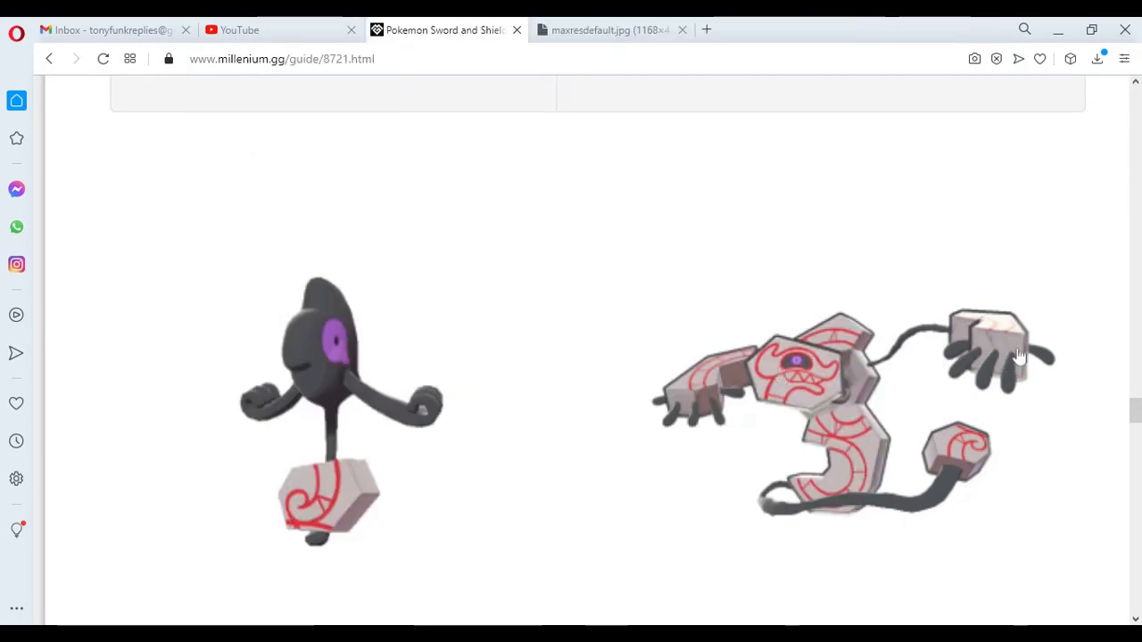
- Scroll to reveal the 327 Yamask and 328 Runerigus Ground and Ghost labels
scroll("down", 3)
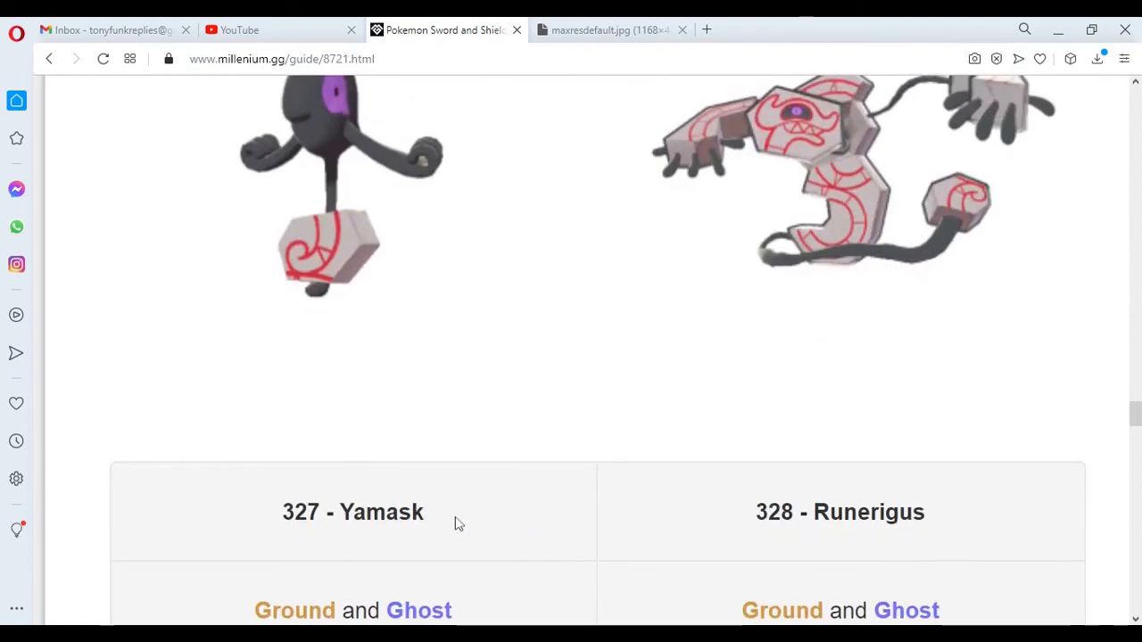
mouse_move(848, 544)
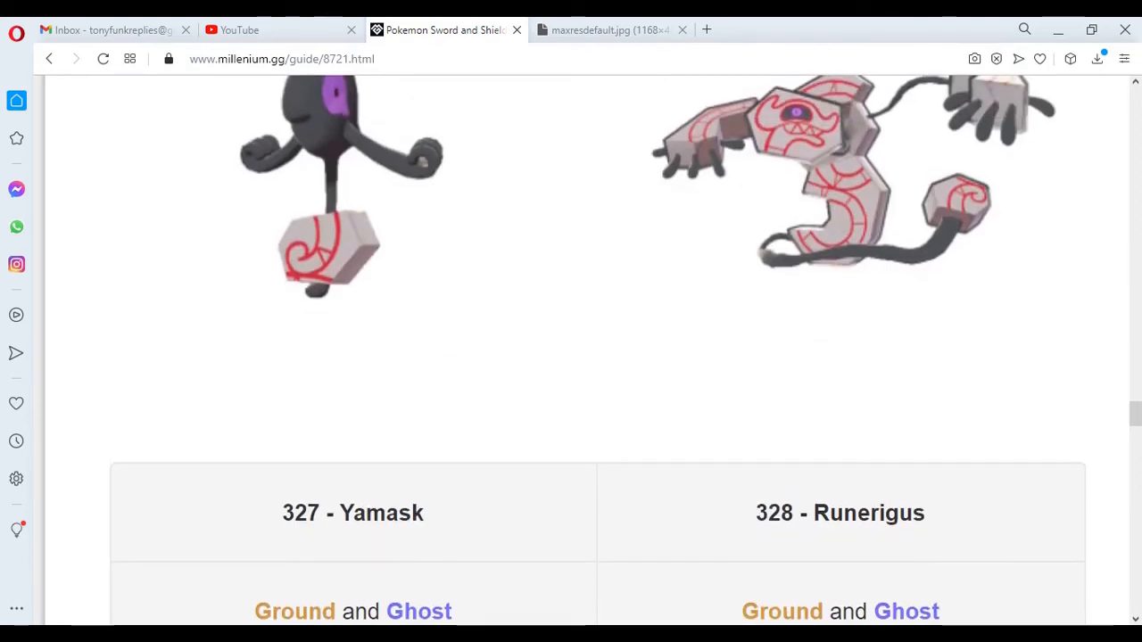
scroll("down", 3)
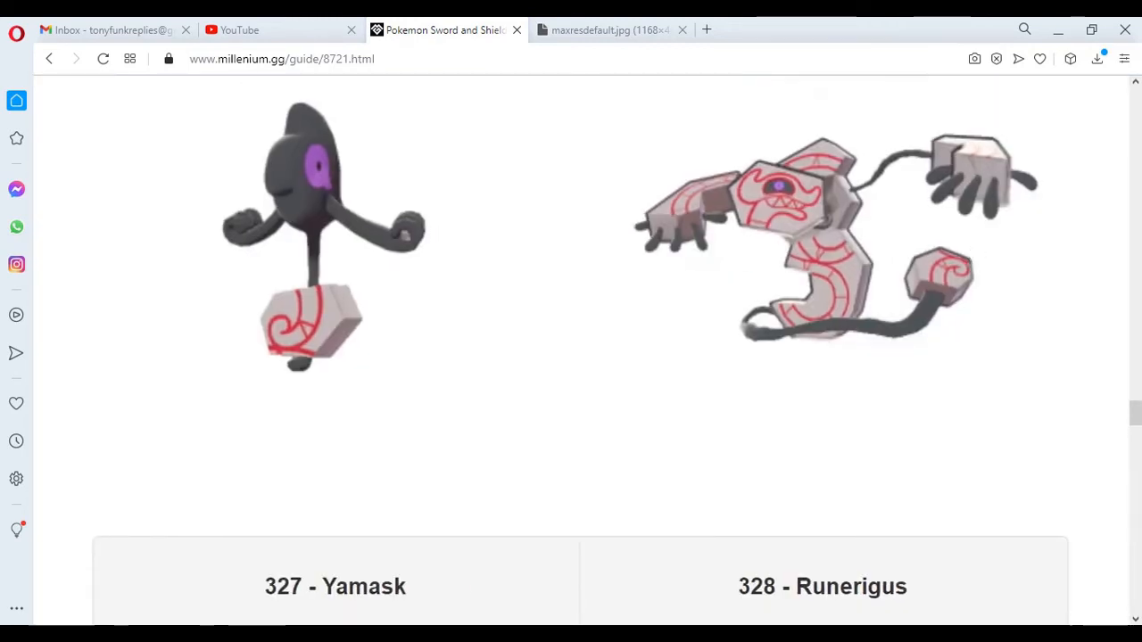
scroll("down", 3)
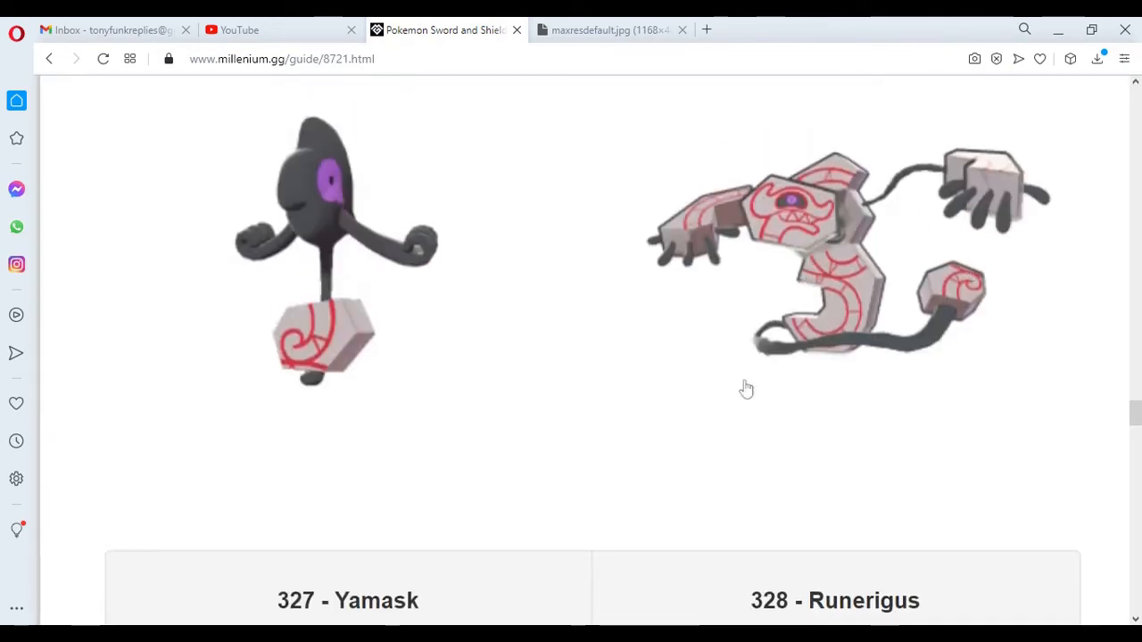
mouse_move(834, 323)
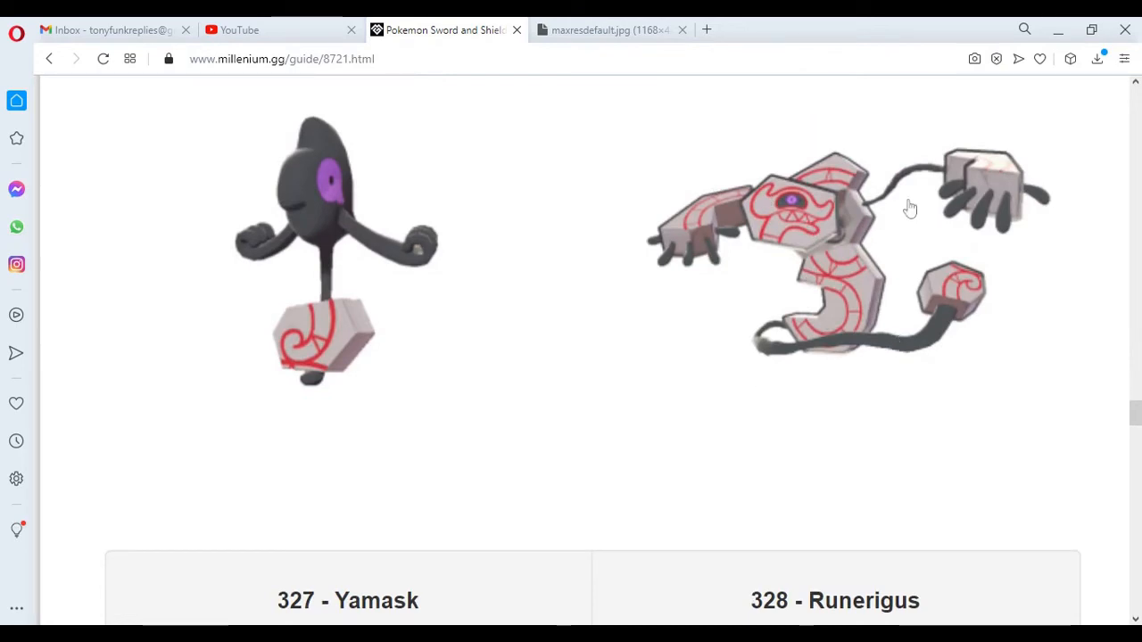
mouse_move(755, 176)
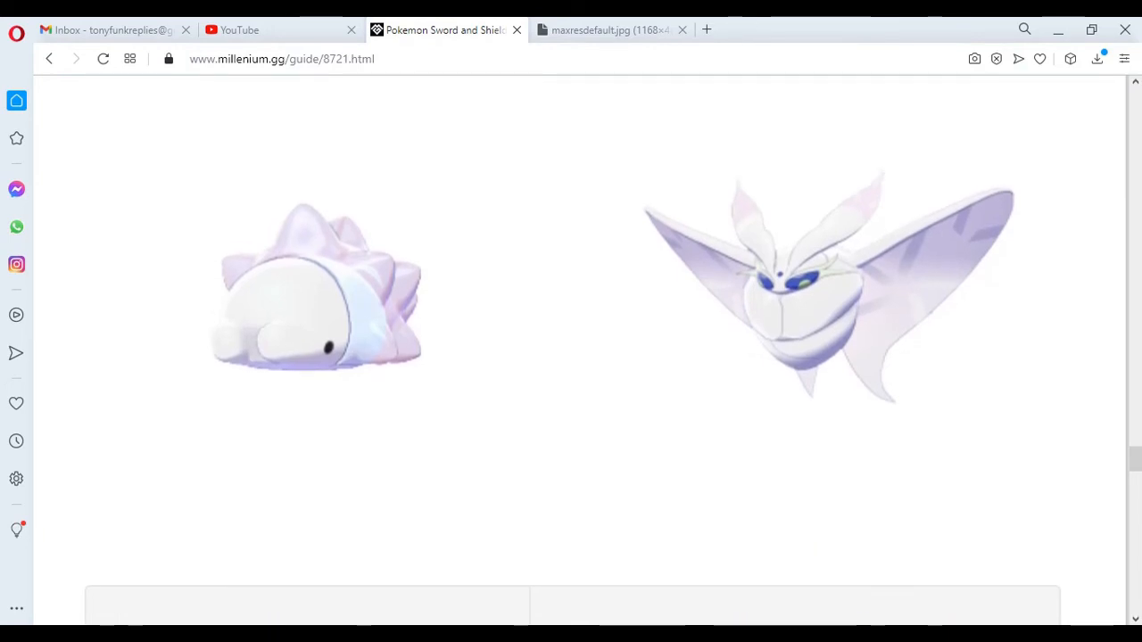
- Scroll past 349 Snom and 350 Frosmoth, Ice and Bug, to three more artworks
scroll("down", 3)
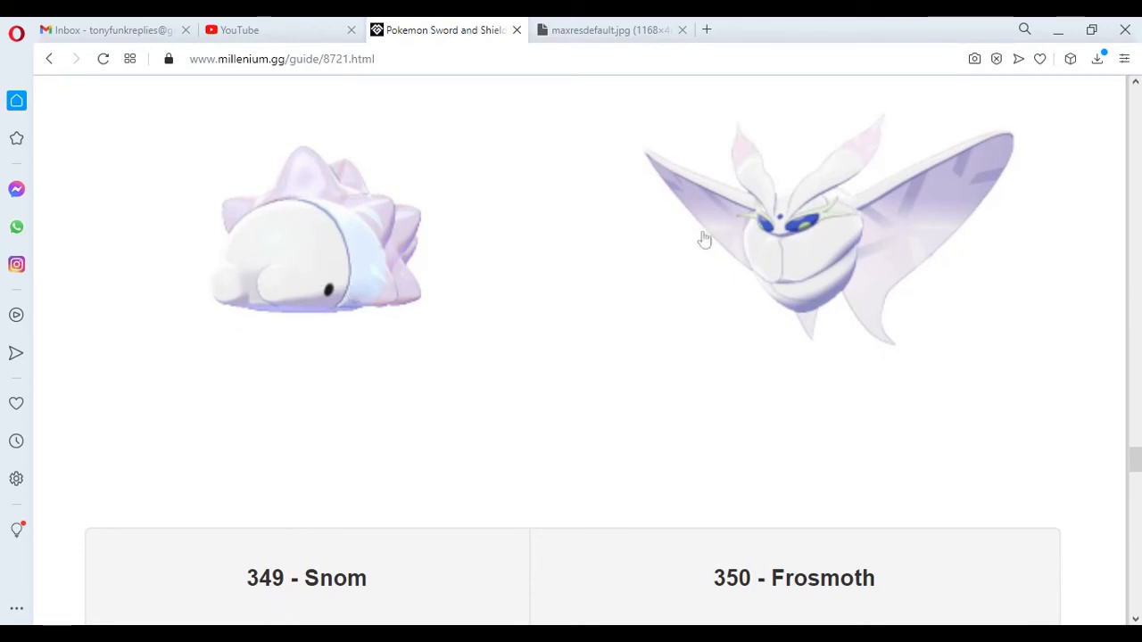
mouse_move(880, 223)
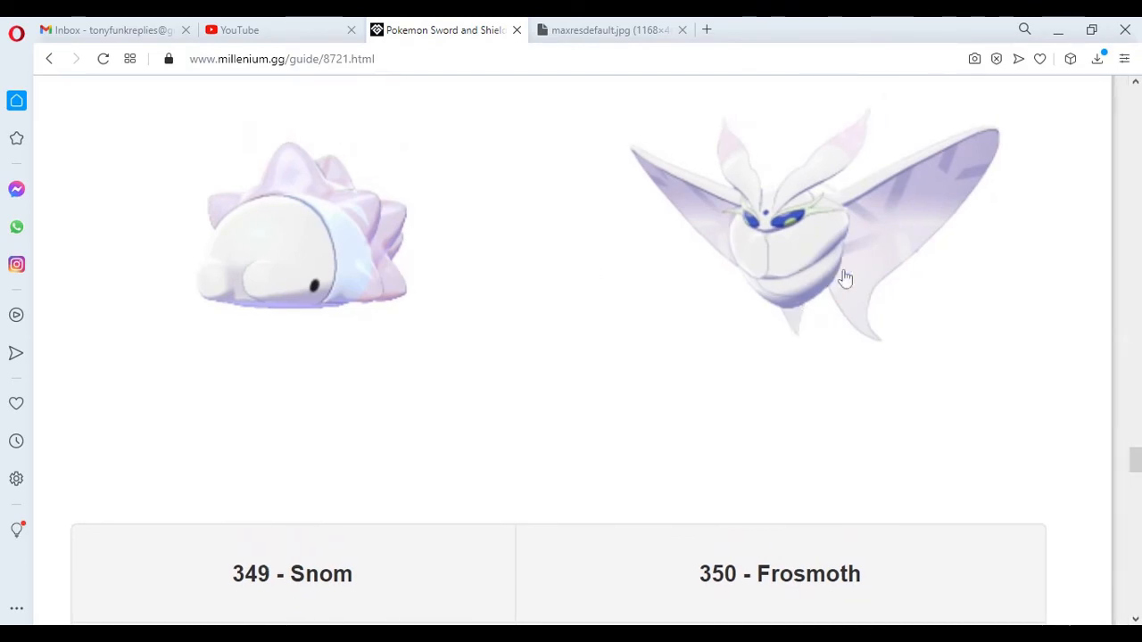
scroll("down", 3)
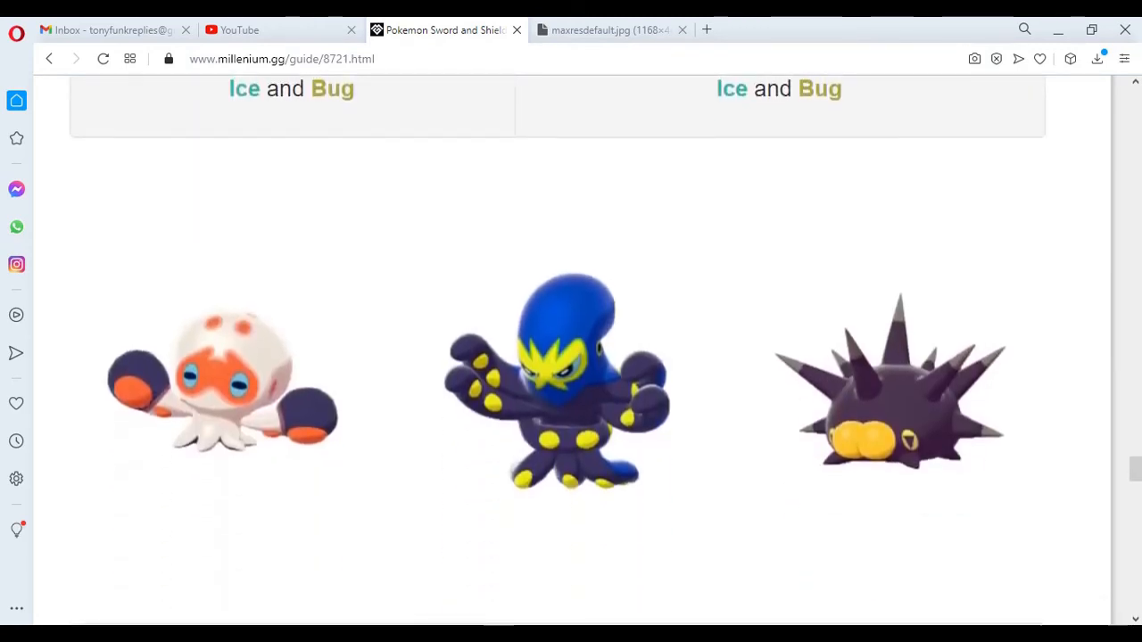
mouse_move(293, 410)
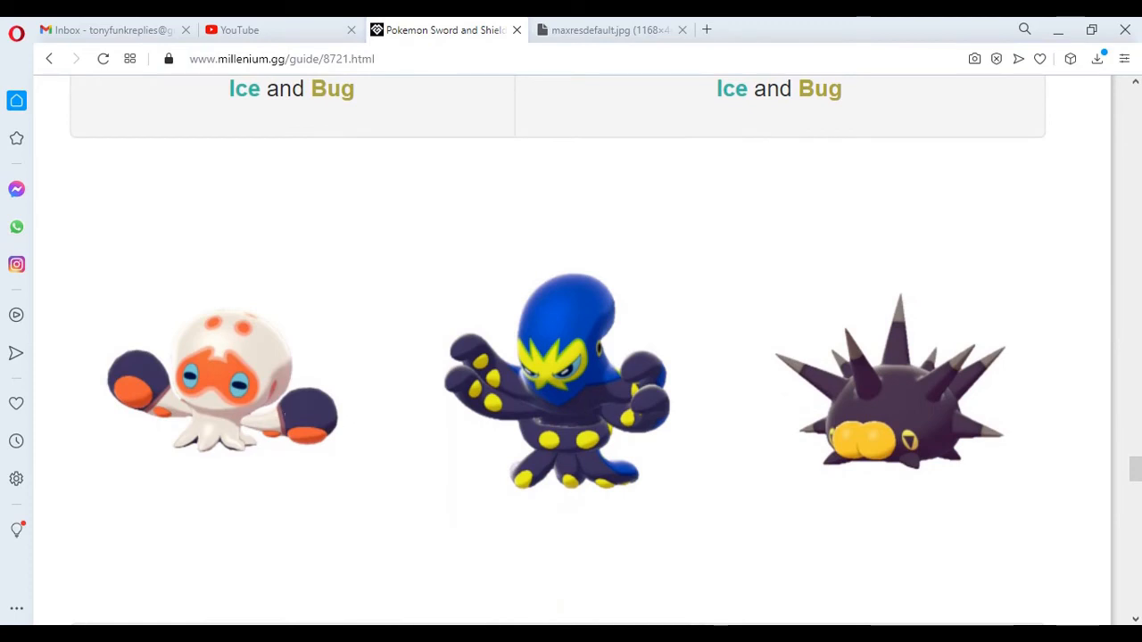
mouse_move(312, 437)
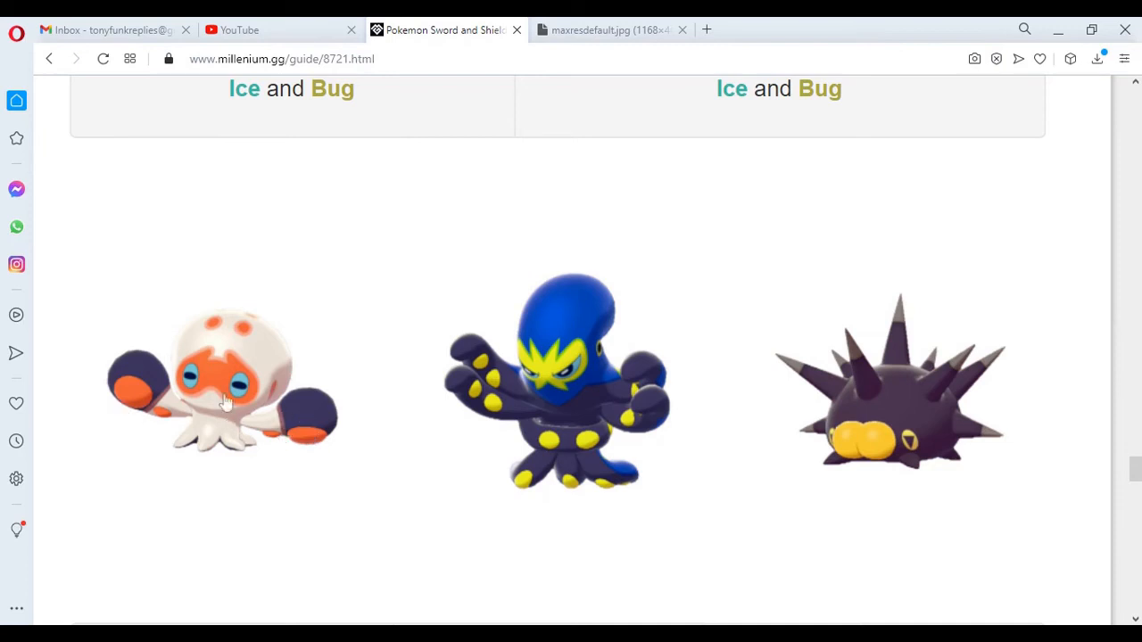
mouse_move(339, 446)
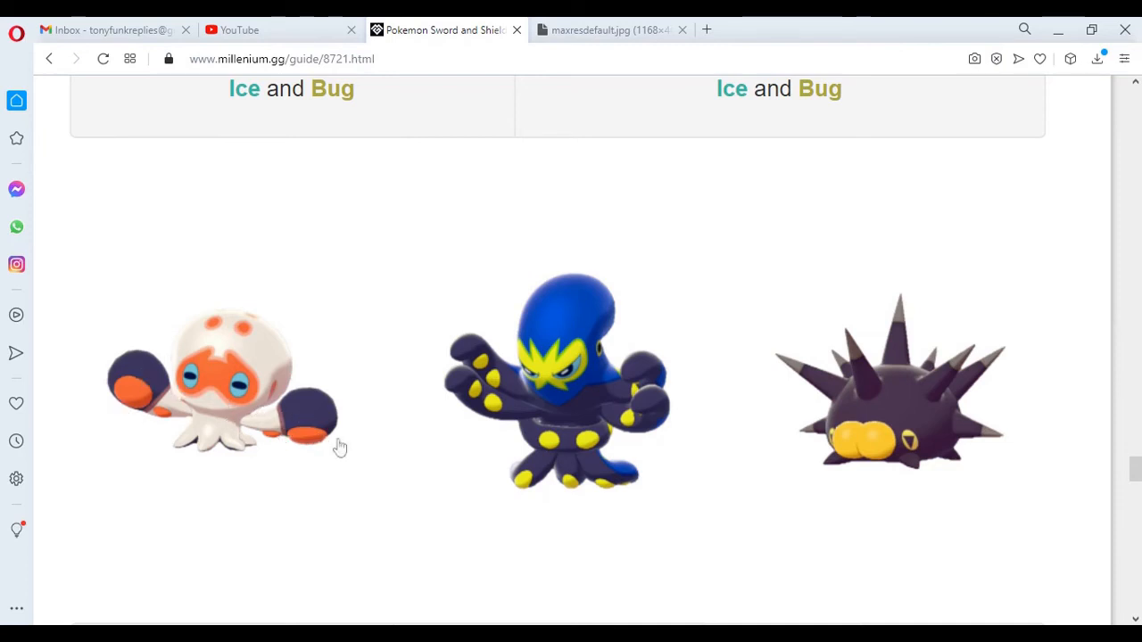
mouse_move(532, 533)
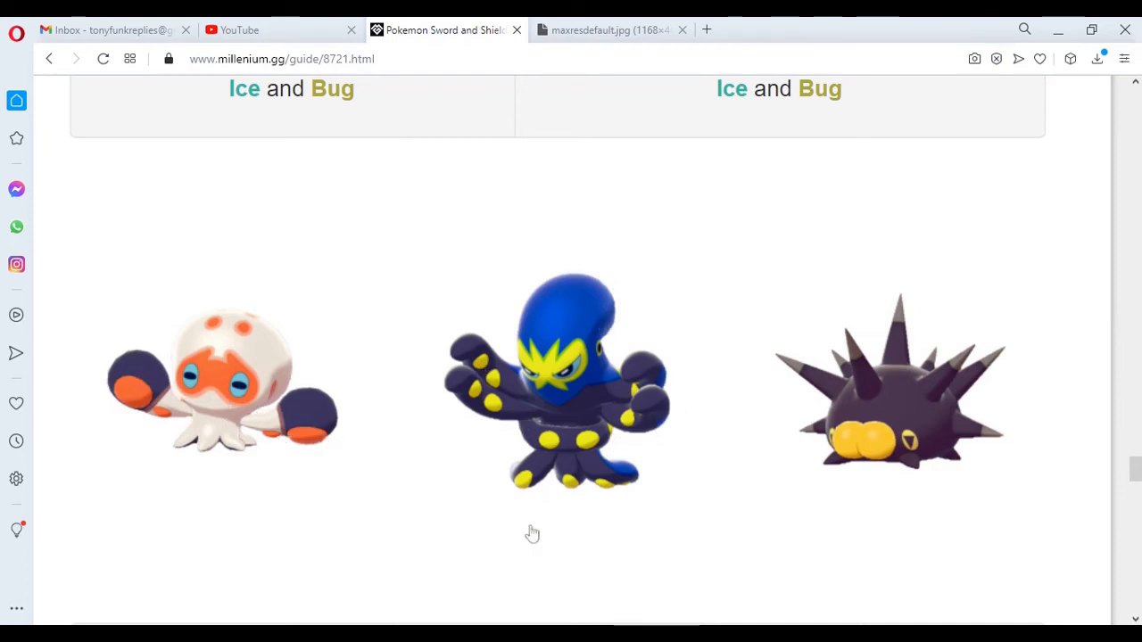
mouse_move(513, 338)
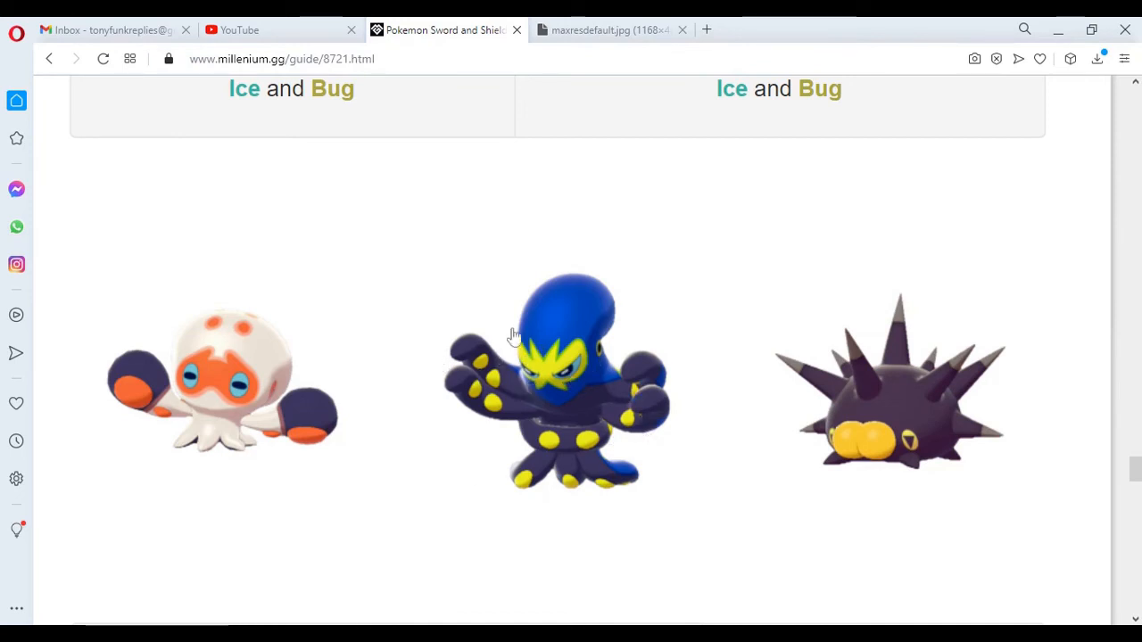
mouse_move(948, 423)
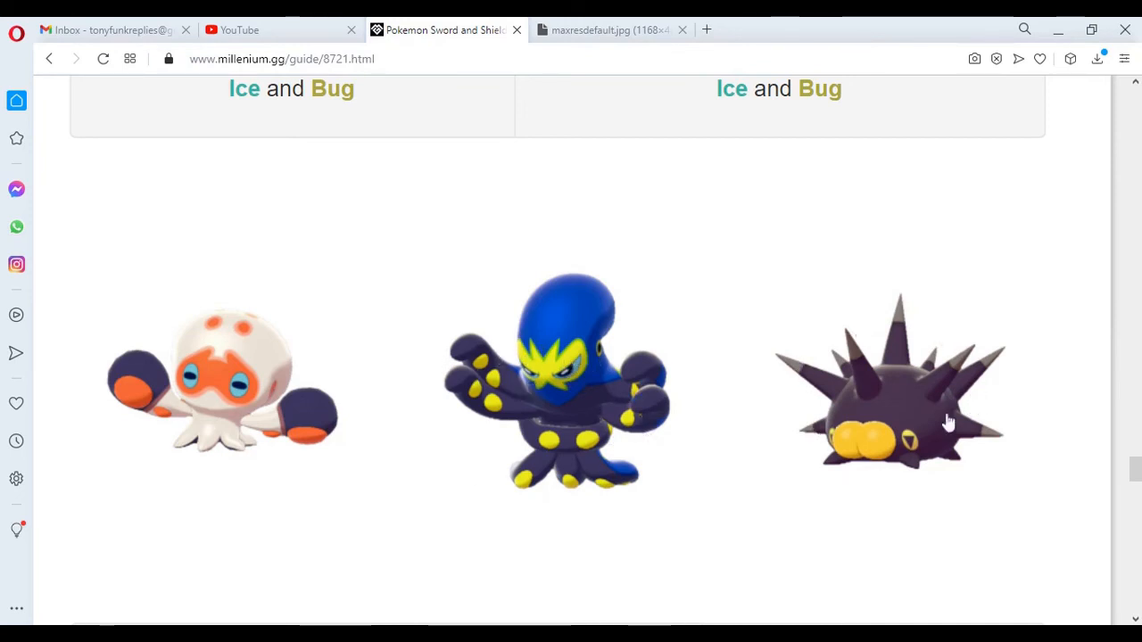
mouse_move(847, 451)
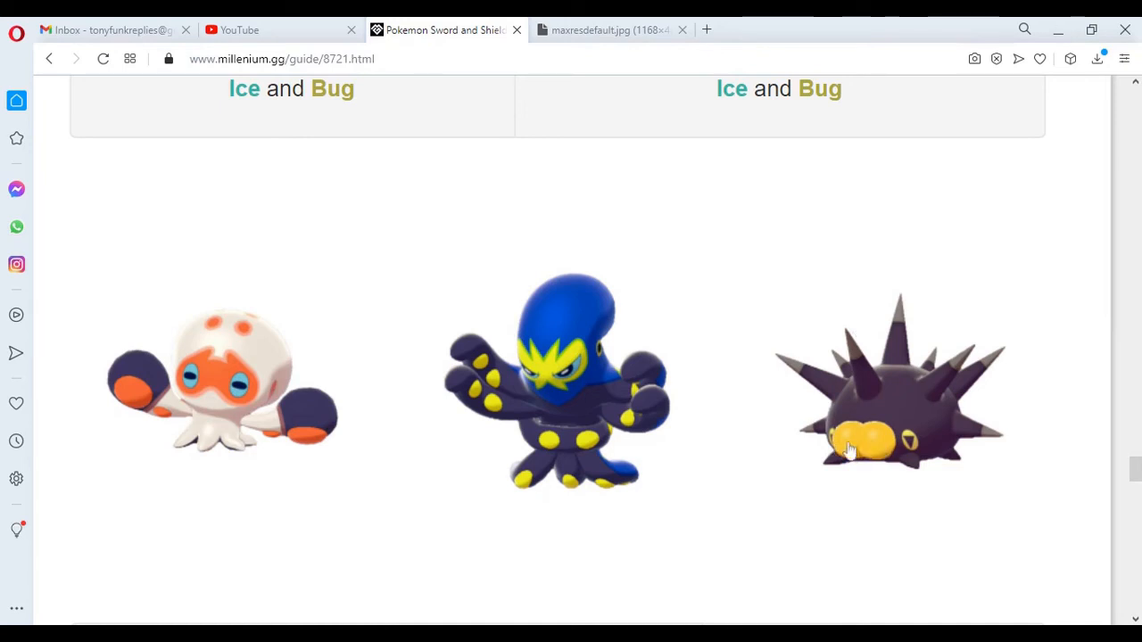
- Scroll past 351 Clobbopus, 352 Grapploct and 353 Pinchurchin types to the Mr. Mime artworks
scroll("down", 3)
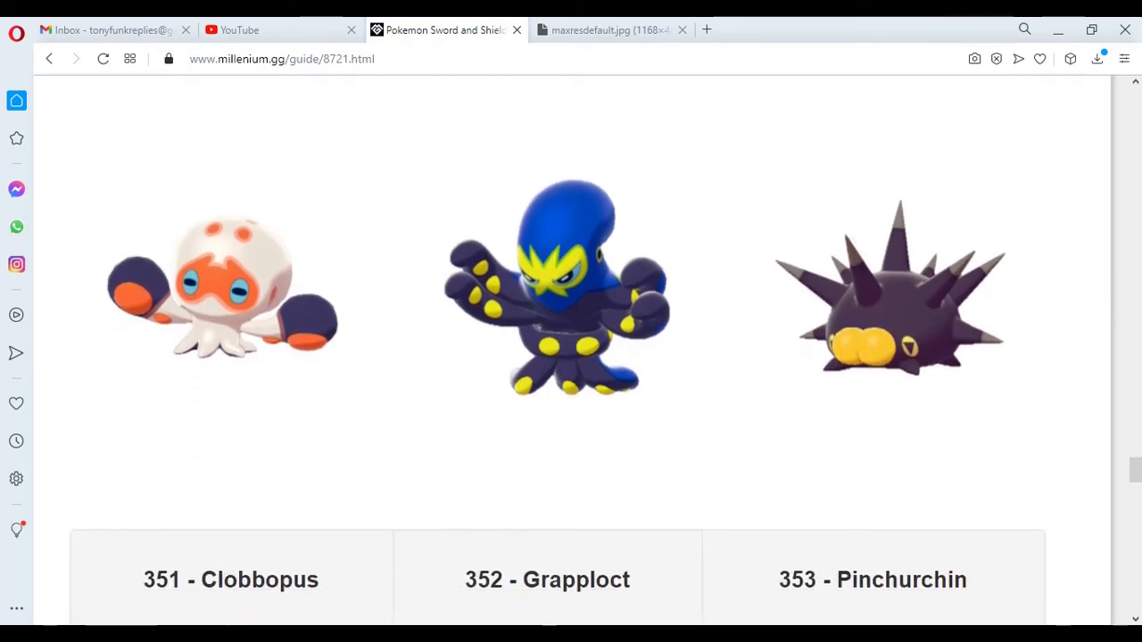
mouse_move(444, 449)
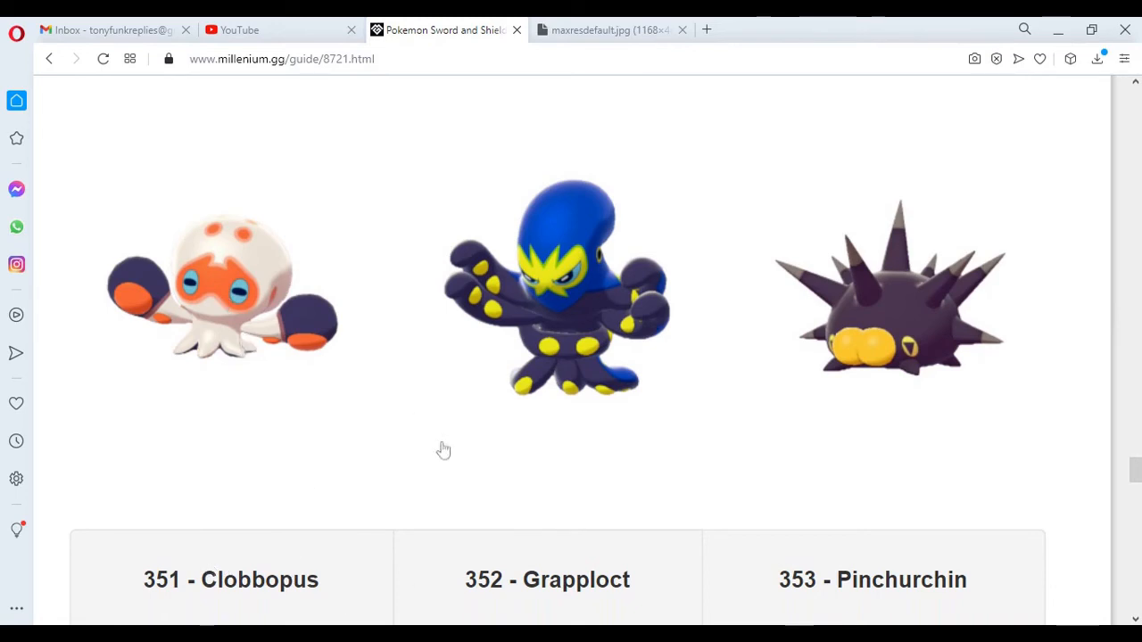
mouse_move(556, 313)
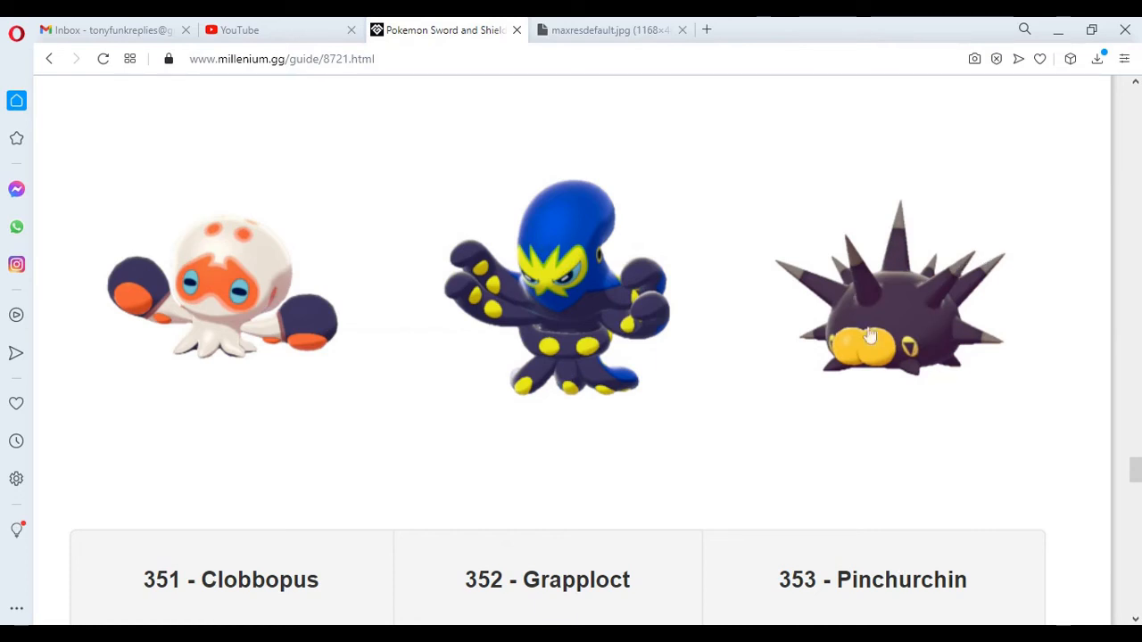
scroll("down", 3)
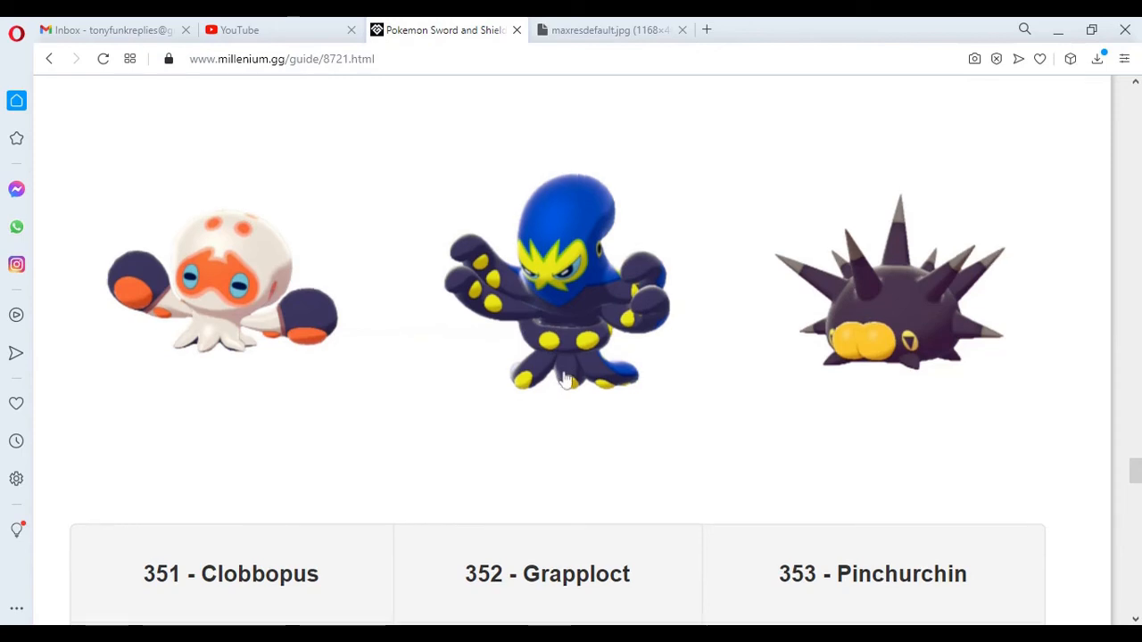
scroll("down", 3)
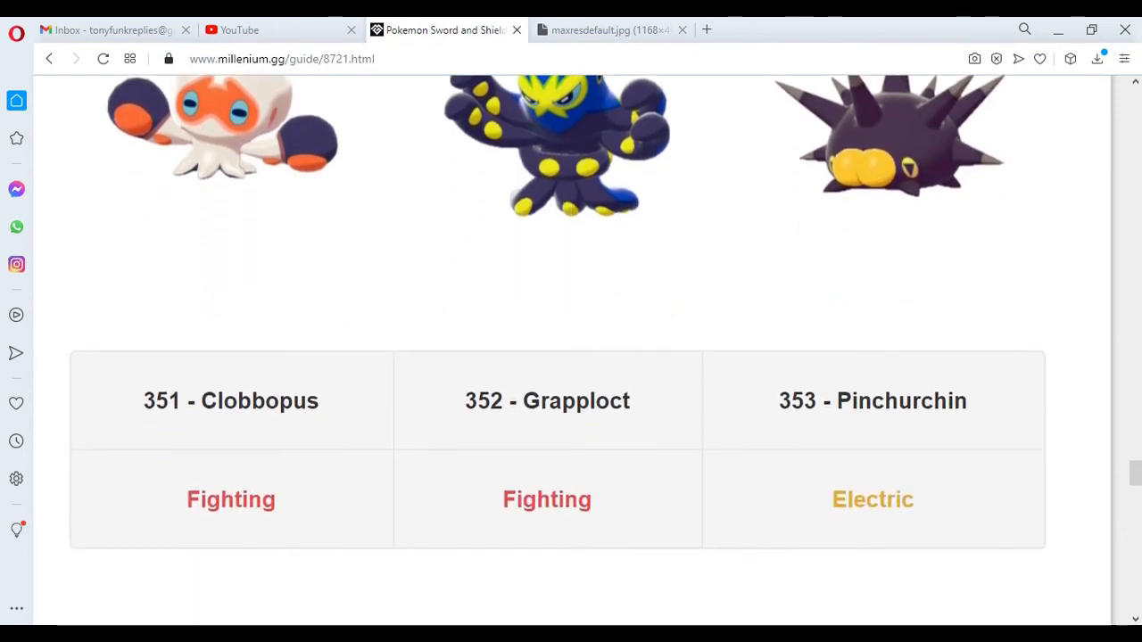
scroll("down", 3)
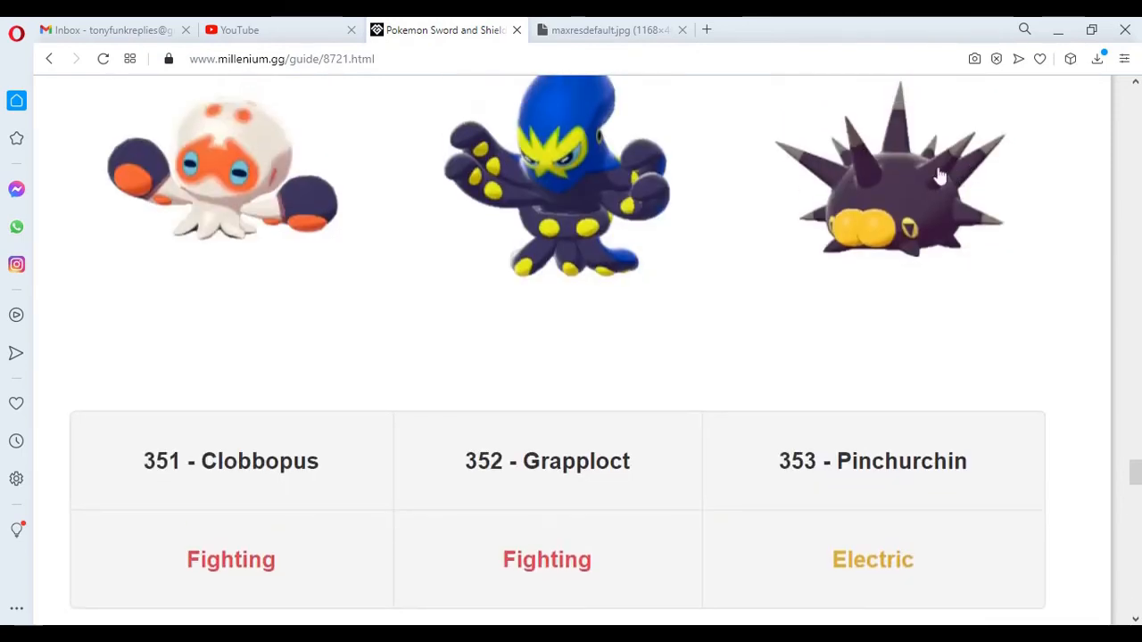
scroll("down", 3)
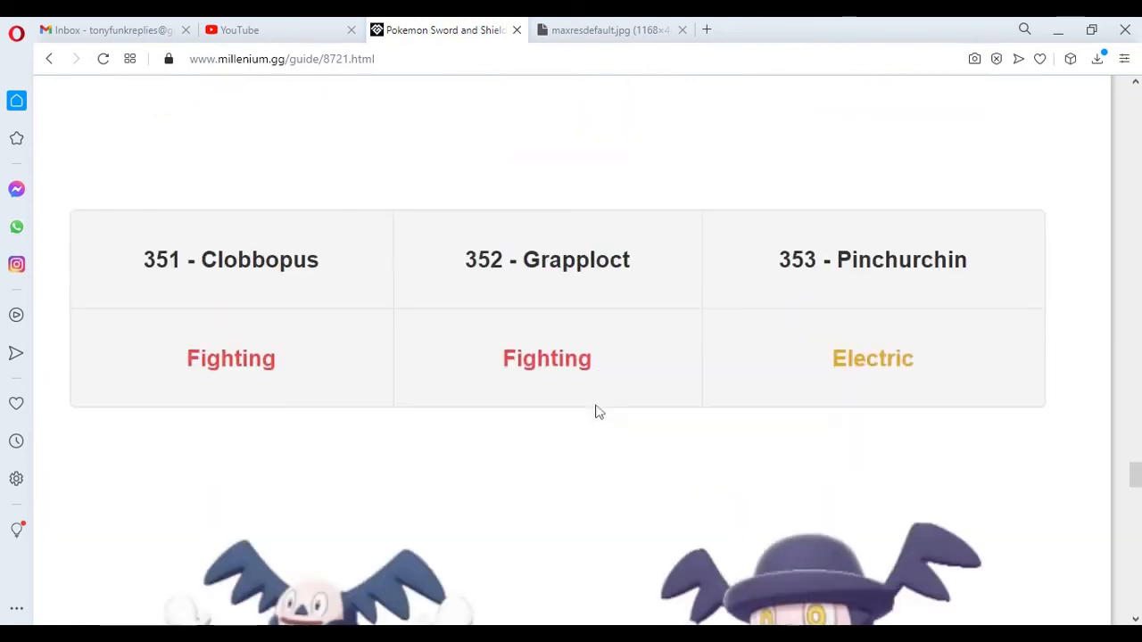
scroll("down", 3)
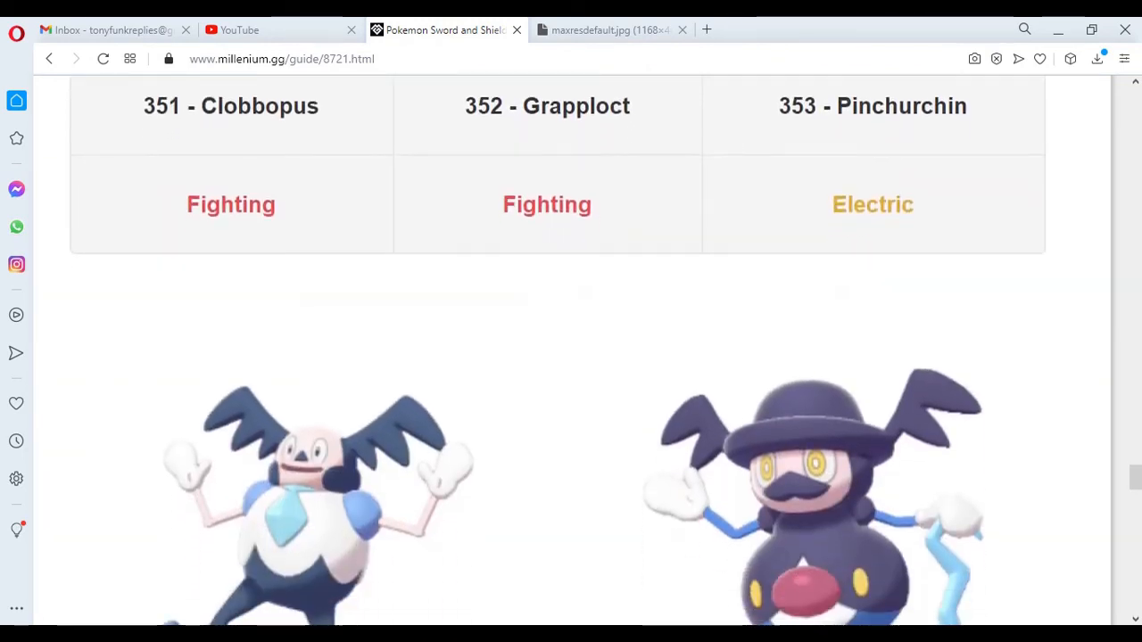
- Scroll until the Galarian Mr. Mime and Mr. Rime artworks are fully shown
scroll("down", 3)
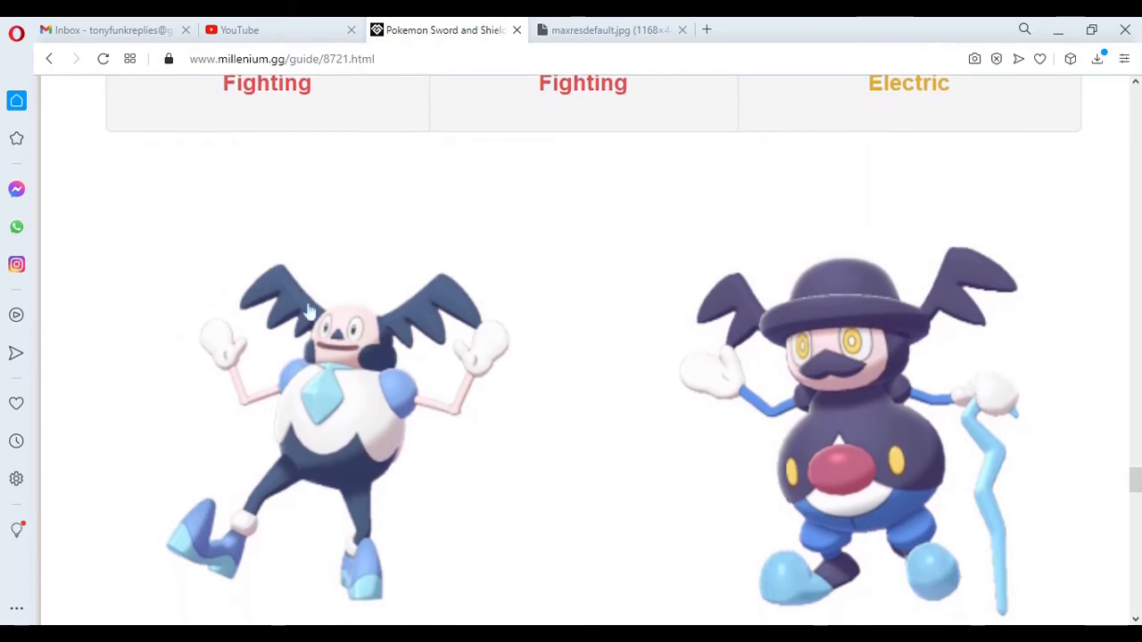
mouse_move(272, 478)
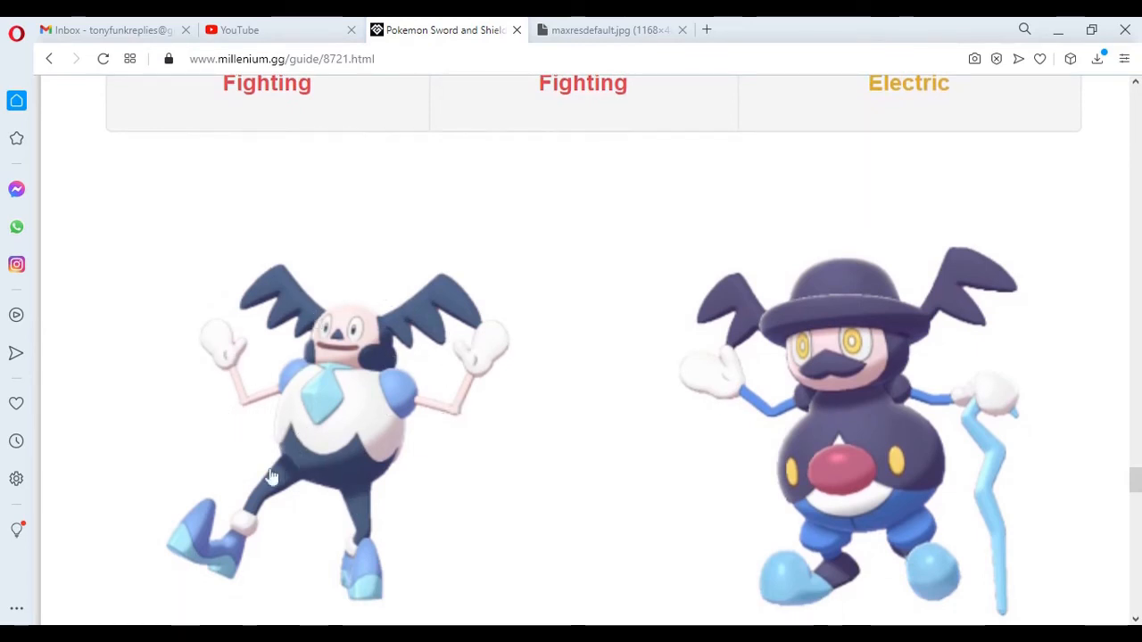
mouse_move(496, 390)
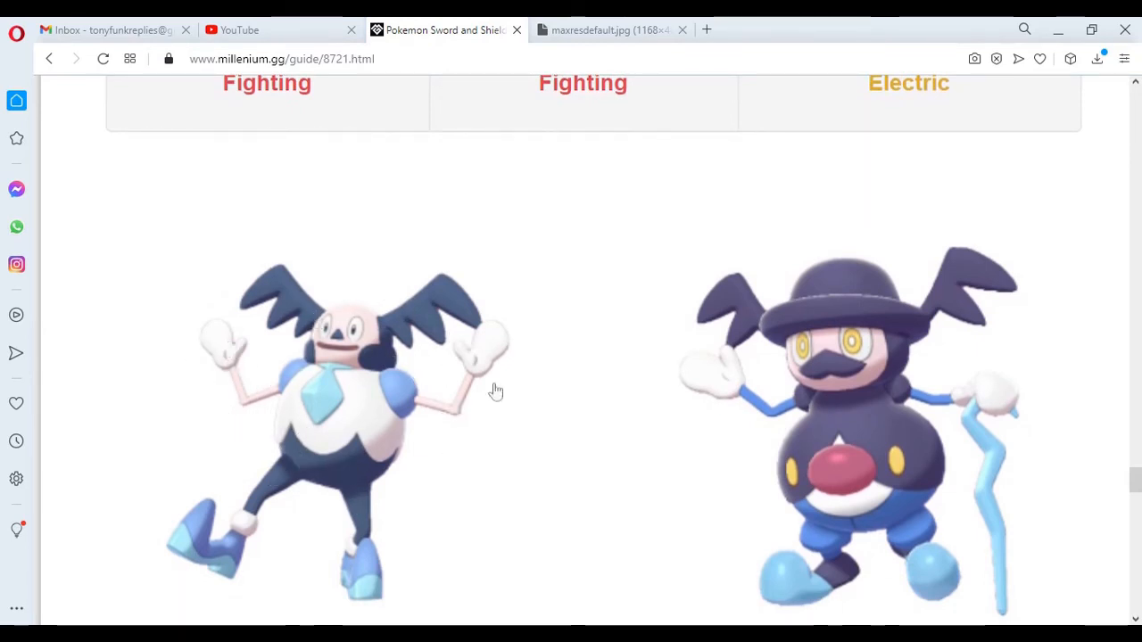
mouse_move(607, 433)
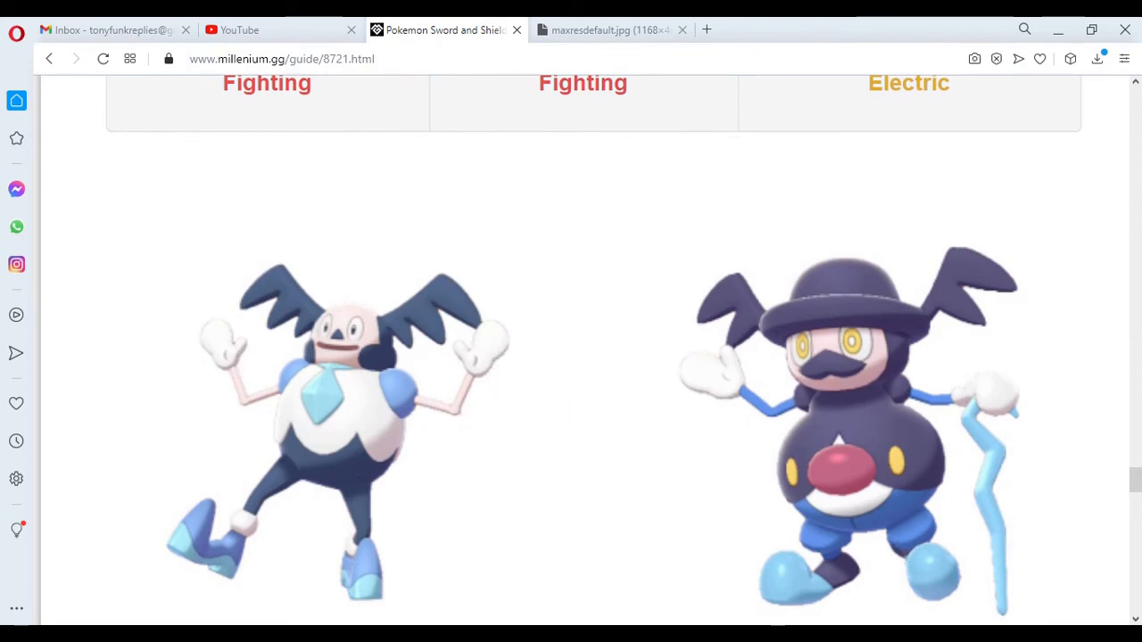
mouse_move(860, 272)
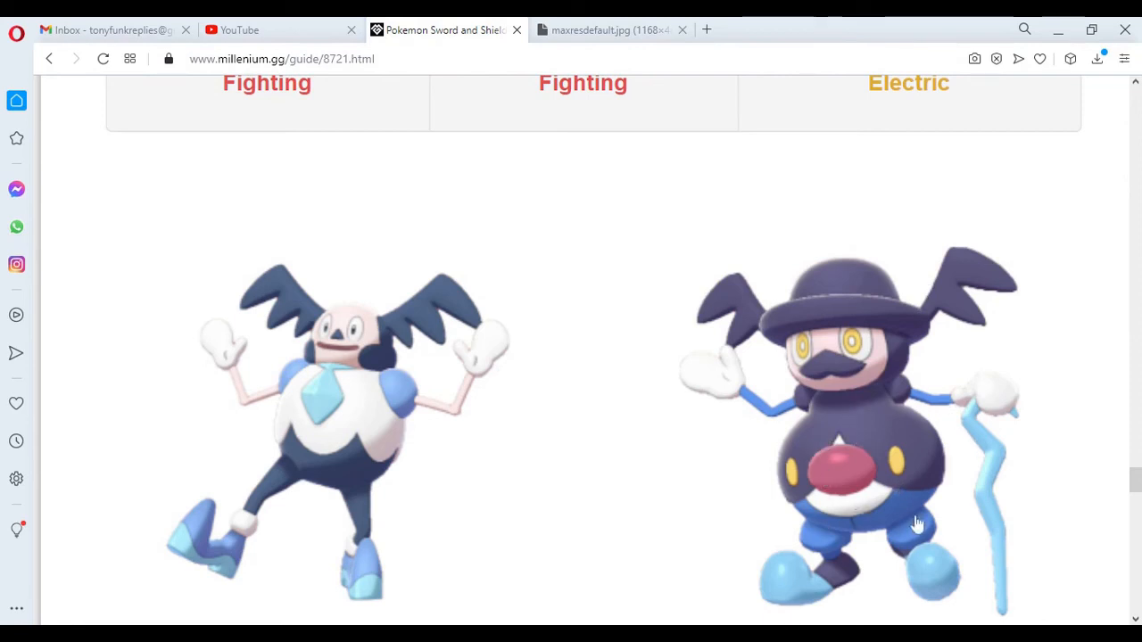
mouse_move(1002, 581)
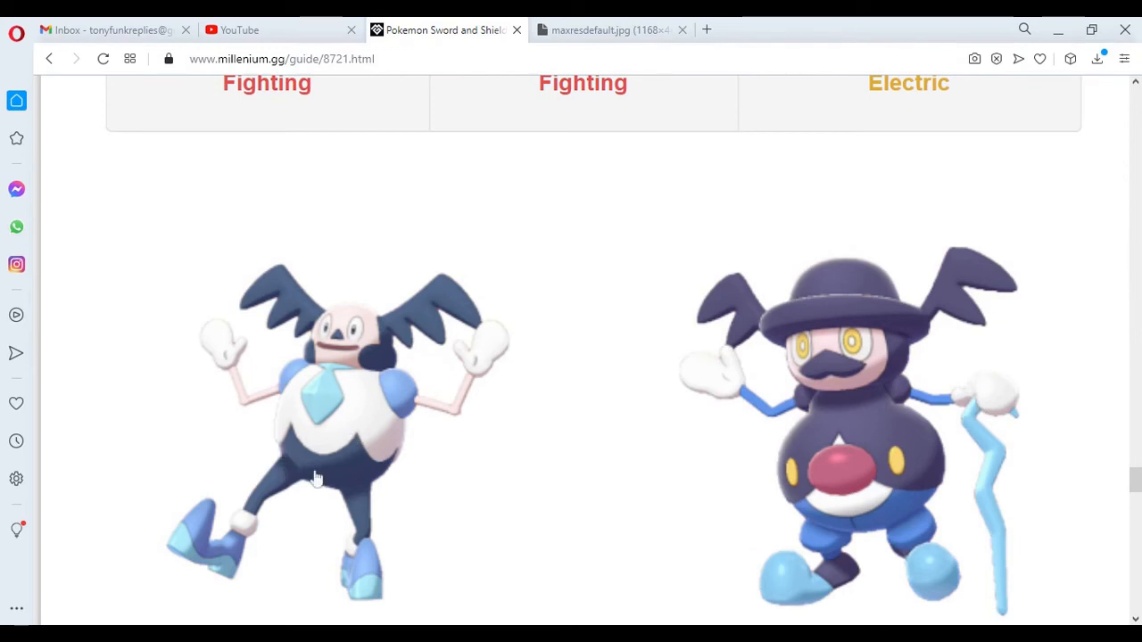
mouse_move(1027, 387)
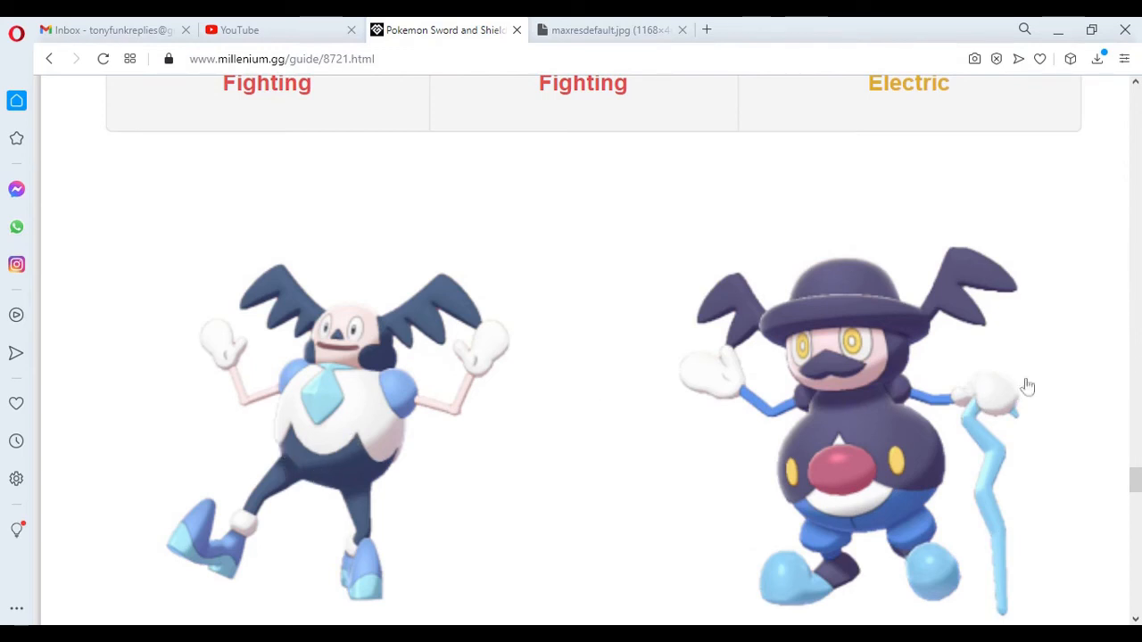
mouse_move(1006, 410)
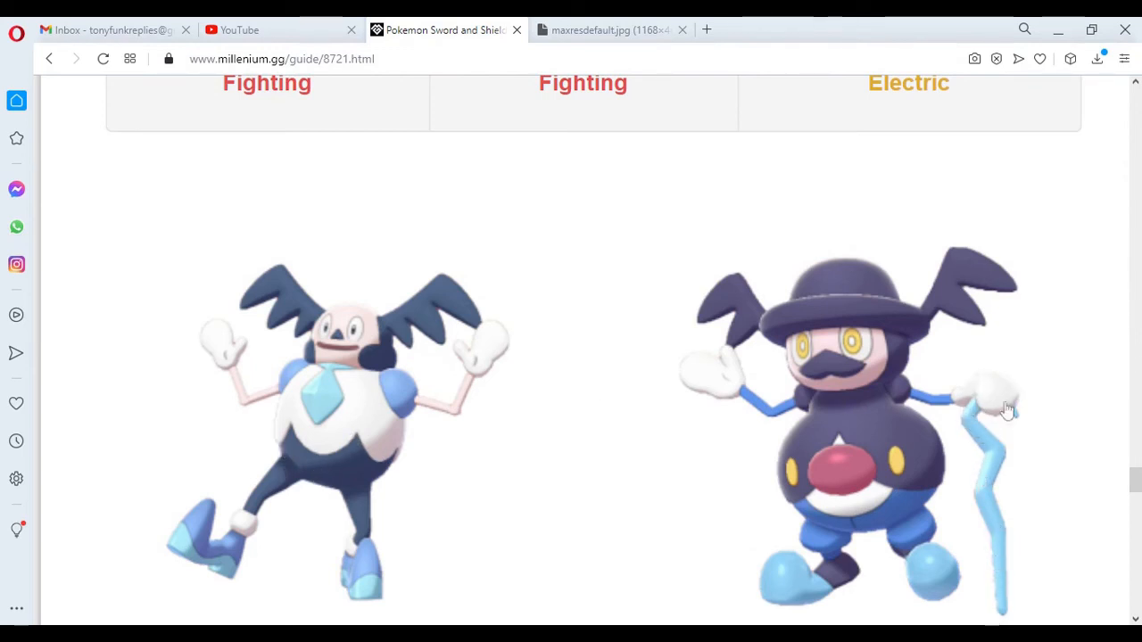
scroll("down", 3)
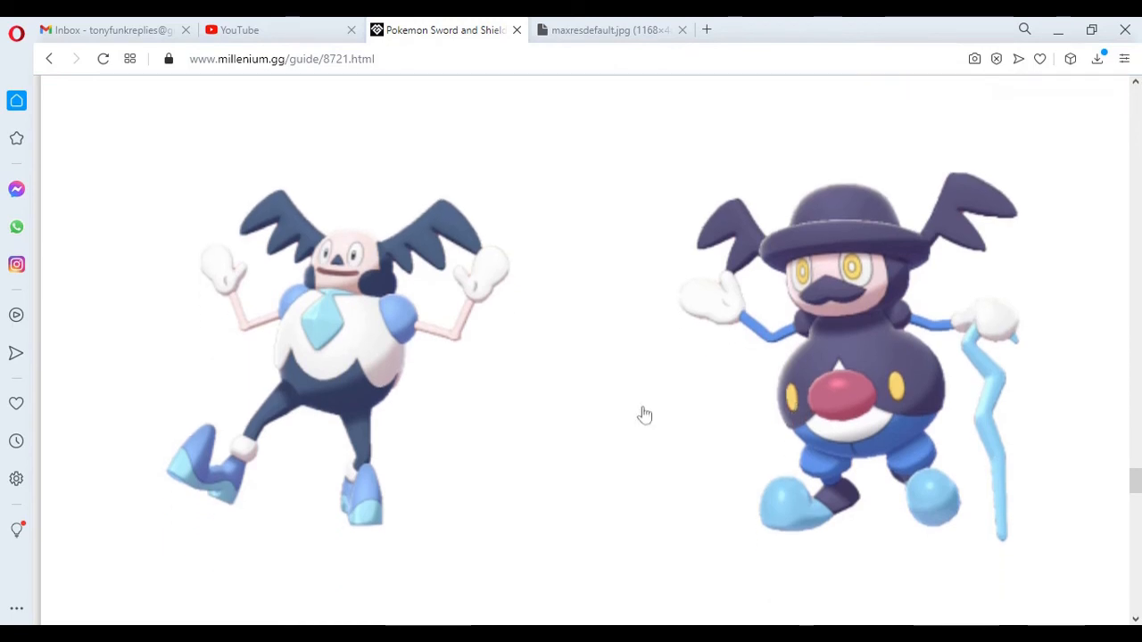
scroll("down", 3)
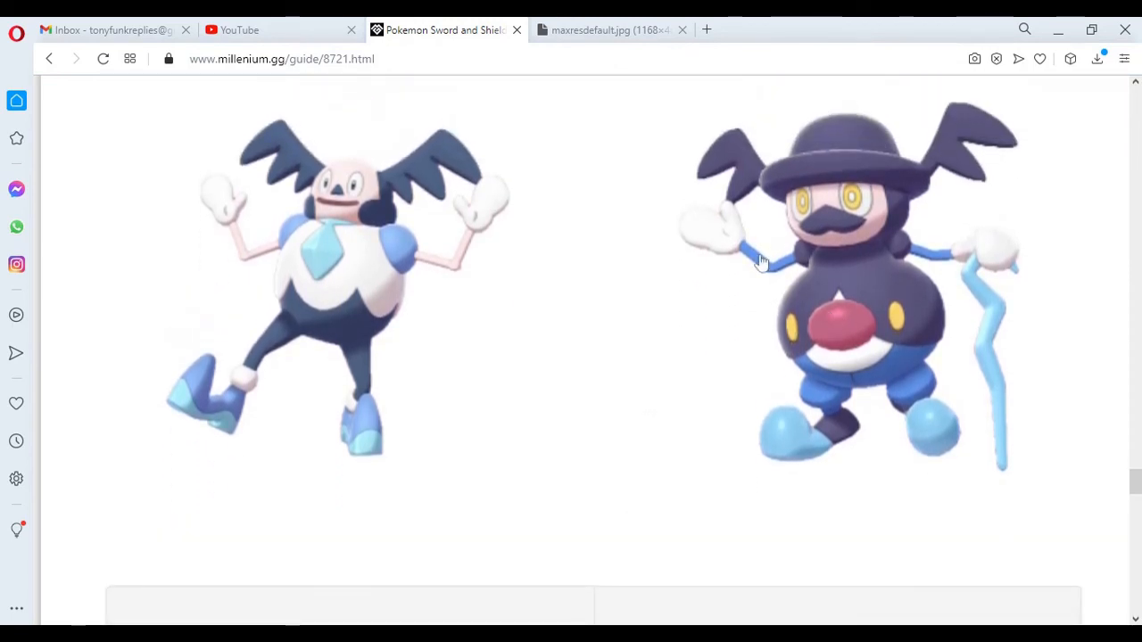
mouse_move(580, 373)
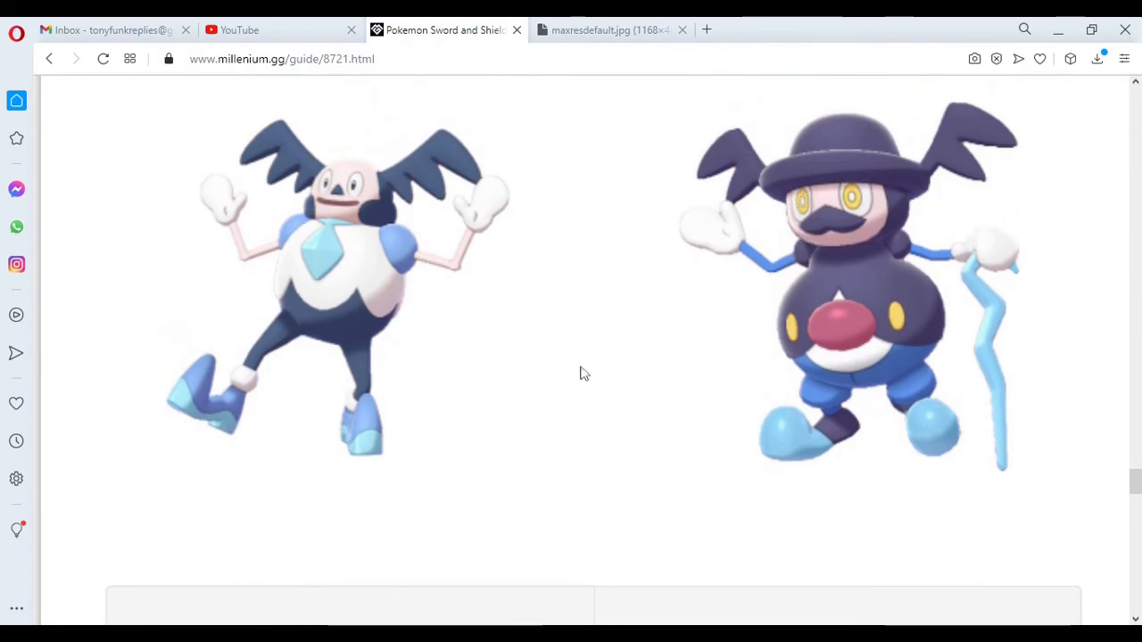
- Scroll down to the table listing 376 Dracovish (Water/Dragon) and 377 Arctovish (Water/Ice)
scroll("down", 3)
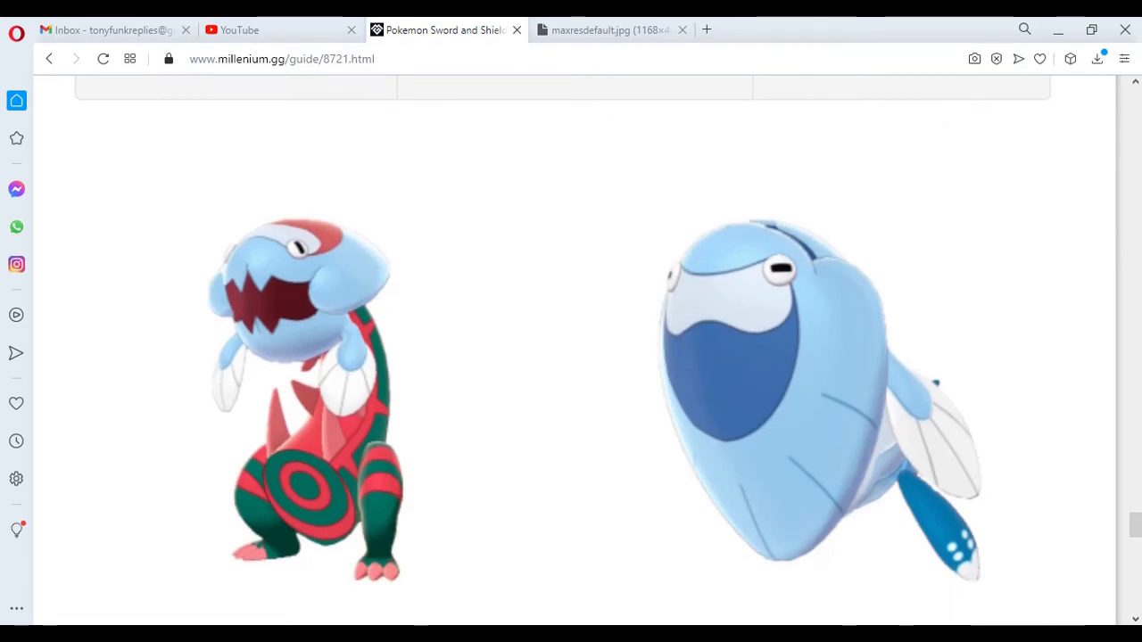
scroll("up", 3)
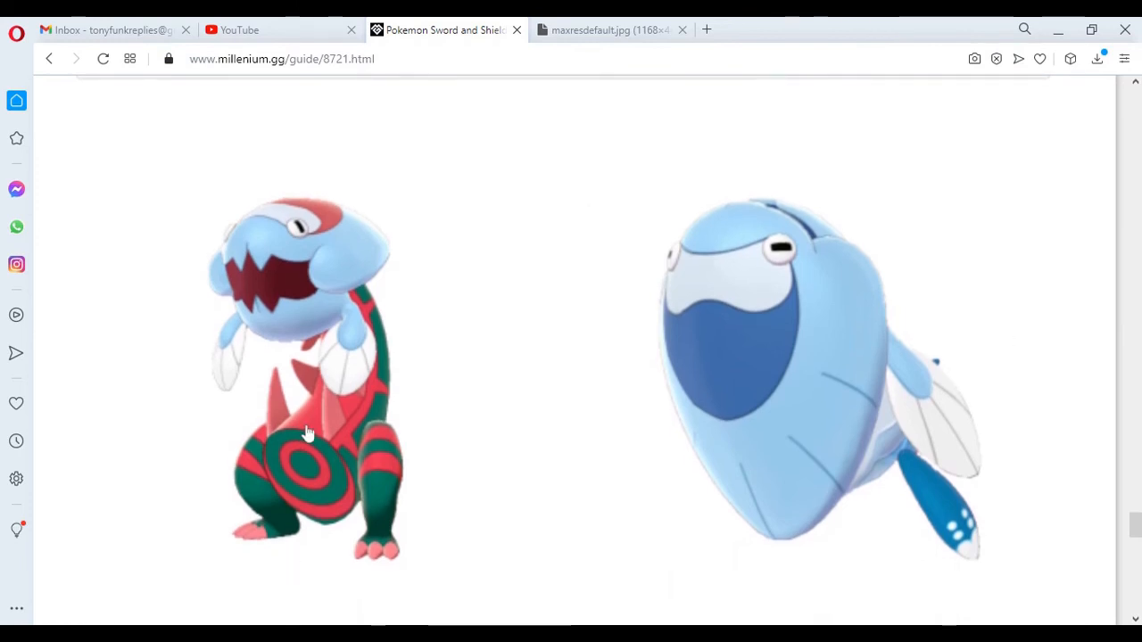
mouse_move(241, 284)
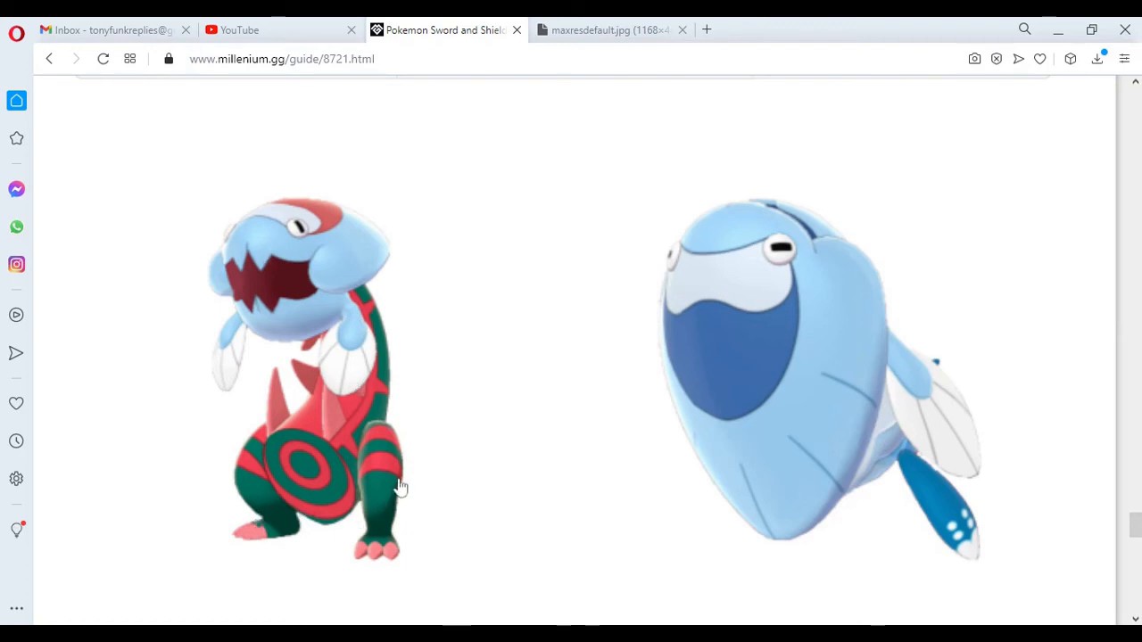
mouse_move(290, 197)
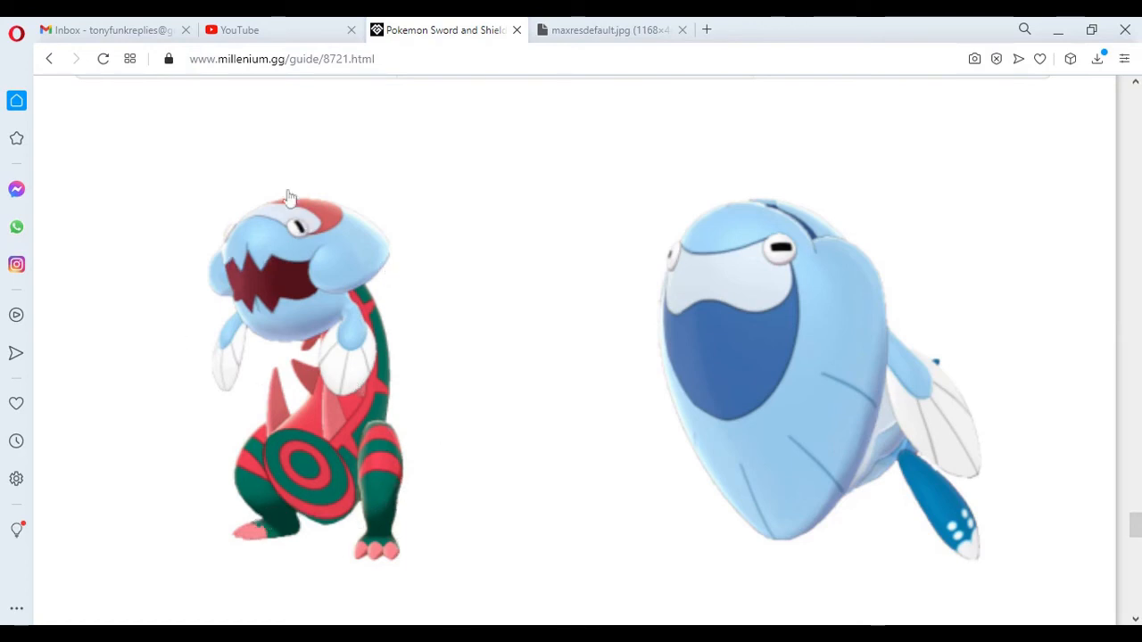
mouse_move(392, 518)
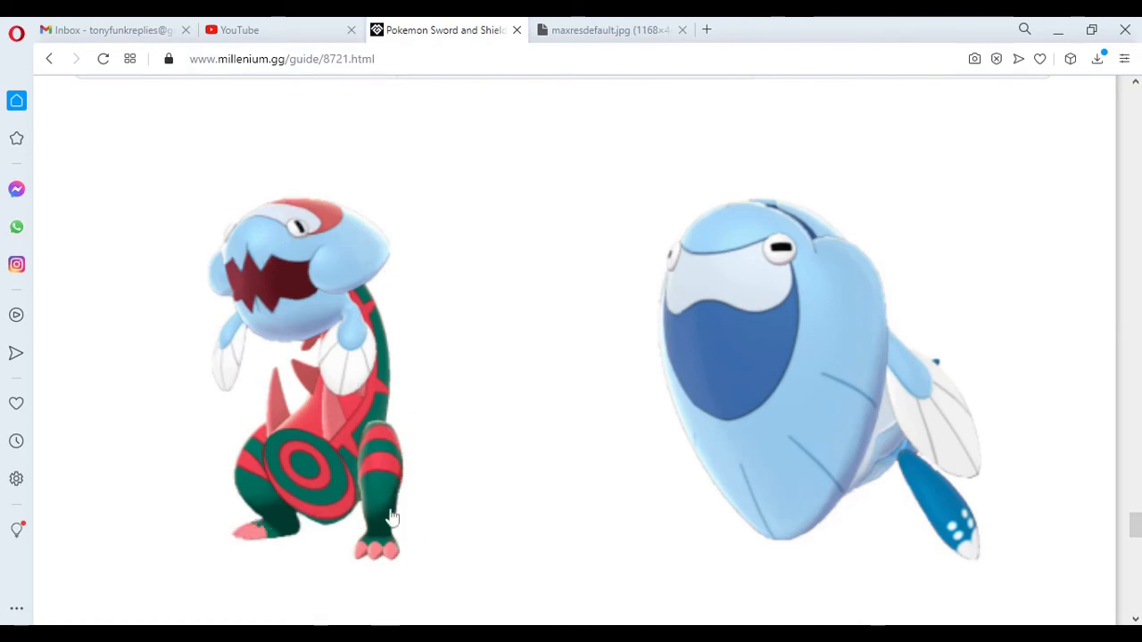
mouse_move(481, 439)
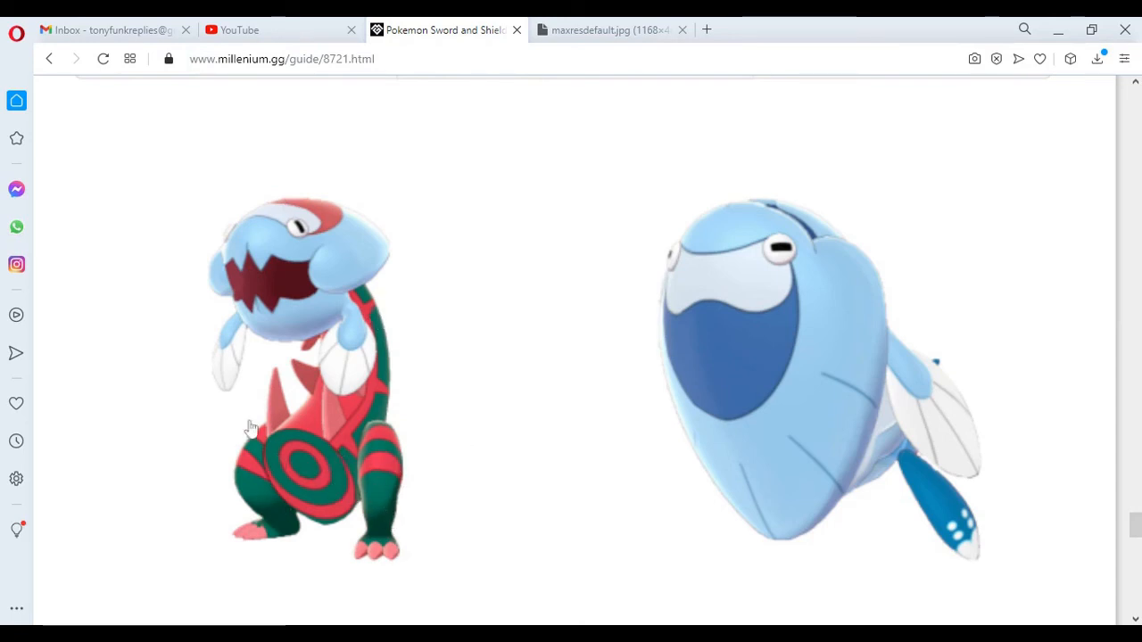
mouse_move(262, 482)
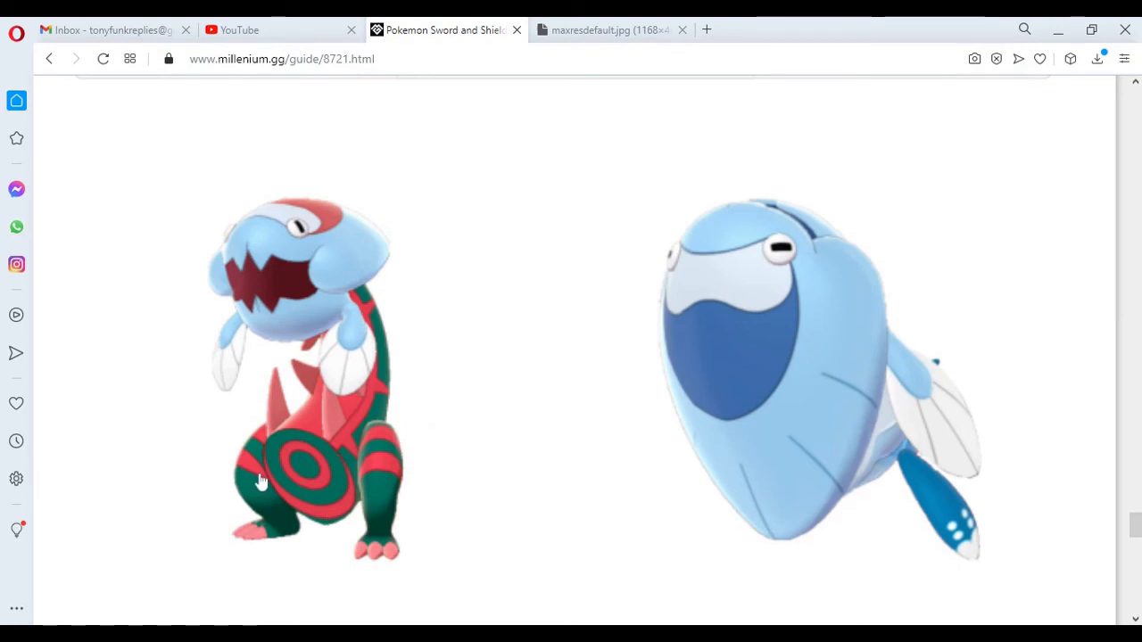
mouse_move(261, 481)
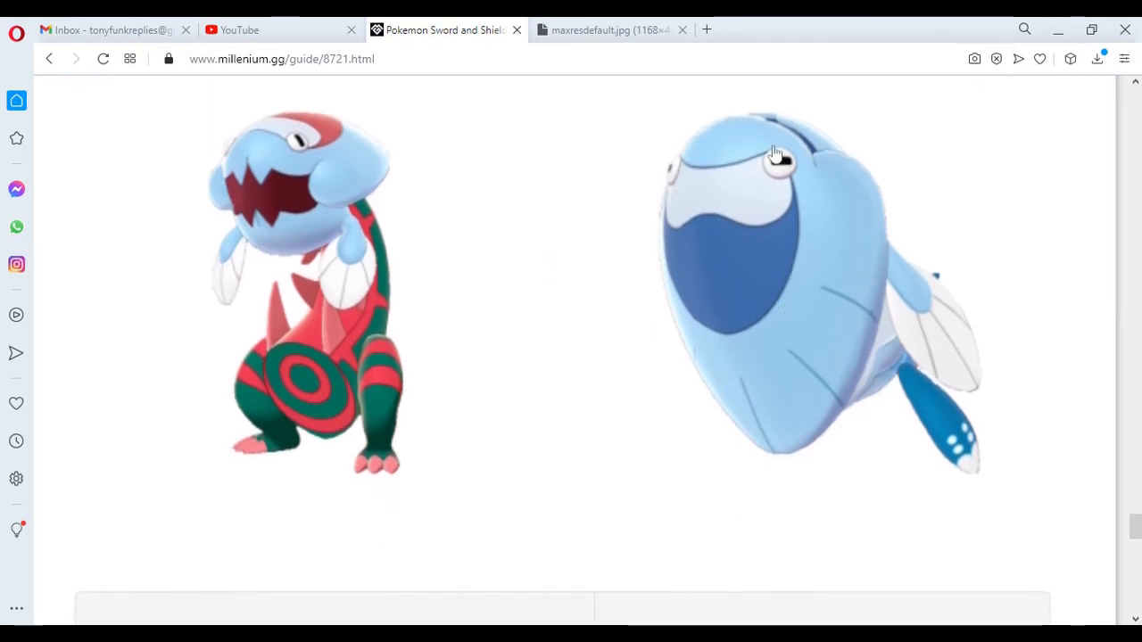
mouse_move(551, 298)
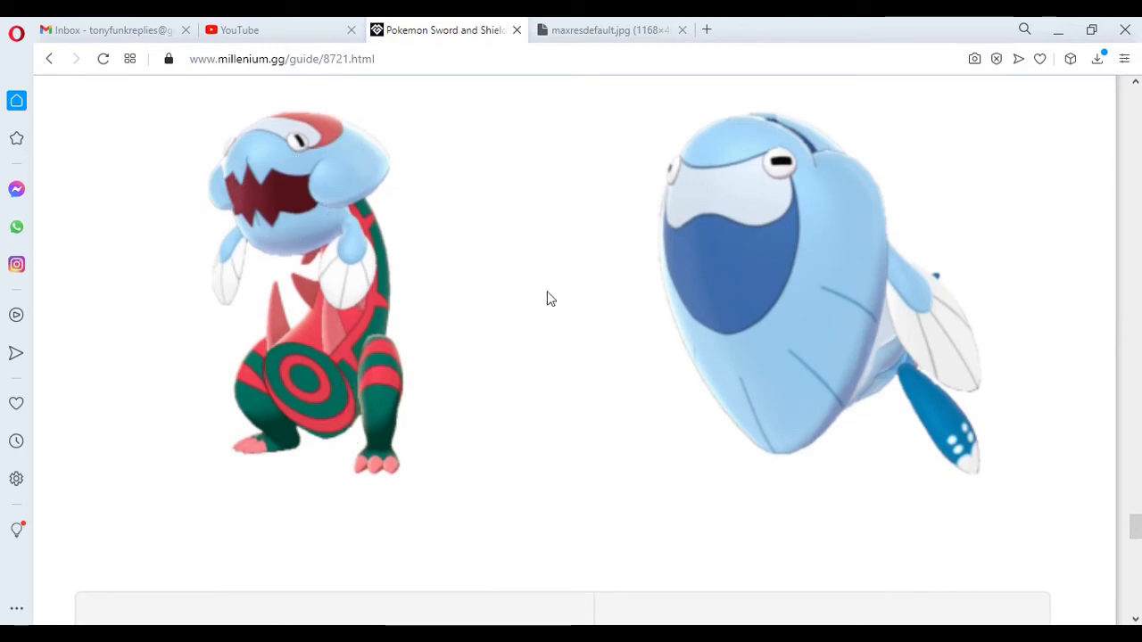
scroll("down", 3)
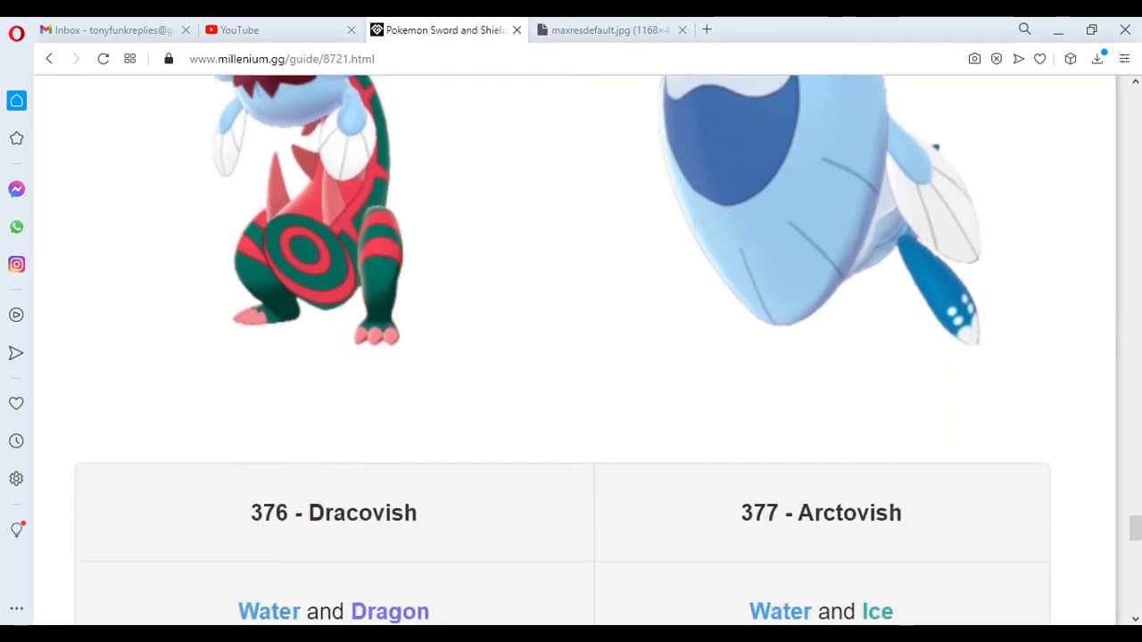
scroll("down", 3)
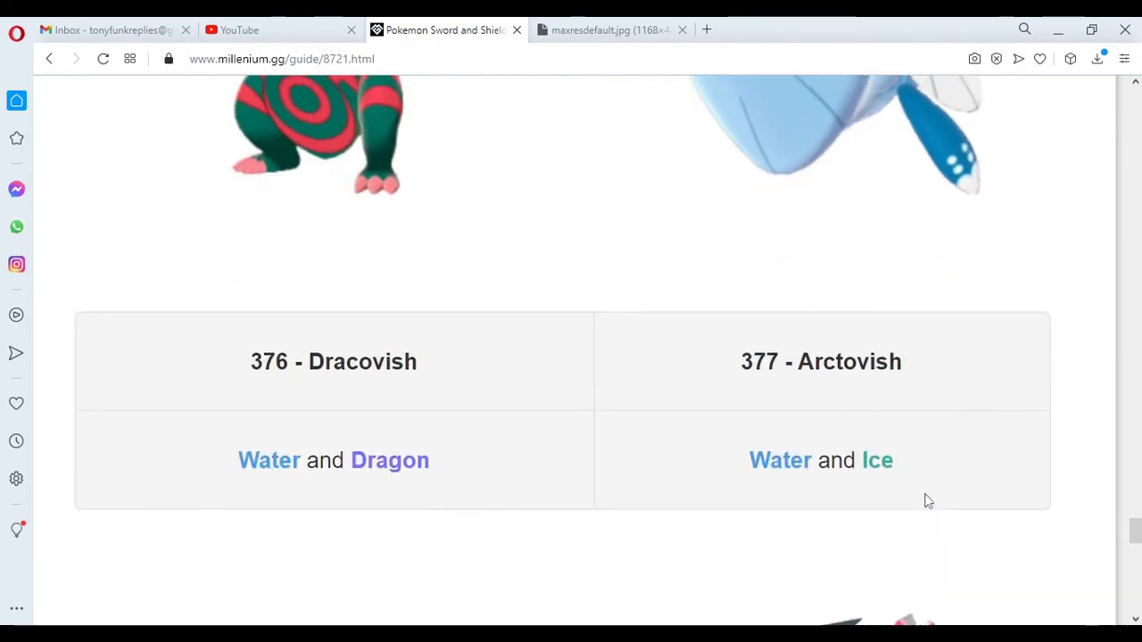
- Scroll past the Dreepy, Drakloak and Dragapult row toward the Zacian and Zamazenta artwork
scroll("down", 3)
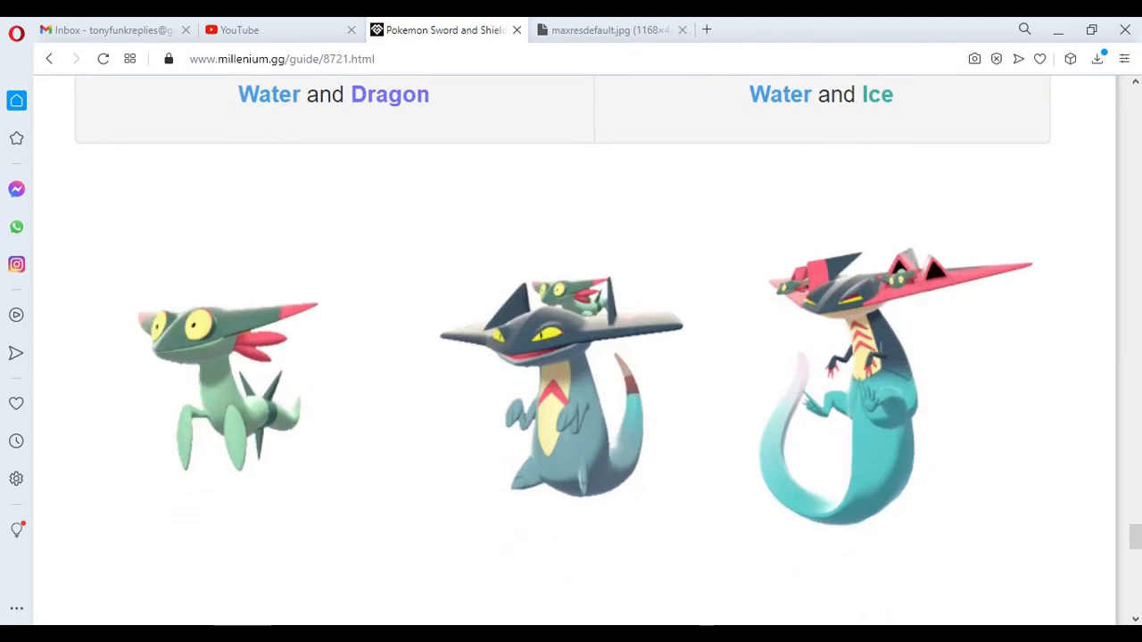
scroll("down", 3)
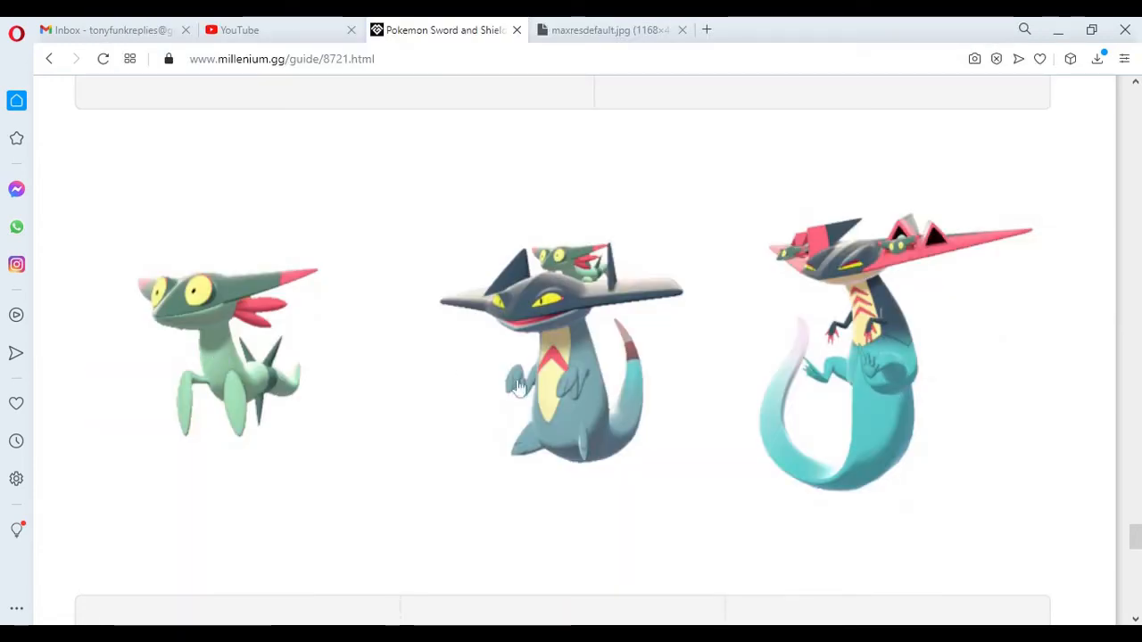
mouse_move(570, 426)
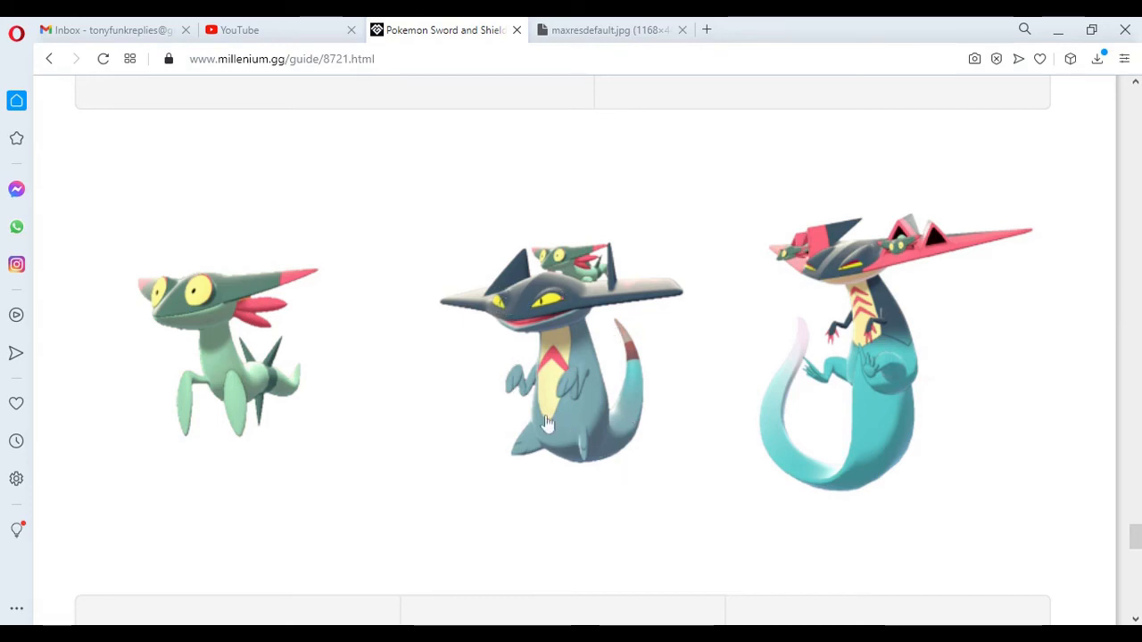
mouse_move(579, 287)
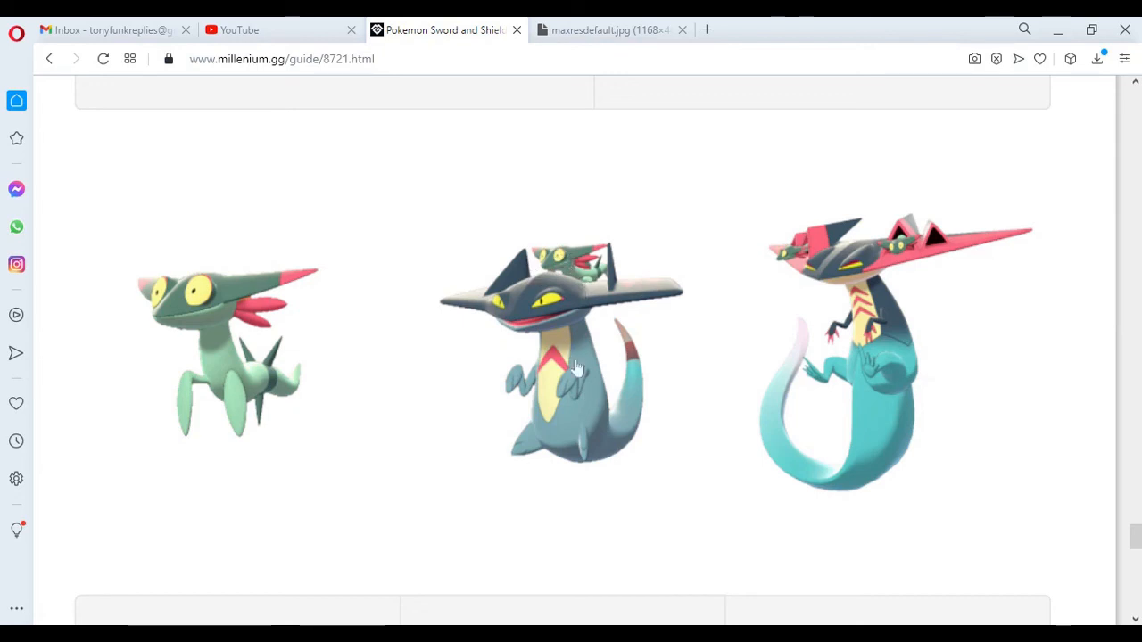
mouse_move(548, 268)
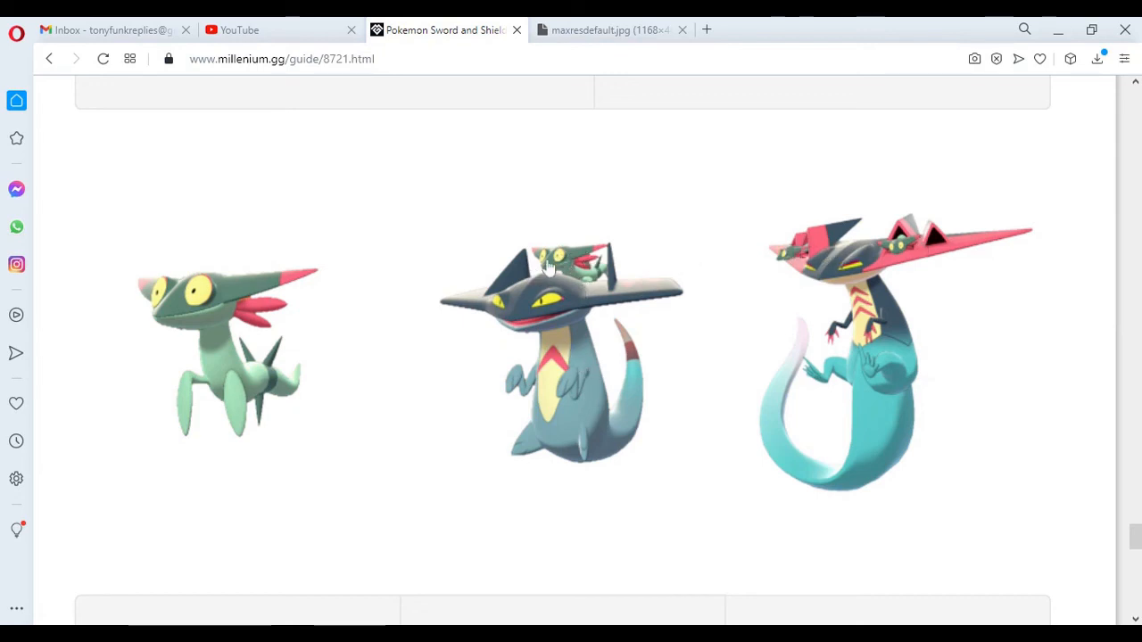
mouse_move(529, 257)
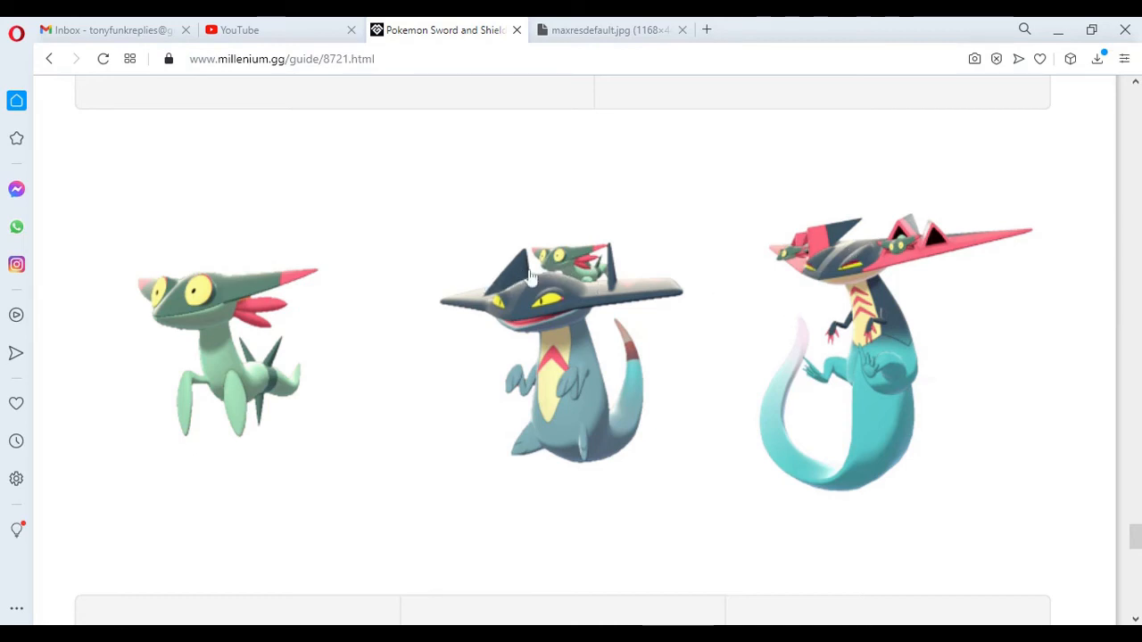
mouse_move(887, 285)
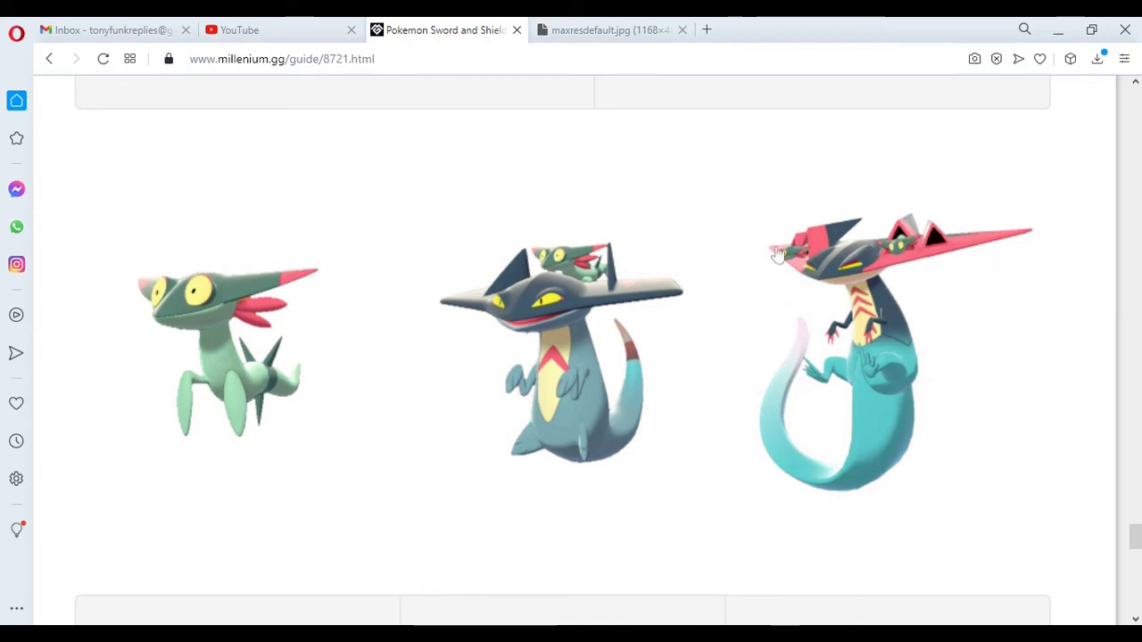
mouse_move(907, 429)
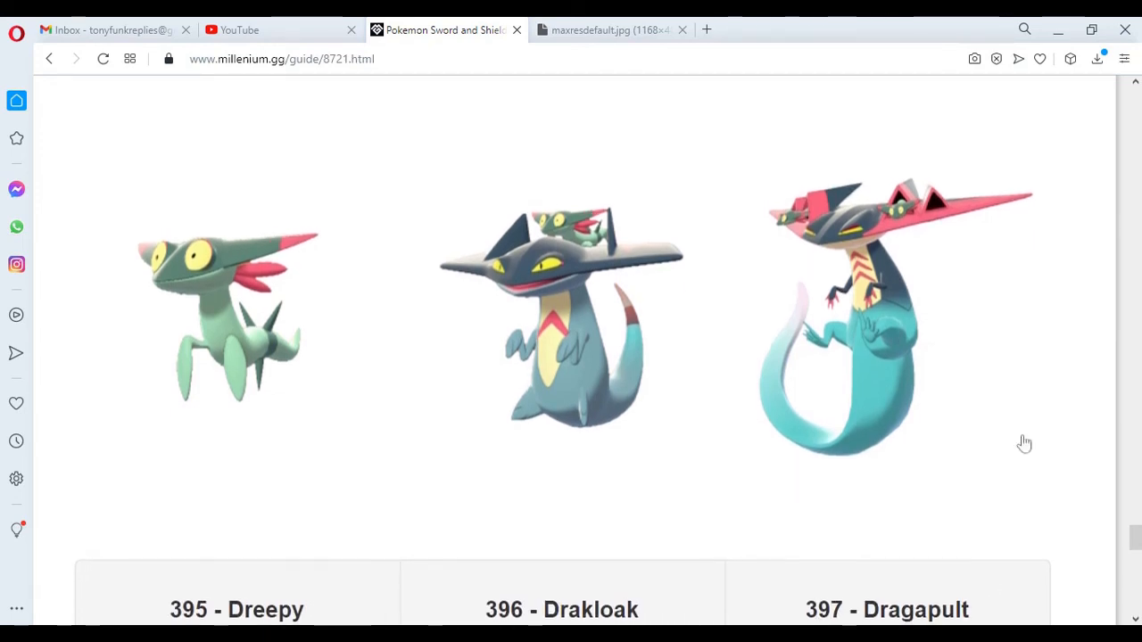
scroll("down", 3)
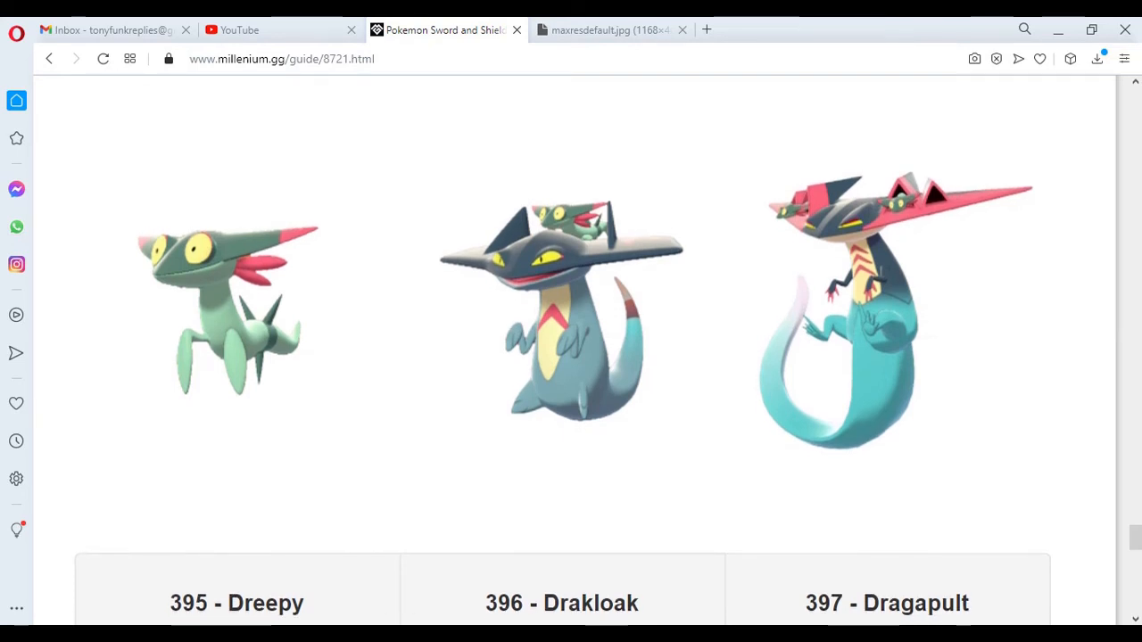
scroll("down", 3)
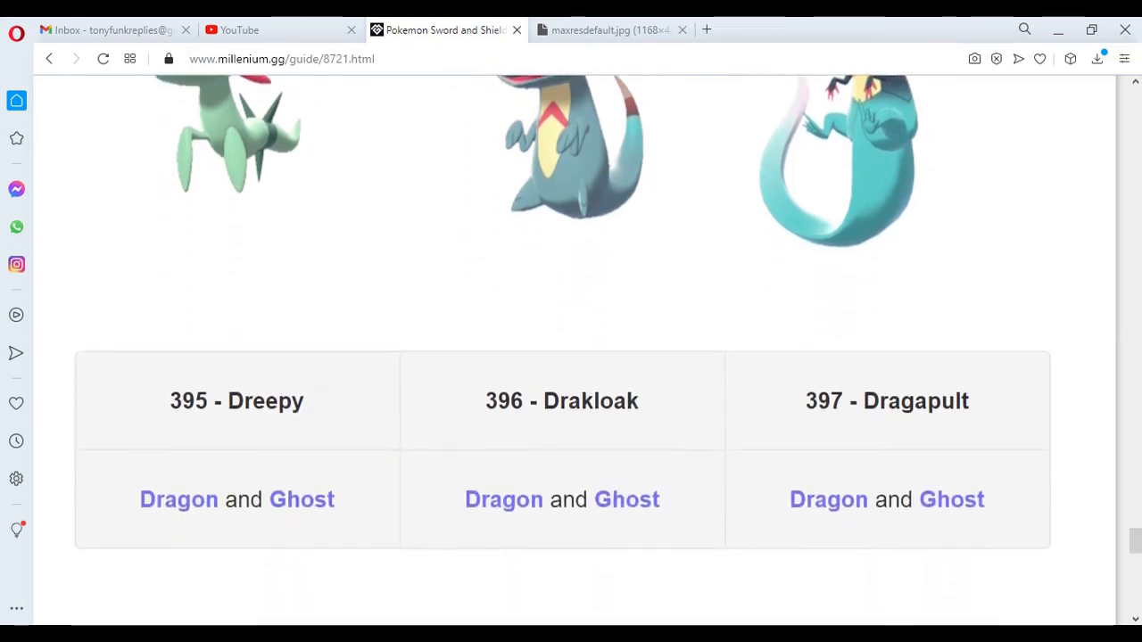
scroll("down", 3)
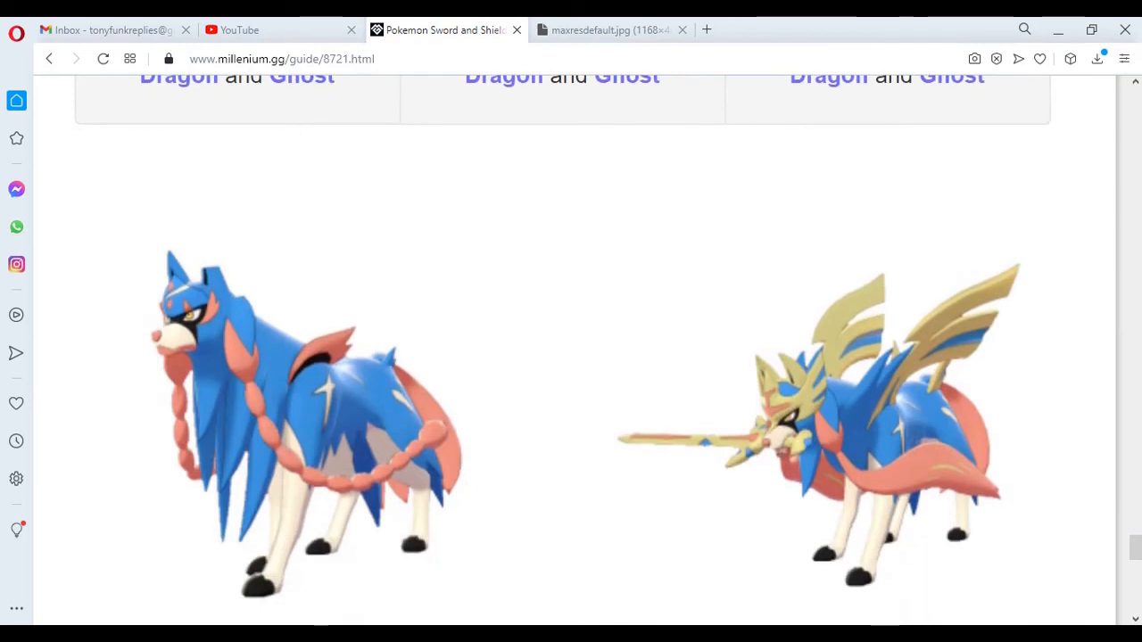
mouse_move(282, 411)
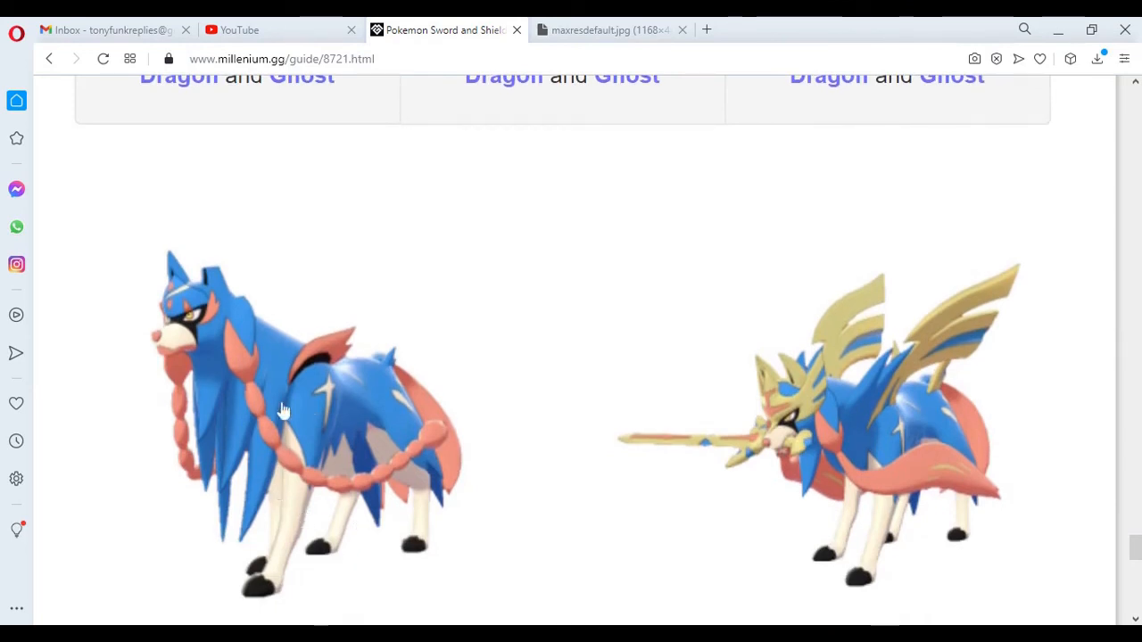
mouse_move(385, 489)
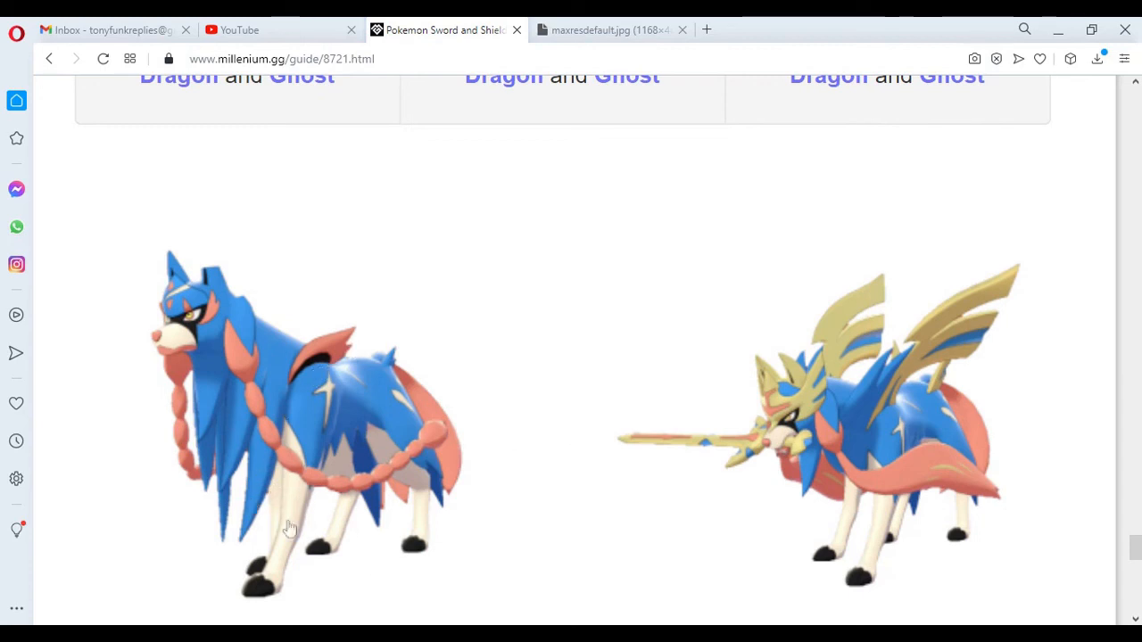
scroll("down", 3)
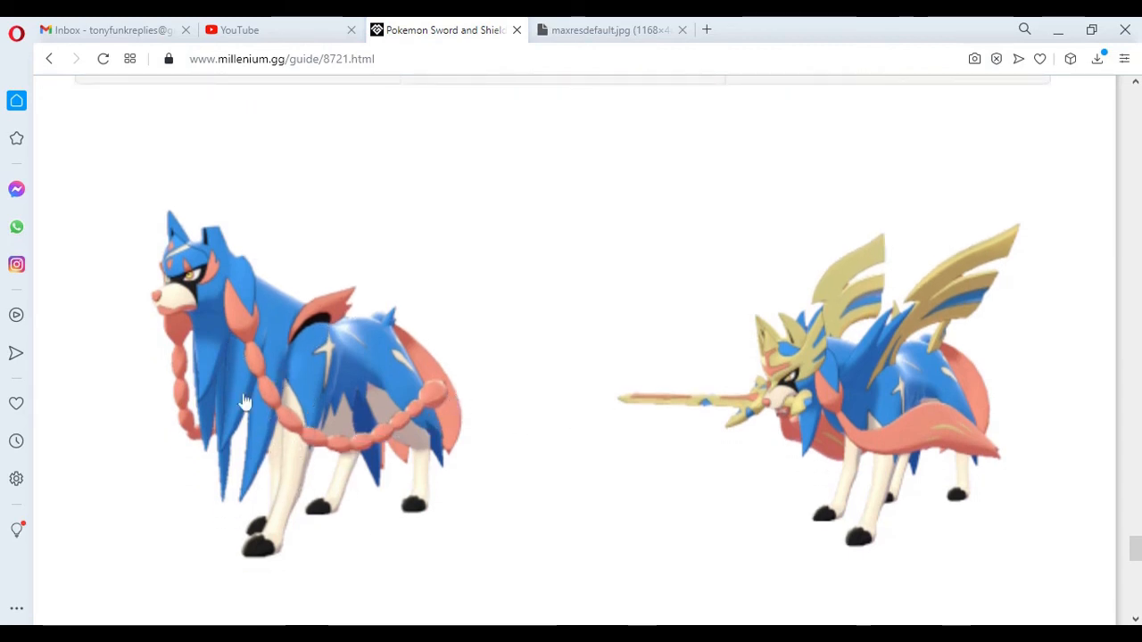
mouse_move(720, 425)
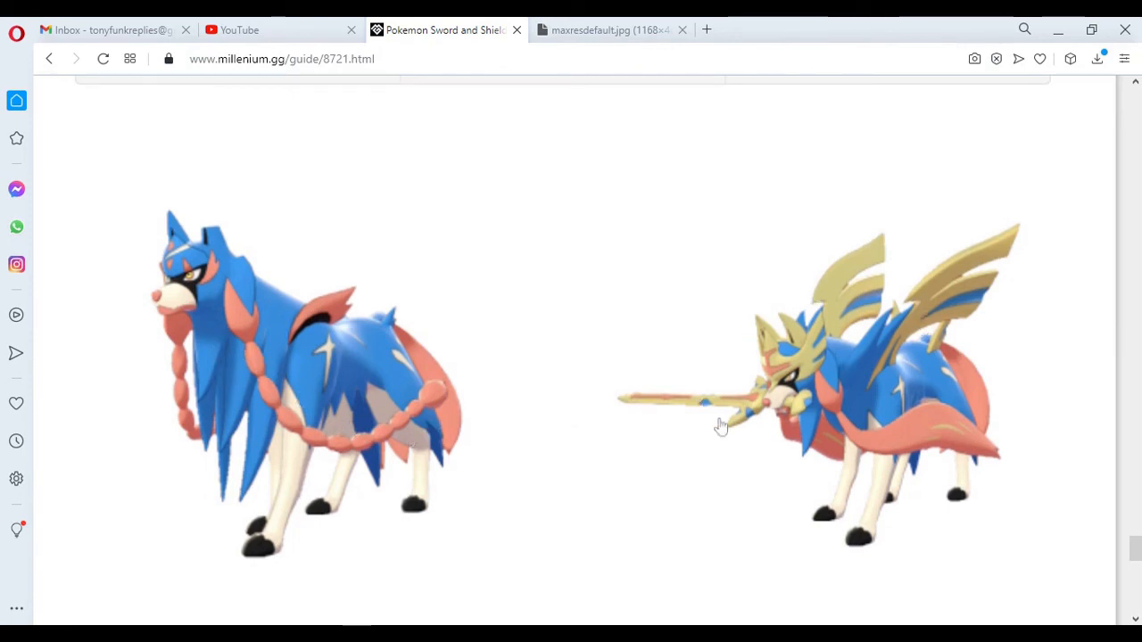
mouse_move(870, 465)
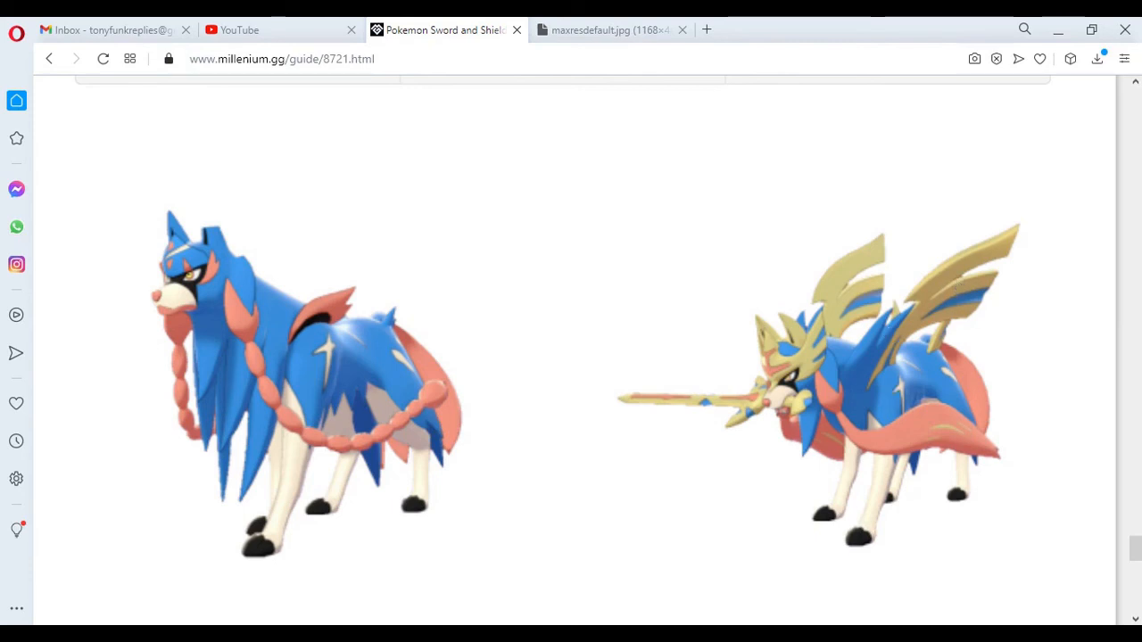
mouse_move(205, 337)
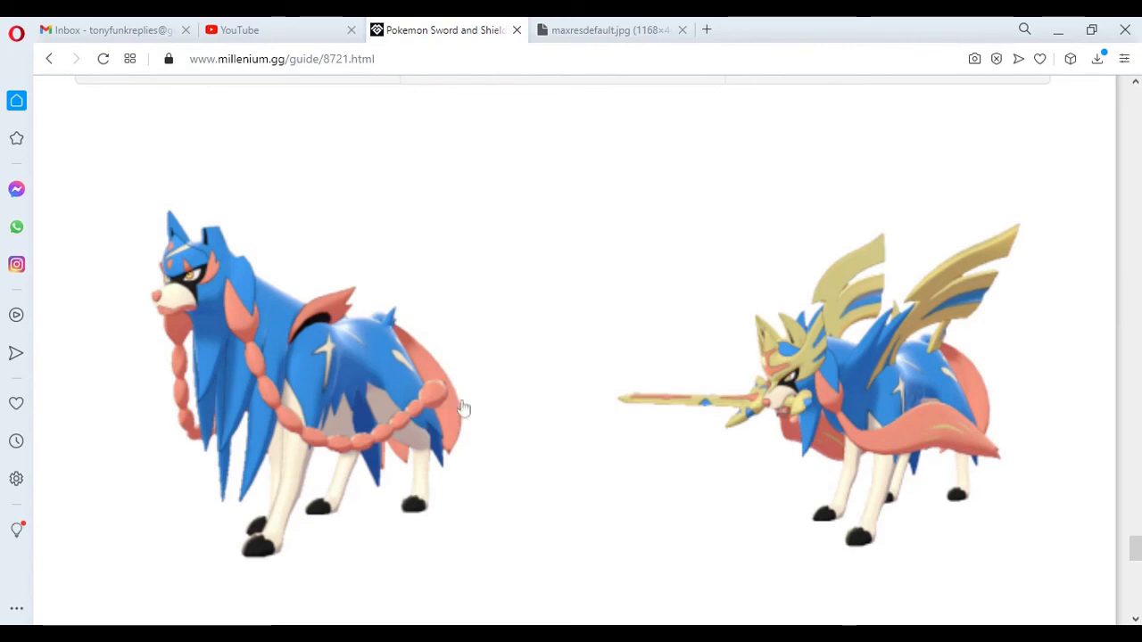
mouse_move(818, 398)
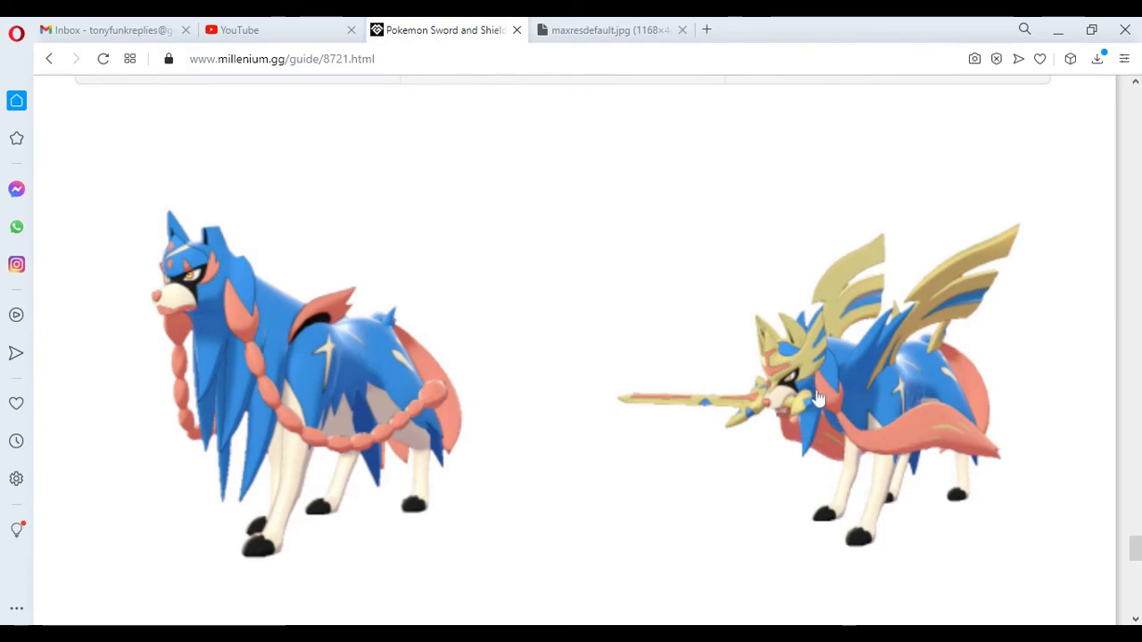
mouse_move(937, 448)
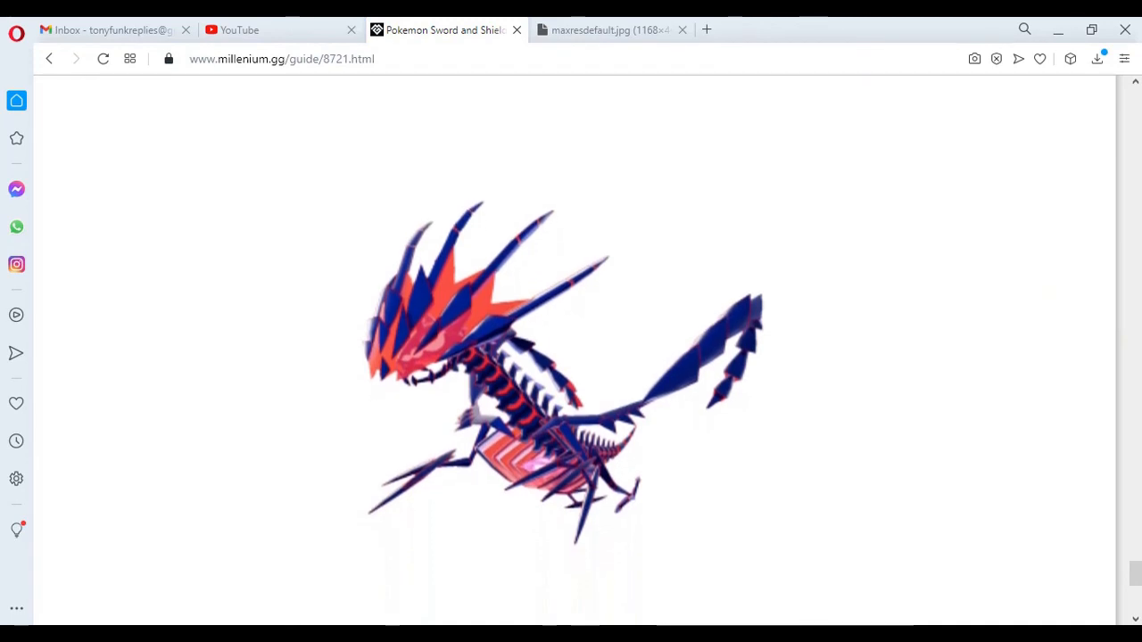
mouse_move(373, 414)
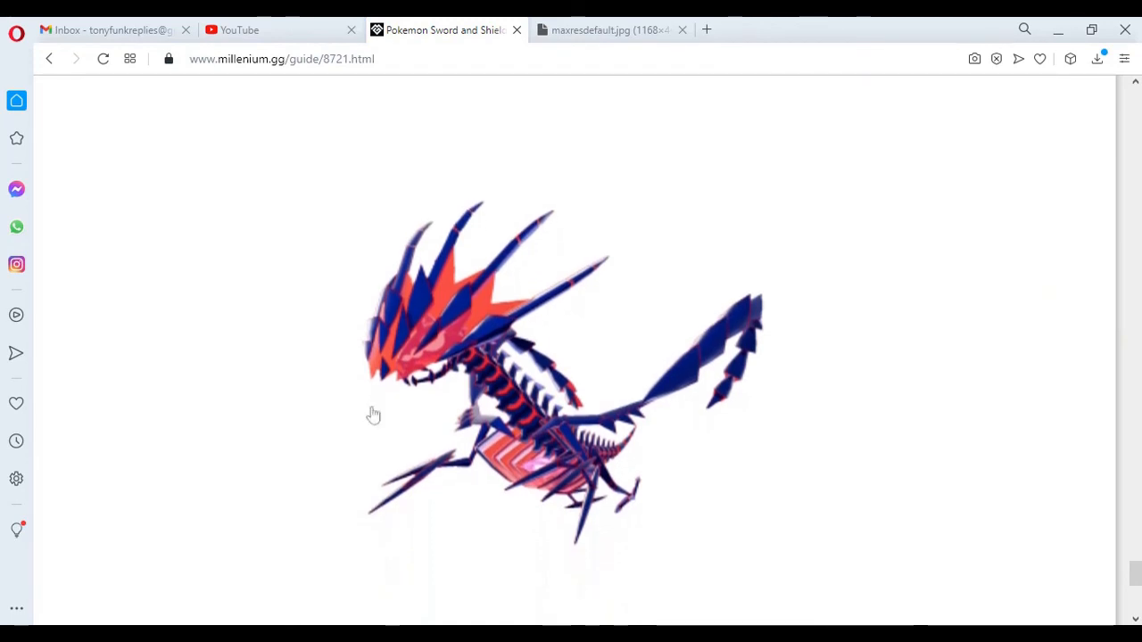
mouse_move(347, 323)
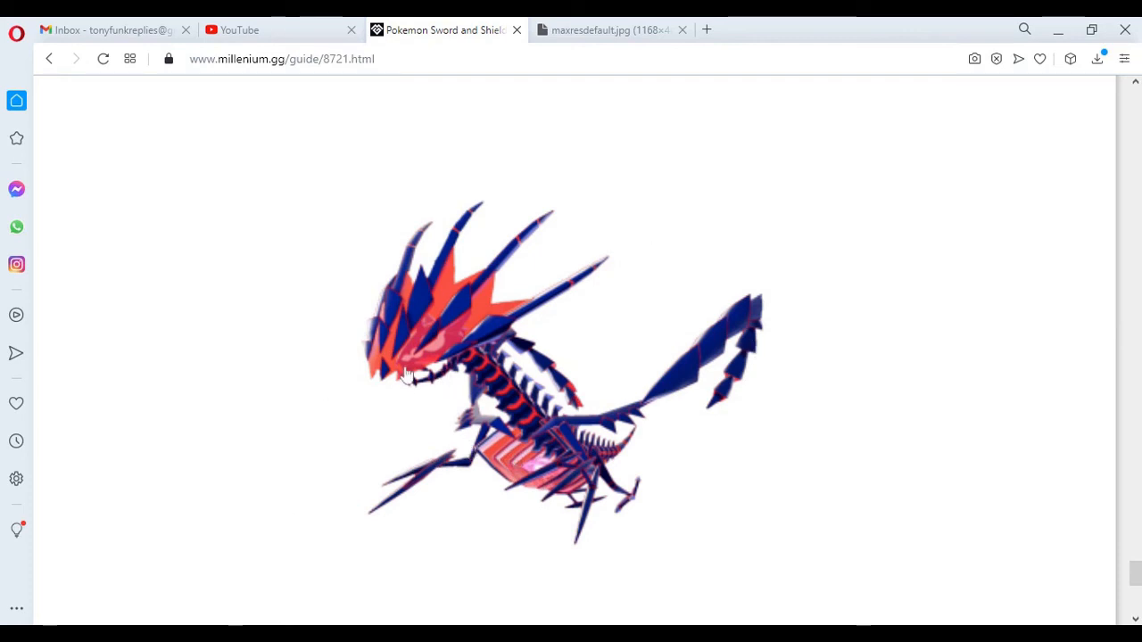
mouse_move(605, 457)
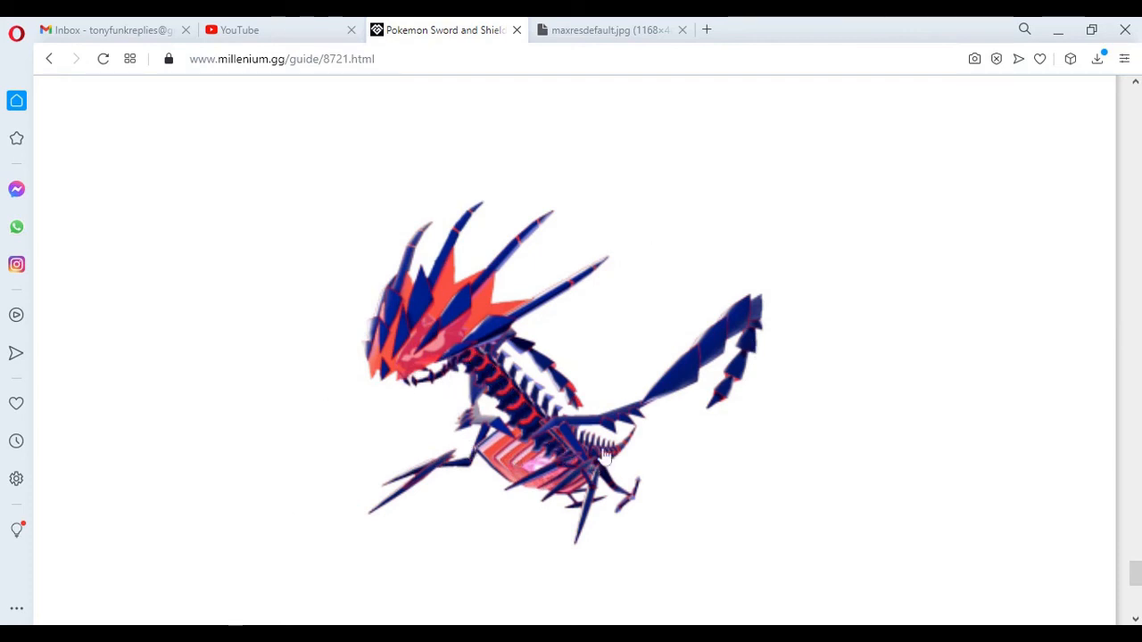
mouse_move(679, 454)
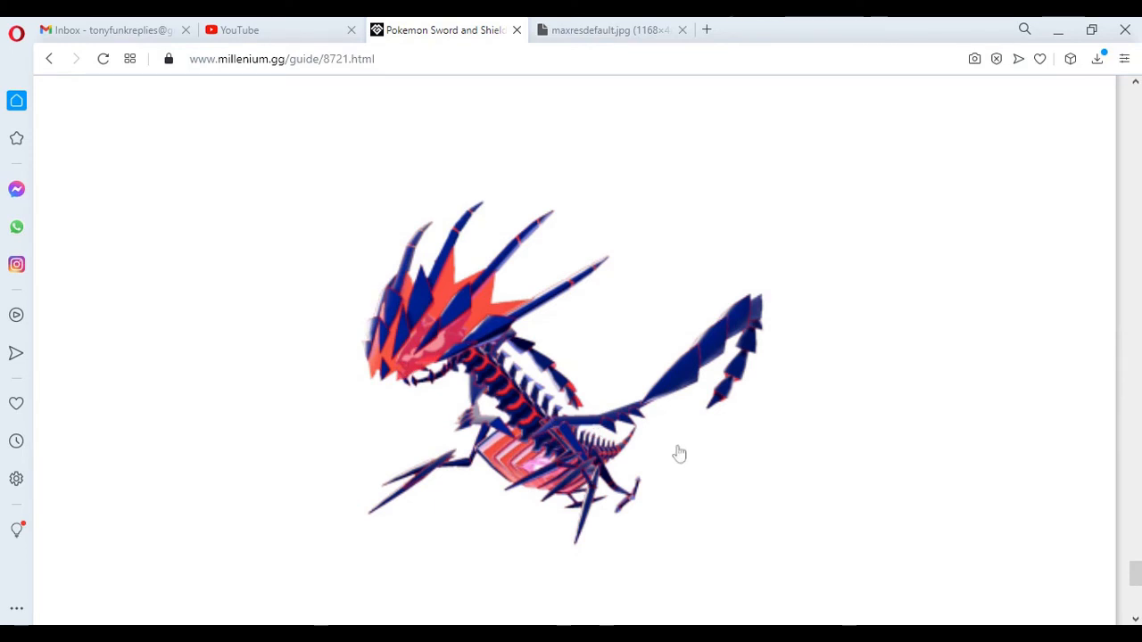
mouse_move(379, 343)
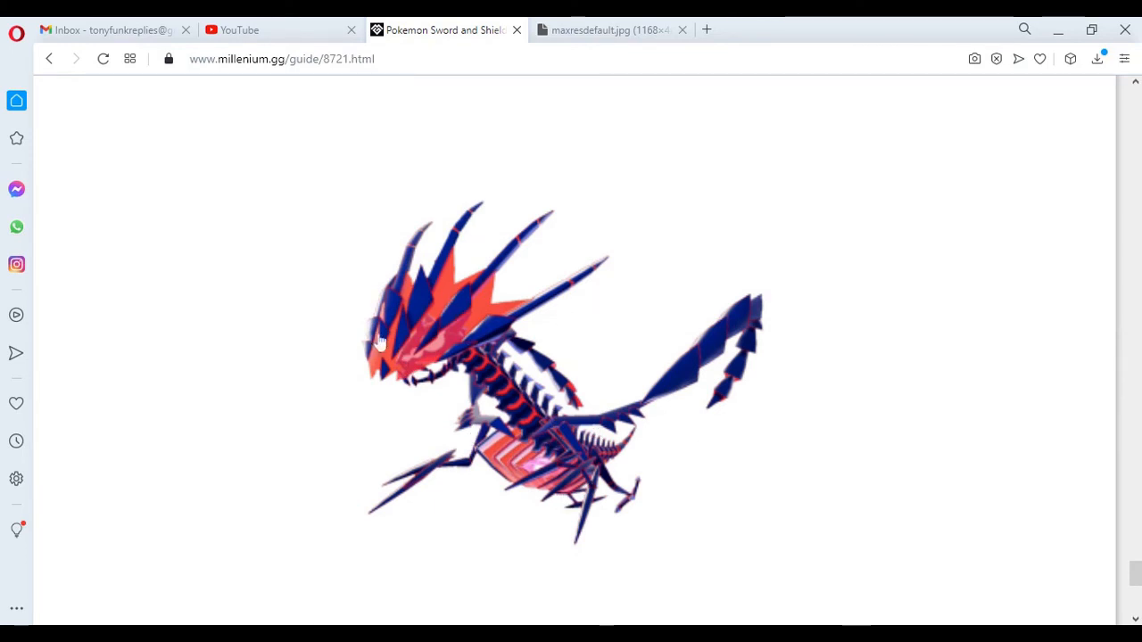
mouse_move(644, 378)
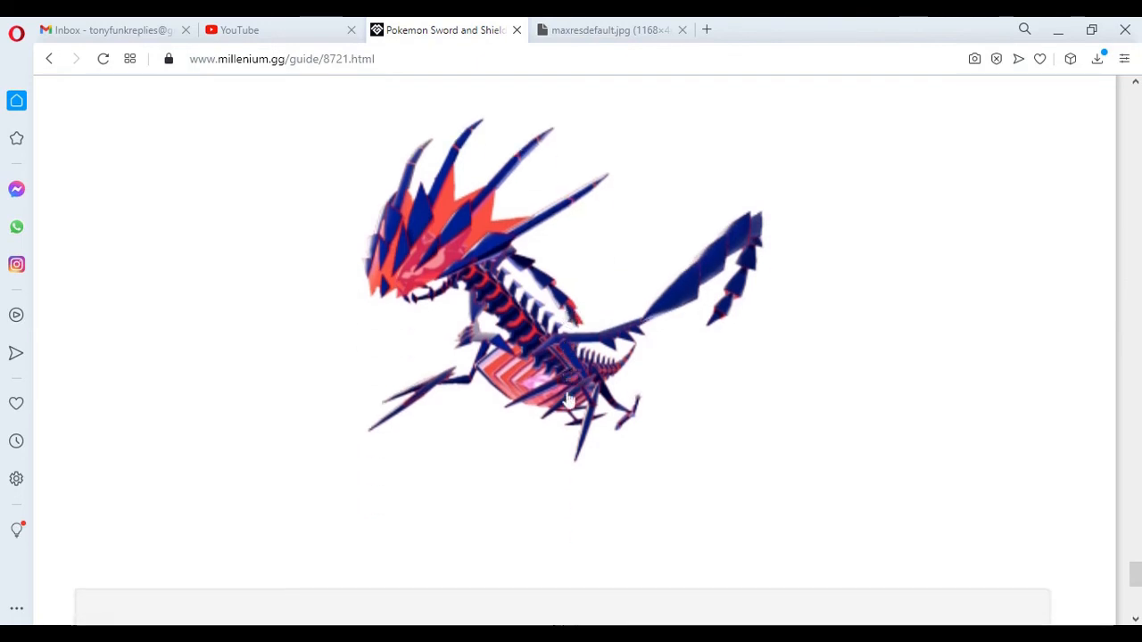
- Scroll to the 398 Zacian row: Hero of Many Battles Fairy, Crowned Sword Fairy/Steel
scroll("down", 3)
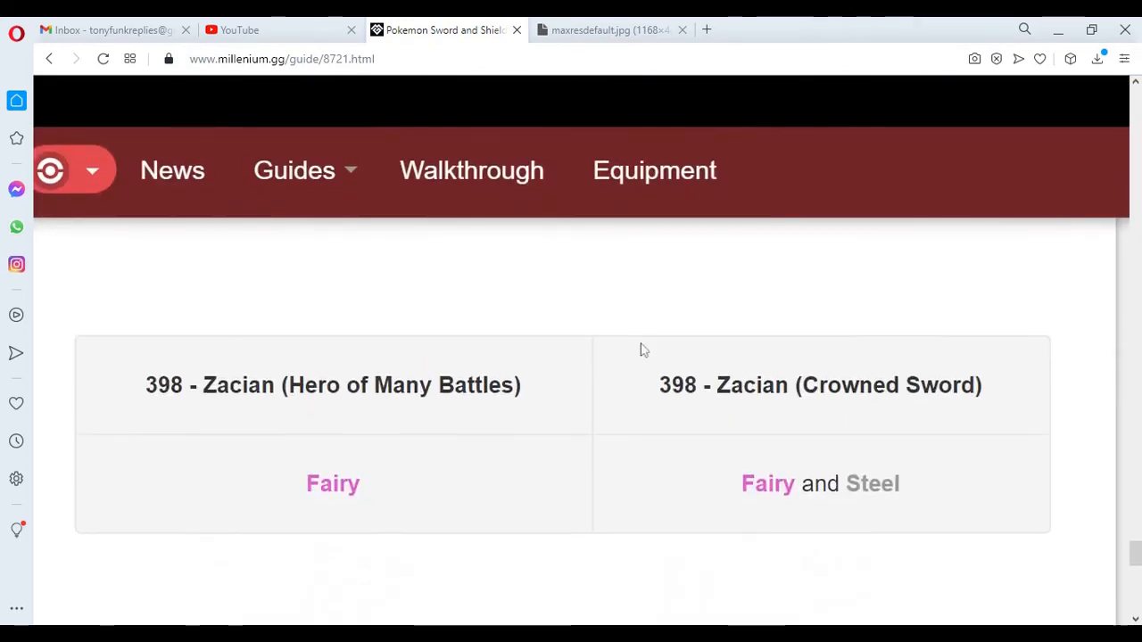
- Scroll back to the 395–397 Dreepy line row with both Zacian forms pictured below
scroll("down", 3)
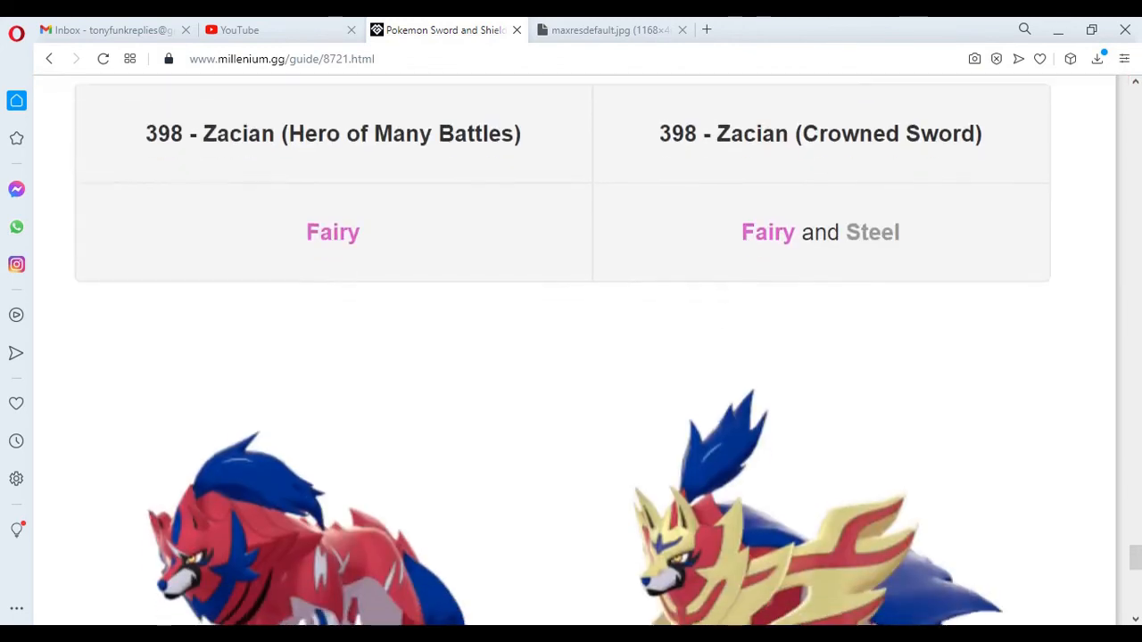
scroll("down", 3)
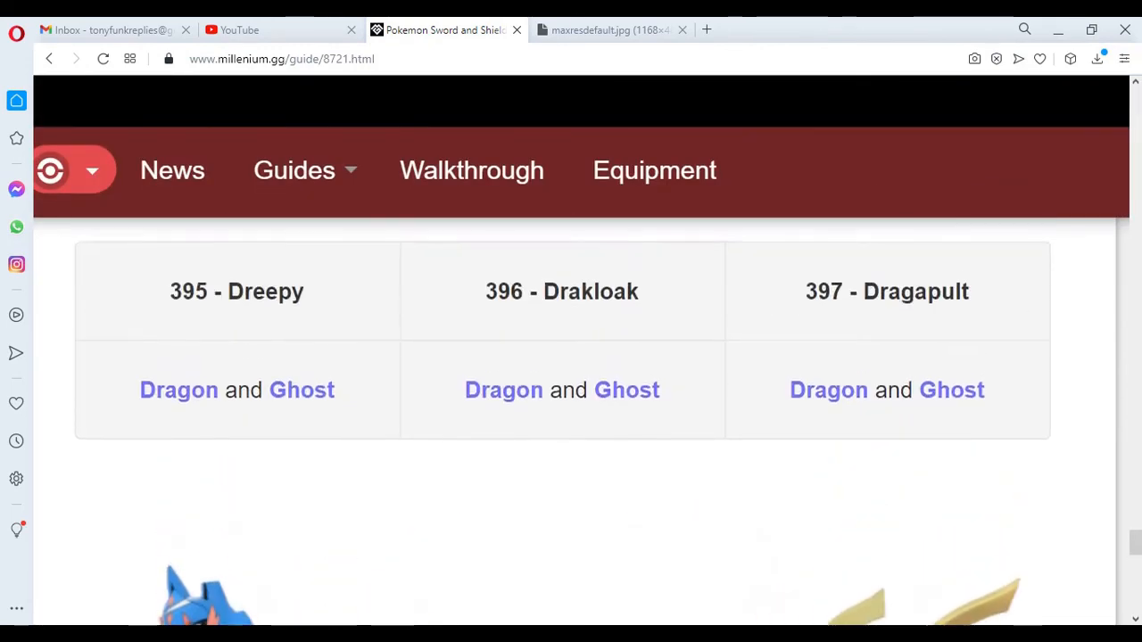
scroll("down", 3)
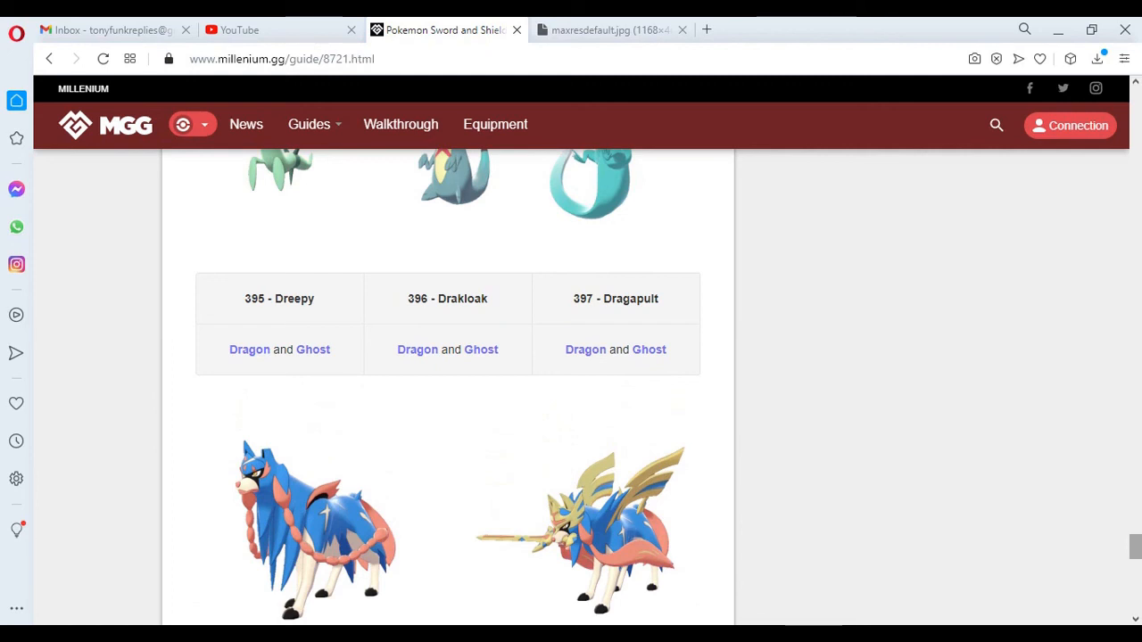
- Scroll slightly to reveal the Zacian Hero of Many Battles and Crowned Sword labels
left_click(609, 29)
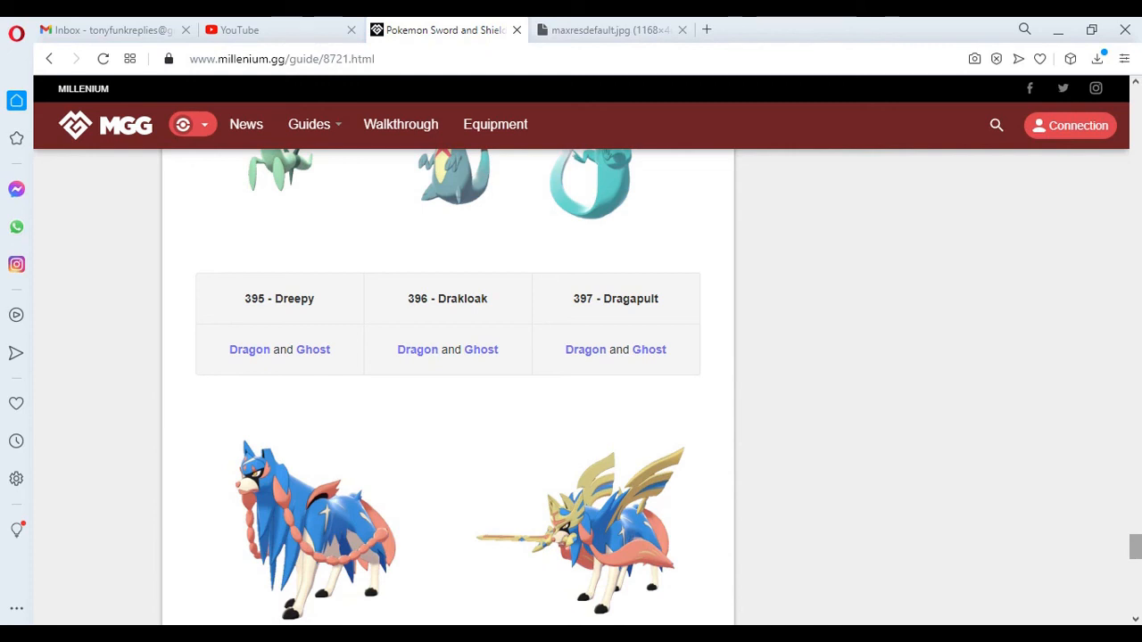
mouse_move(1011, 586)
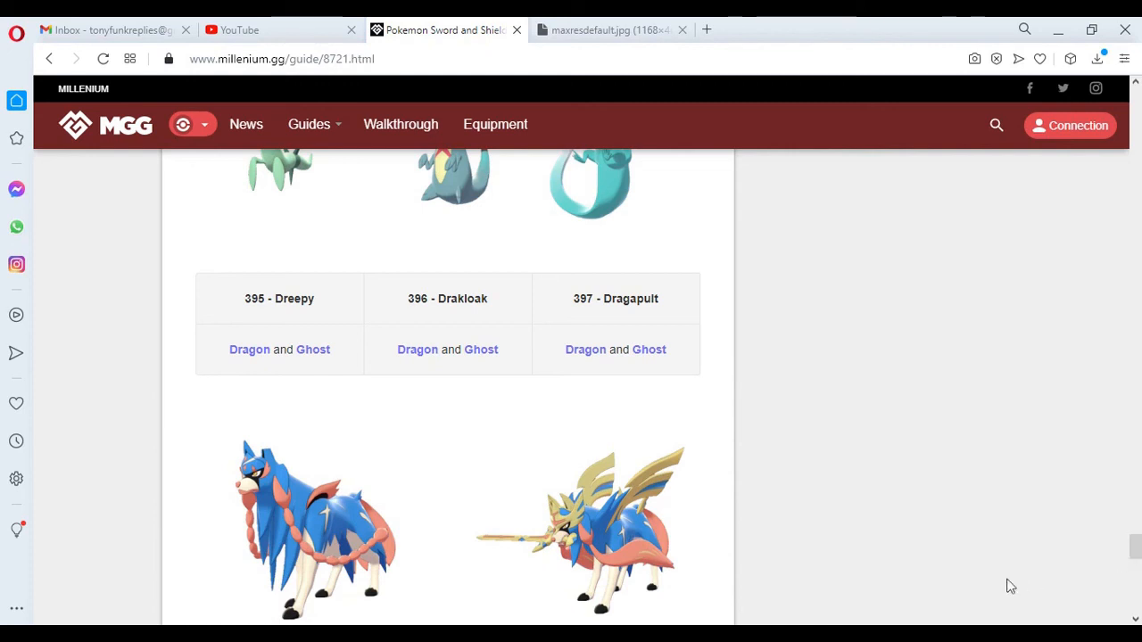
mouse_move(281, 539)
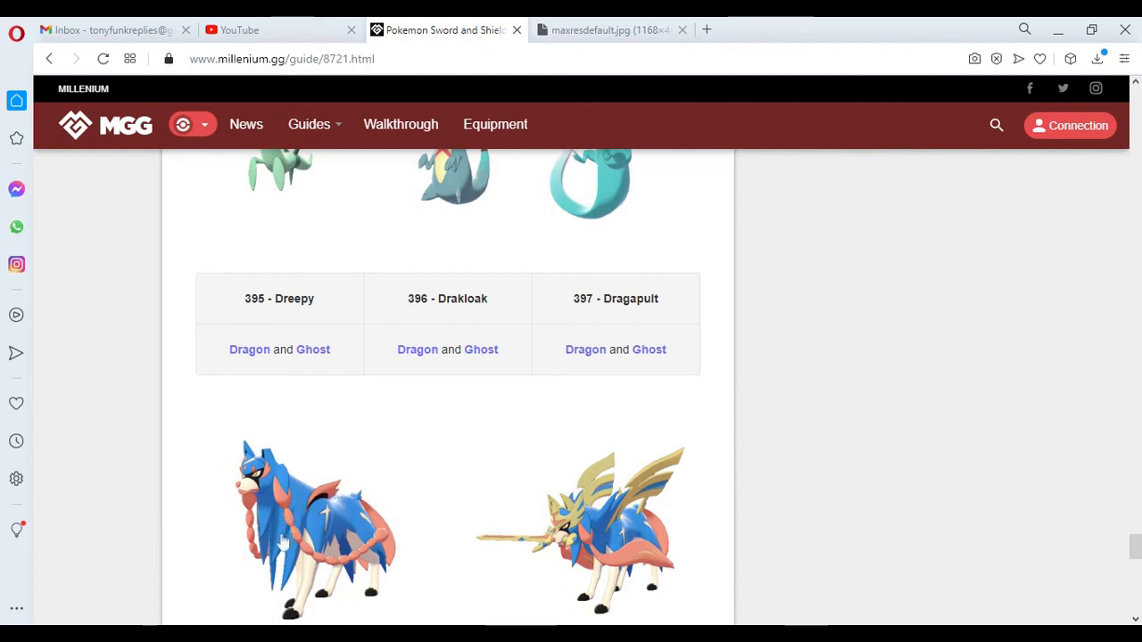
mouse_move(577, 577)
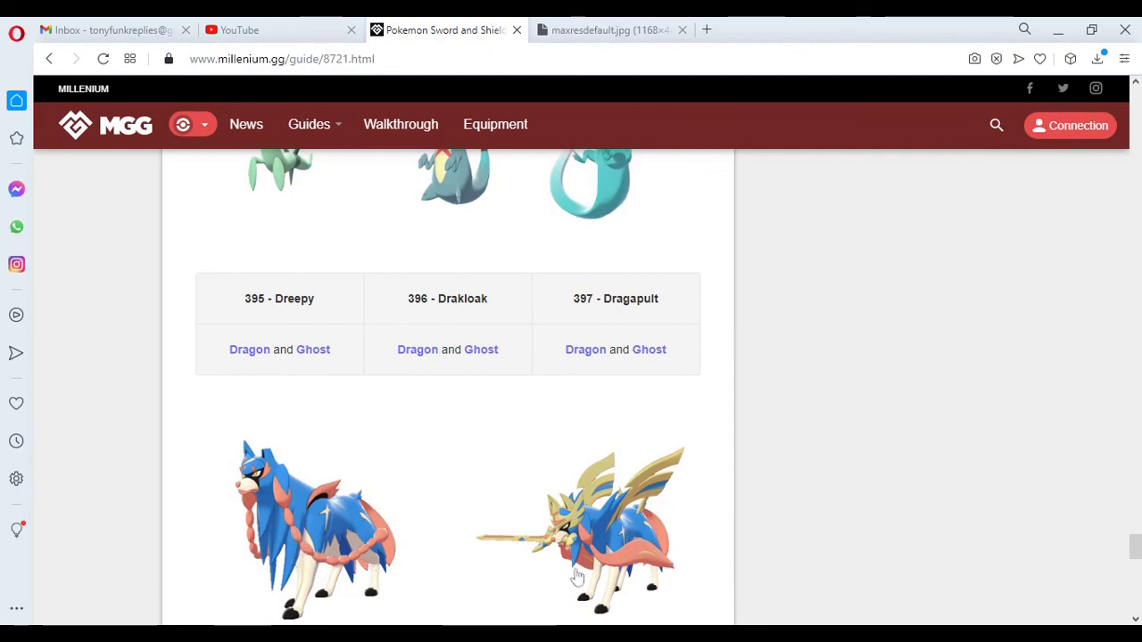
mouse_move(616, 575)
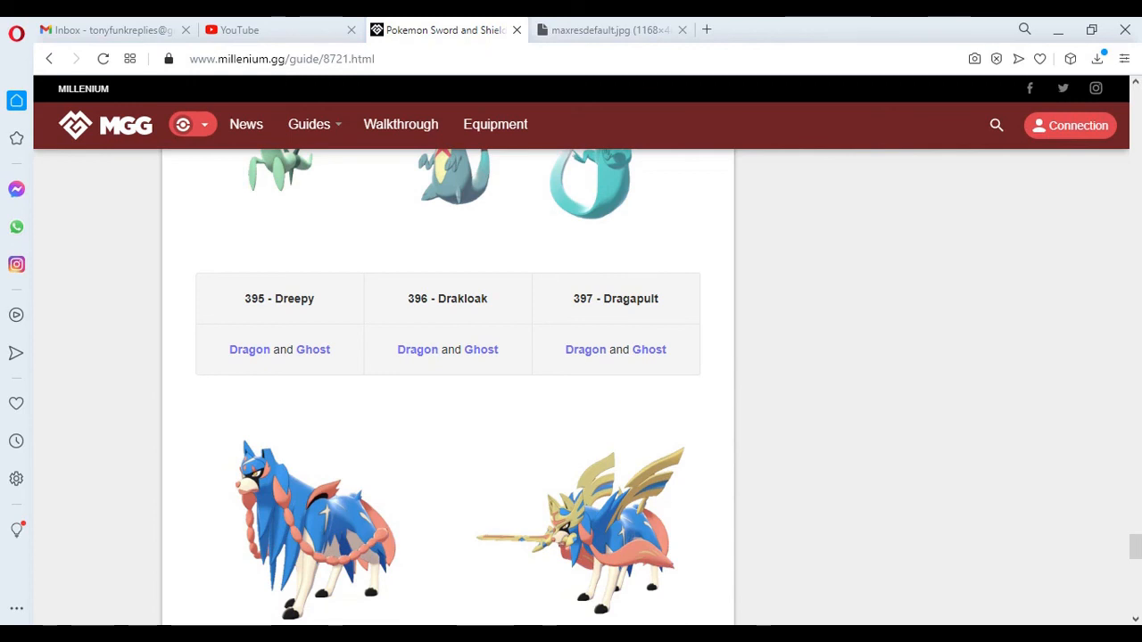
scroll("down", 3)
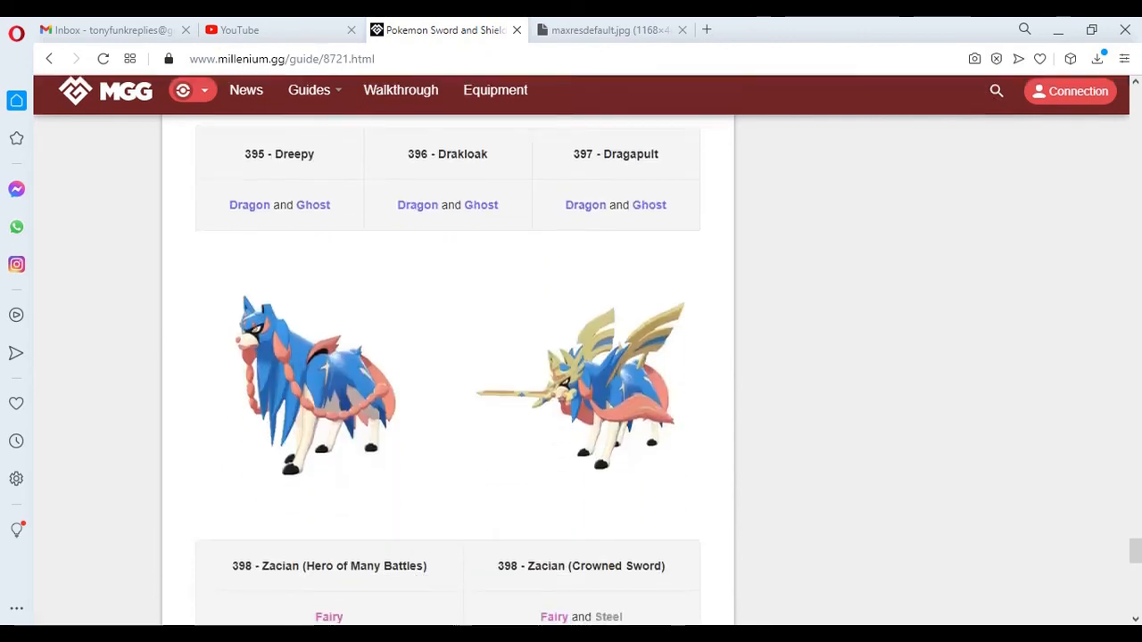
- Scroll back up to the Galarian Yamask and Runerigus artwork below Silicobra and Sandaconda
scroll("up", 3)
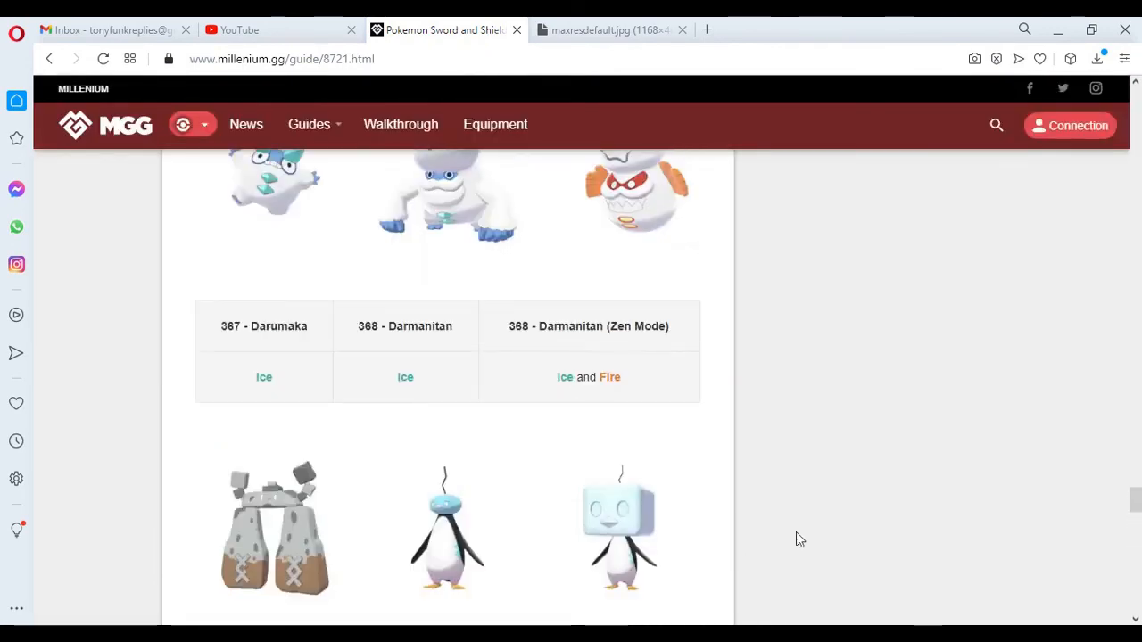
scroll("down", 3)
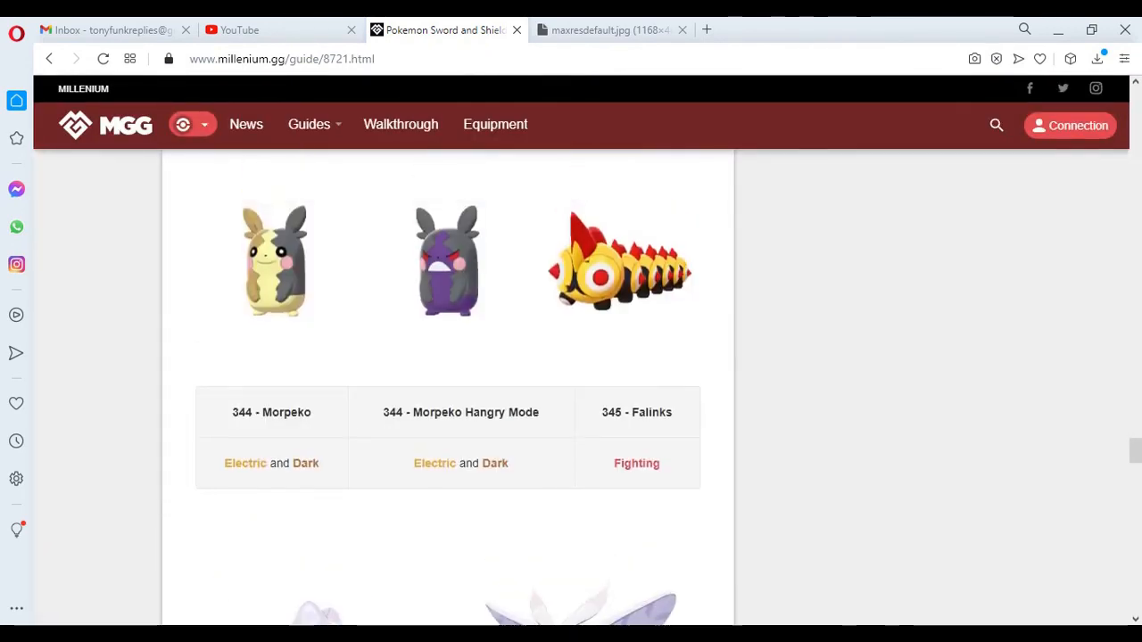
scroll("up", 3)
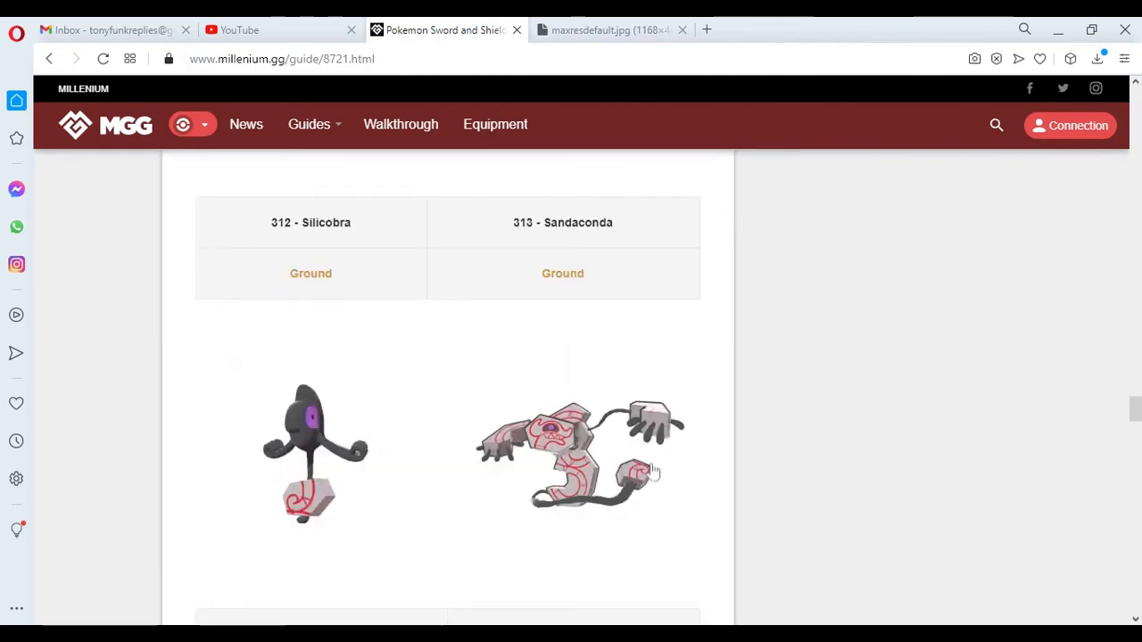
scroll("down", 3)
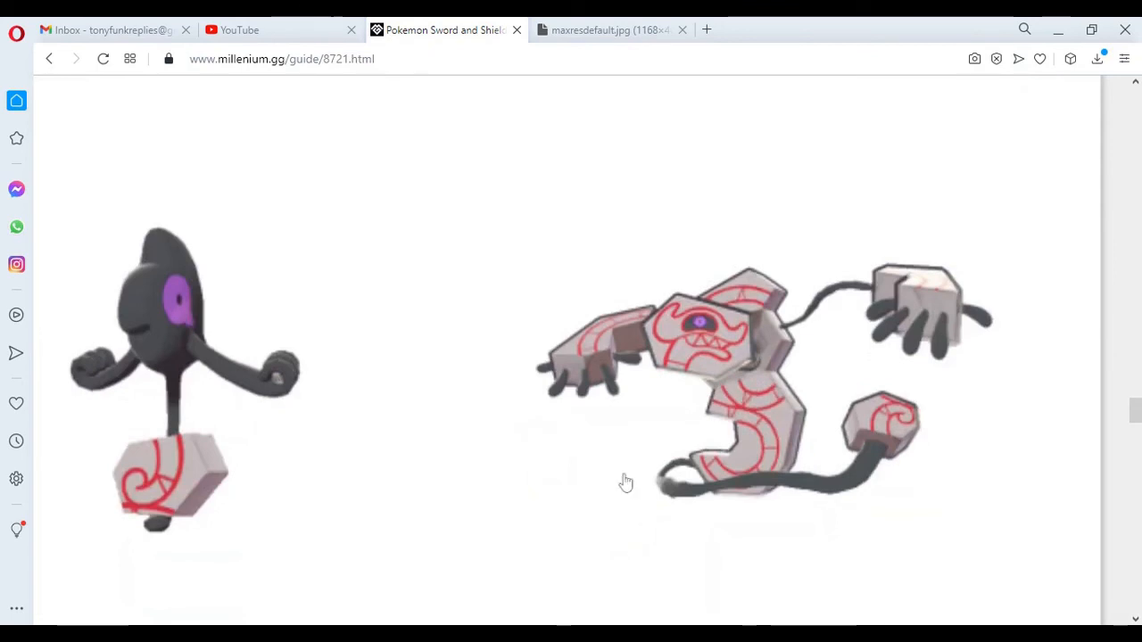
mouse_move(803, 348)
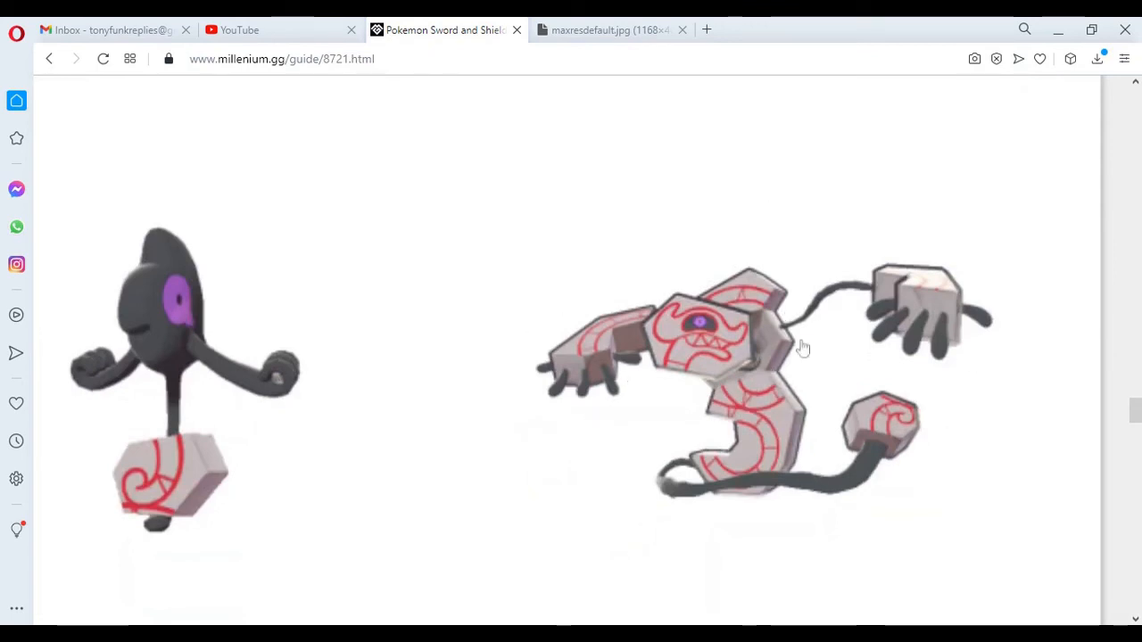
mouse_move(797, 473)
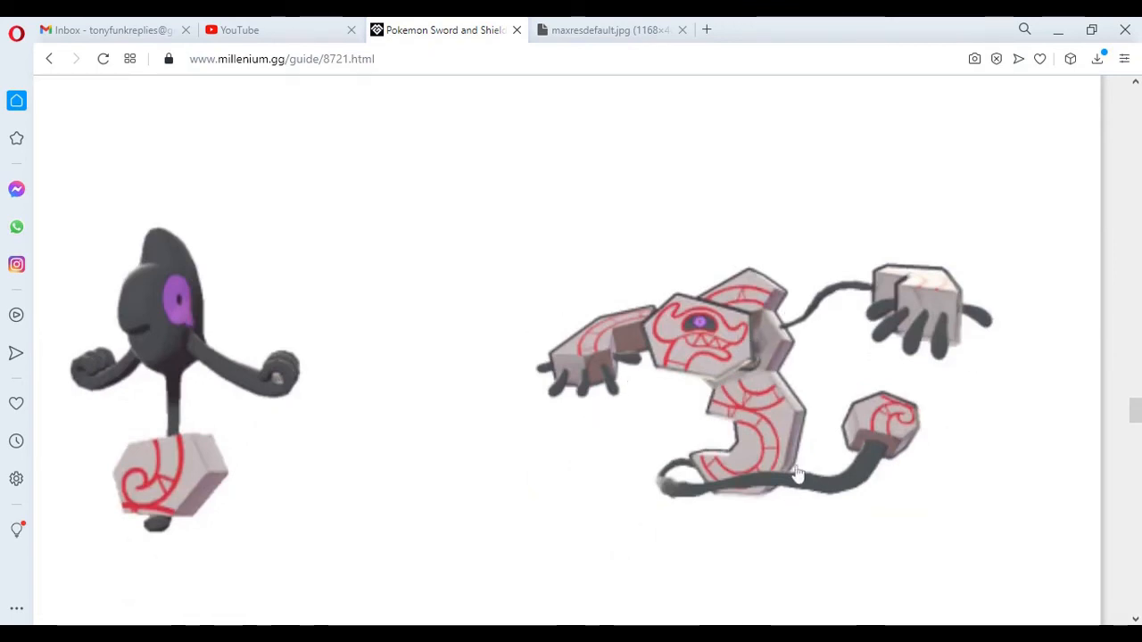
mouse_move(849, 489)
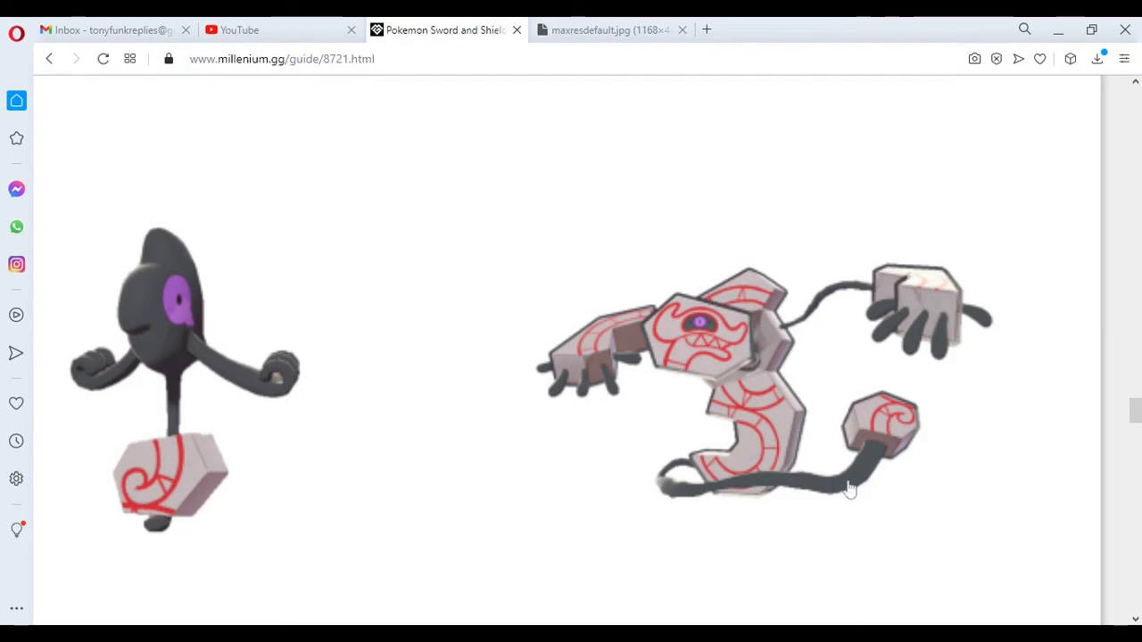
mouse_move(664, 362)
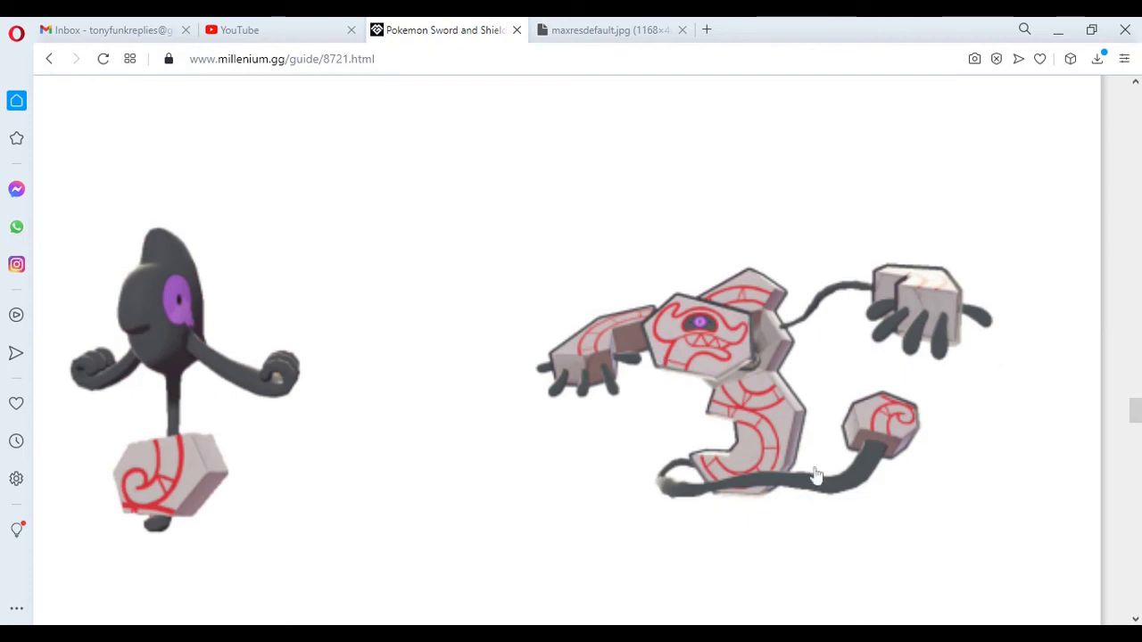
mouse_move(739, 343)
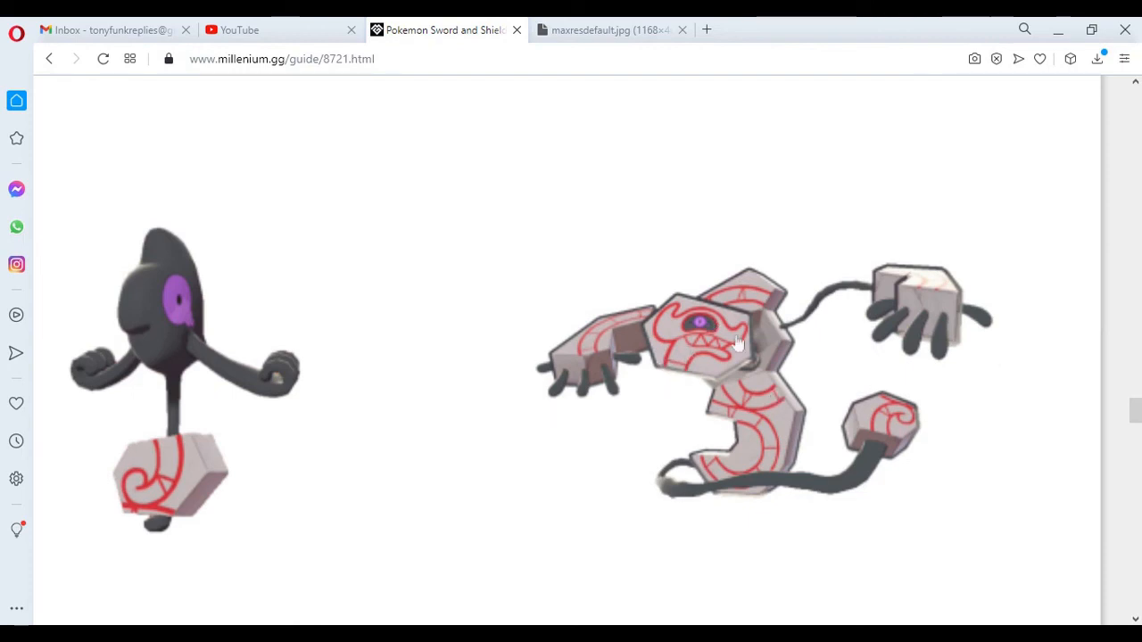
mouse_move(194, 338)
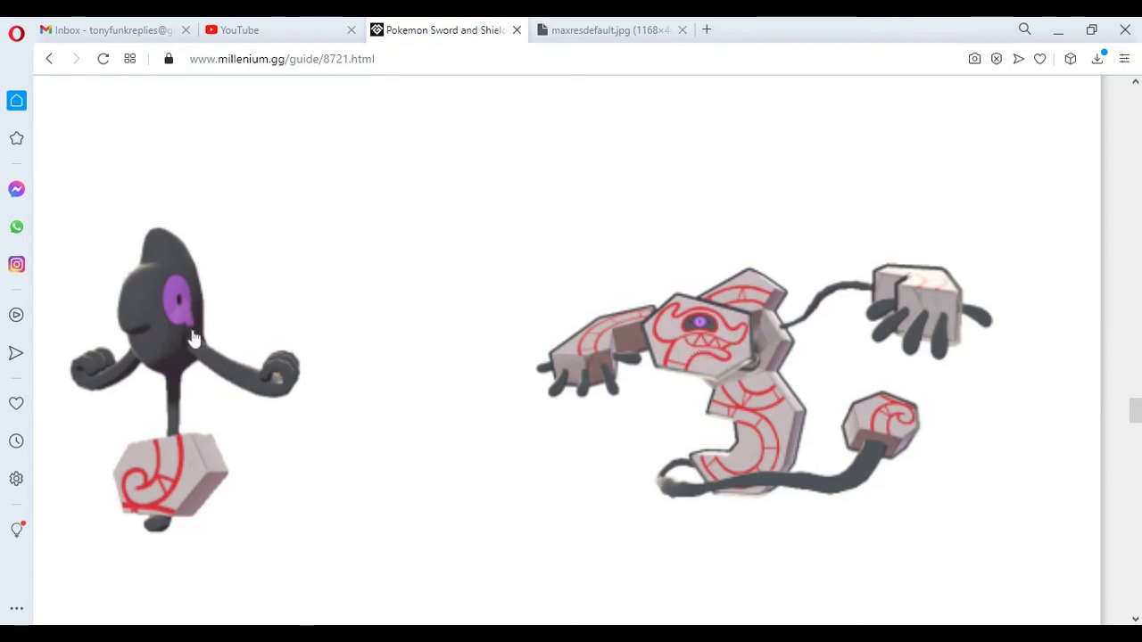
mouse_move(171, 312)
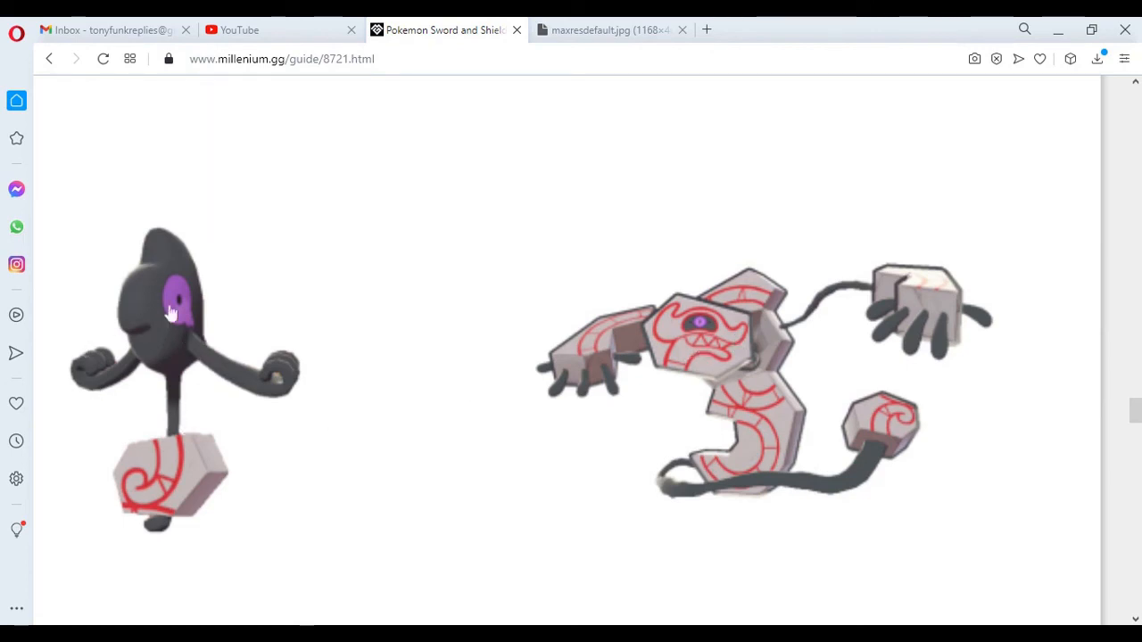
mouse_move(357, 415)
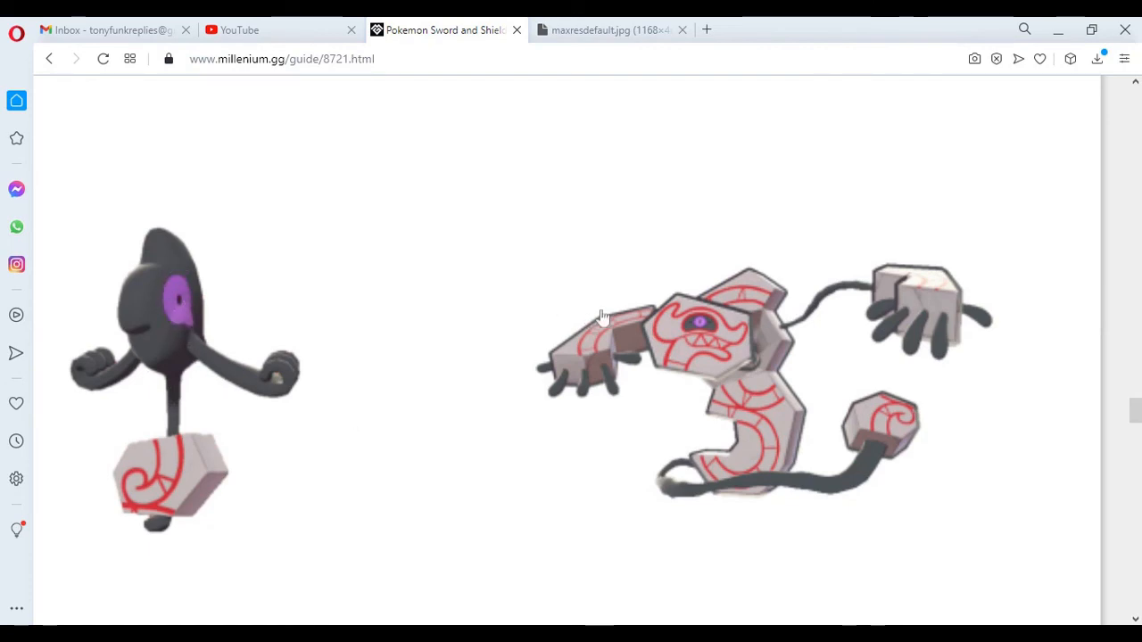
mouse_move(886, 400)
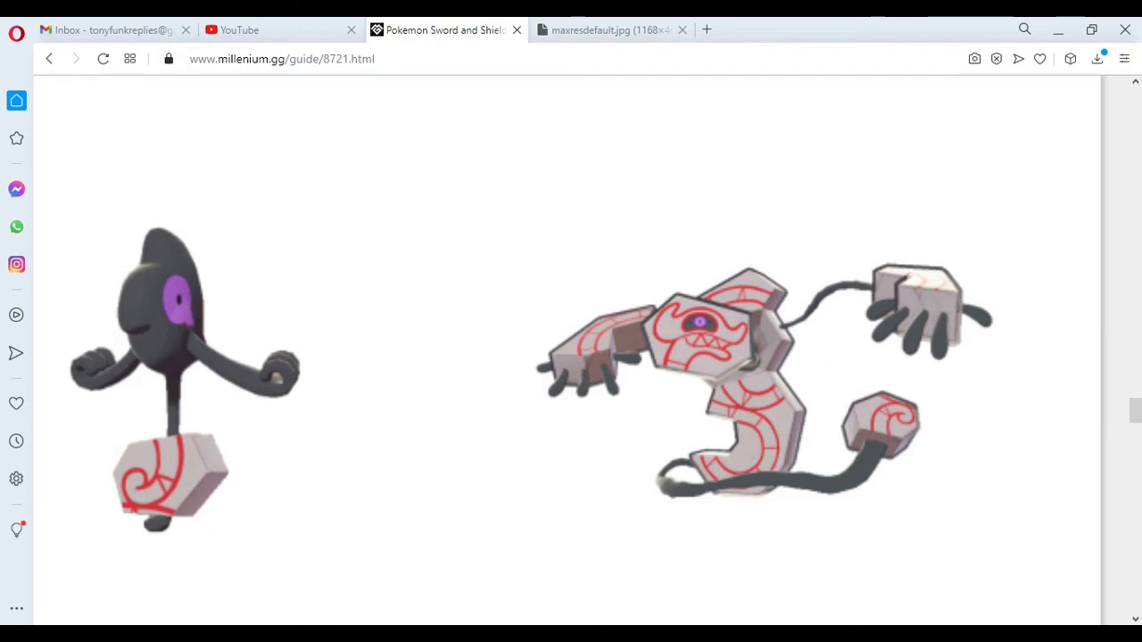
mouse_move(823, 498)
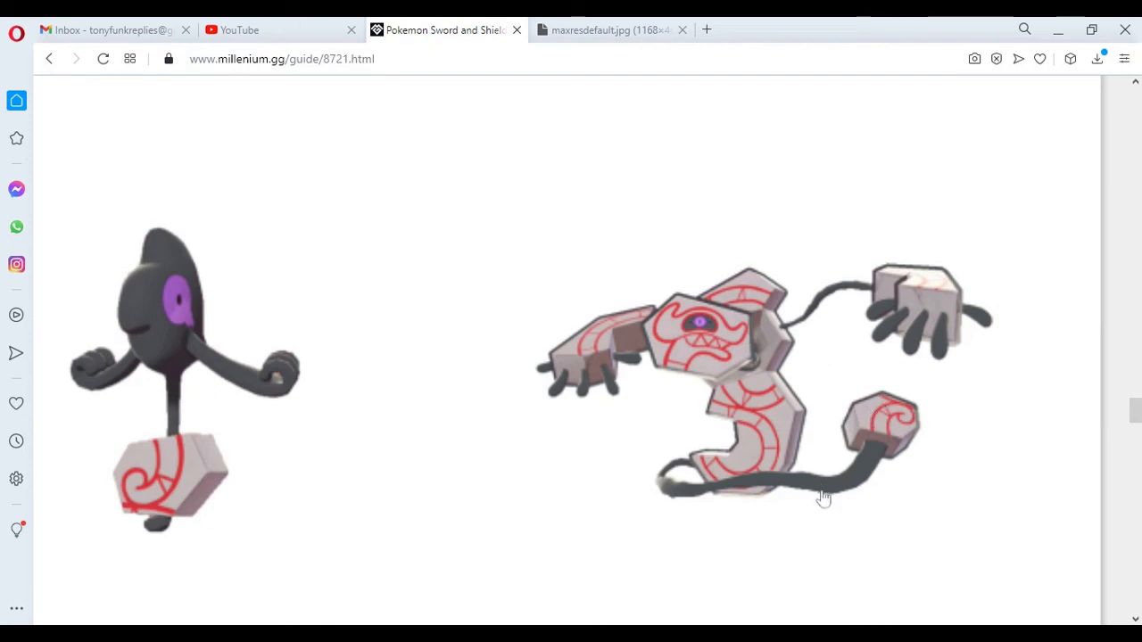
mouse_move(780, 361)
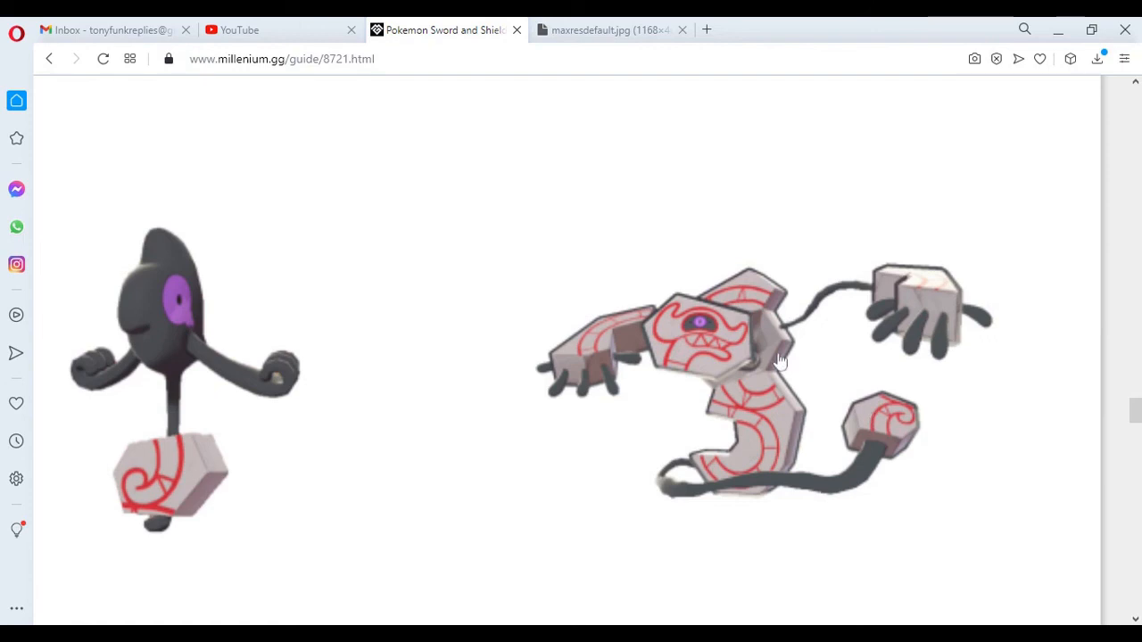
mouse_move(828, 348)
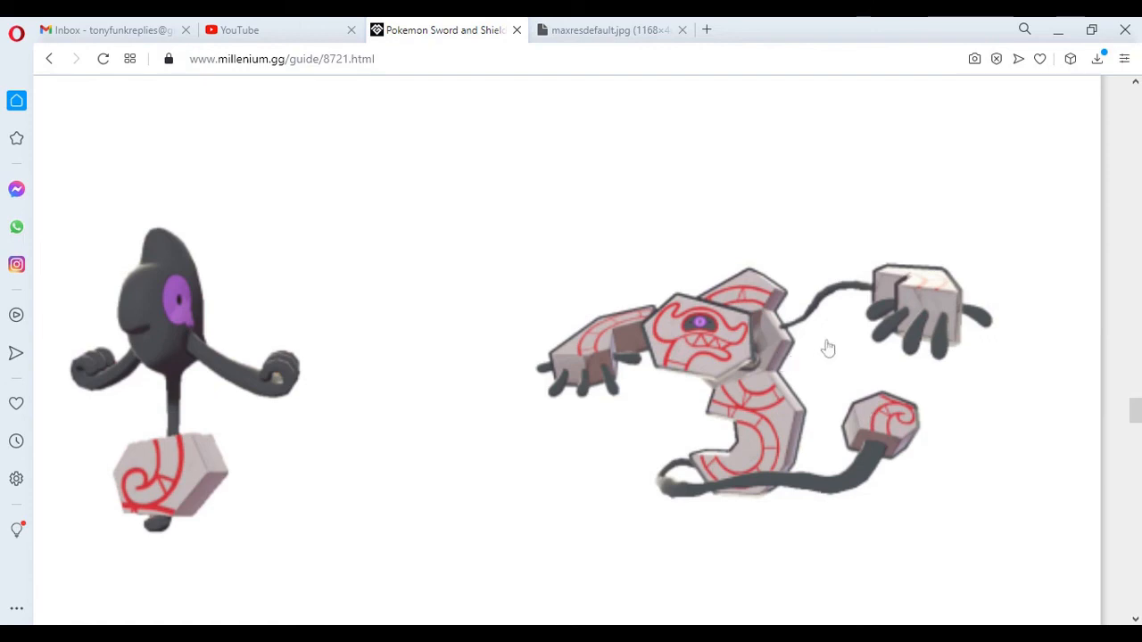